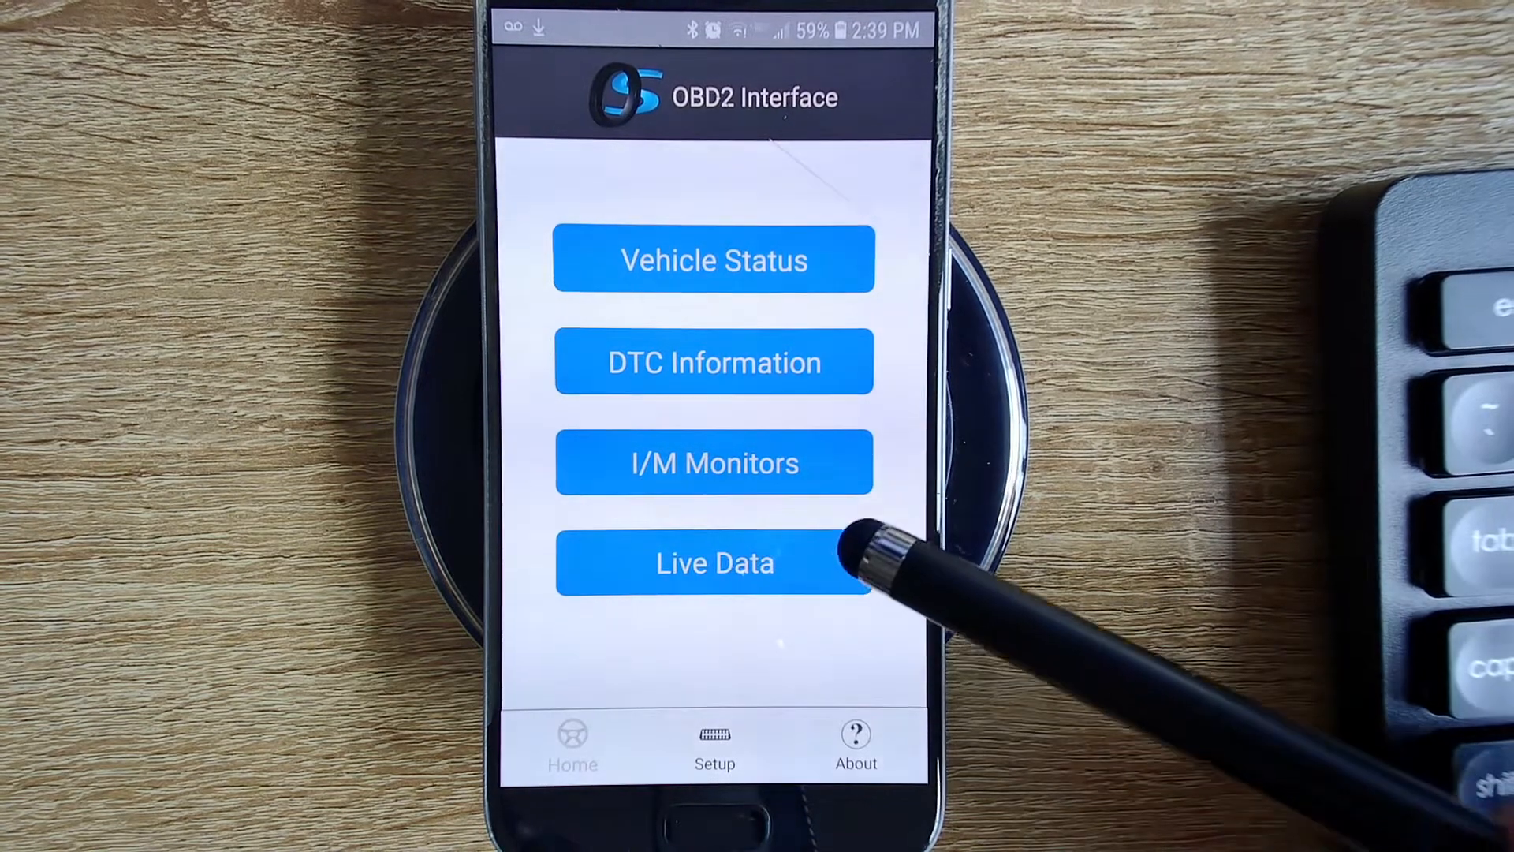
Step: Enter Live Data and tick long-term fuel trim bank 2/4, Engine RPM, vehicle speed and fuel rail pressure
left_click(853, 736)
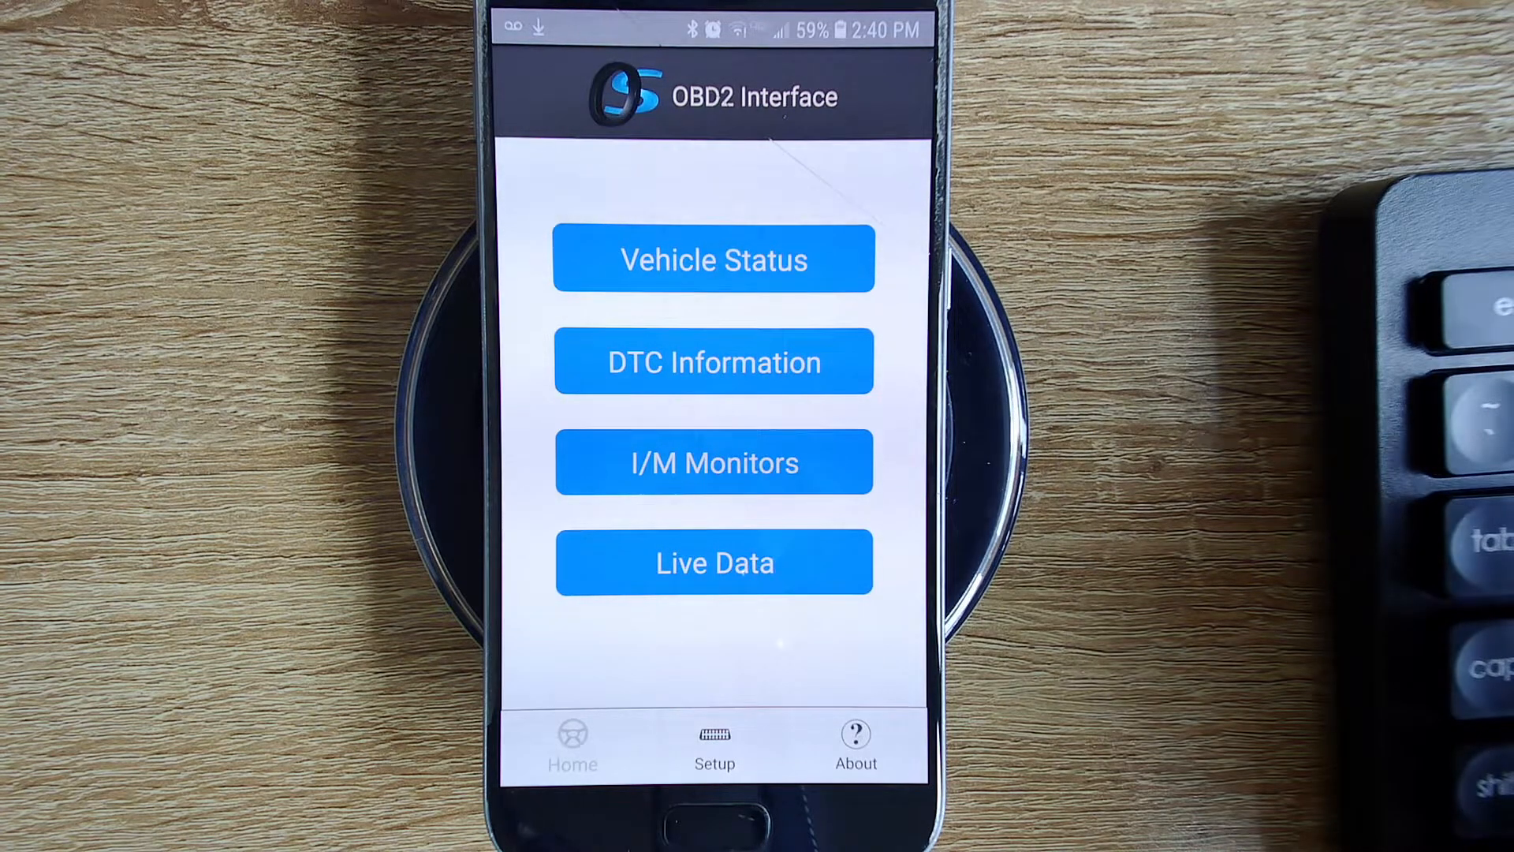
mouse_move(1043, 618)
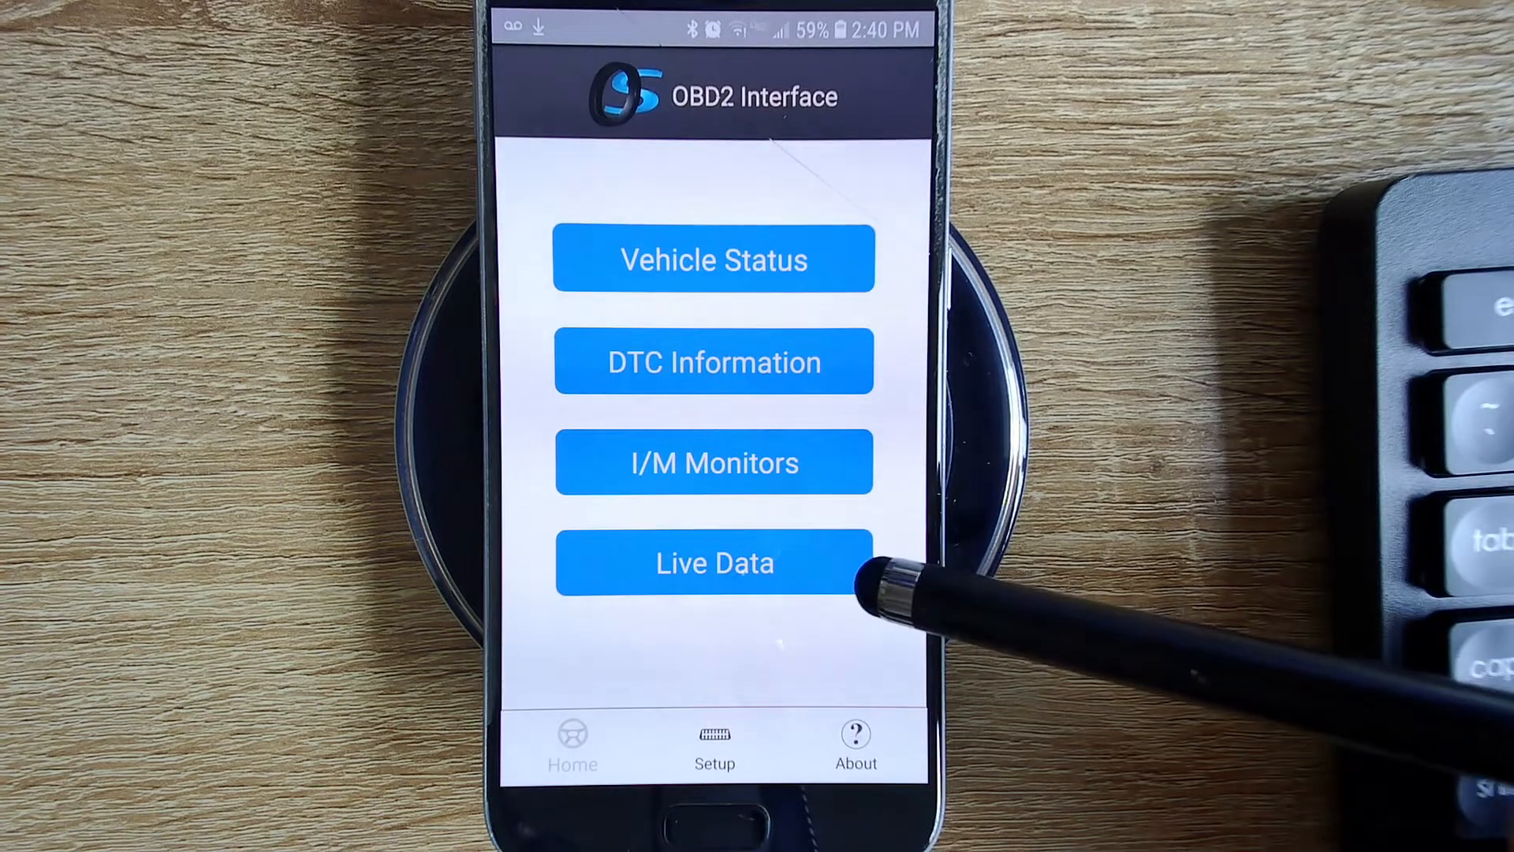
mouse_move(850, 574)
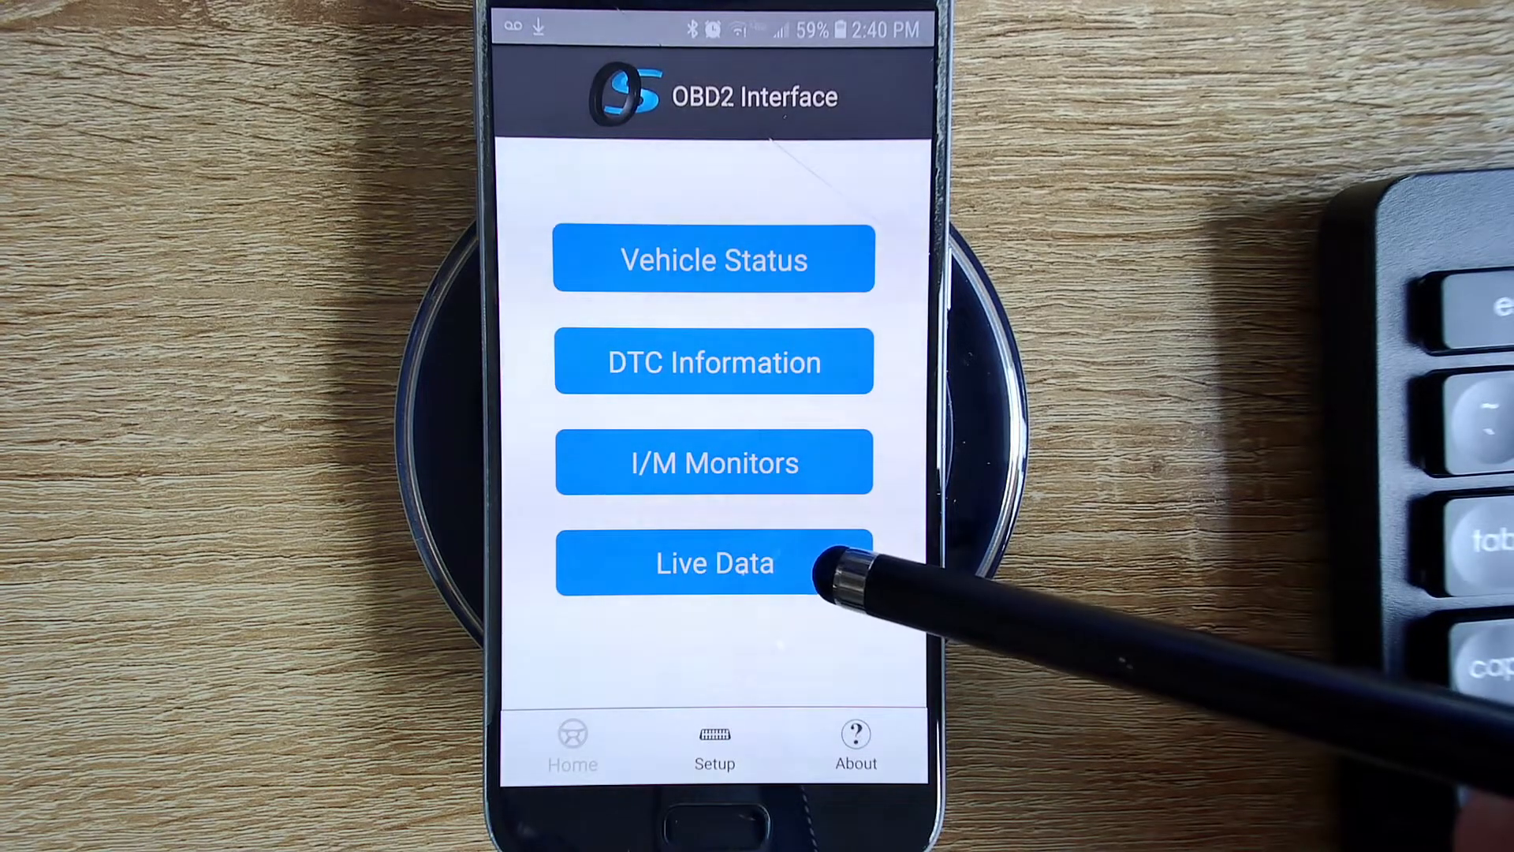
mouse_move(850, 579)
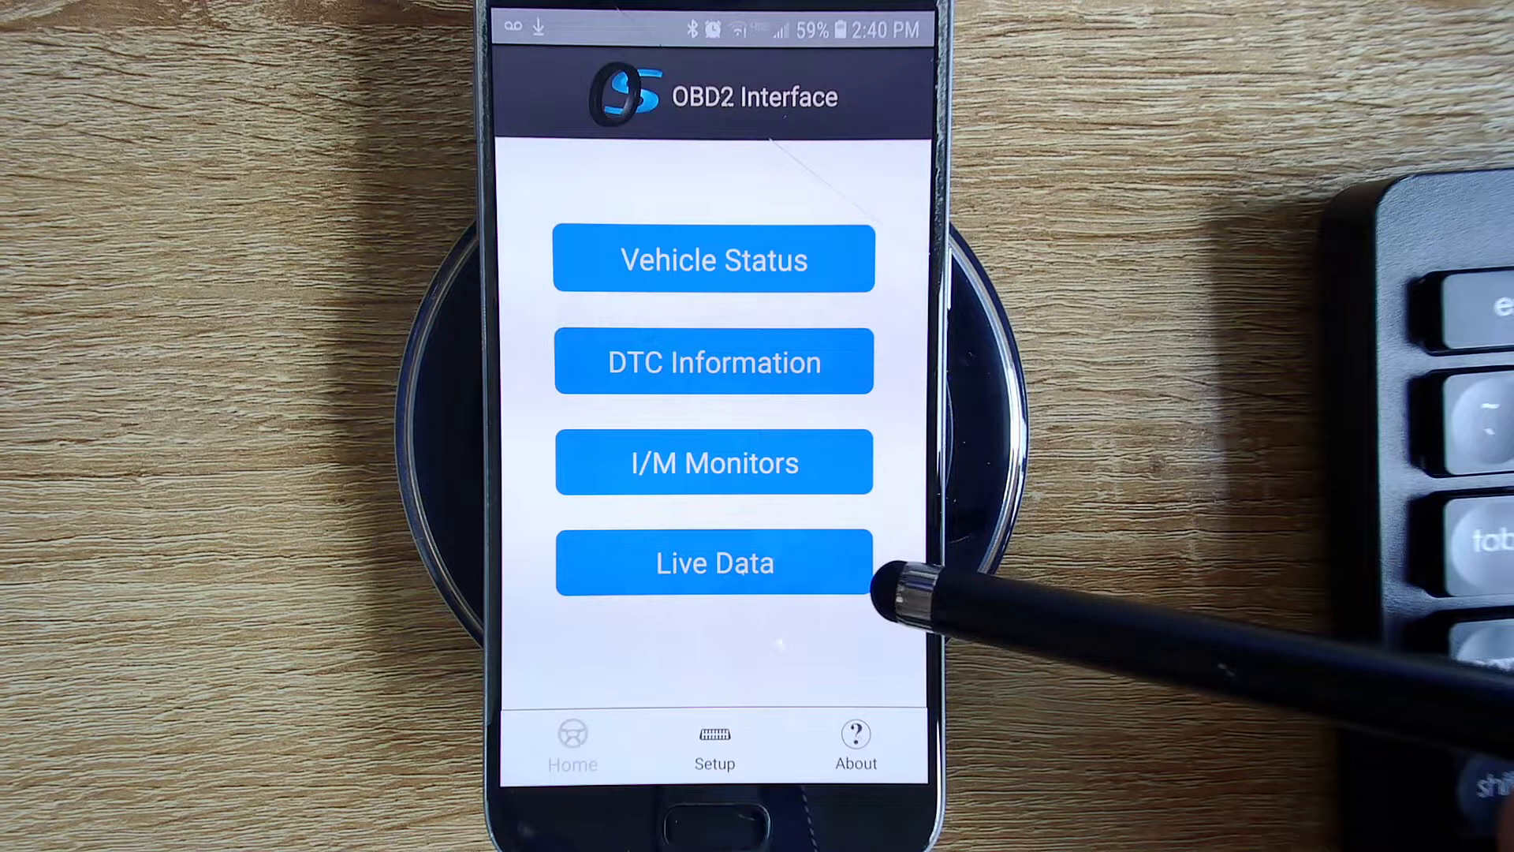
mouse_move(956, 569)
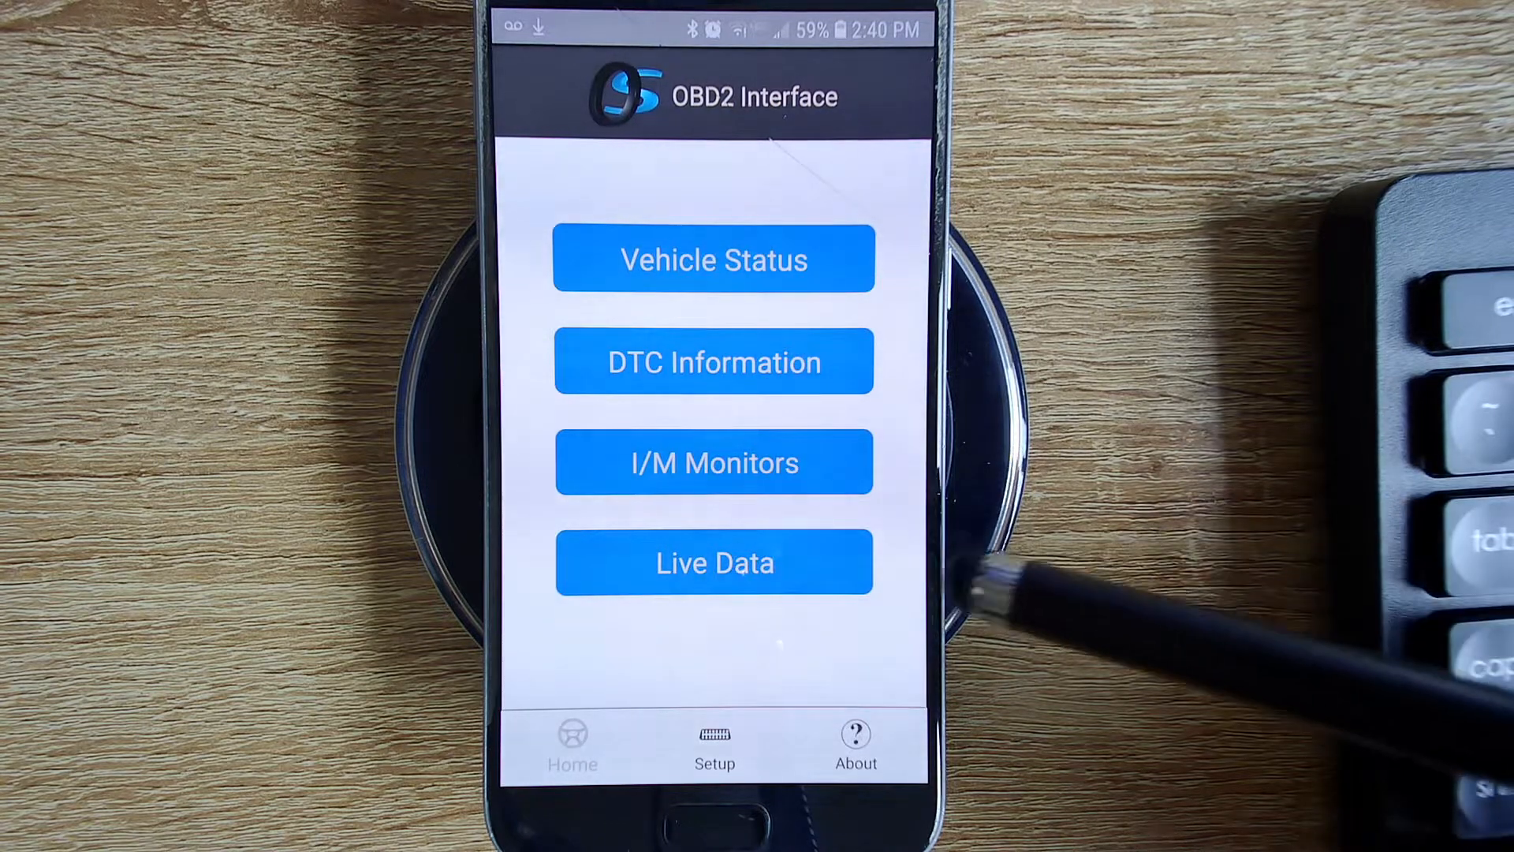
left_click(713, 561)
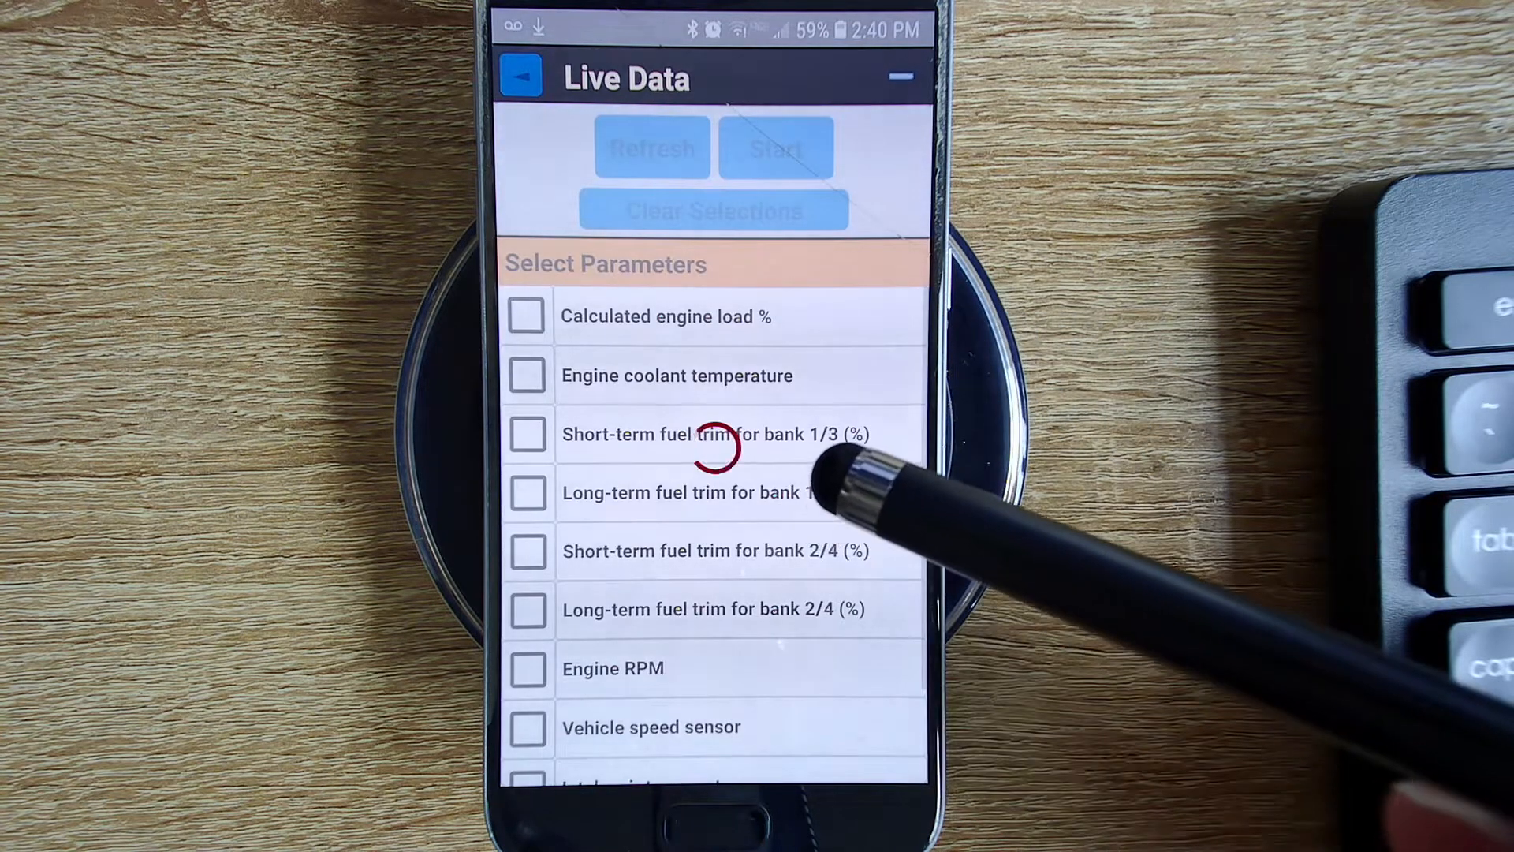
mouse_move(918, 754)
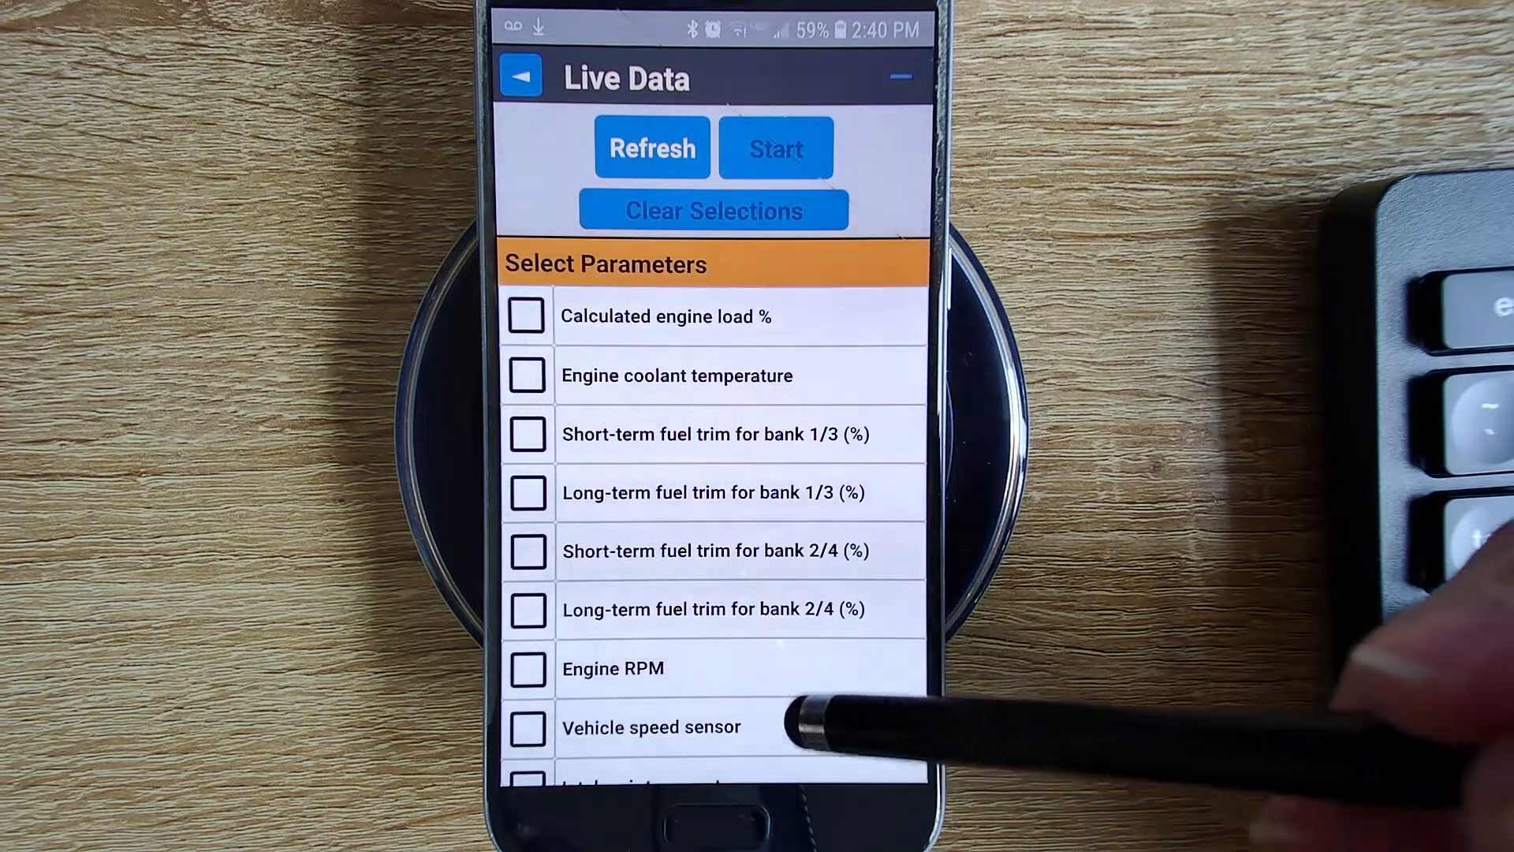
scroll("down", 3)
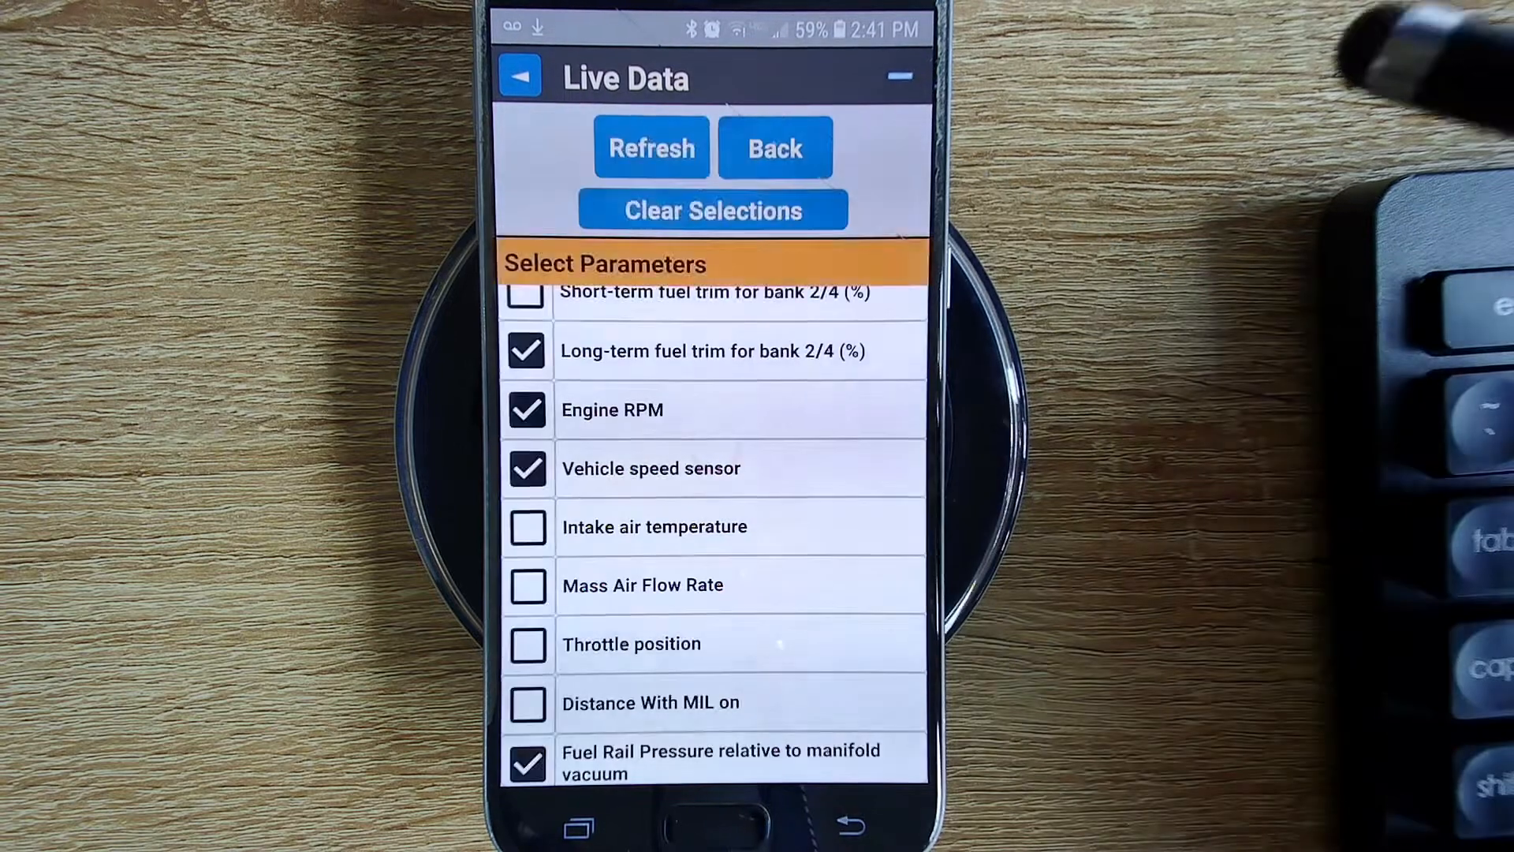
Step: Start streaming the ticked parameters: fuel trim 0 %, RPM 0, speed 0 km/h, rail pressure 37.26 psi
left_click(651, 147)
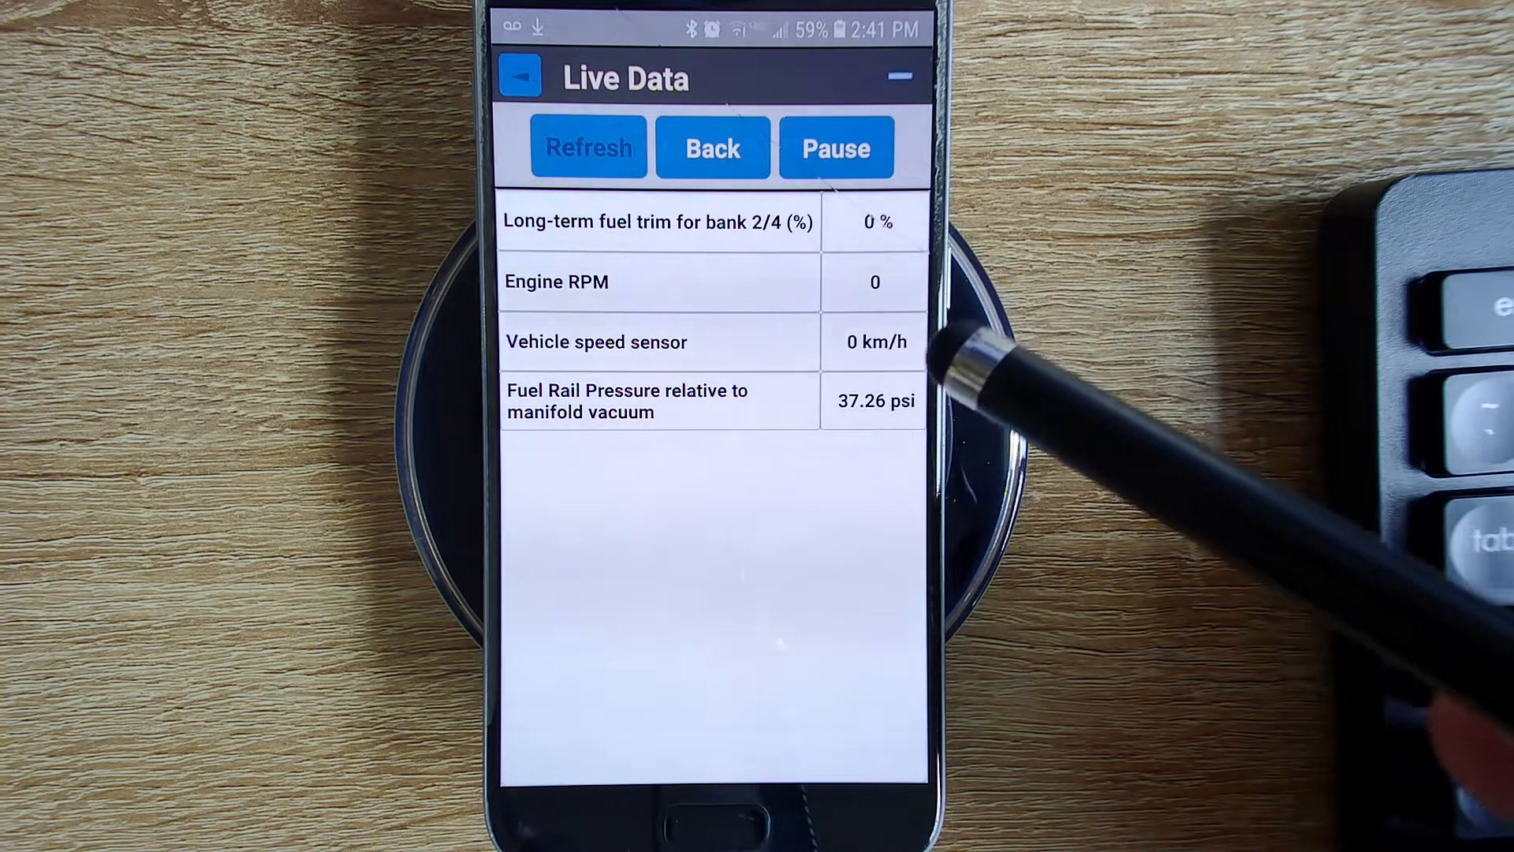
mouse_move(946, 463)
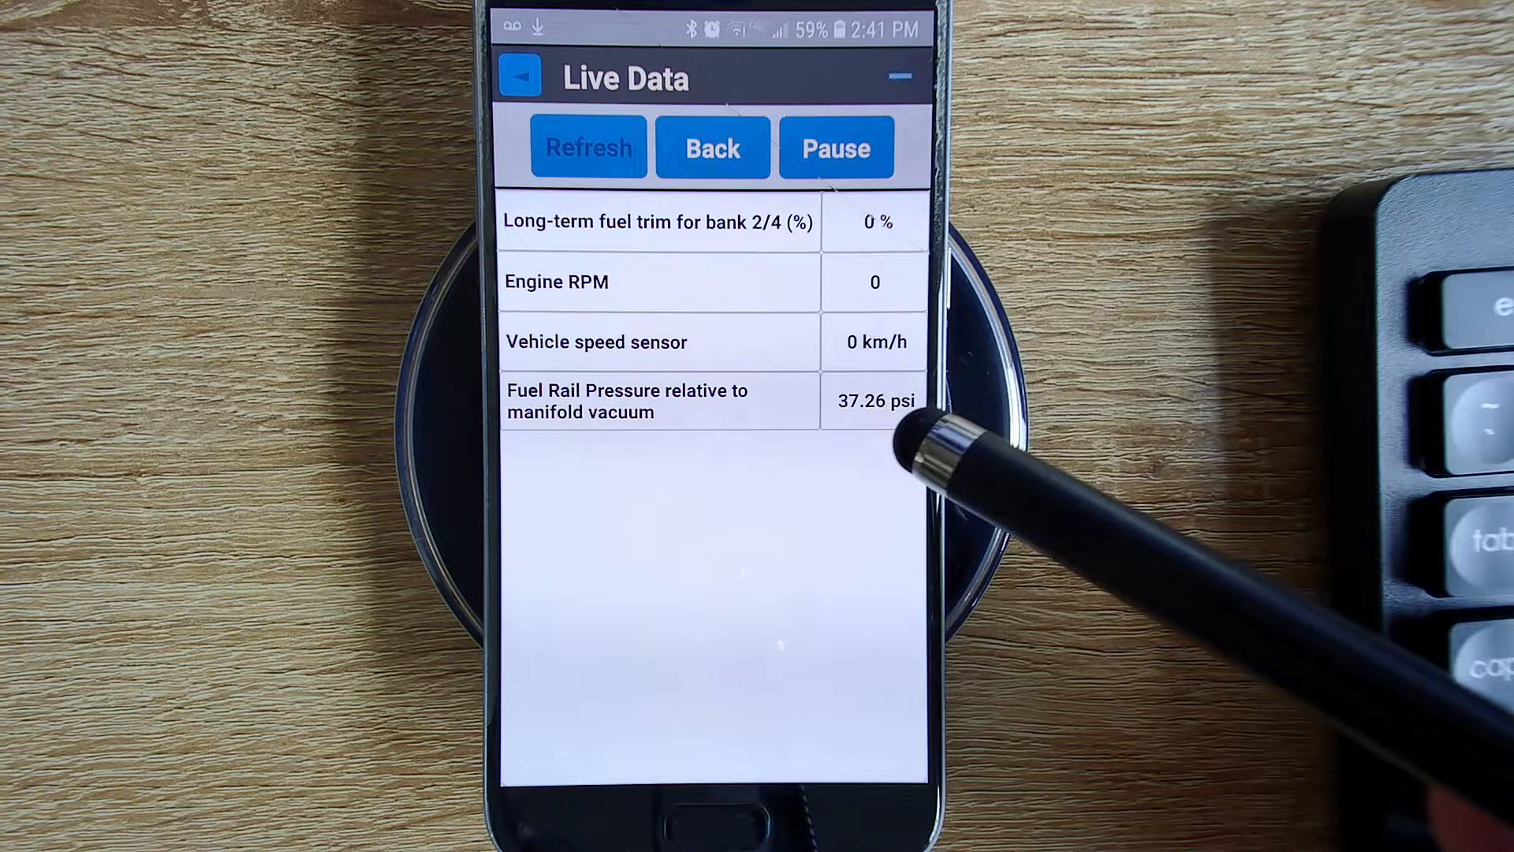
mouse_move(946, 435)
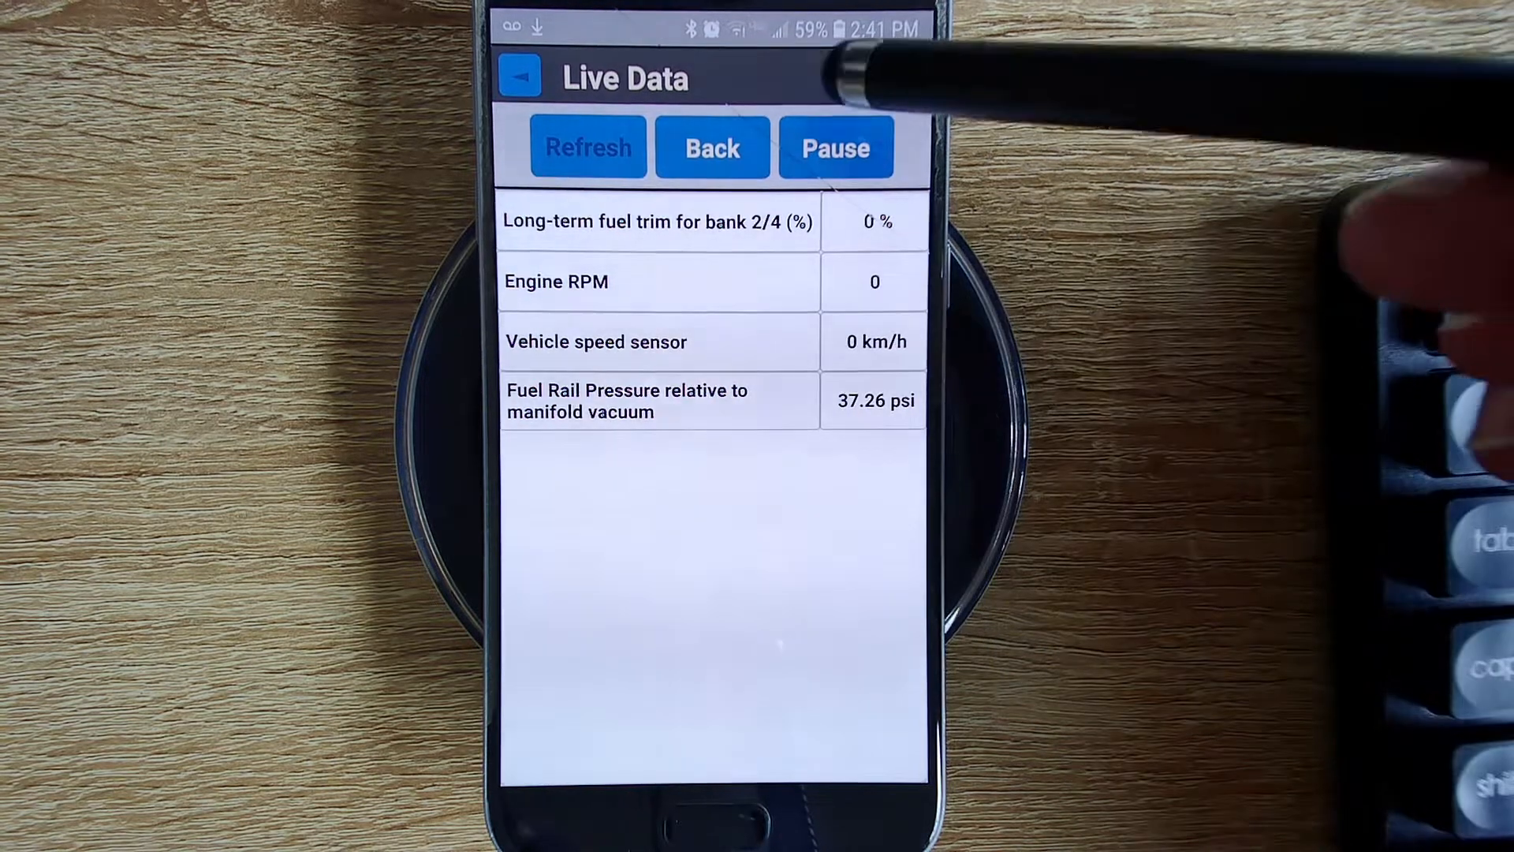
Step: Return to the parameter list and clear all ticked parameters
left_click(833, 146)
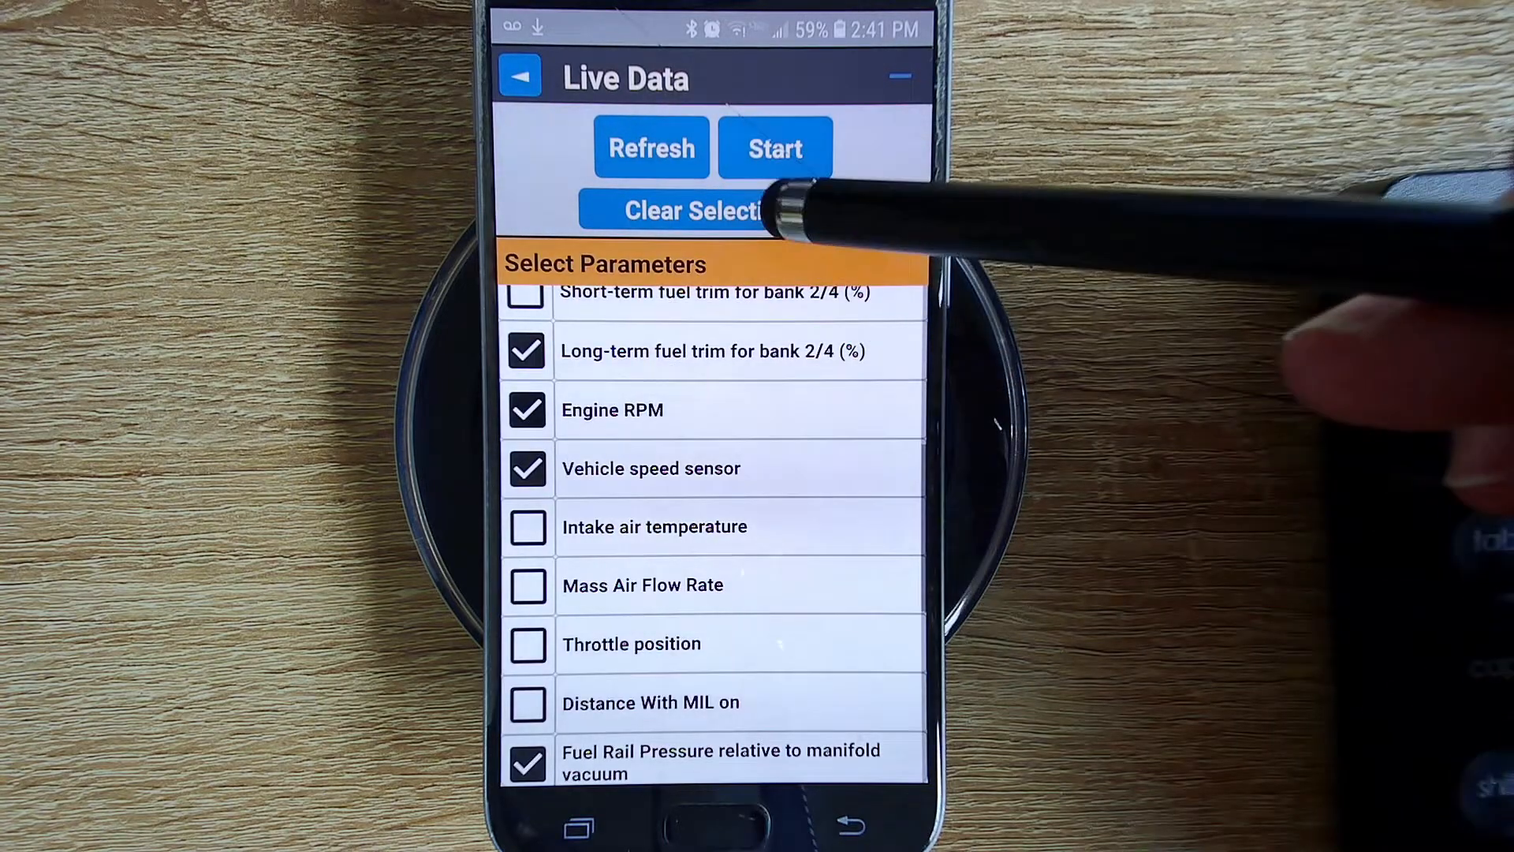
left_click(713, 210)
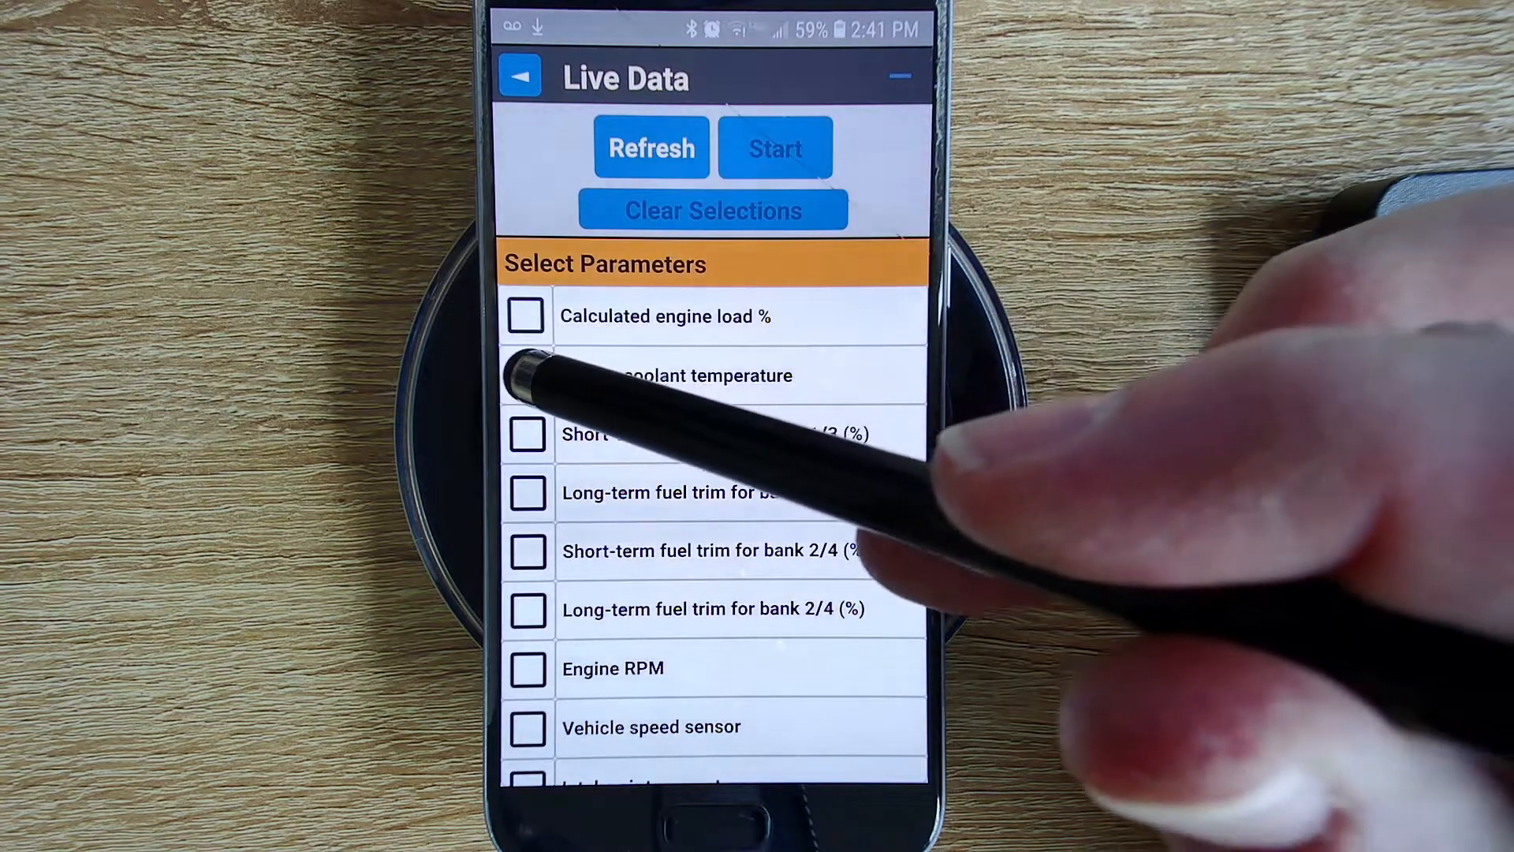
scroll("down", 3)
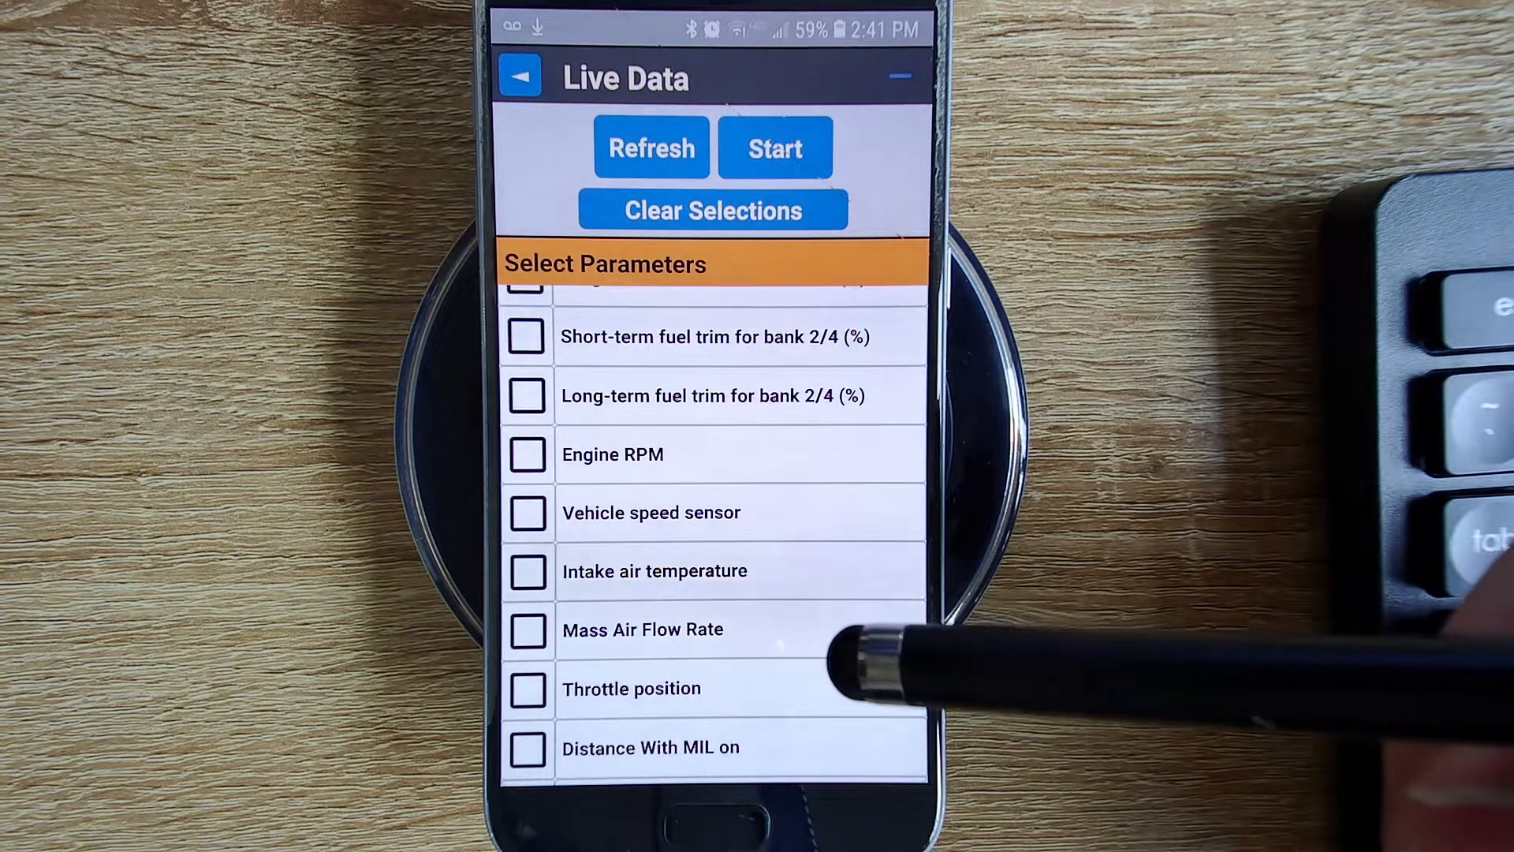
mouse_move(840, 600)
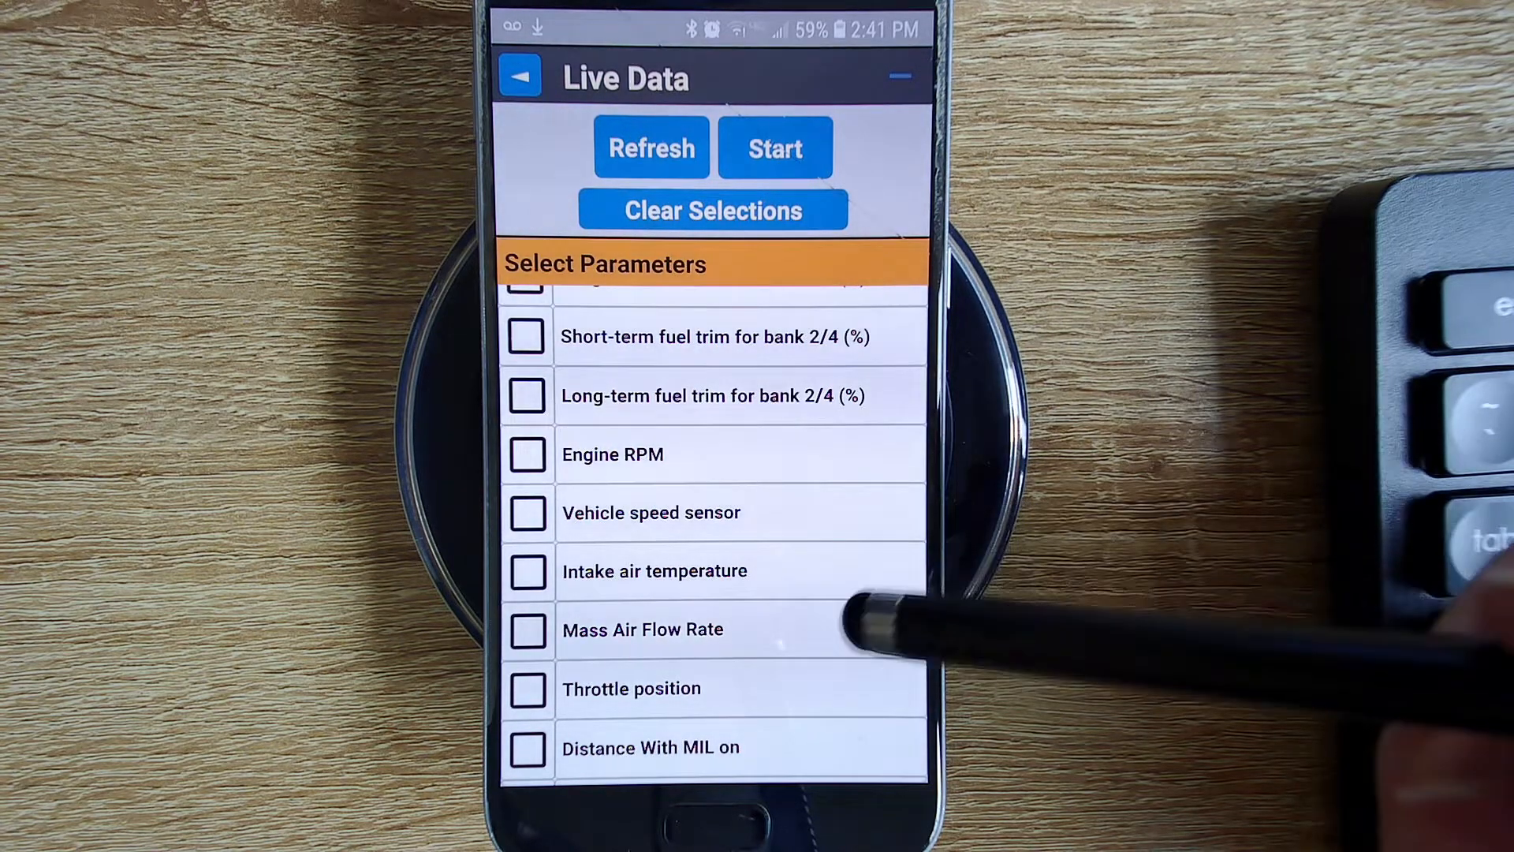
scroll("down", 3)
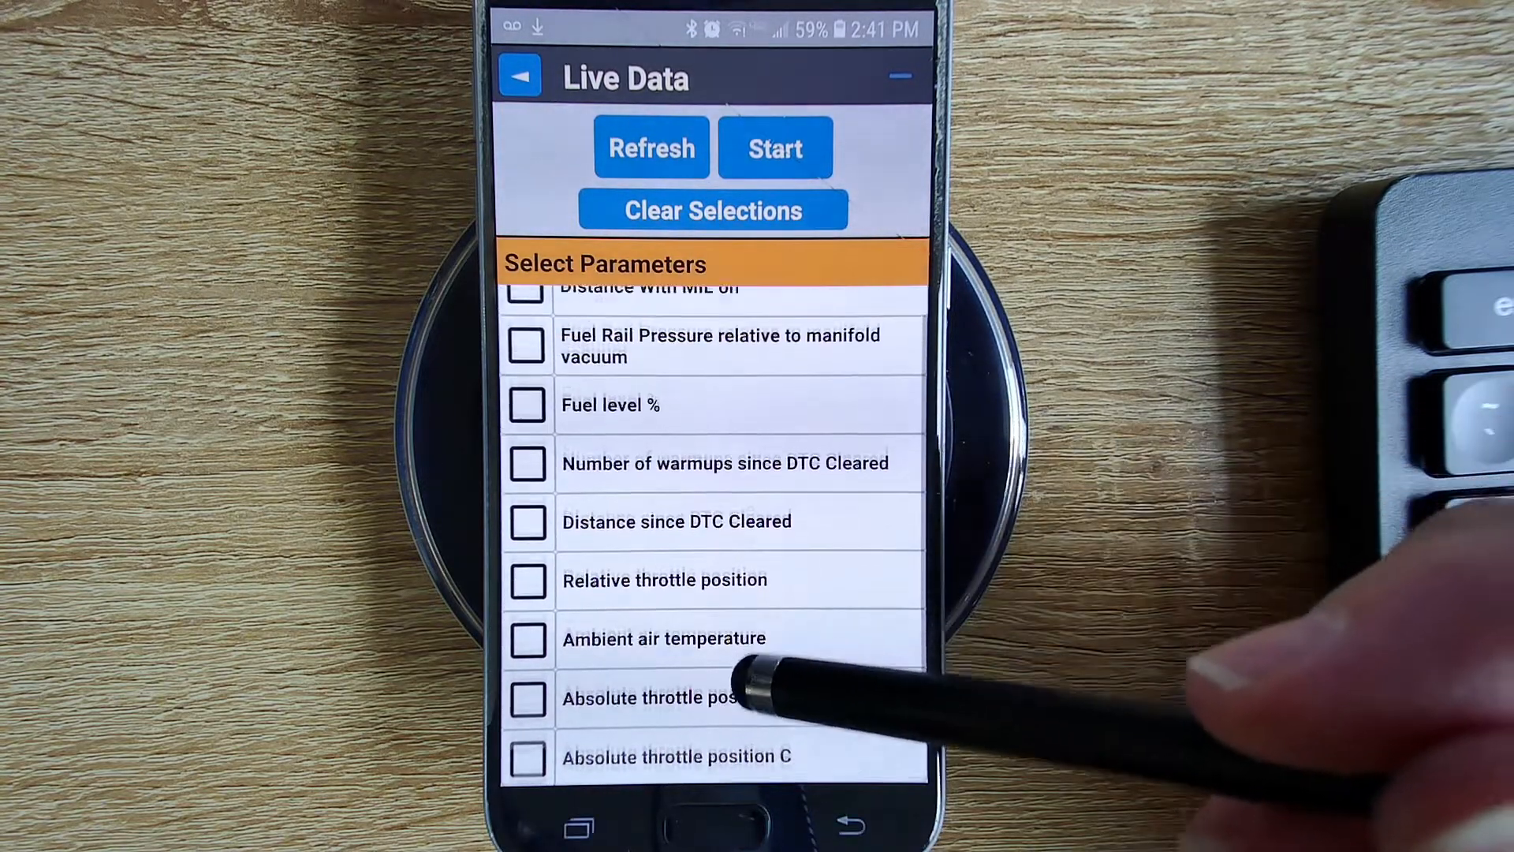
scroll("down", 3)
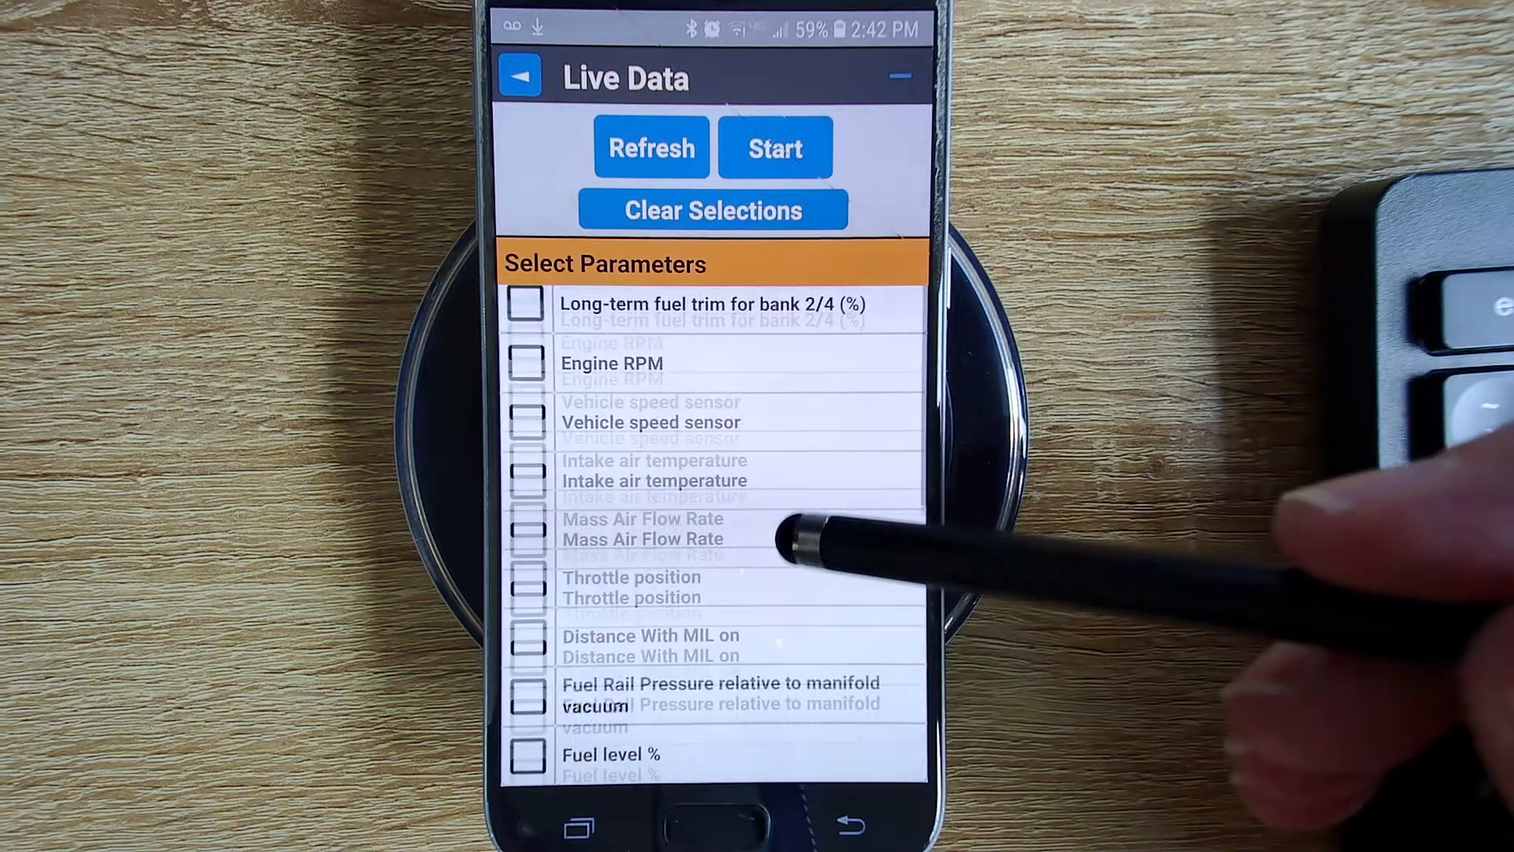
scroll("down", 3)
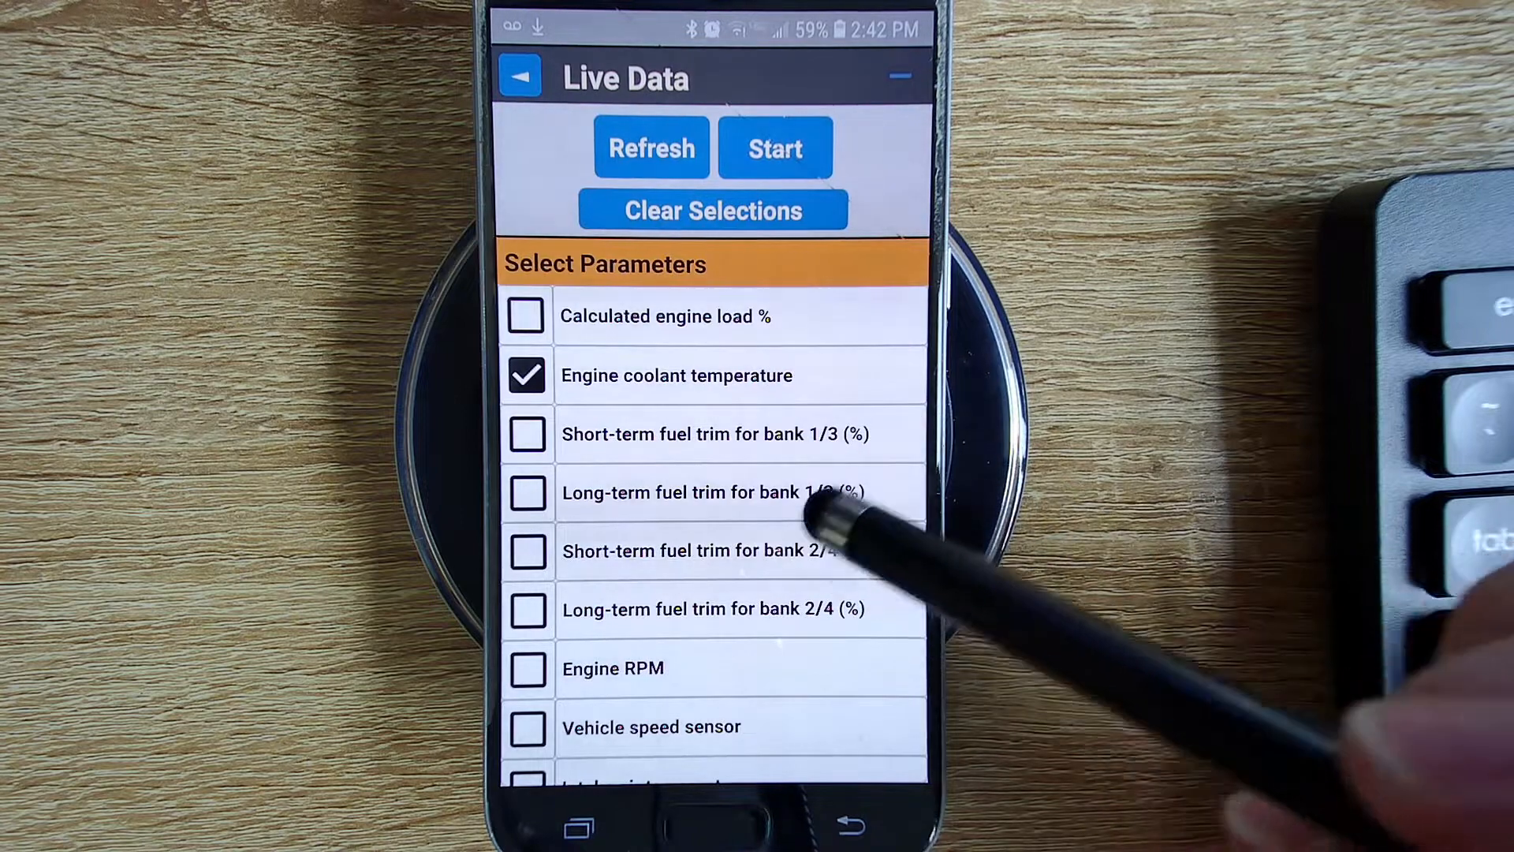
mouse_move(918, 386)
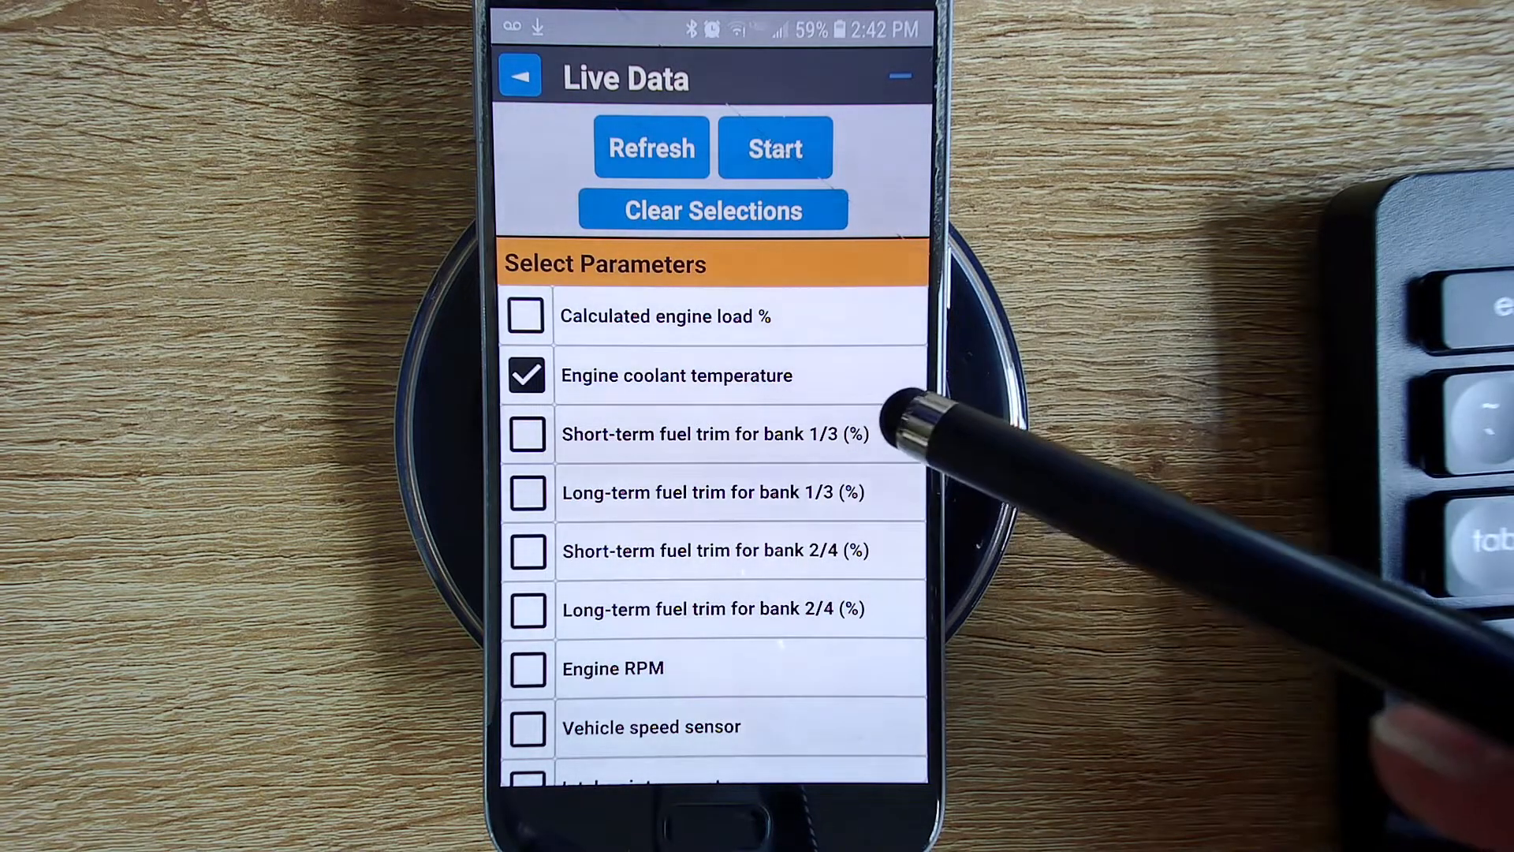
mouse_move(792, 424)
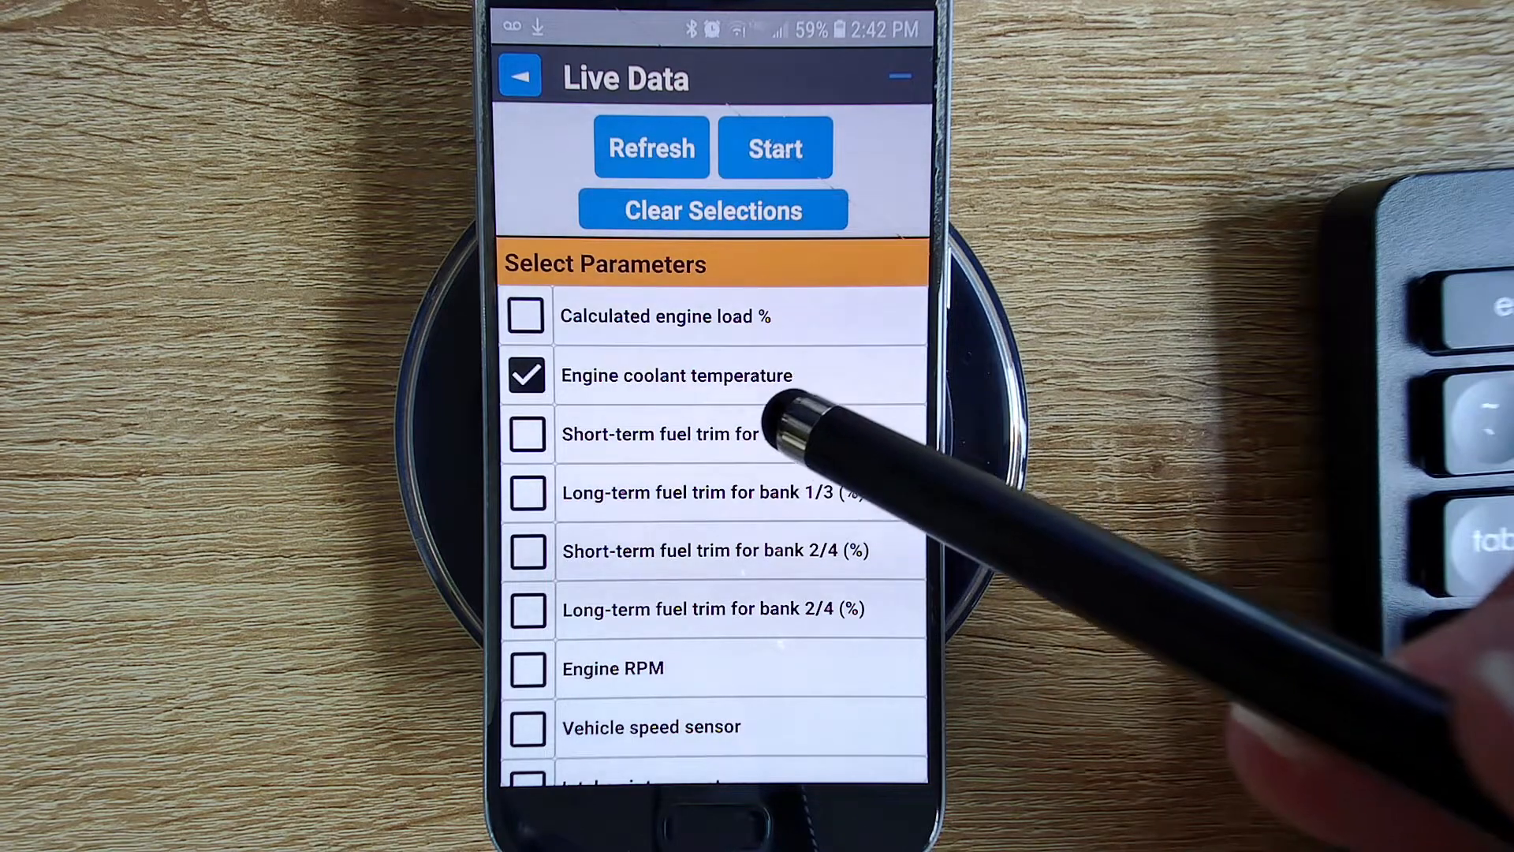
mouse_move(734, 550)
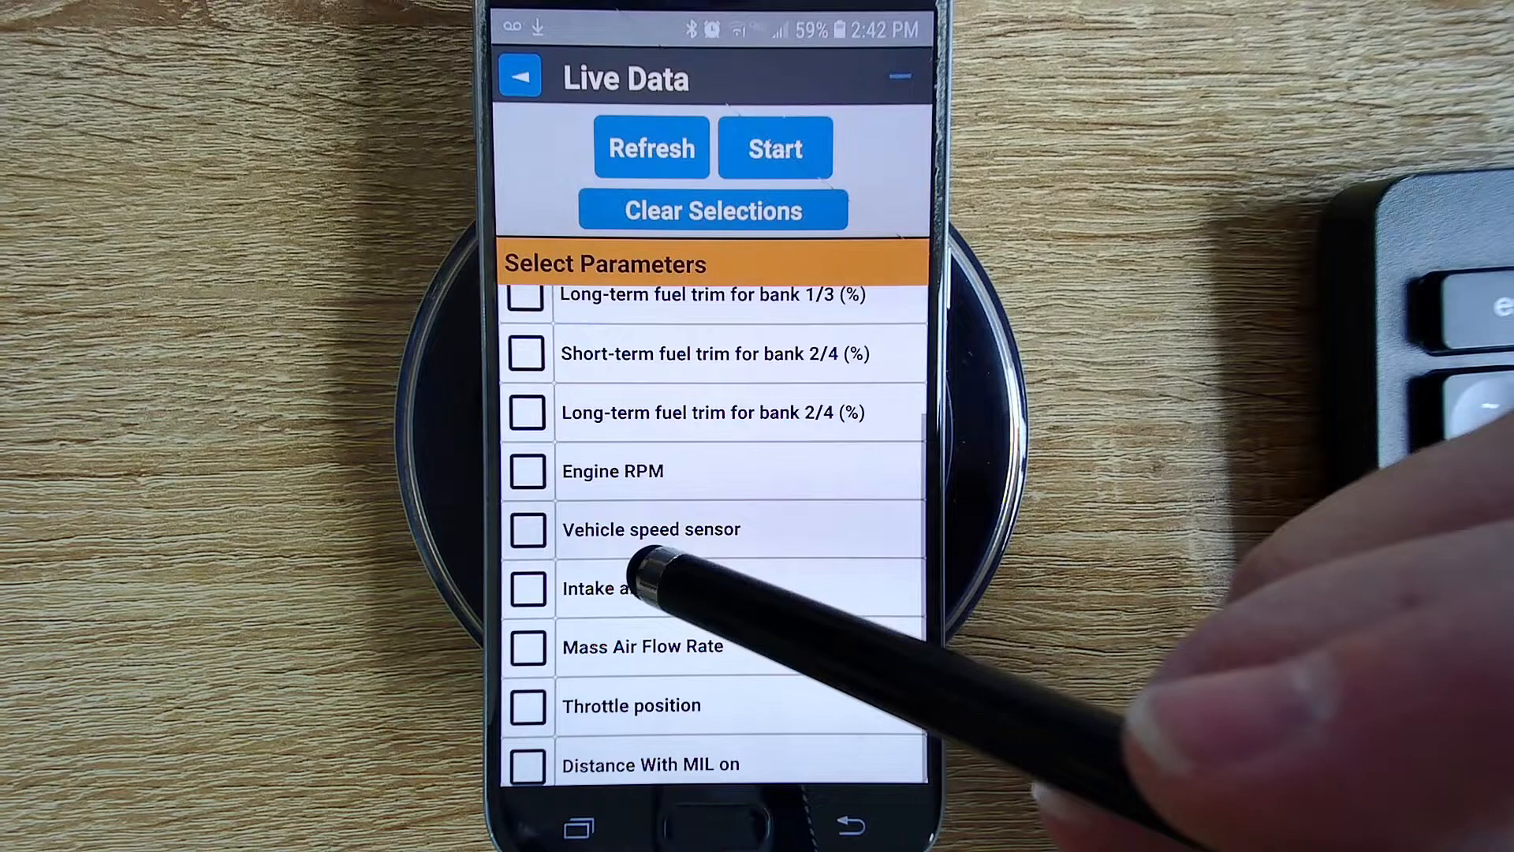
Step: Tick intake air temperature, fuel level, distance and warmups since DTC cleared, and ambient air temperature
left_click(527, 587)
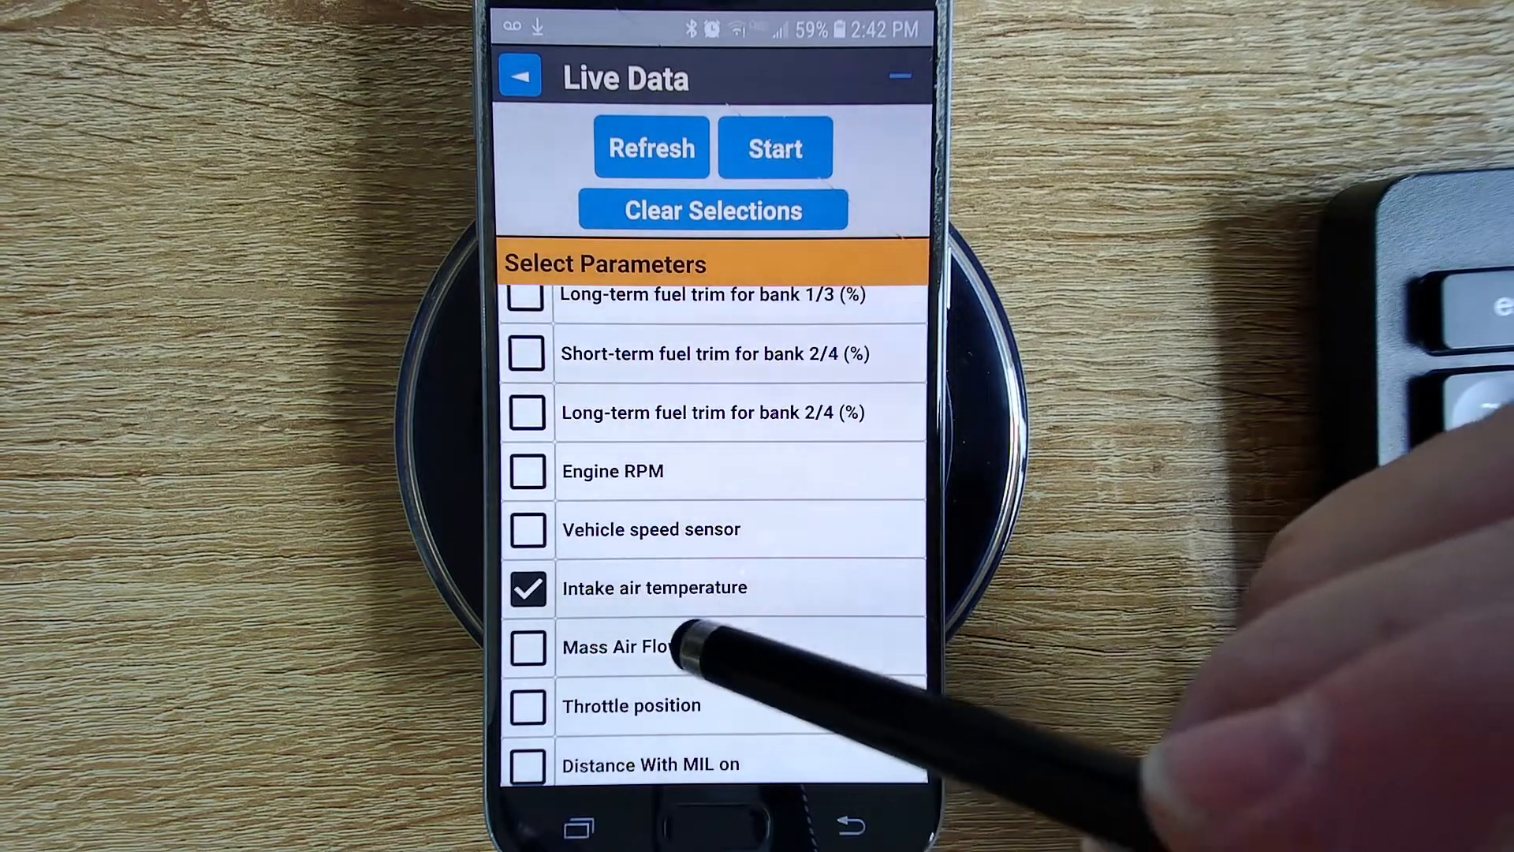
scroll("down", 3)
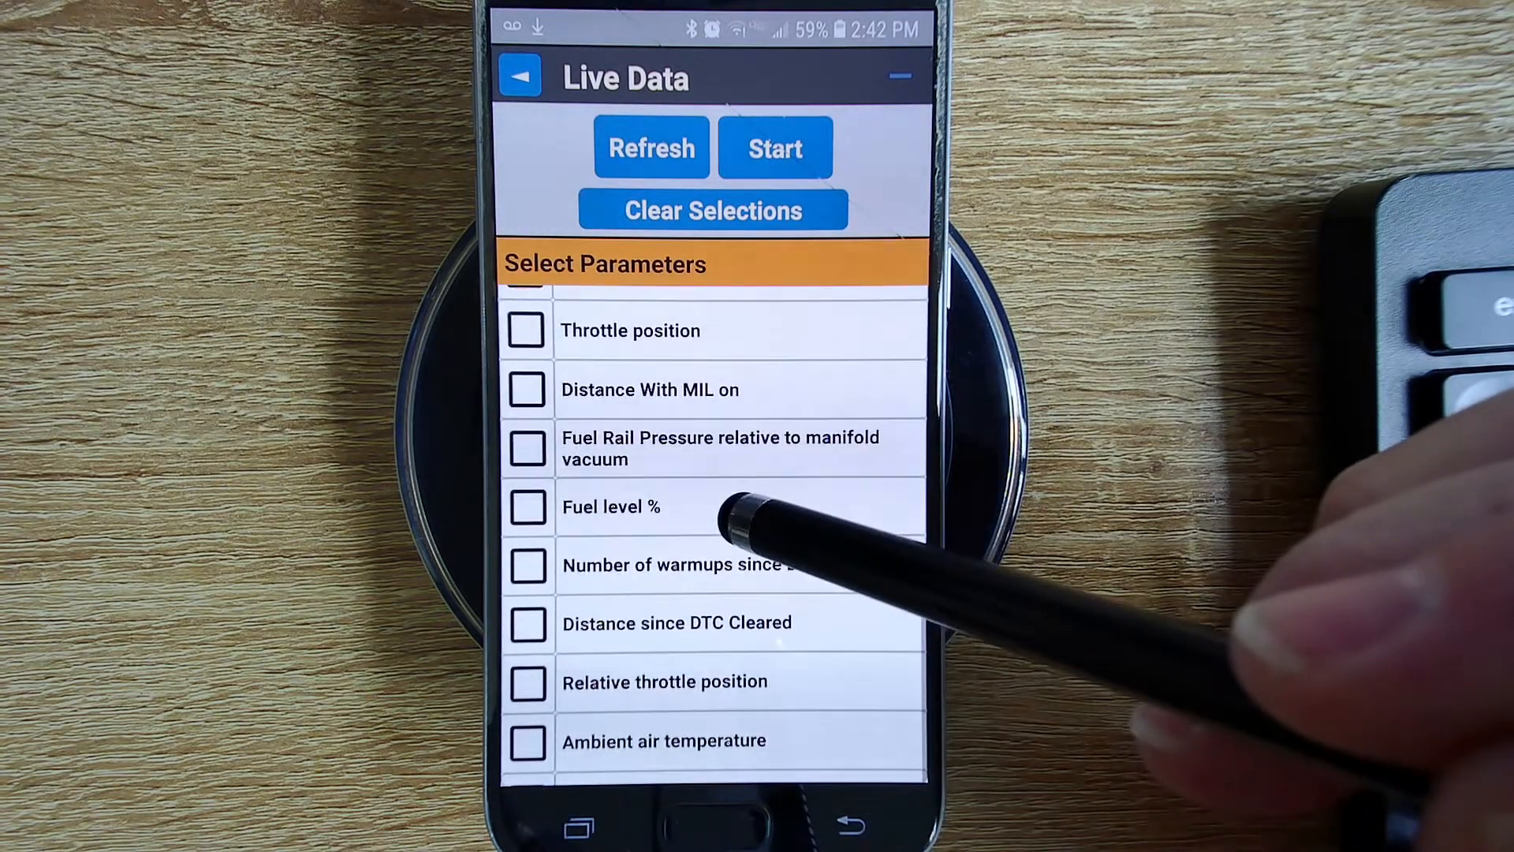
left_click(527, 506)
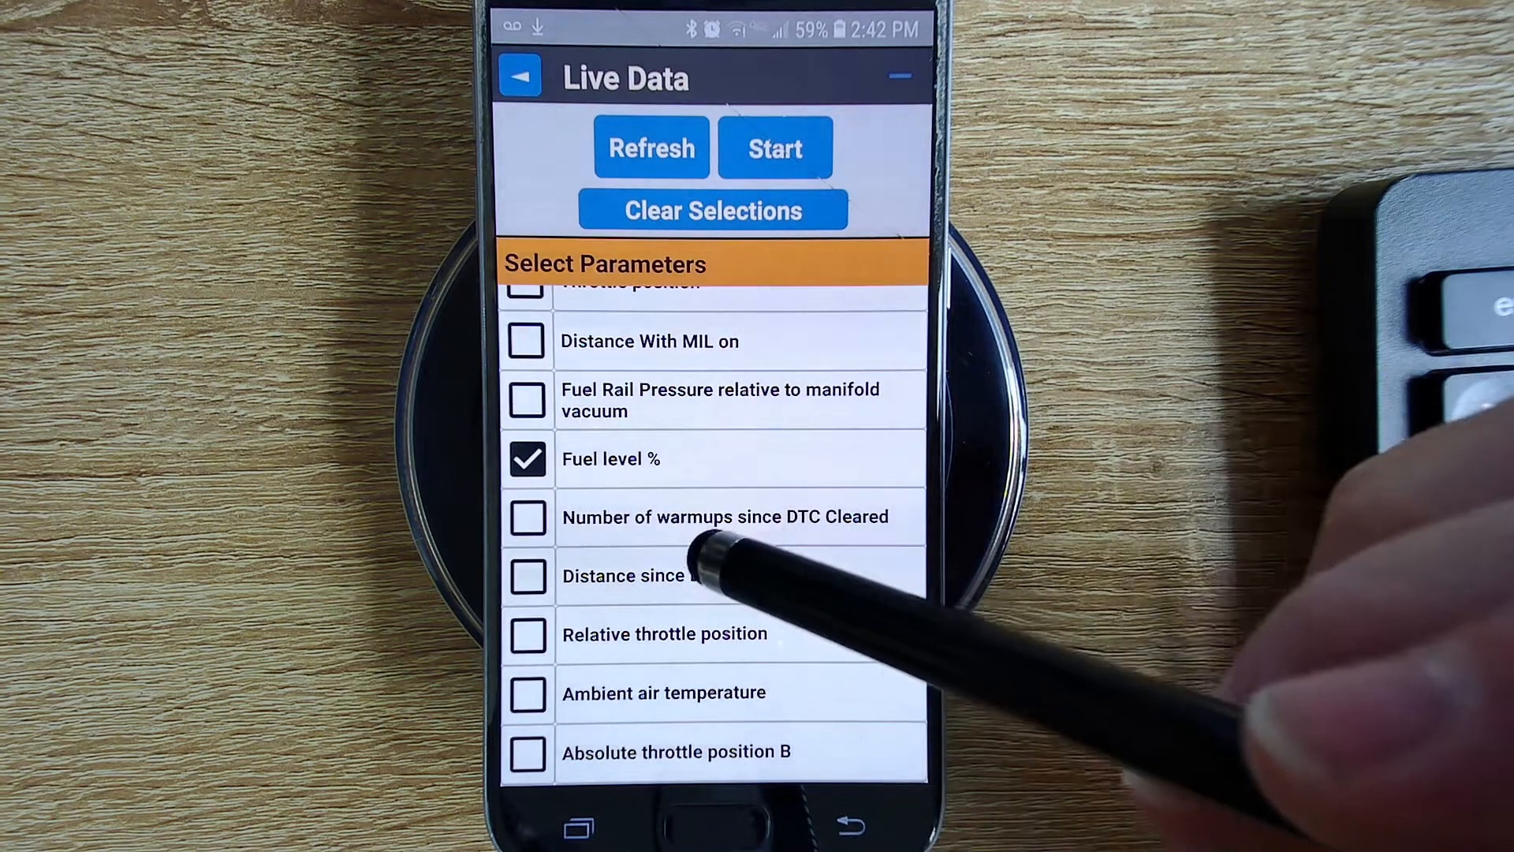
scroll("up", 3)
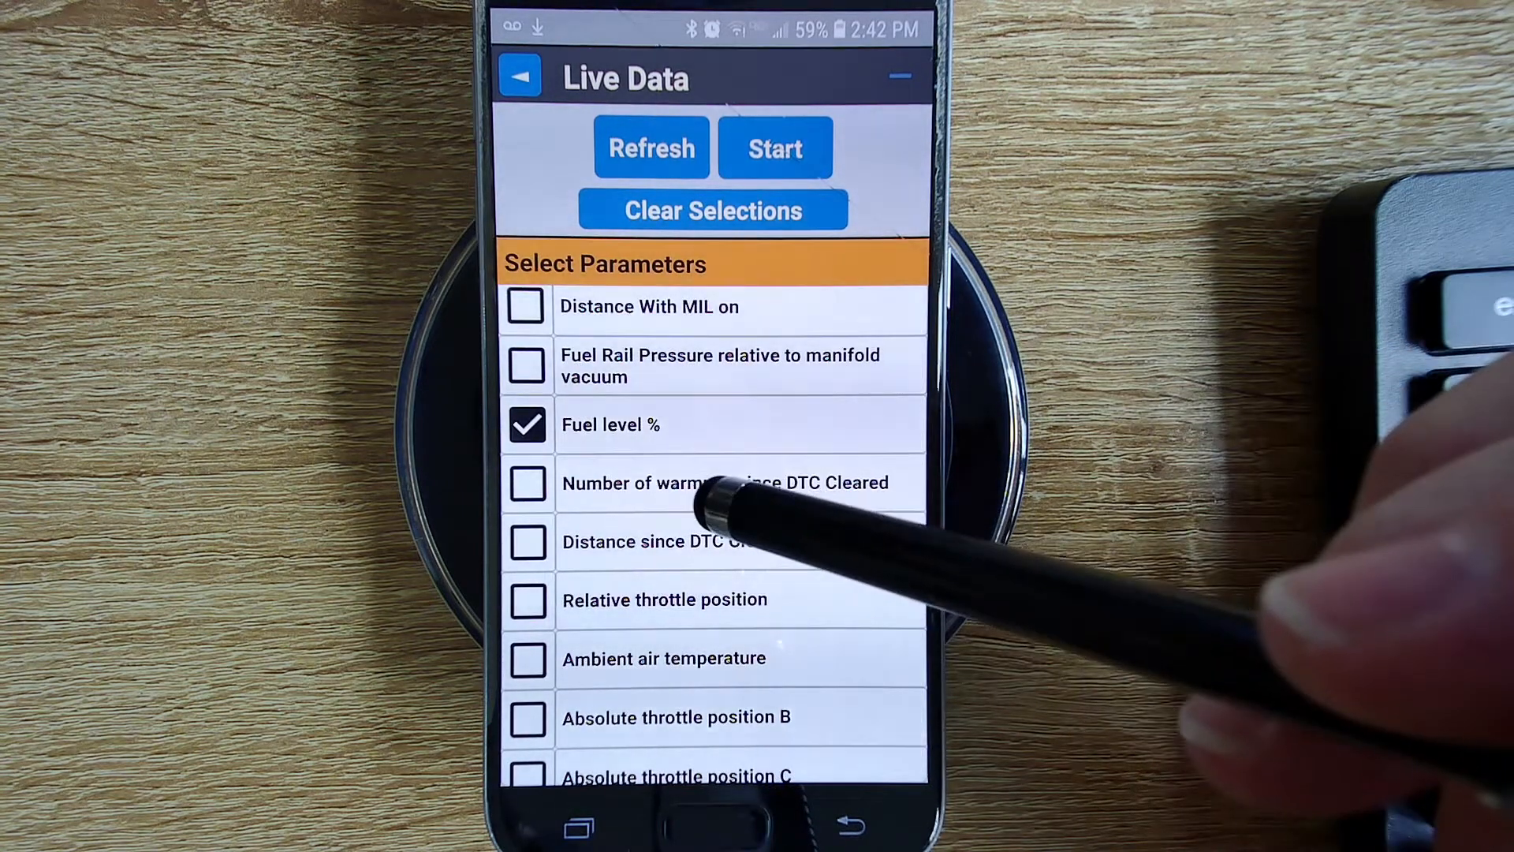
left_click(527, 541)
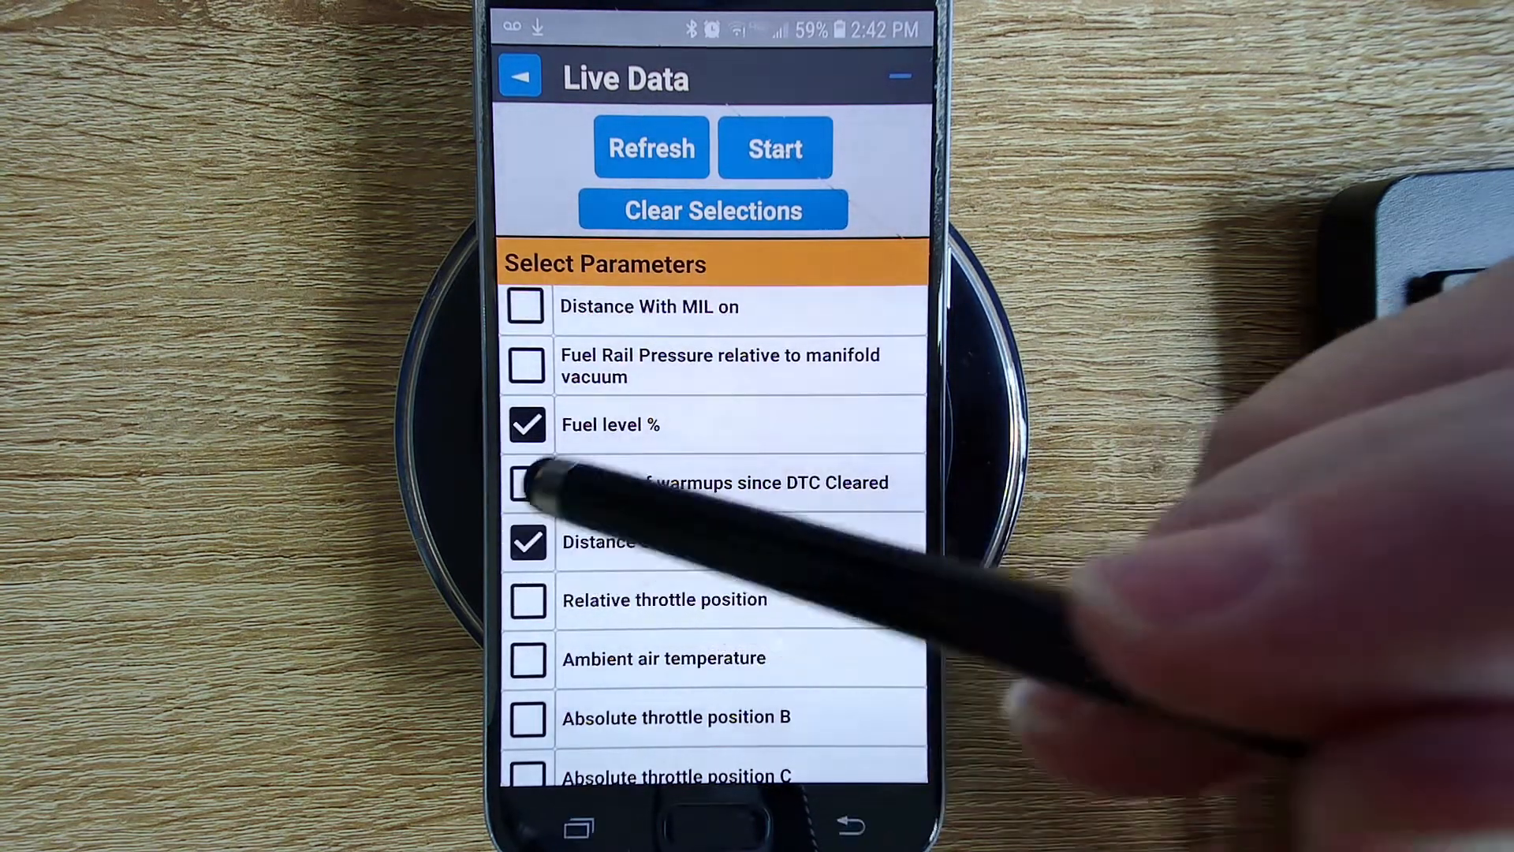
mouse_move(888, 473)
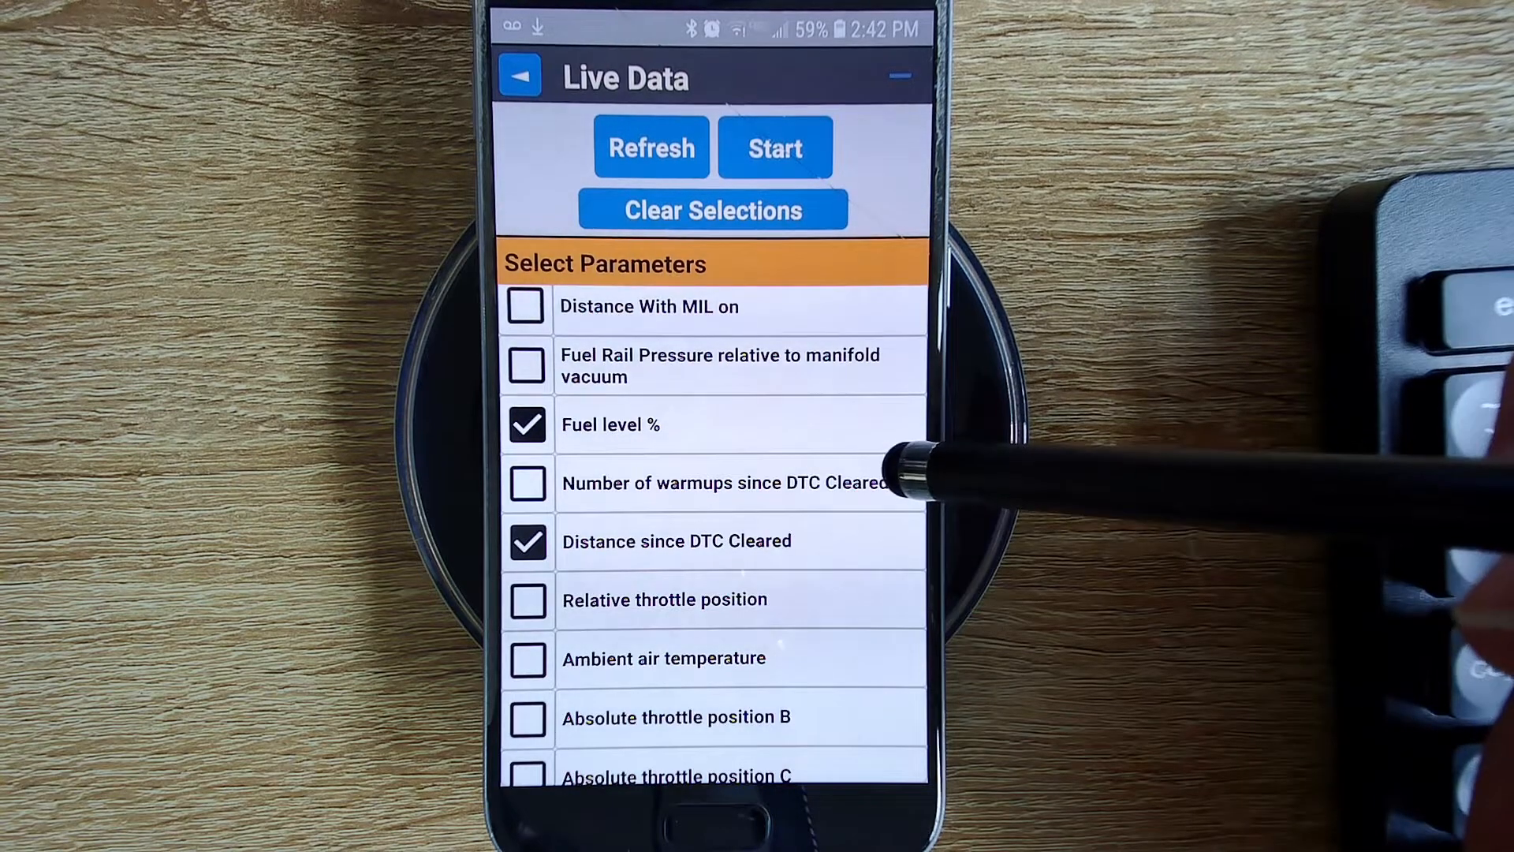
left_click(527, 483)
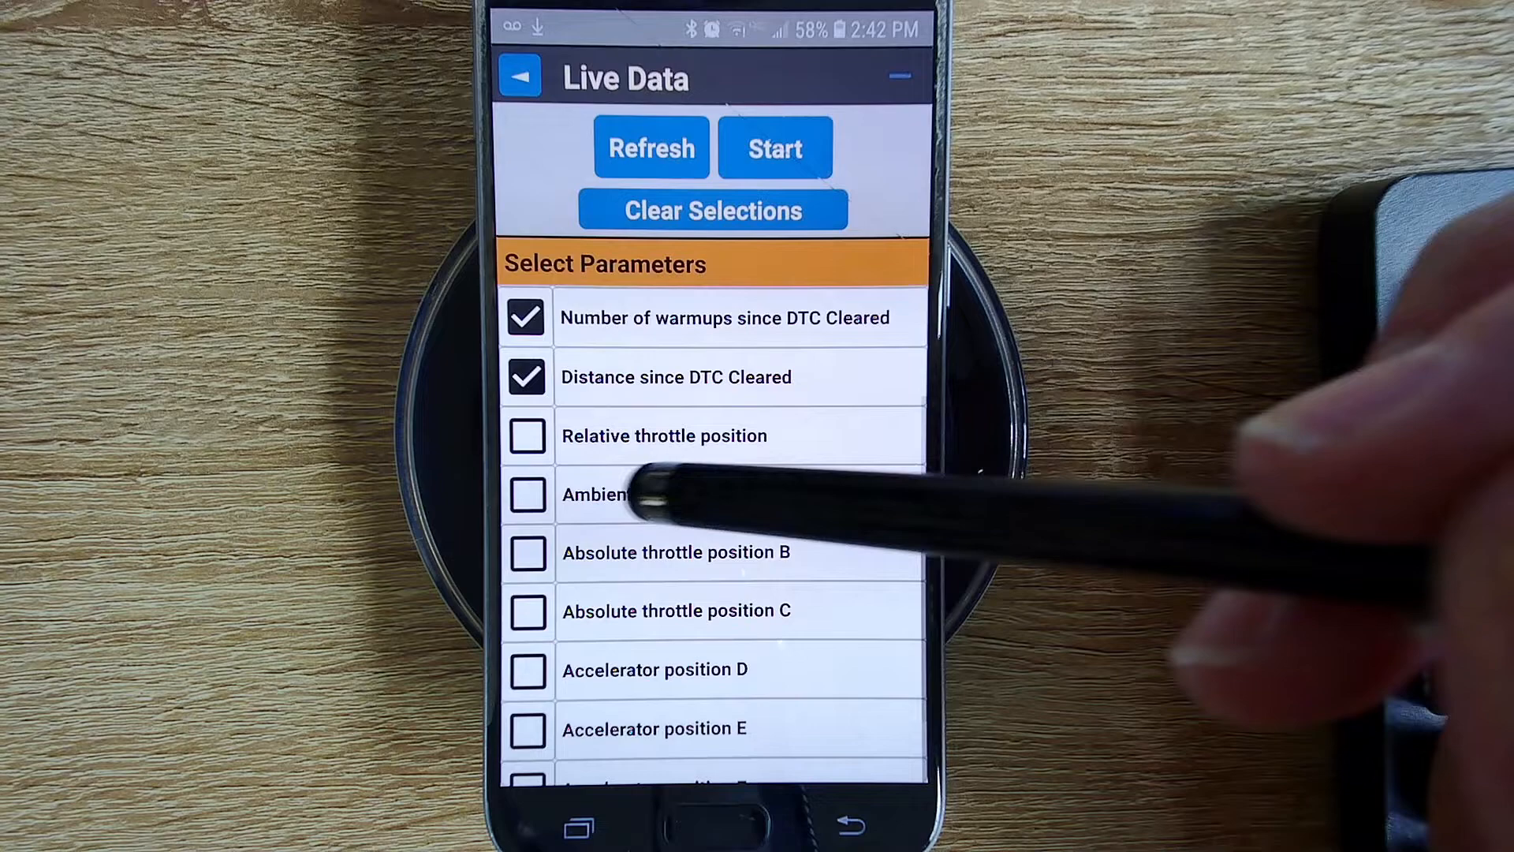
left_click(527, 493)
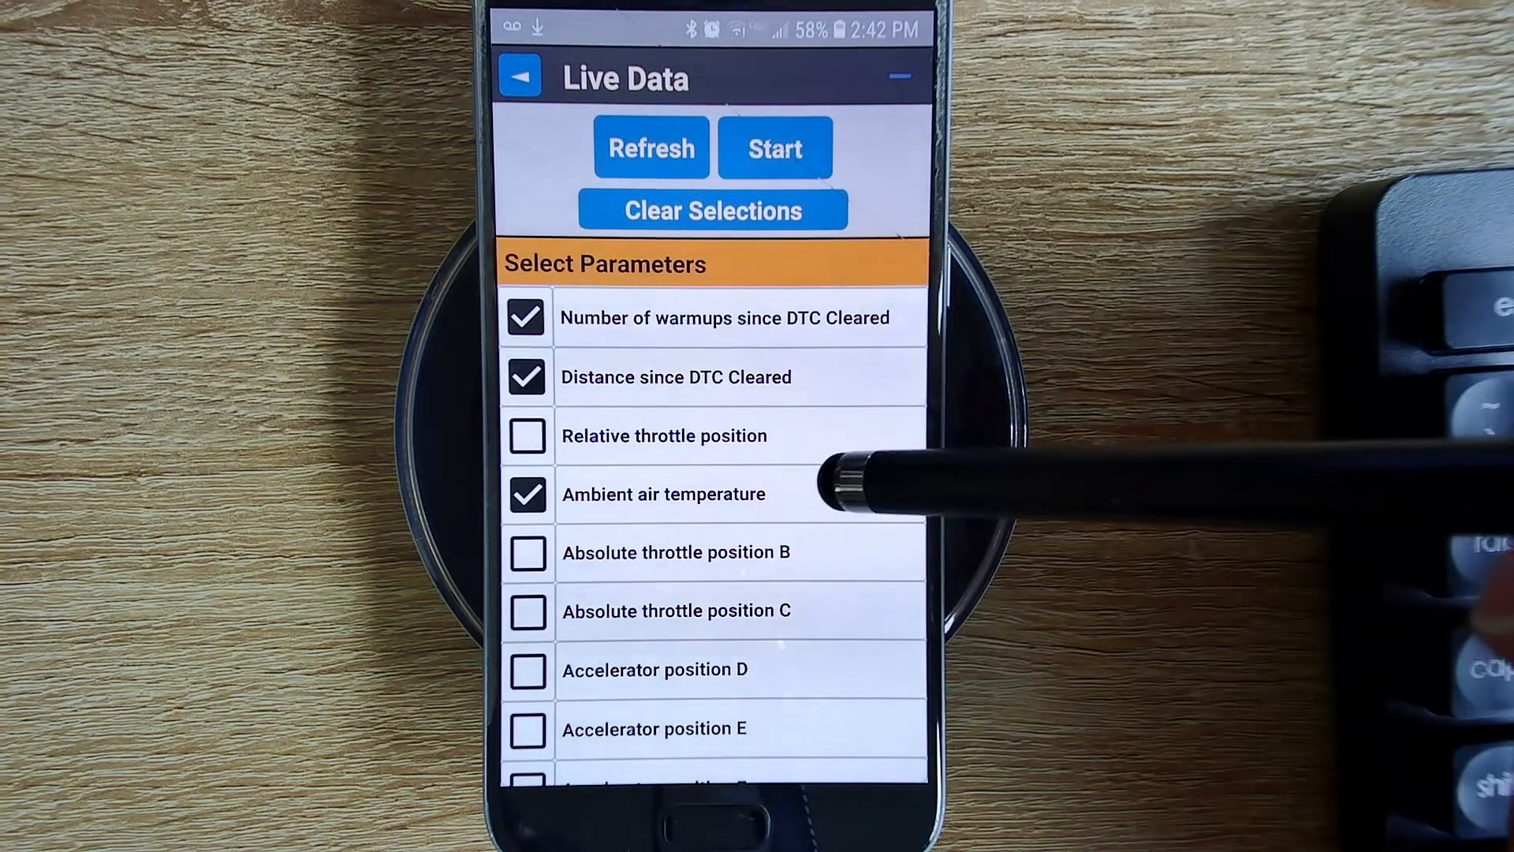
left_click(527, 435)
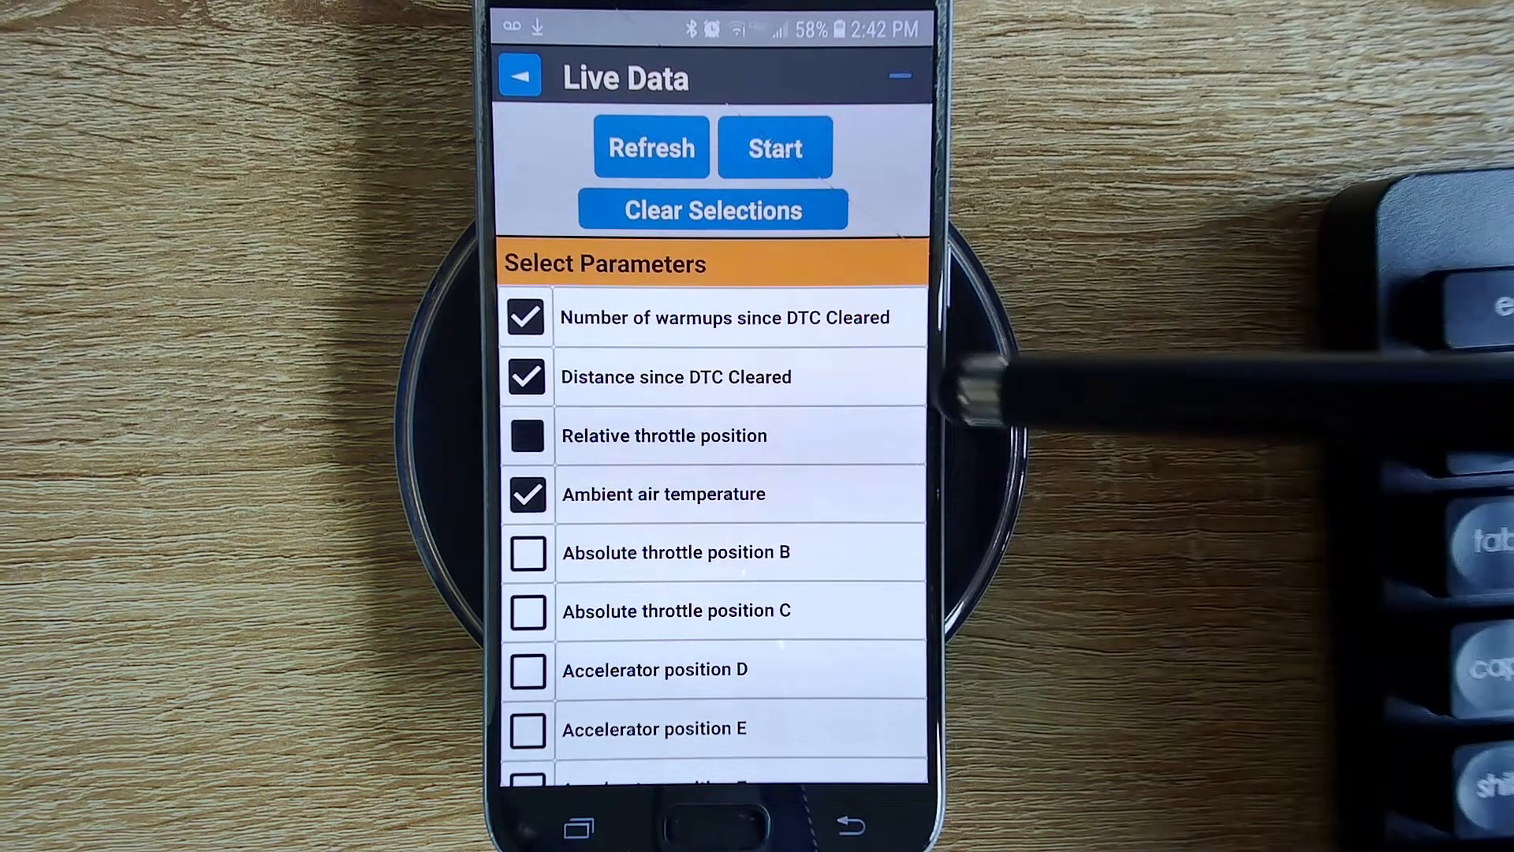
left_click(527, 435)
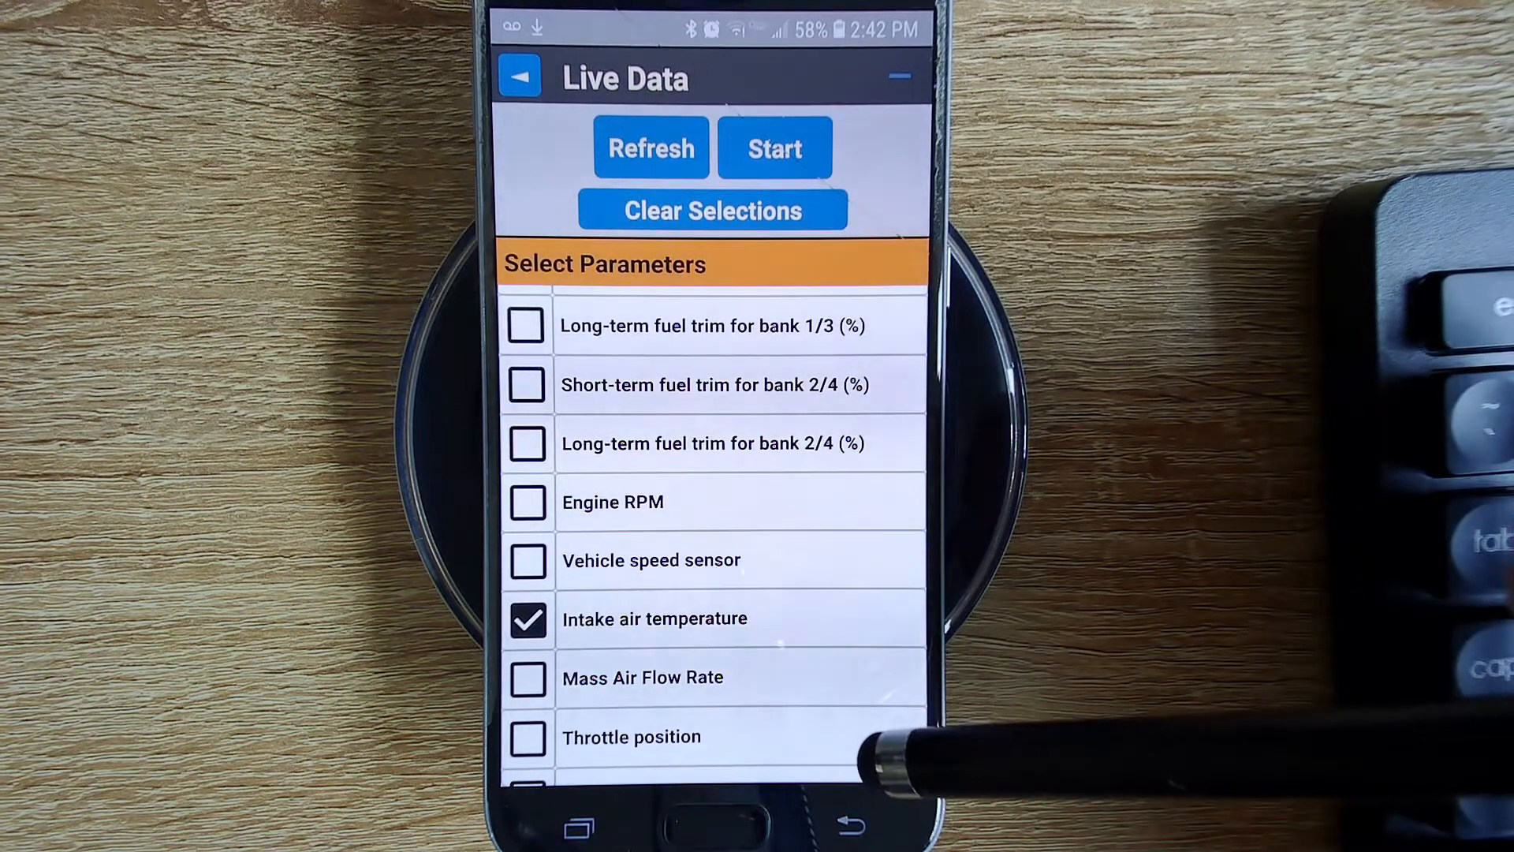
mouse_move(888, 261)
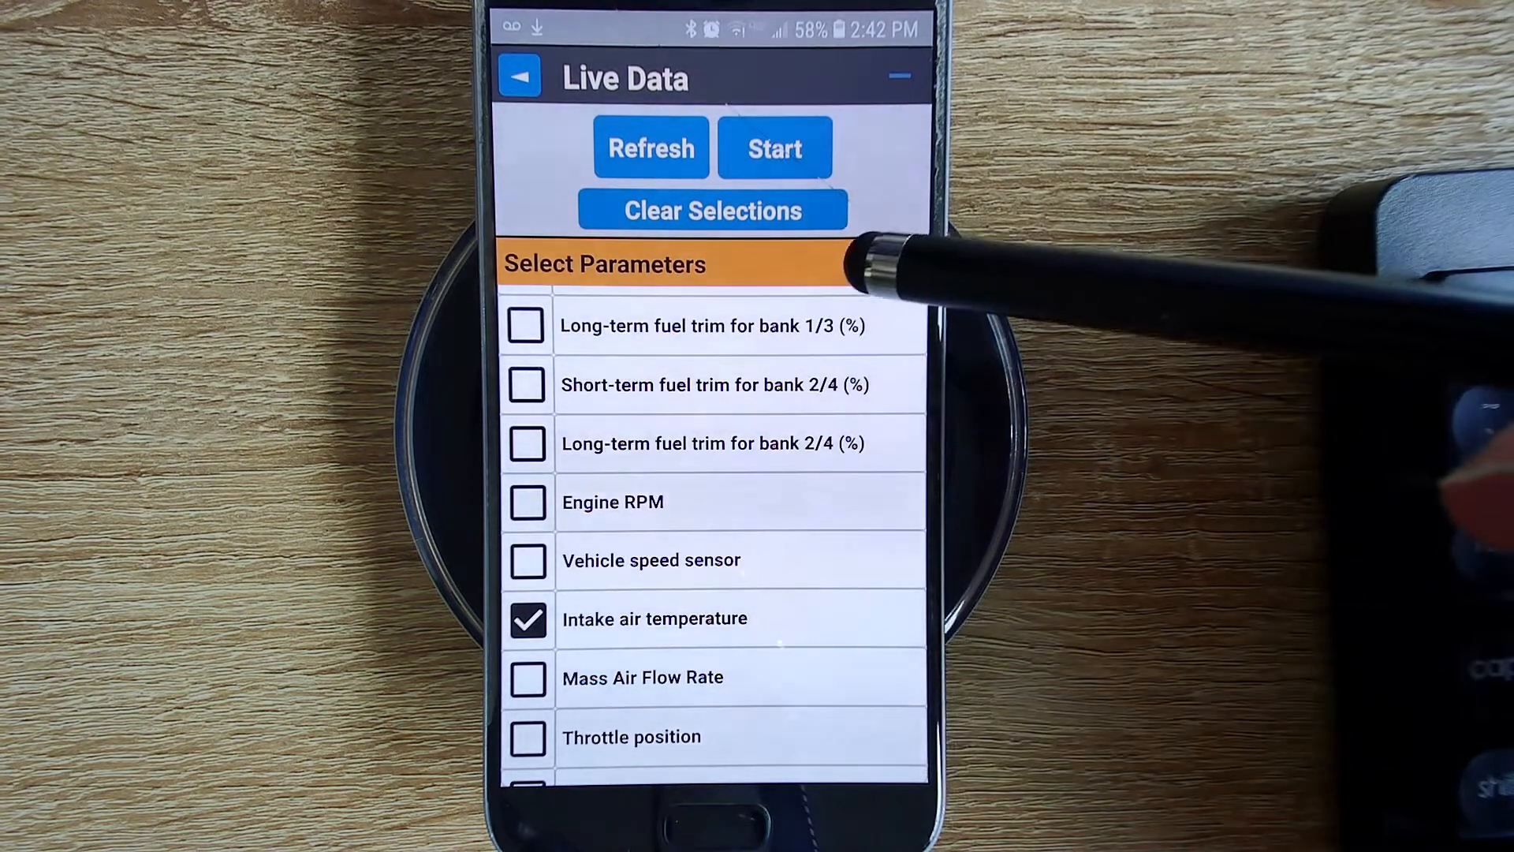
mouse_move(878, 478)
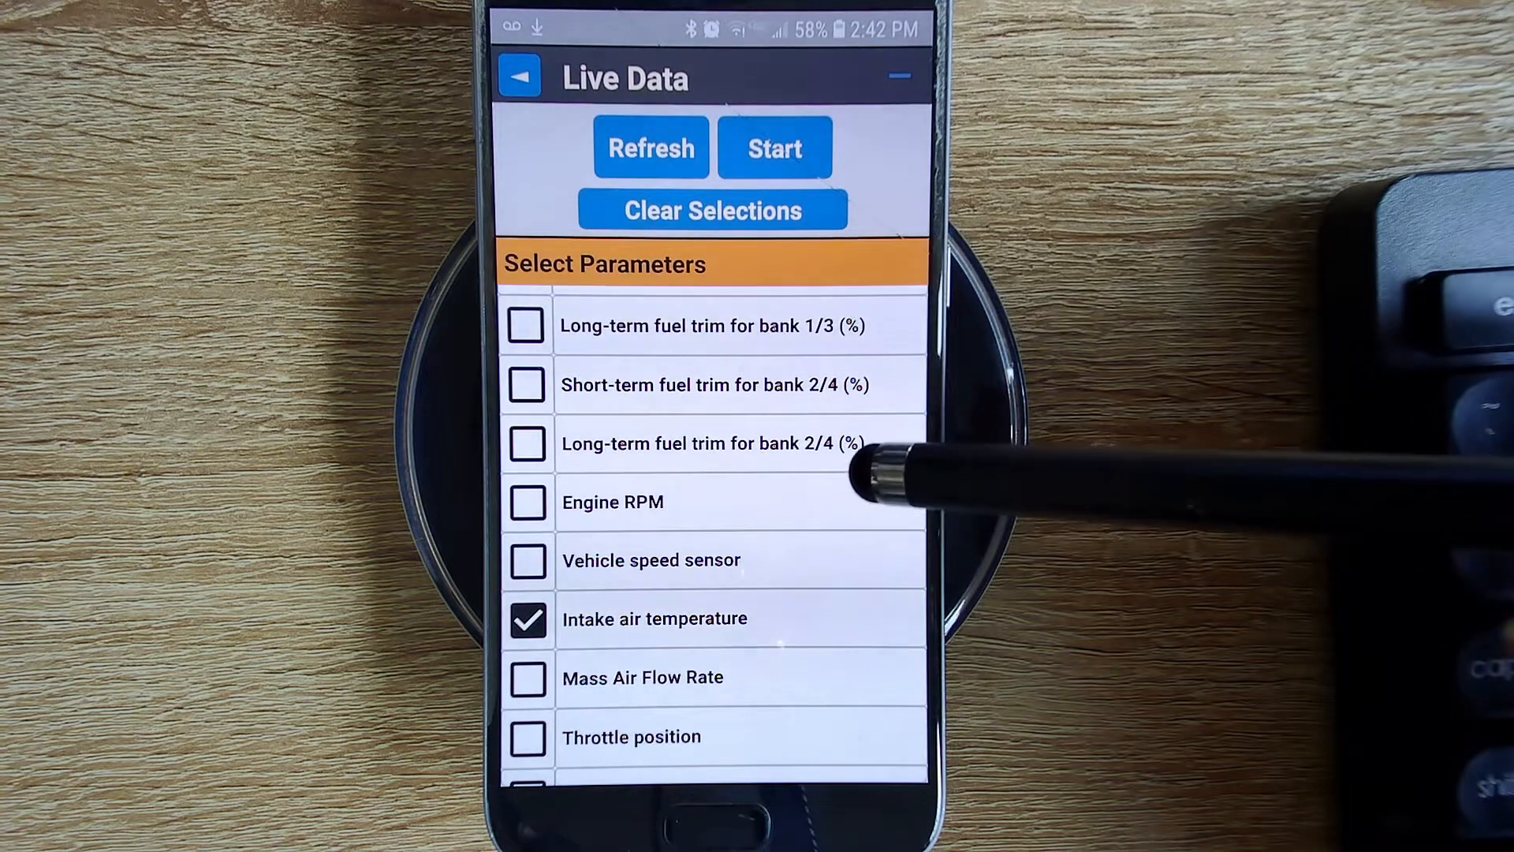
mouse_move(897, 318)
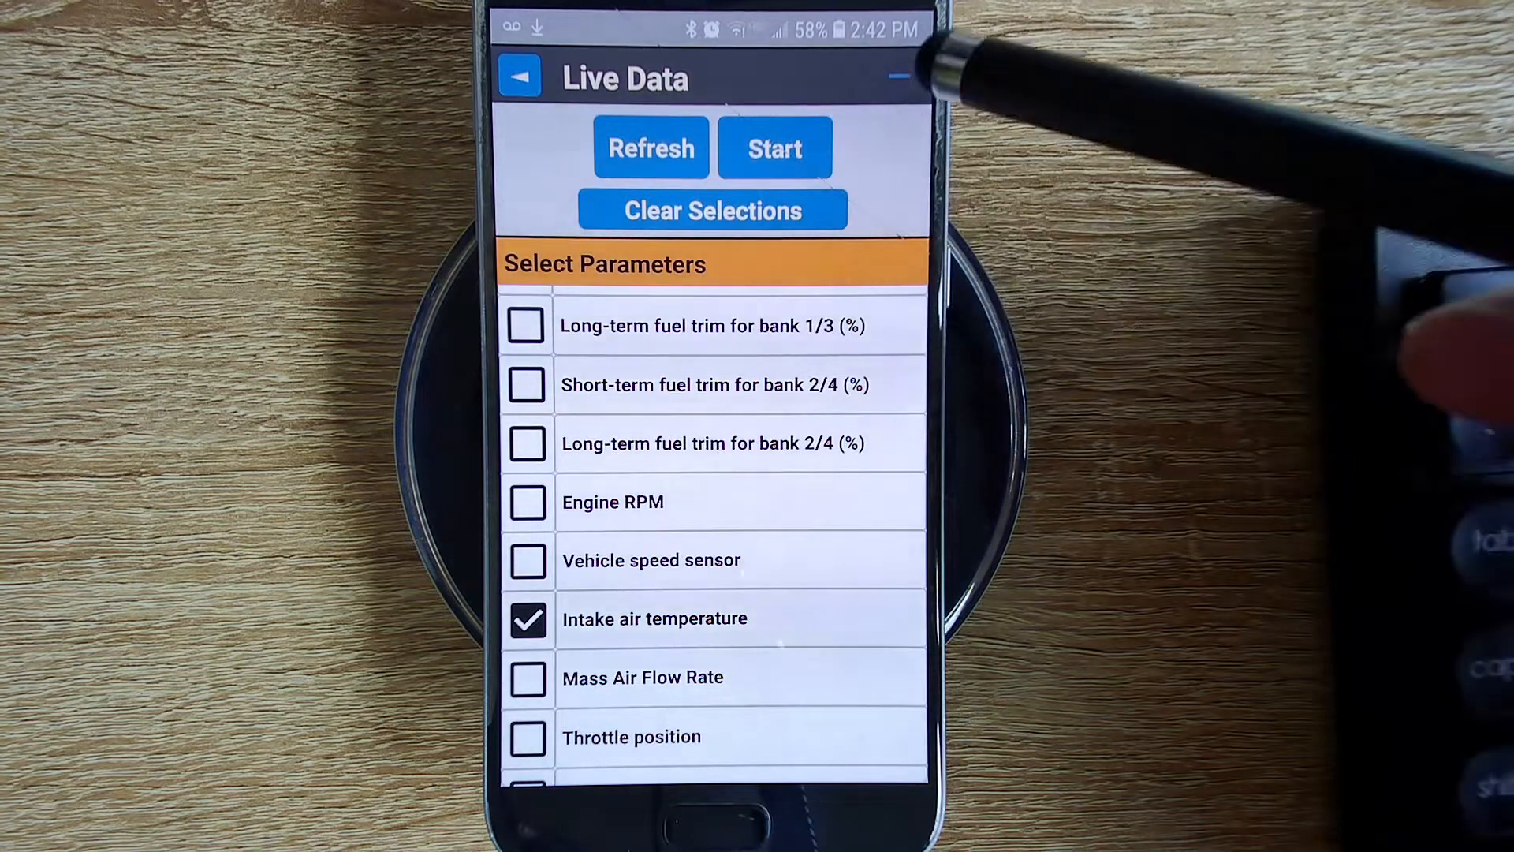
Step: Read the ticked values live — coolant 60.8 °F, fuel 100 %, ambient 37.4 °F — then return to the list
left_click(772, 148)
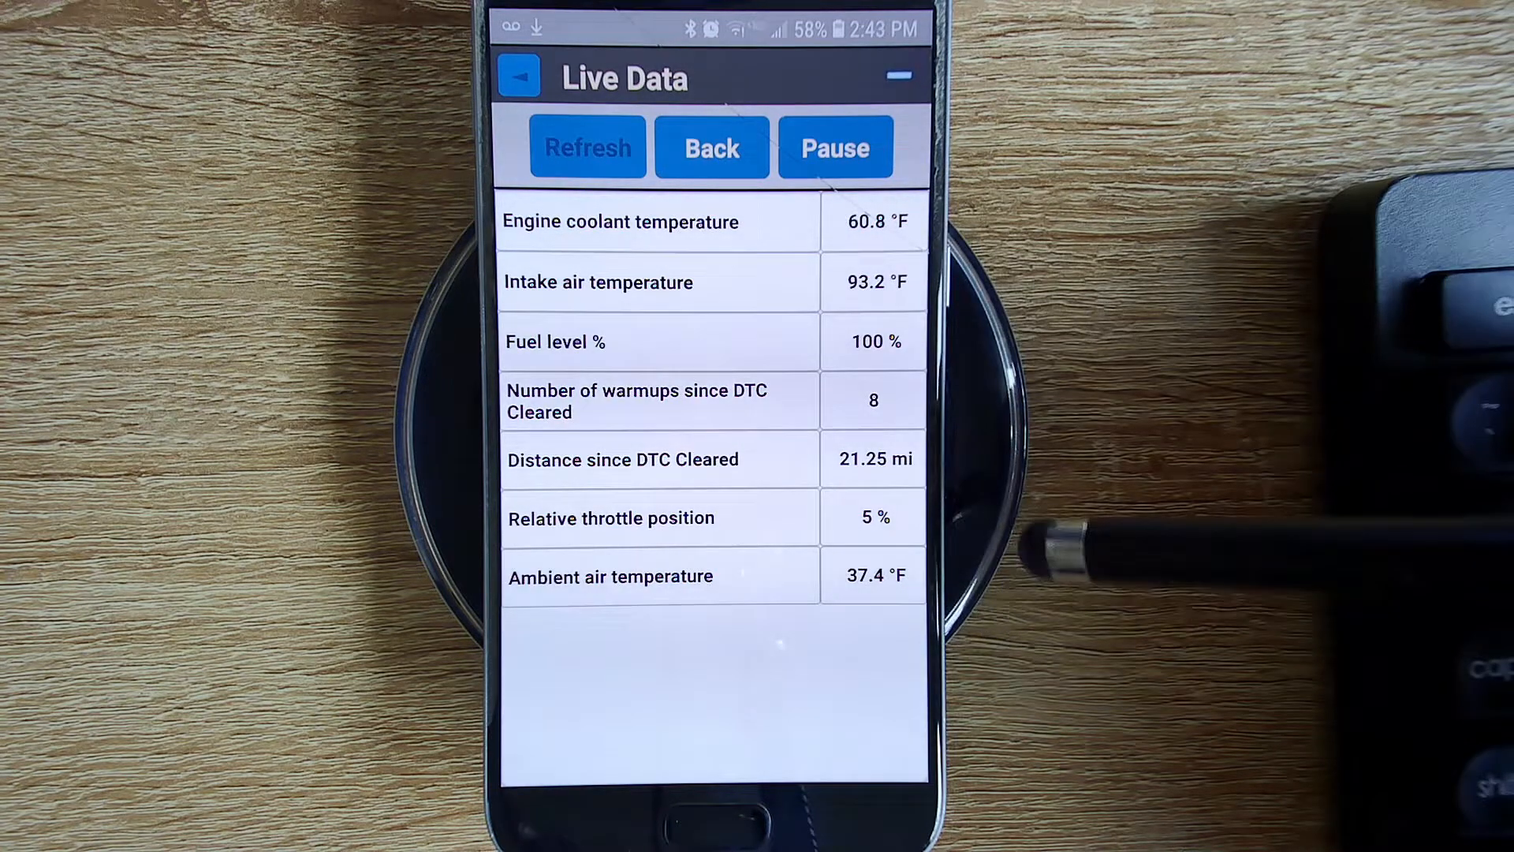
mouse_move(1014, 232)
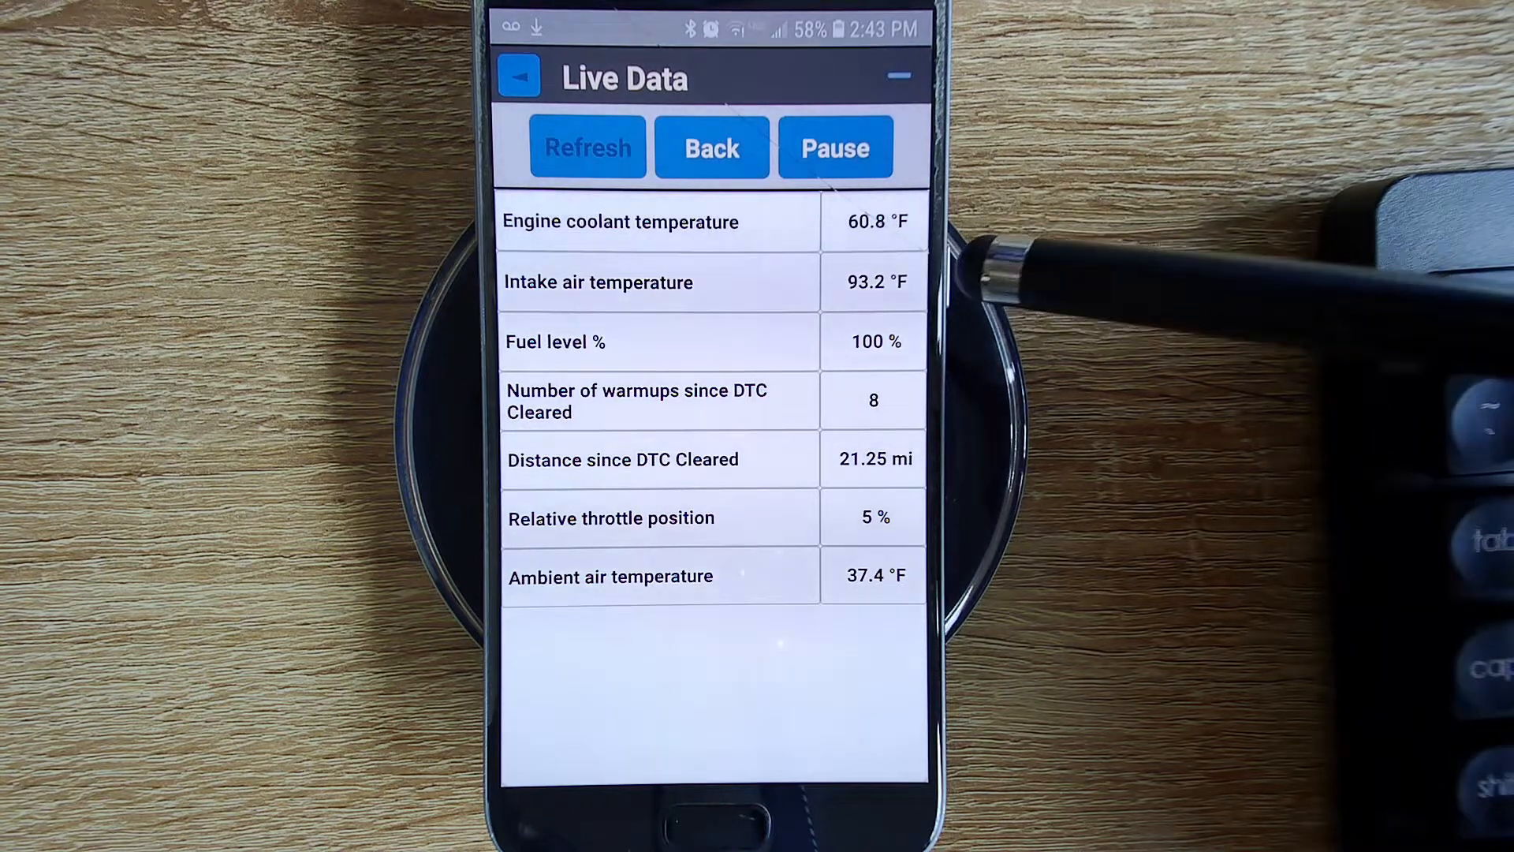
mouse_move(888, 647)
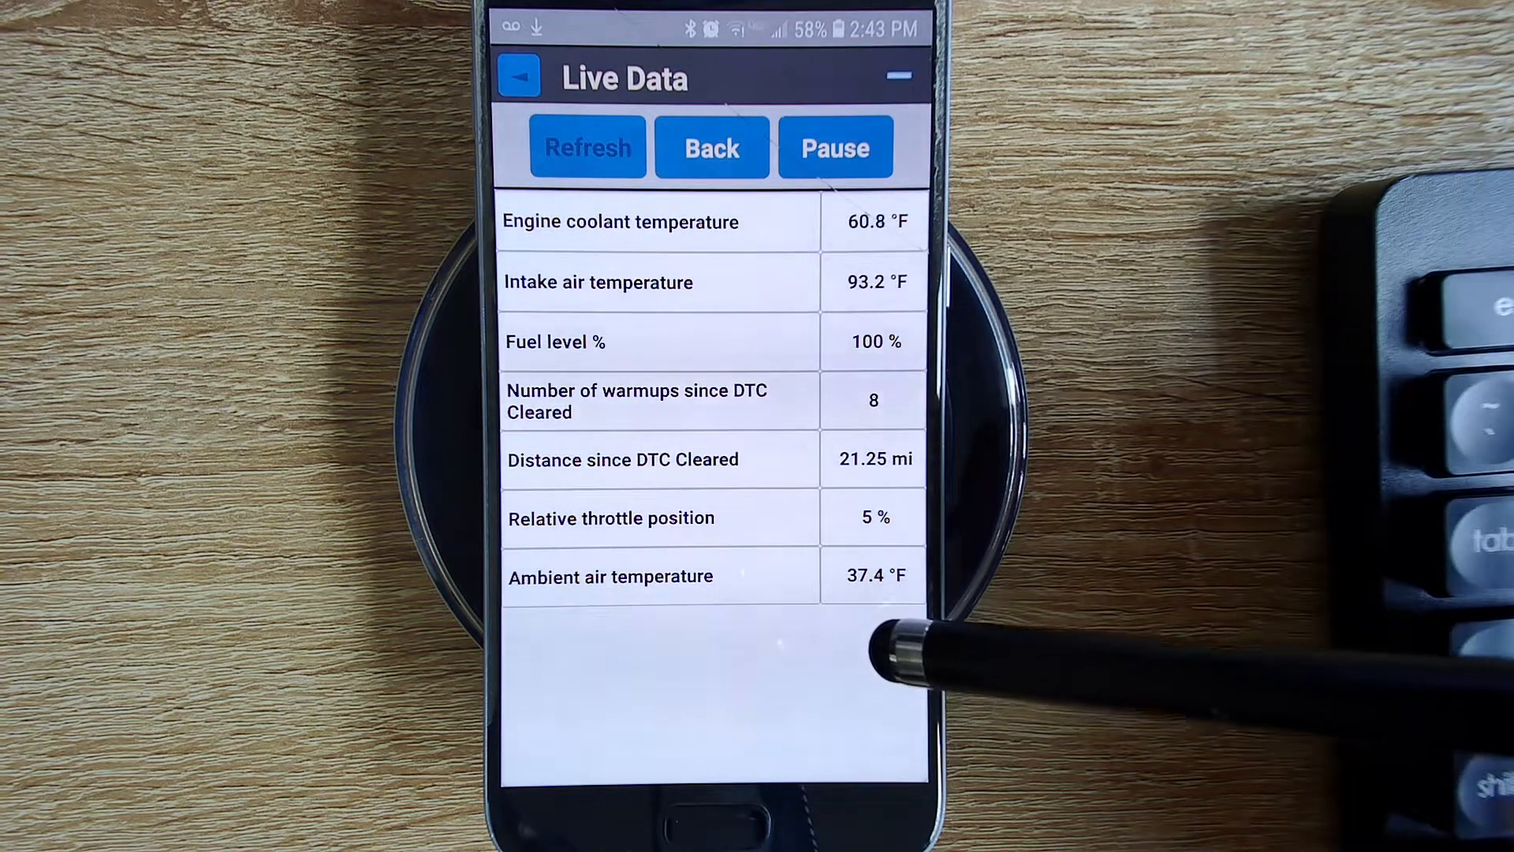
mouse_move(888, 445)
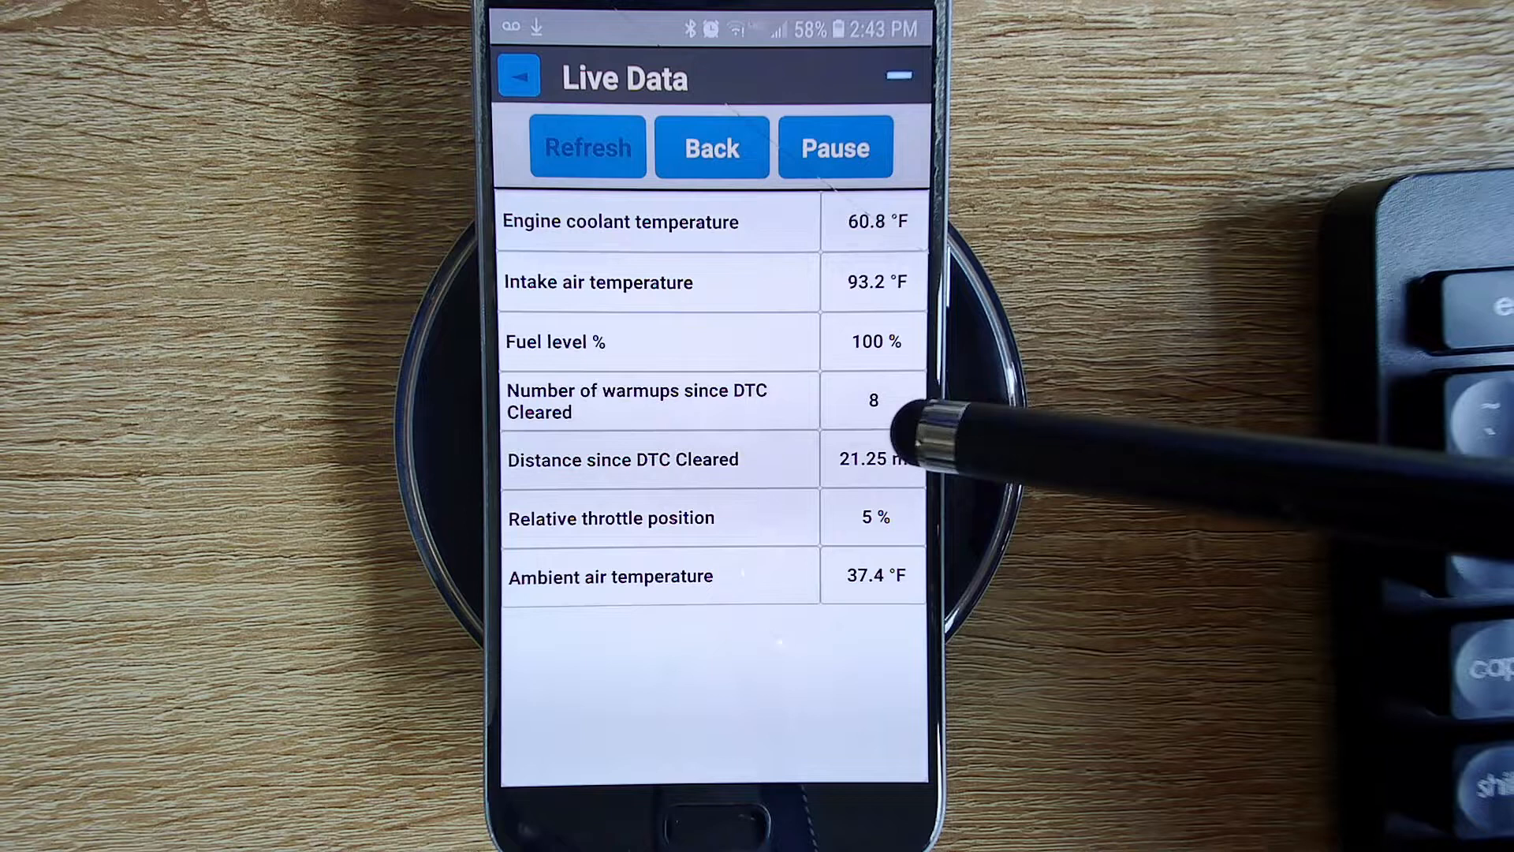
mouse_move(965, 242)
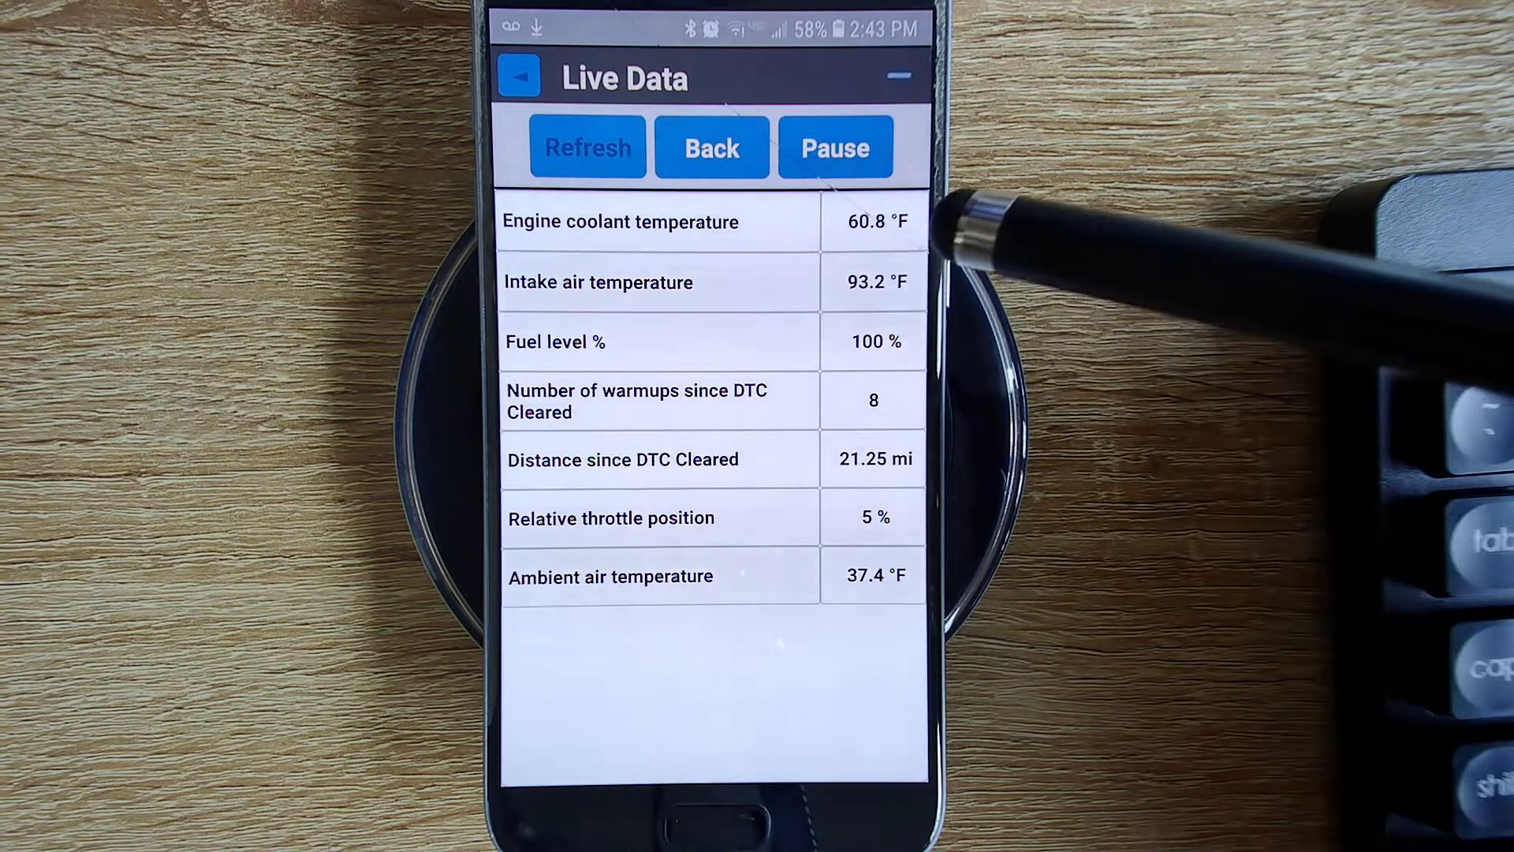
mouse_move(922, 440)
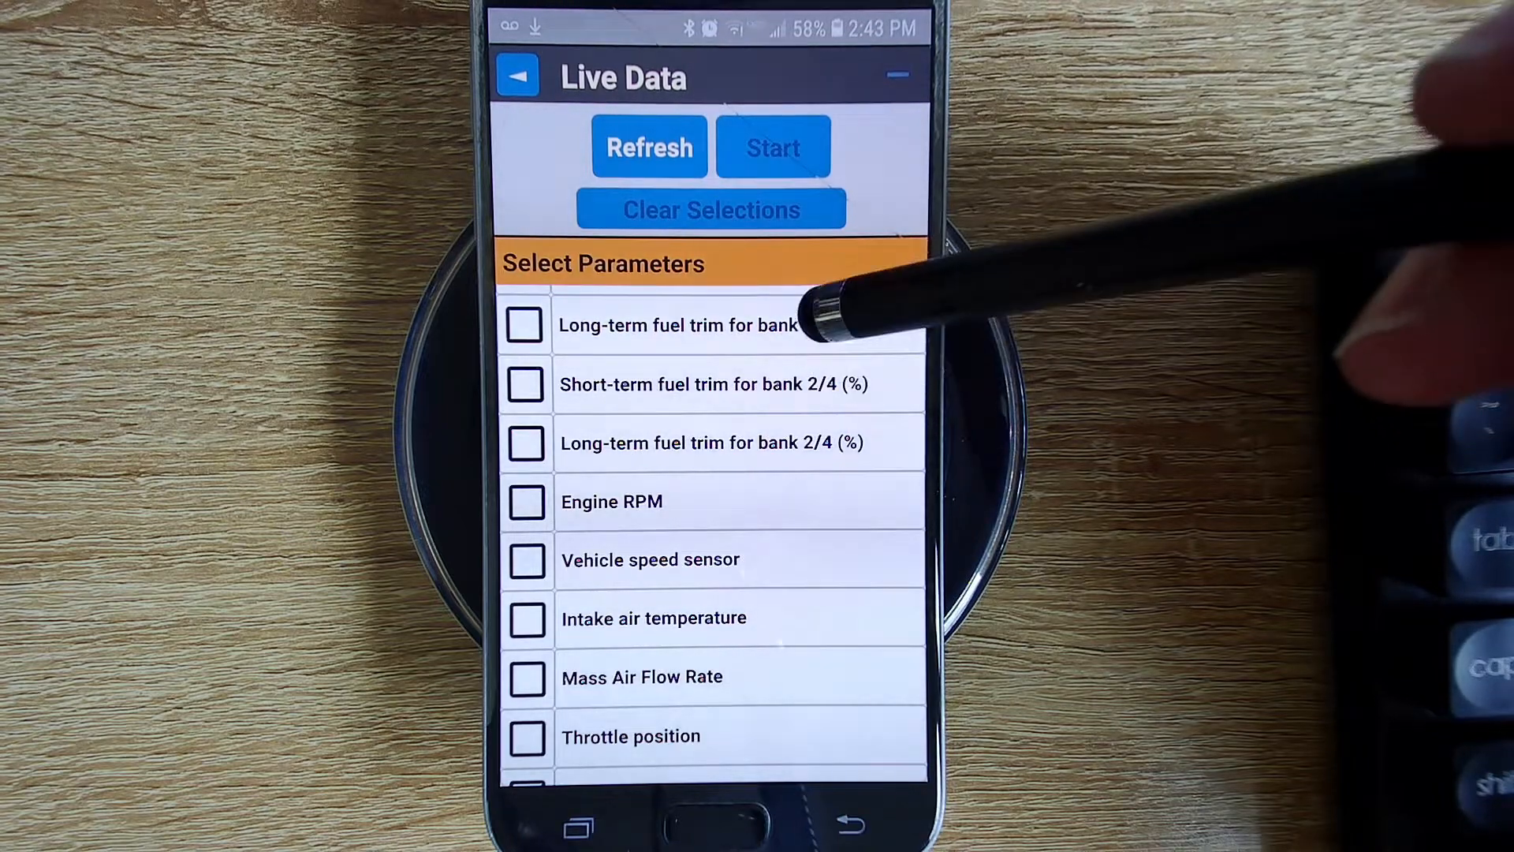
scroll("up", 3)
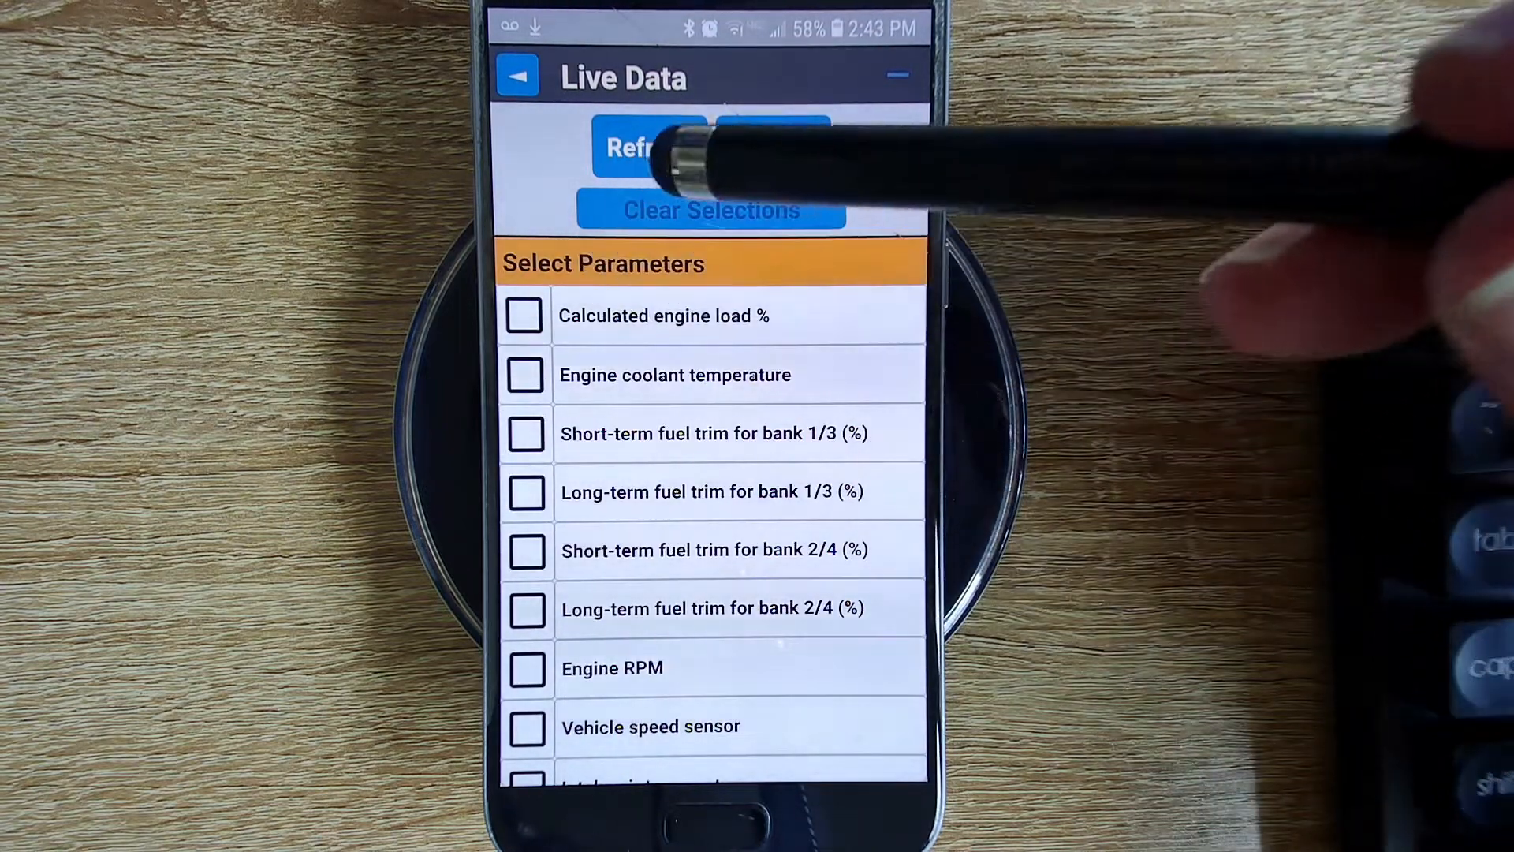
mouse_move(773, 149)
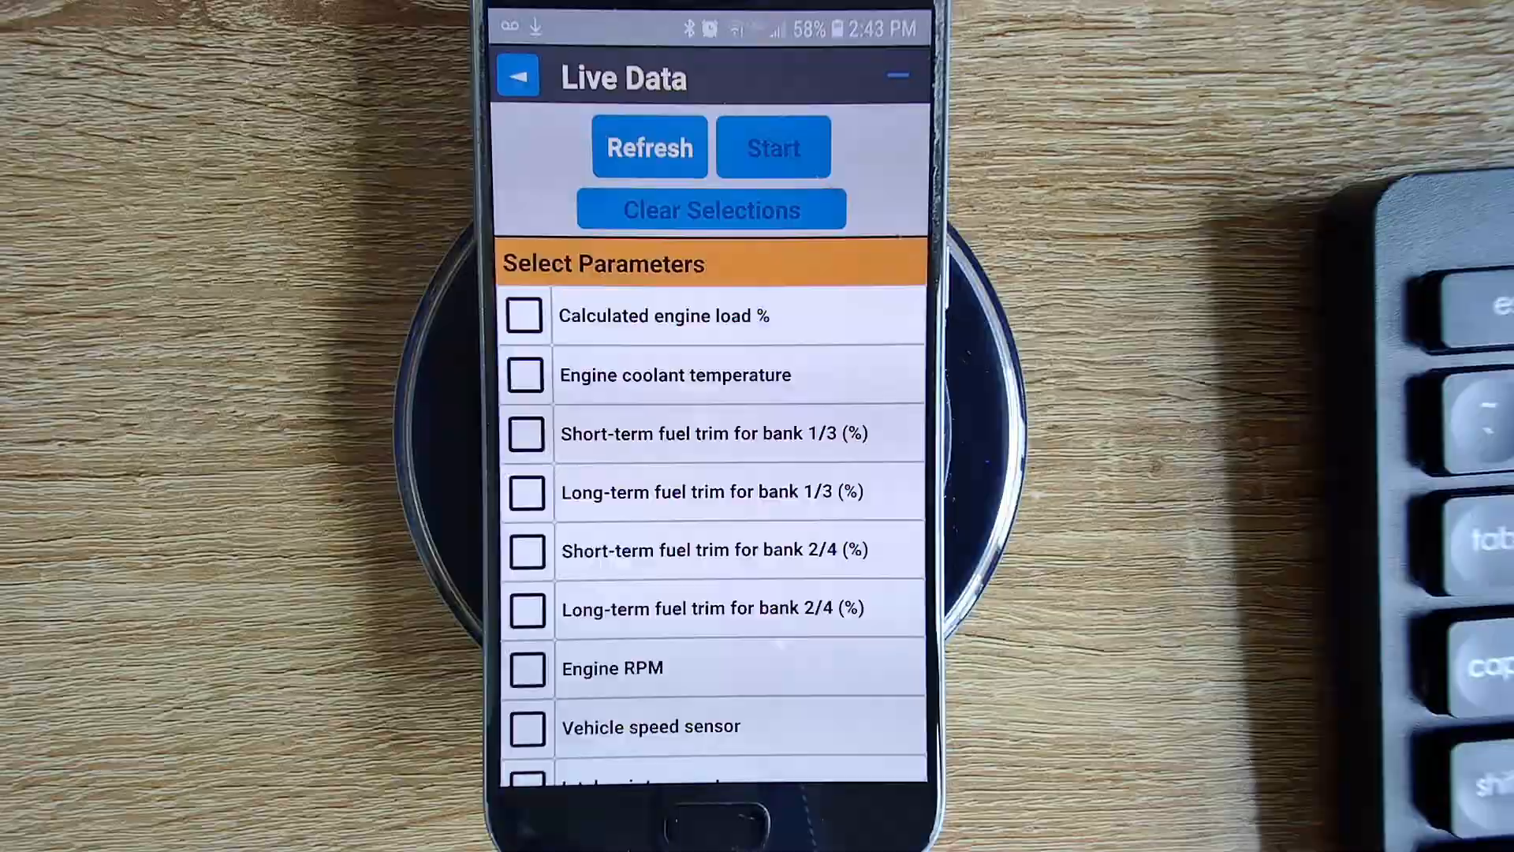
left_click(772, 148)
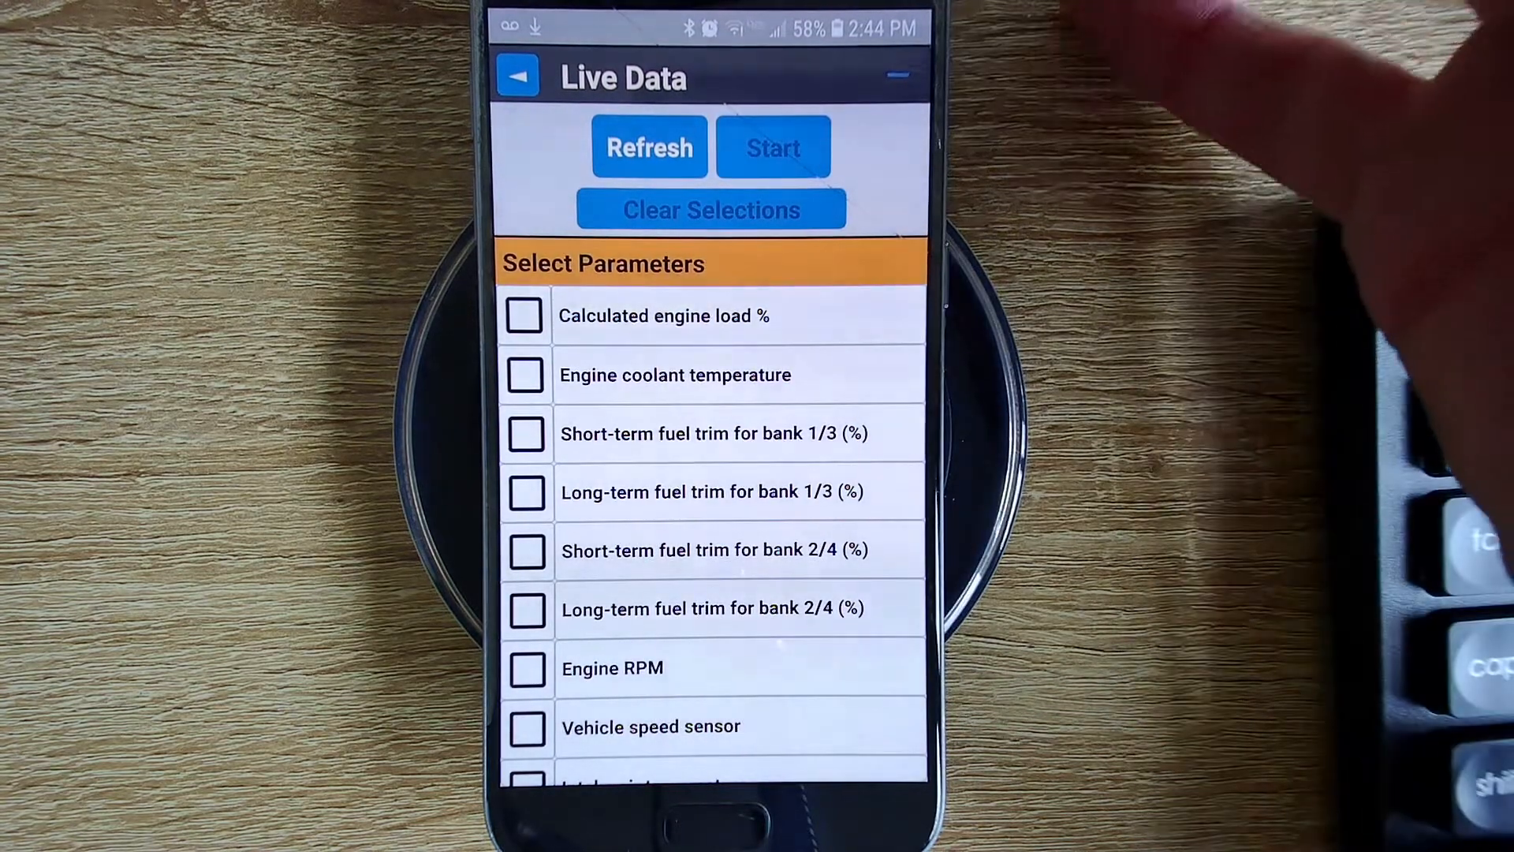
scroll("down", 3)
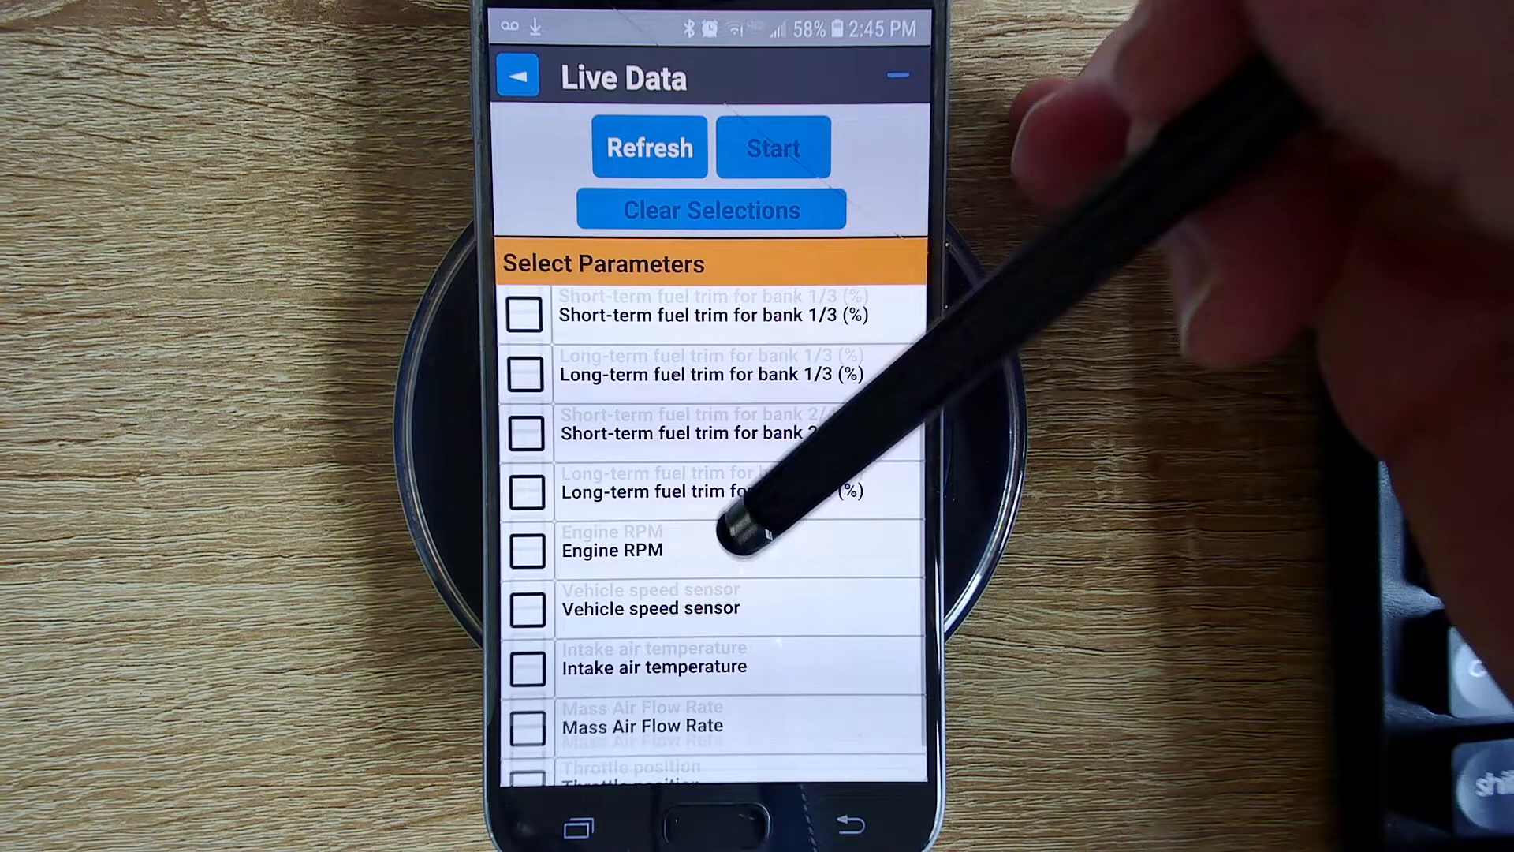
scroll("up", 3)
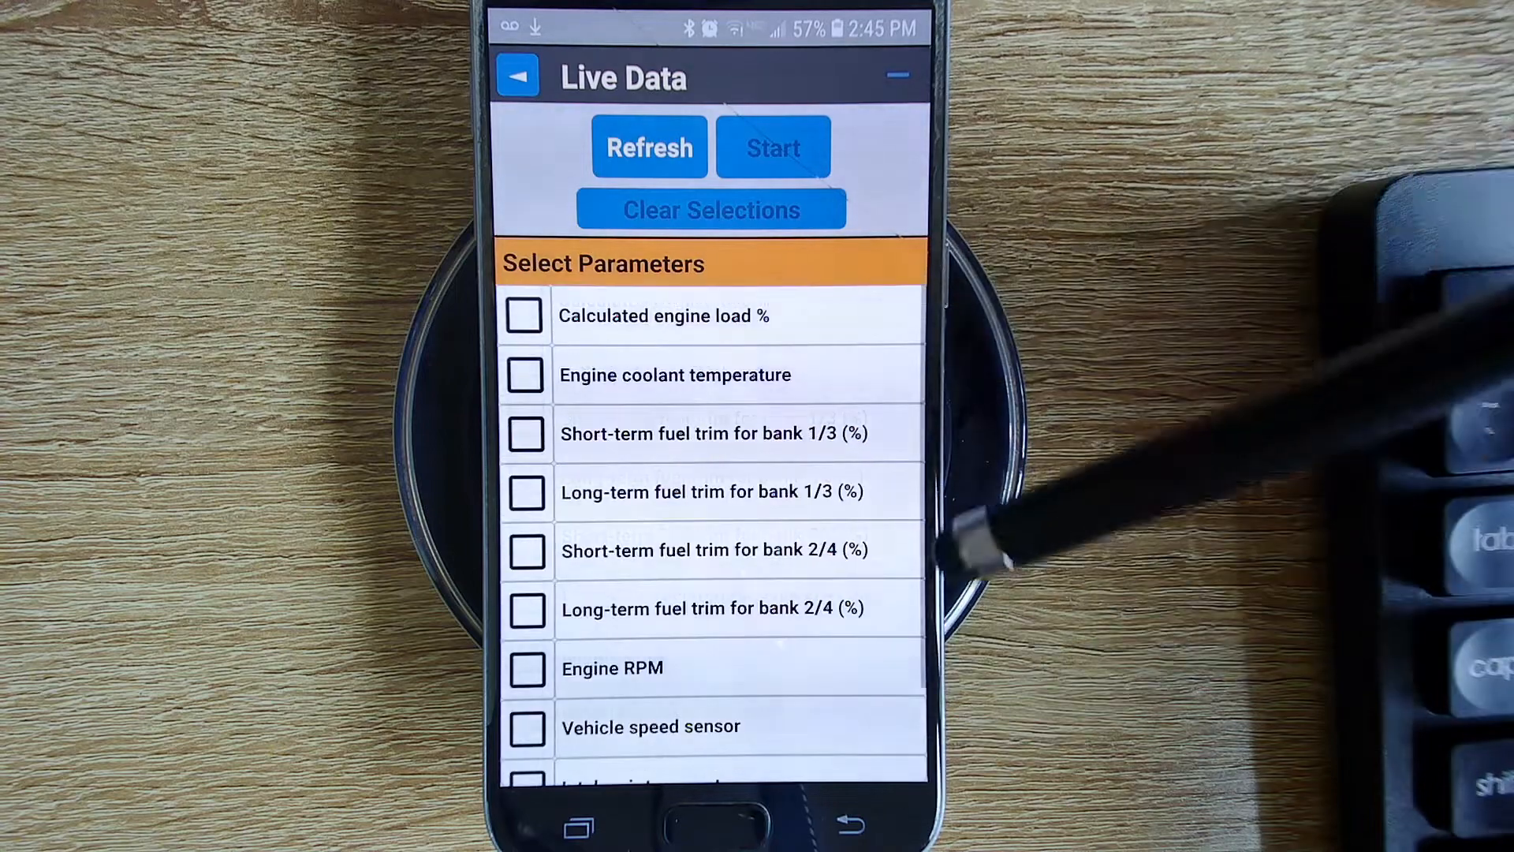
mouse_move(1082, 406)
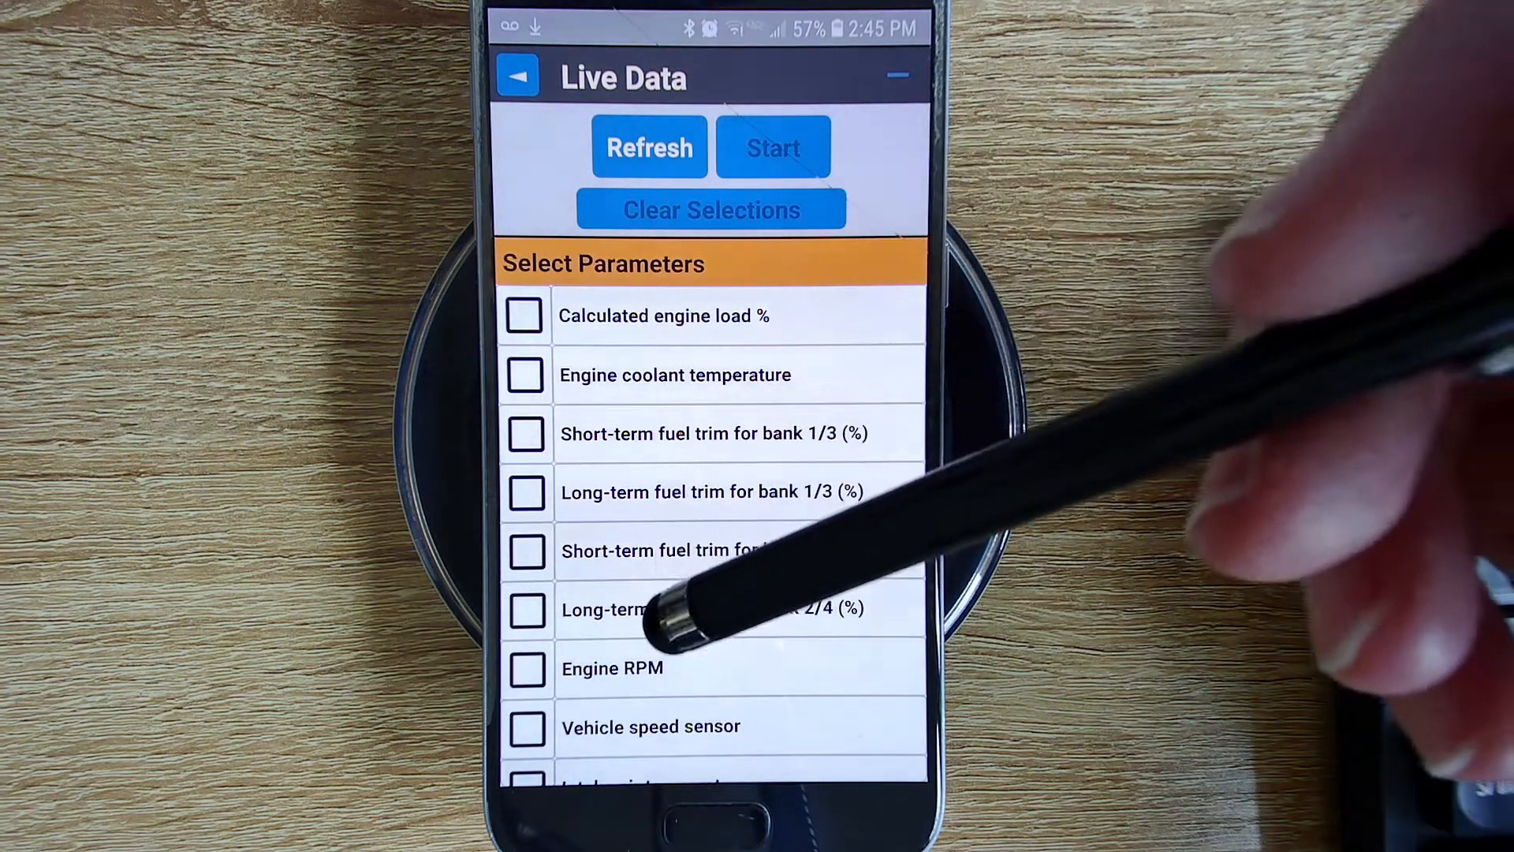
scroll("down", 3)
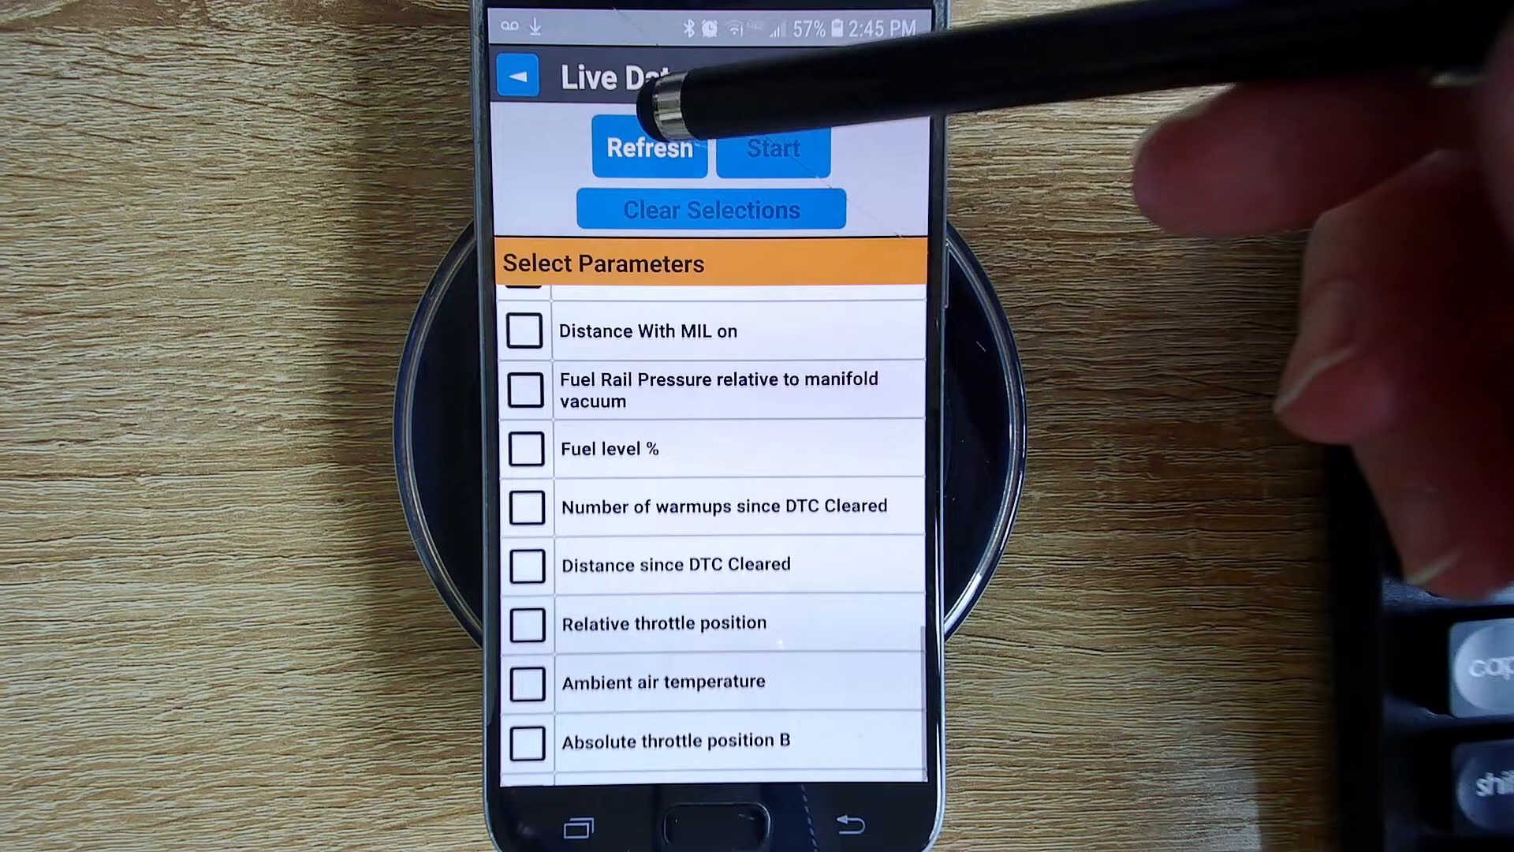
scroll("up", 3)
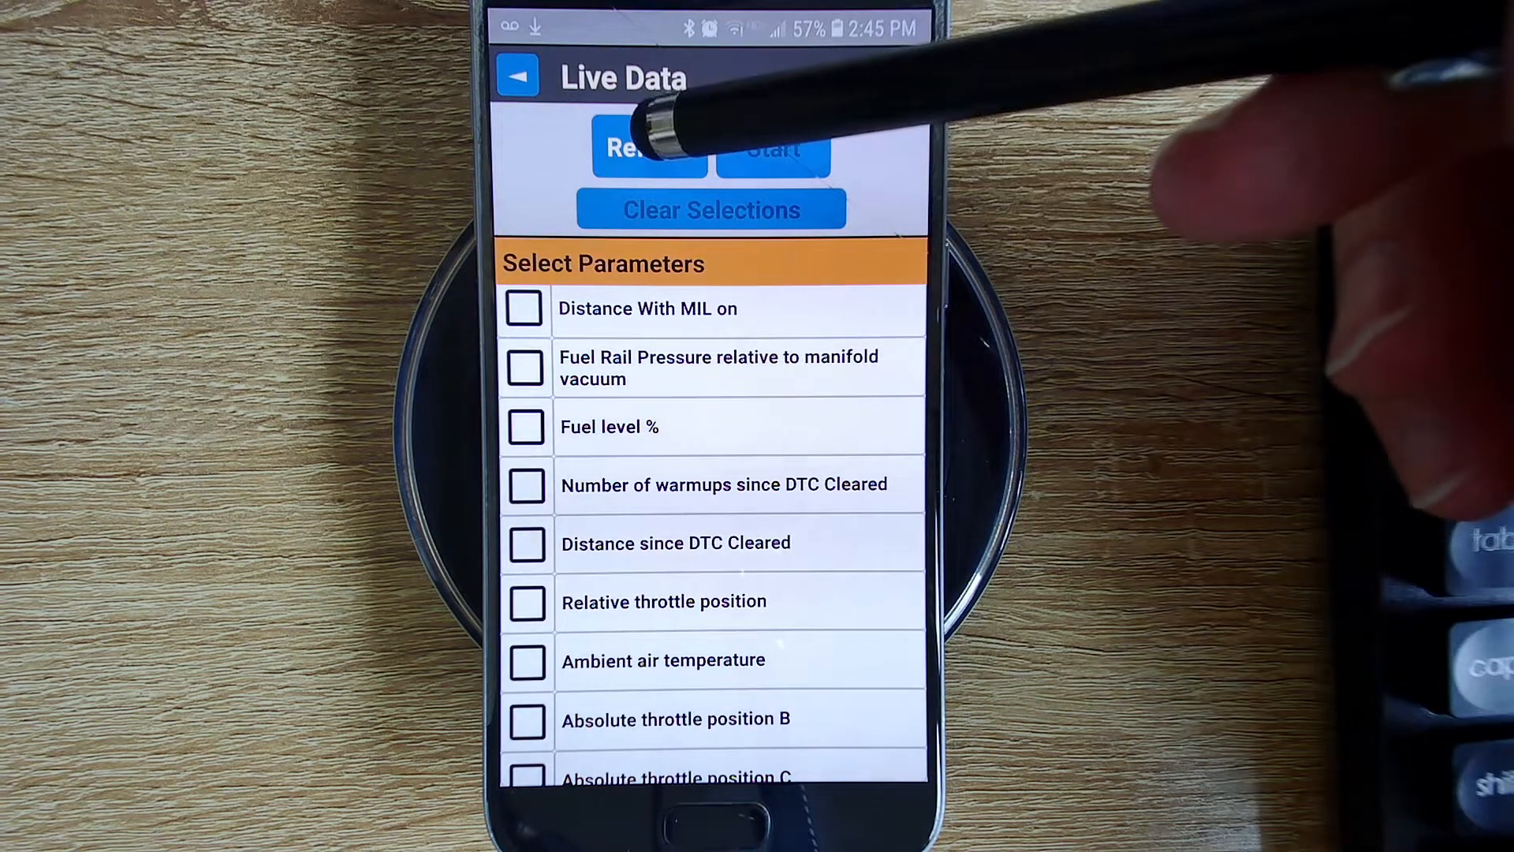
left_click(648, 149)
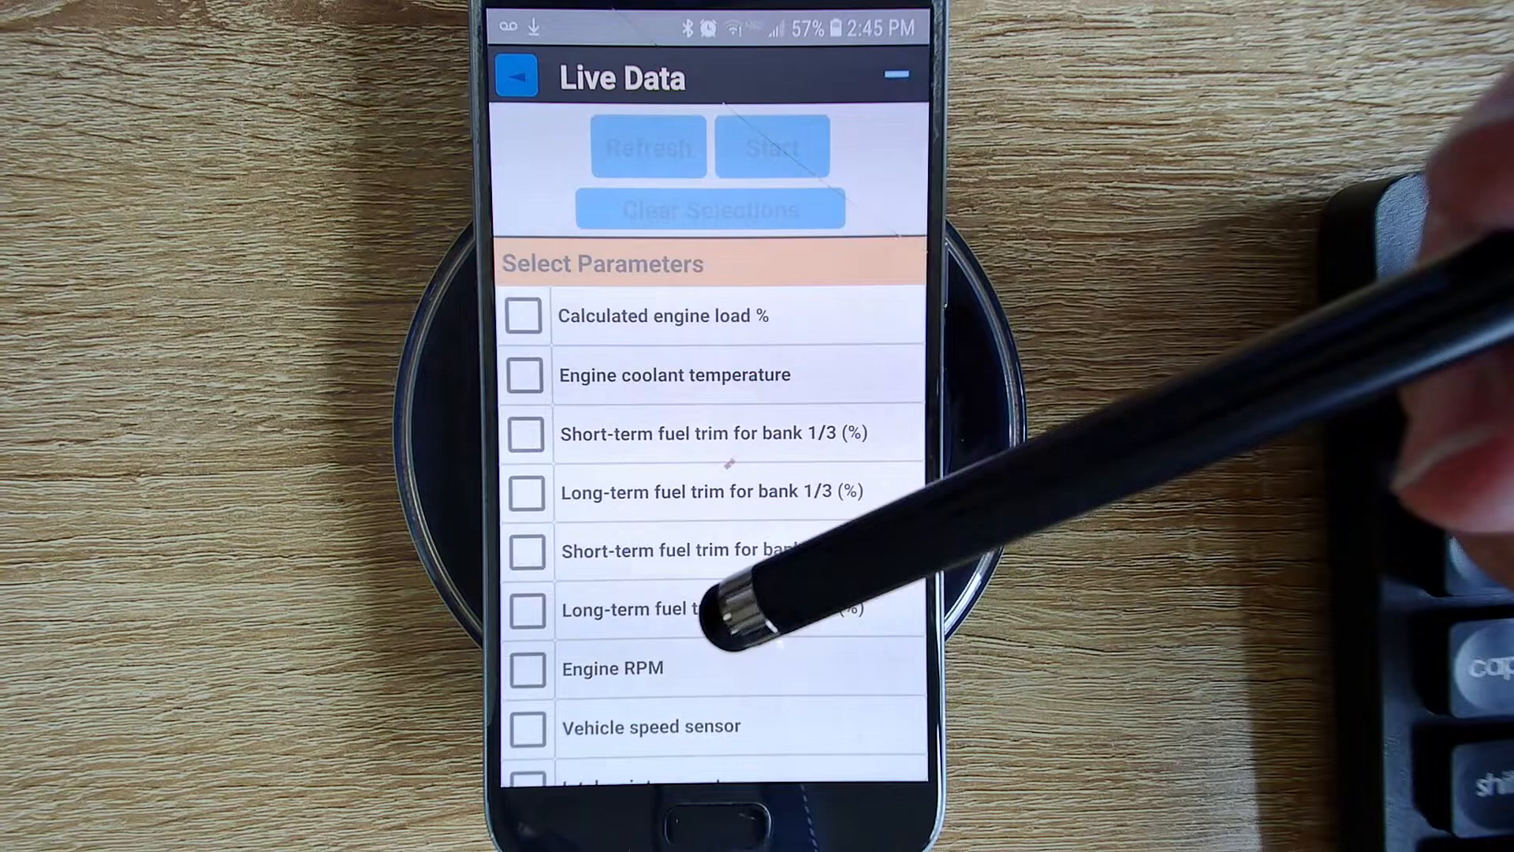
scroll("down", 3)
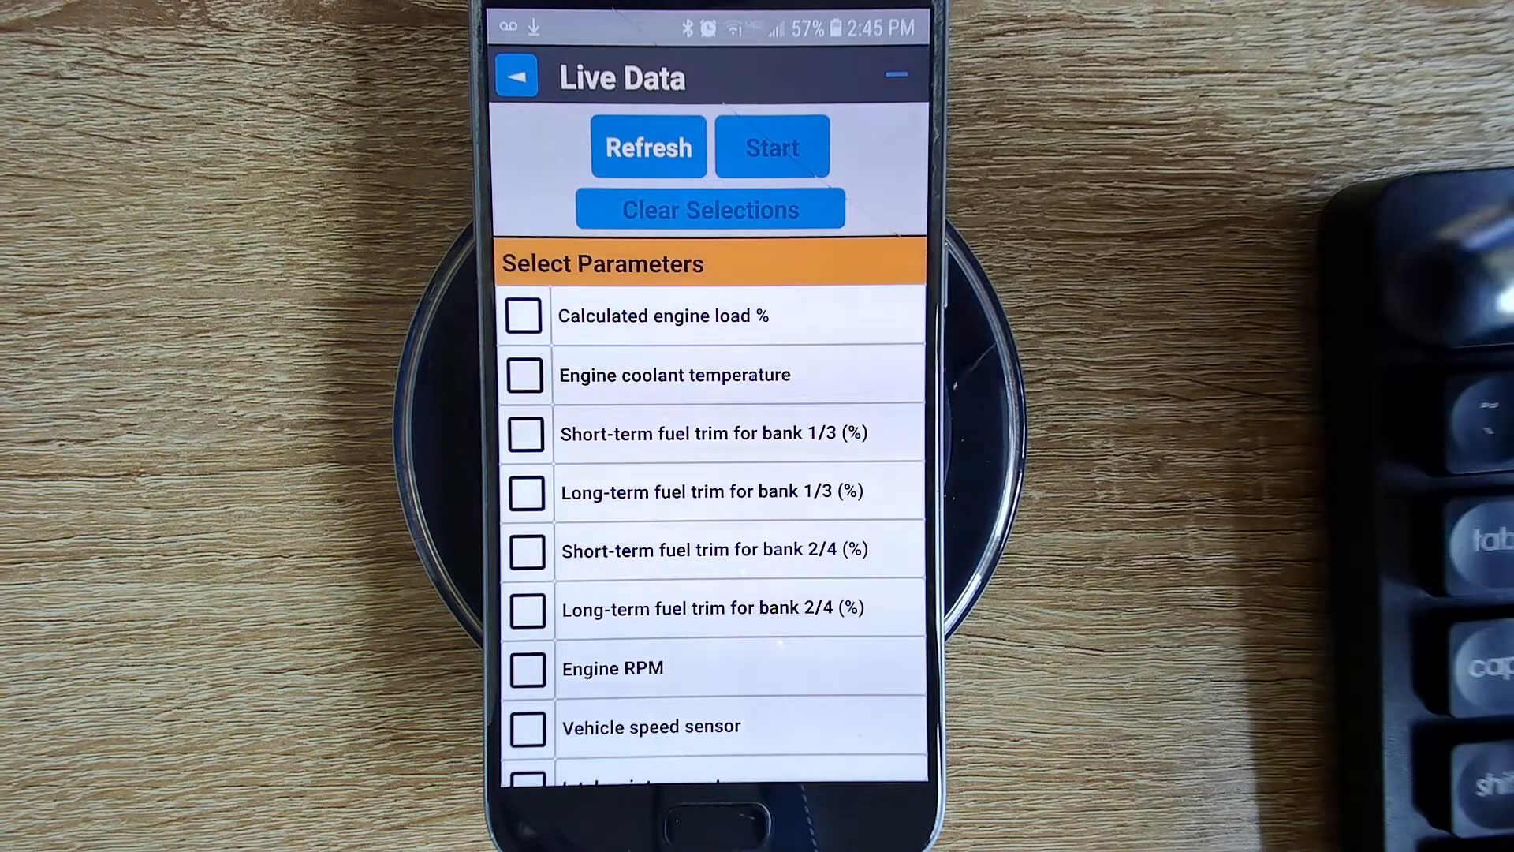
scroll("down", 3)
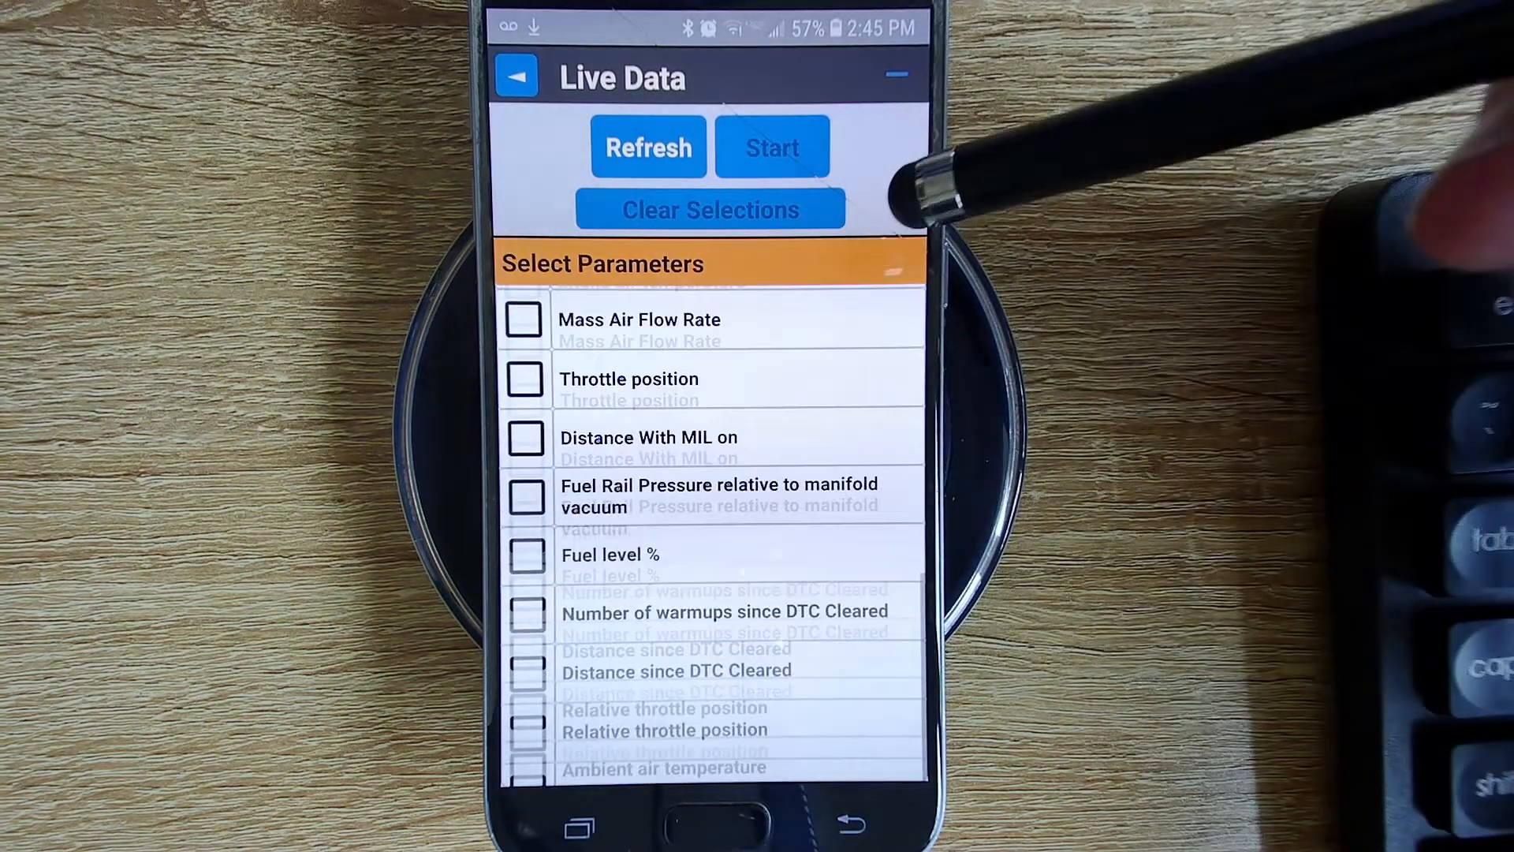
scroll("up", 3)
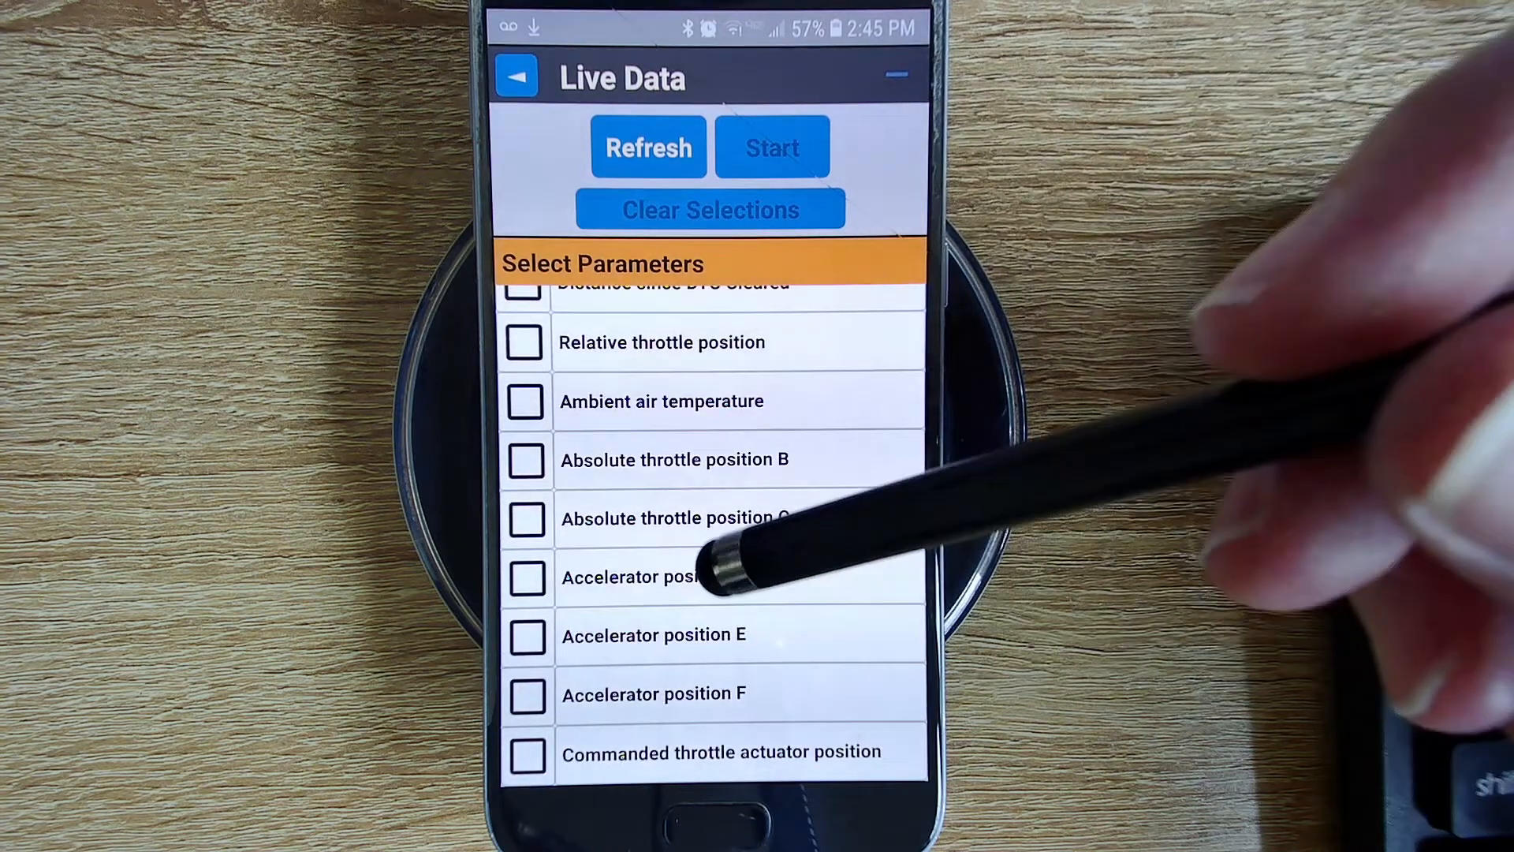
mouse_move(782, 396)
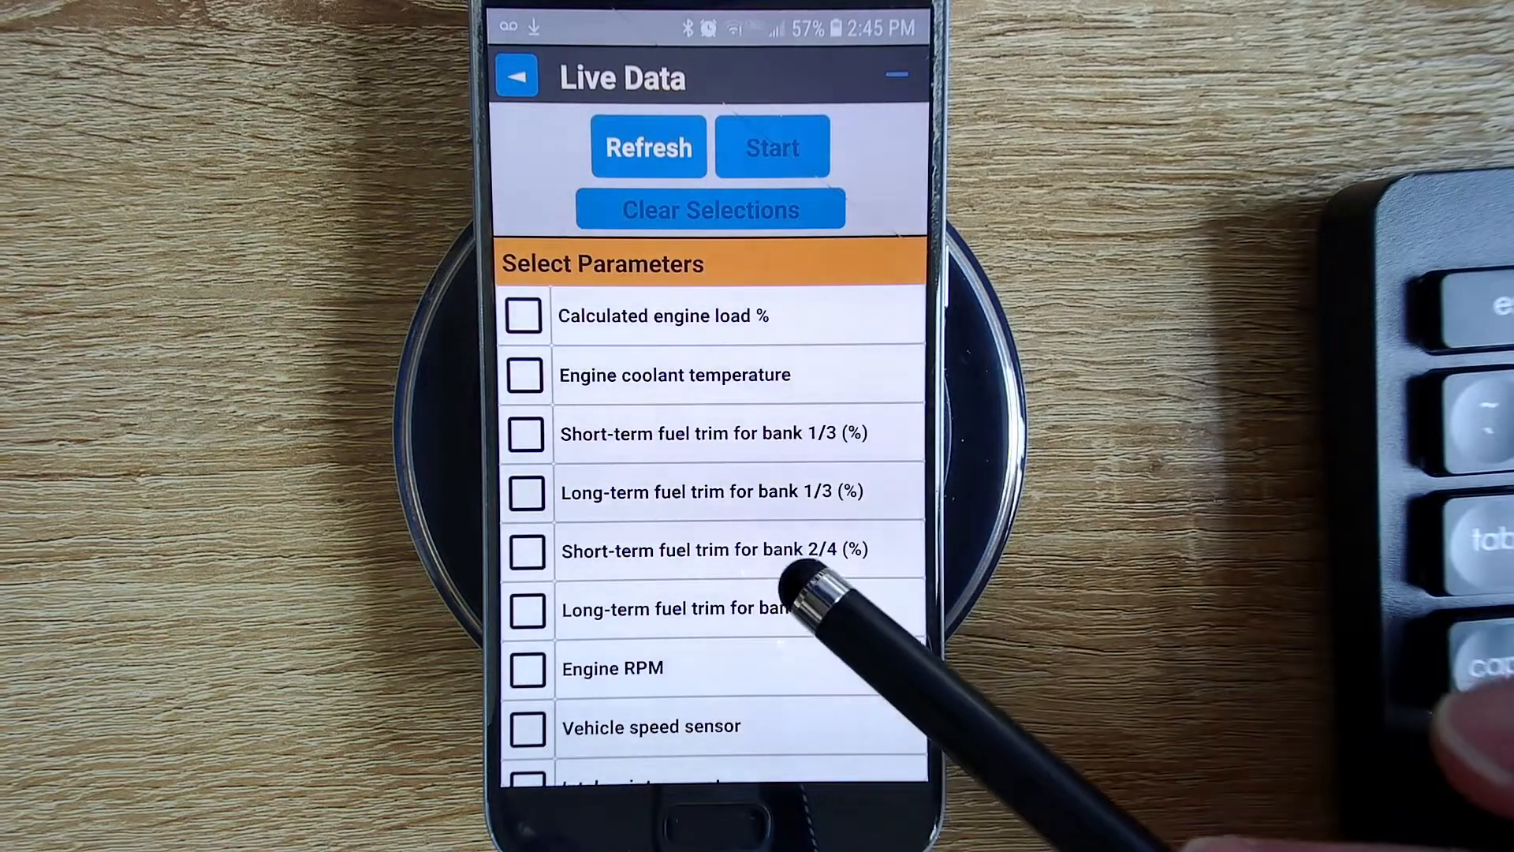
scroll("down", 3)
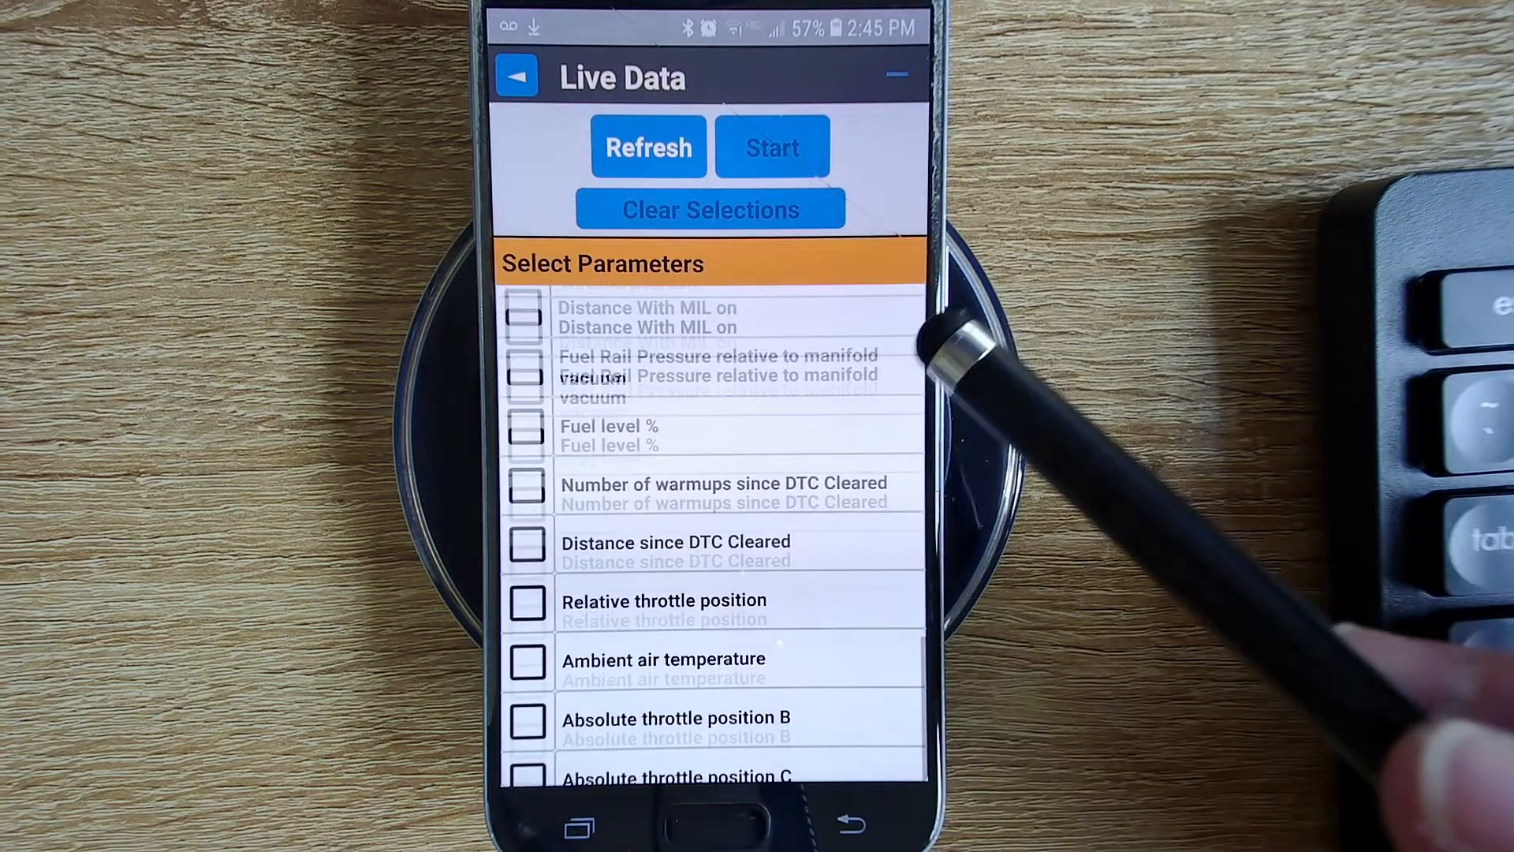
scroll("up", 3)
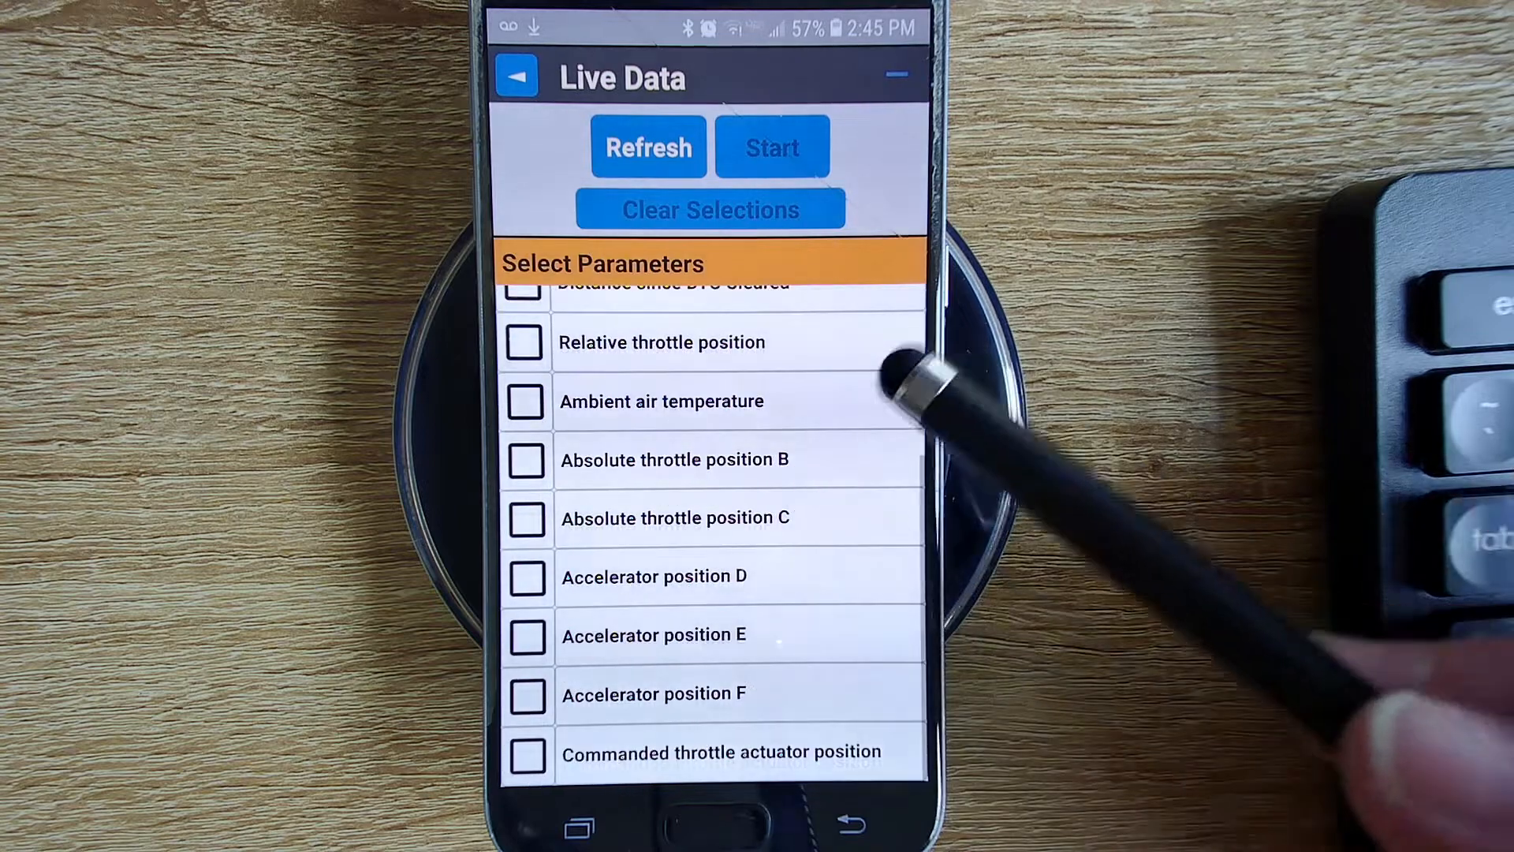
scroll("up", 3)
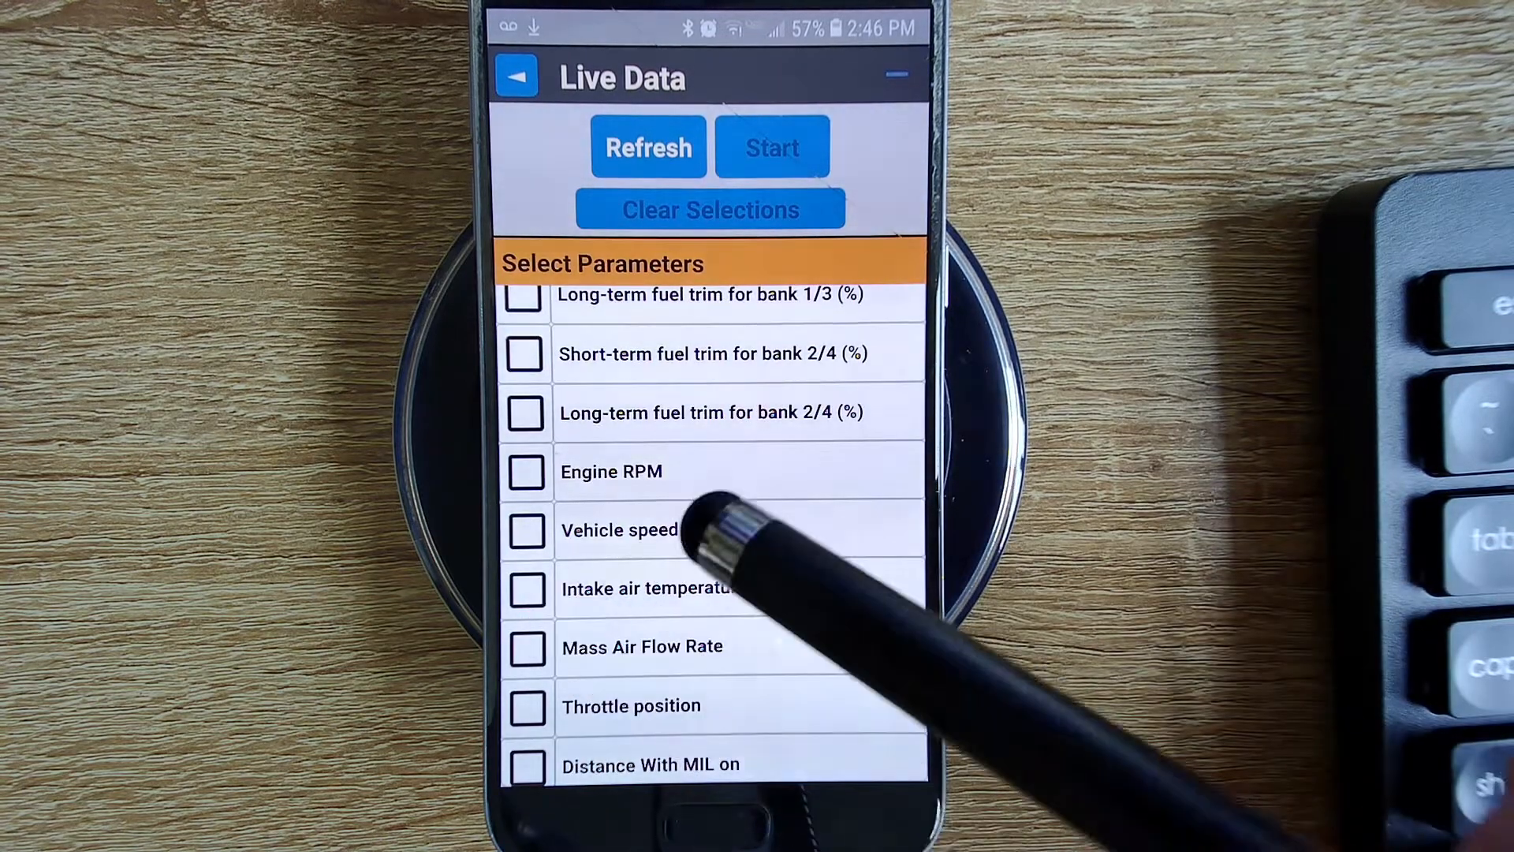
Step: Tick Vehicle speed sensor alongside the bank 2/4 fuel trims, Engine RPM and intake air temperature
left_click(524, 412)
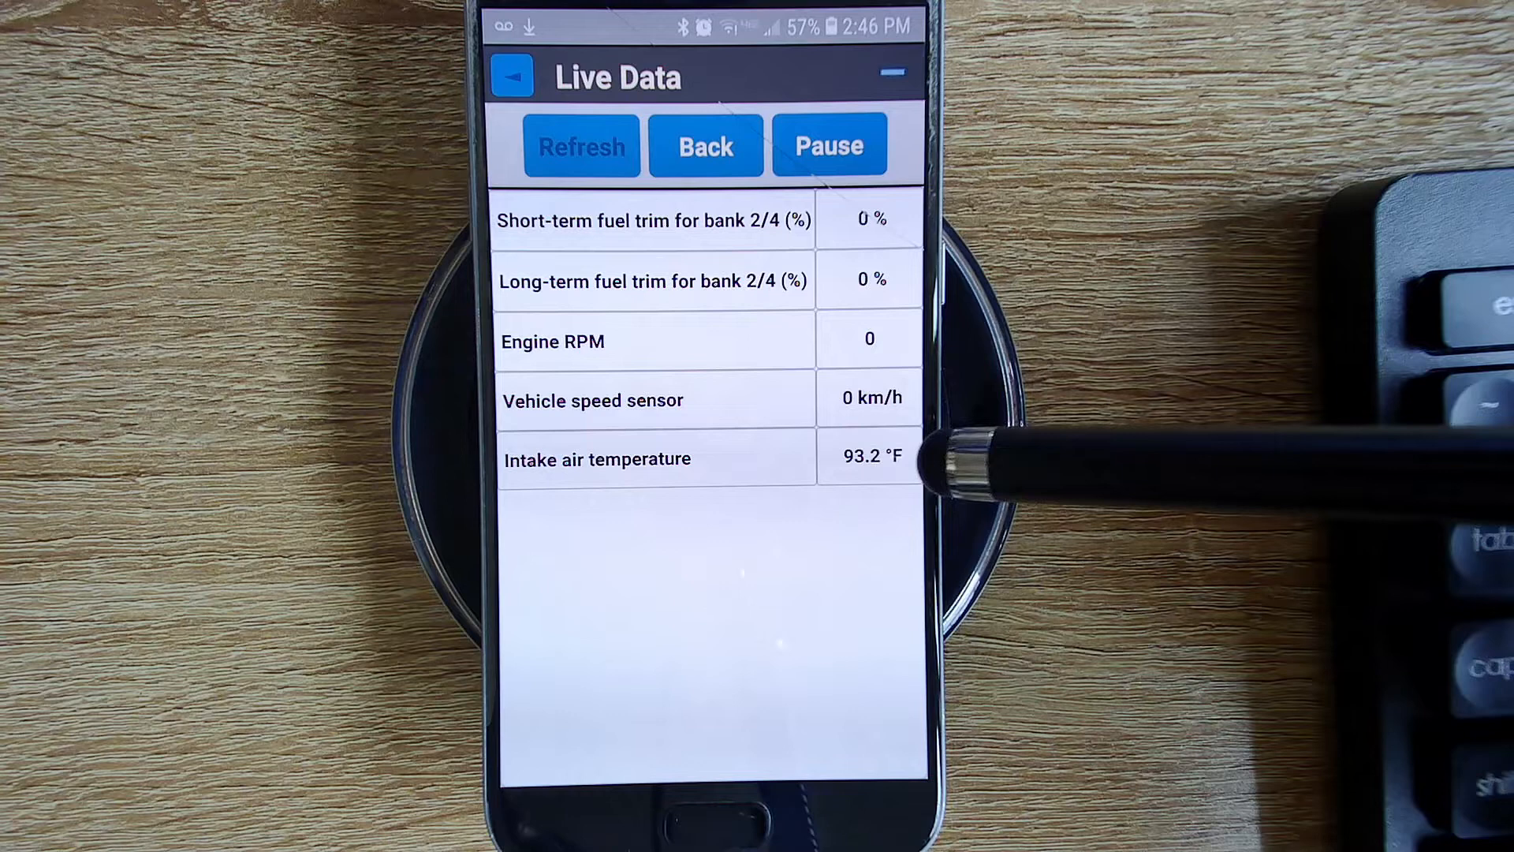
mouse_move(928, 454)
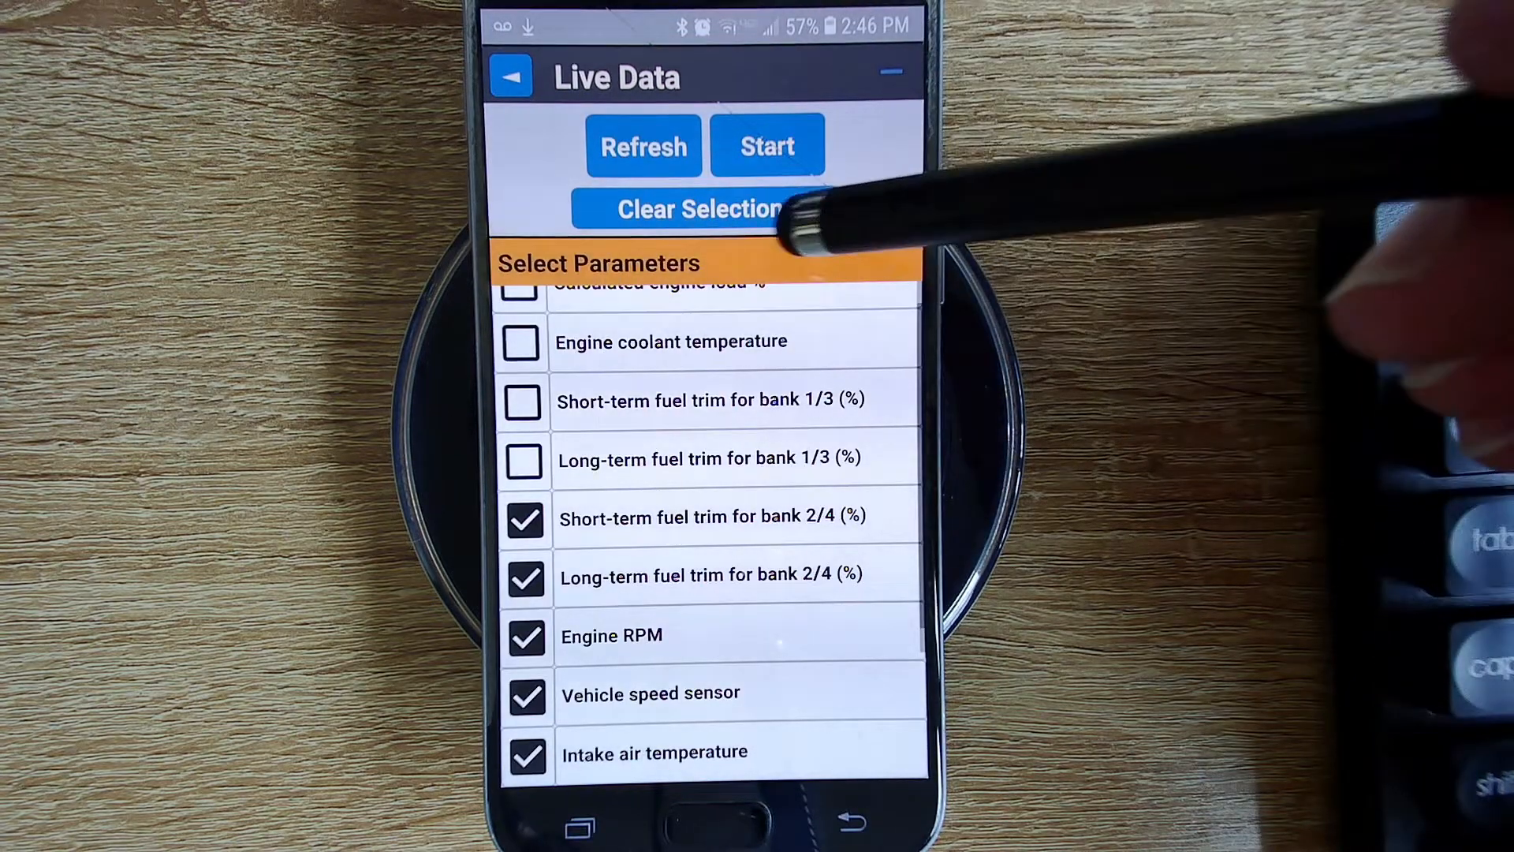
Step: Clear selections, tick the three temperature parameters including ambient air, and start reading them
left_click(707, 208)
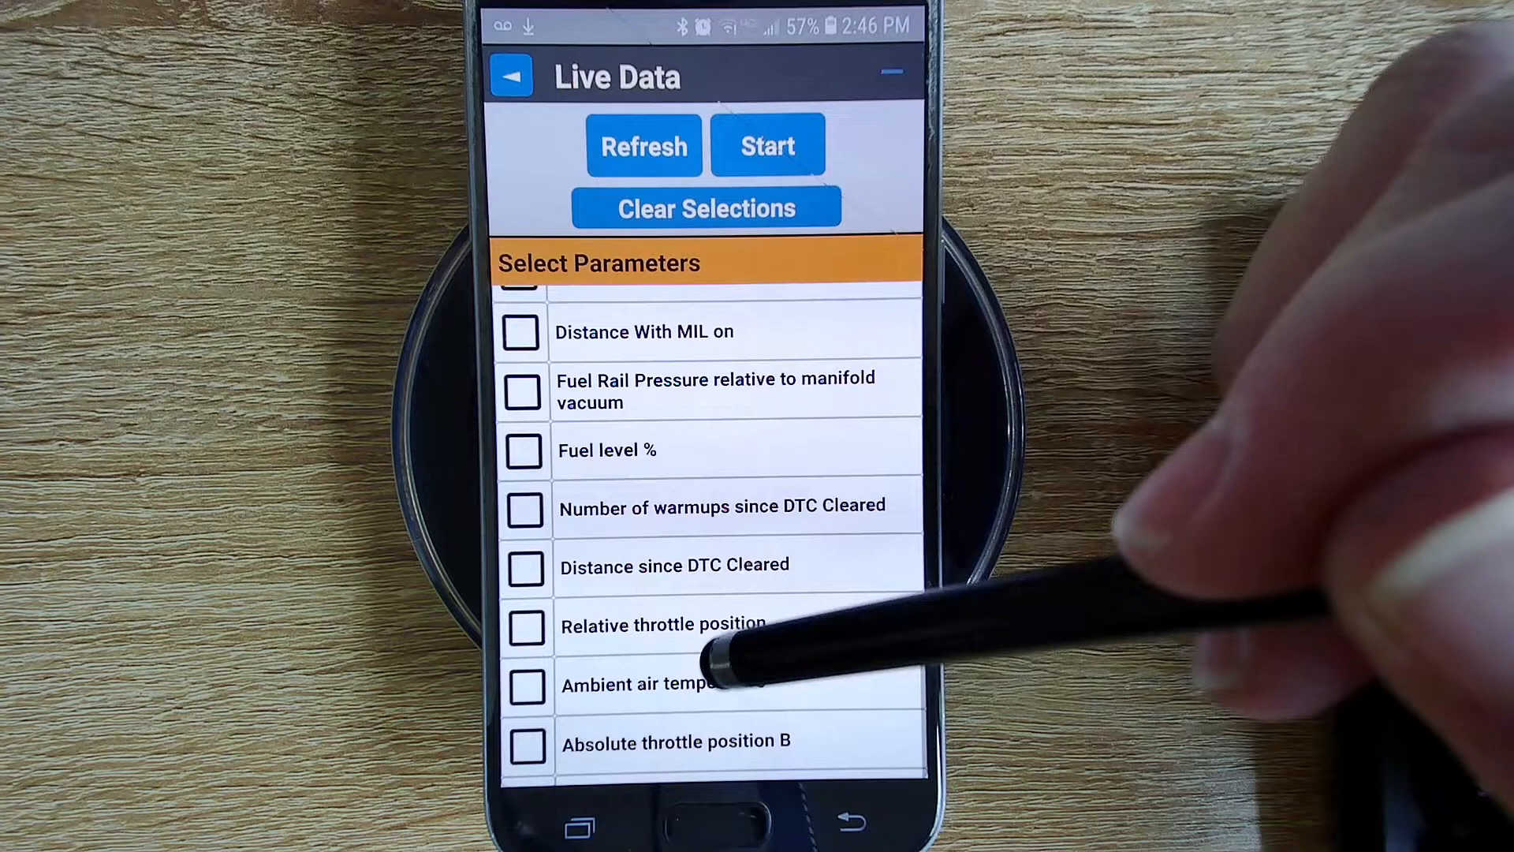
scroll("down", 3)
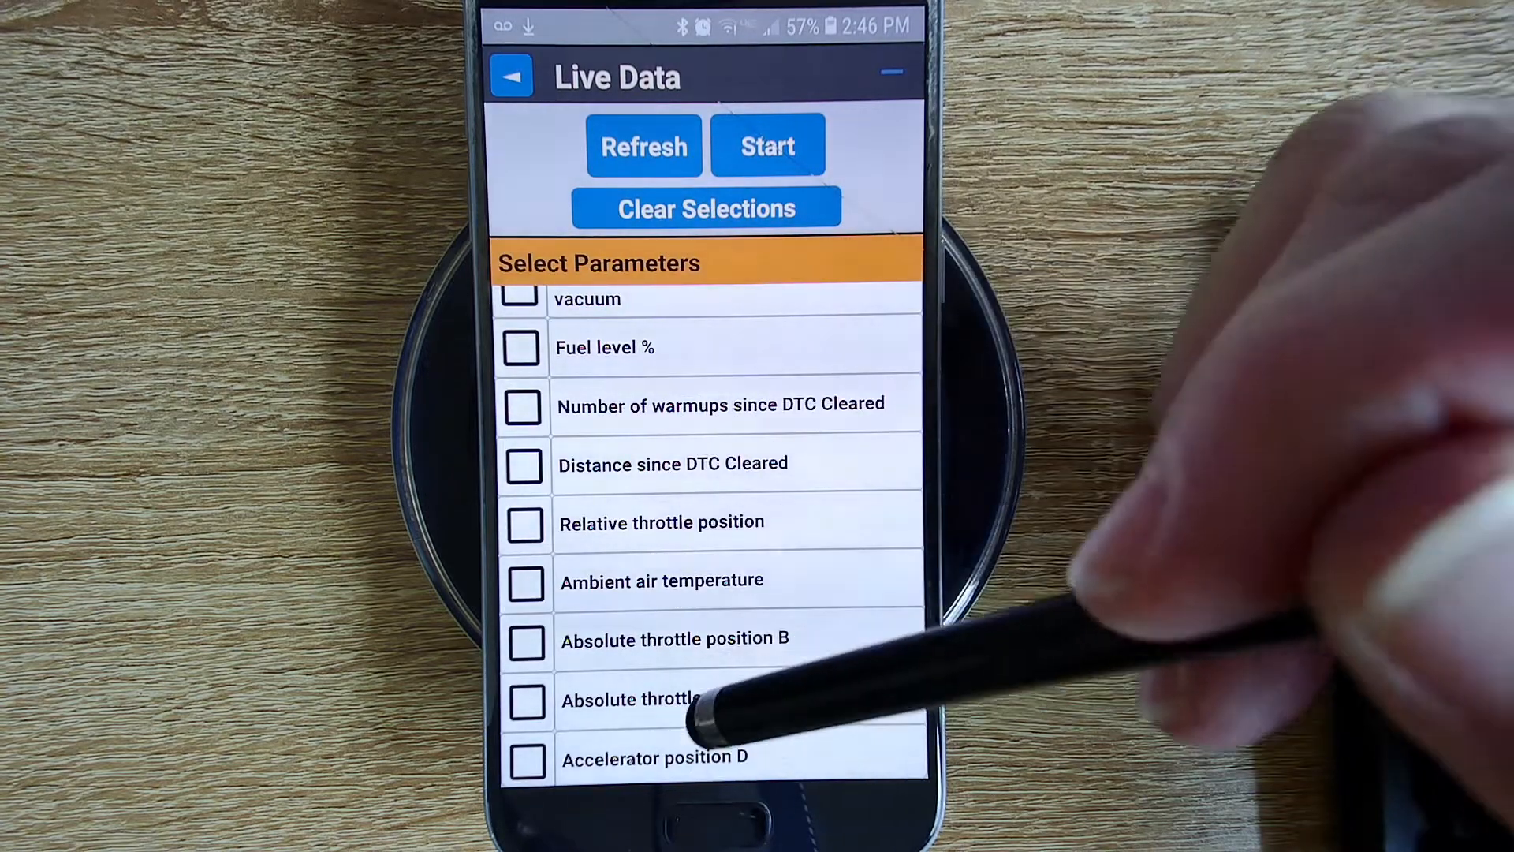
scroll("down", 3)
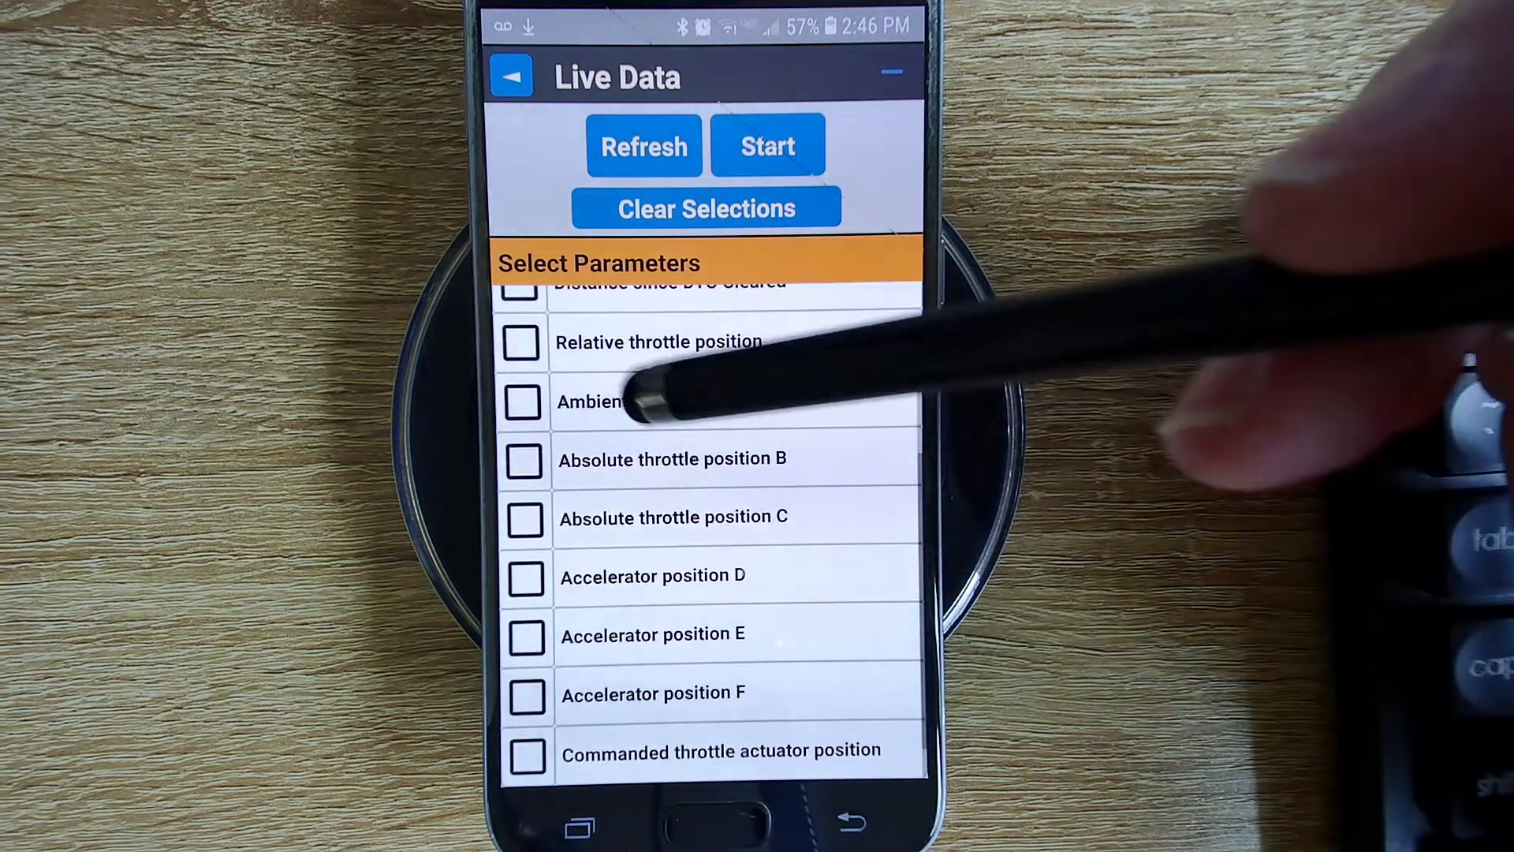
left_click(522, 399)
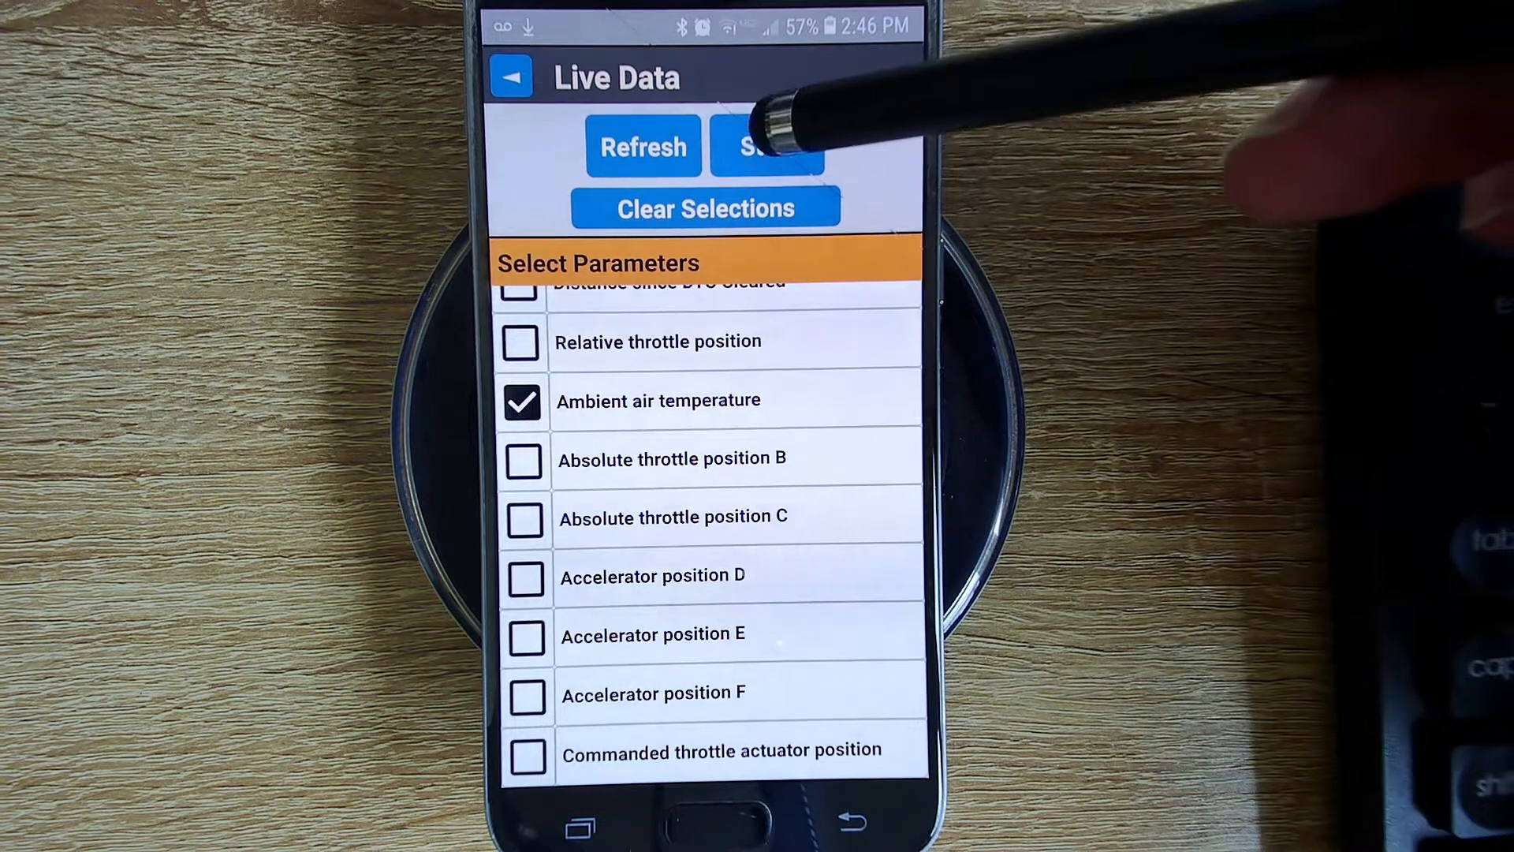
left_click(767, 147)
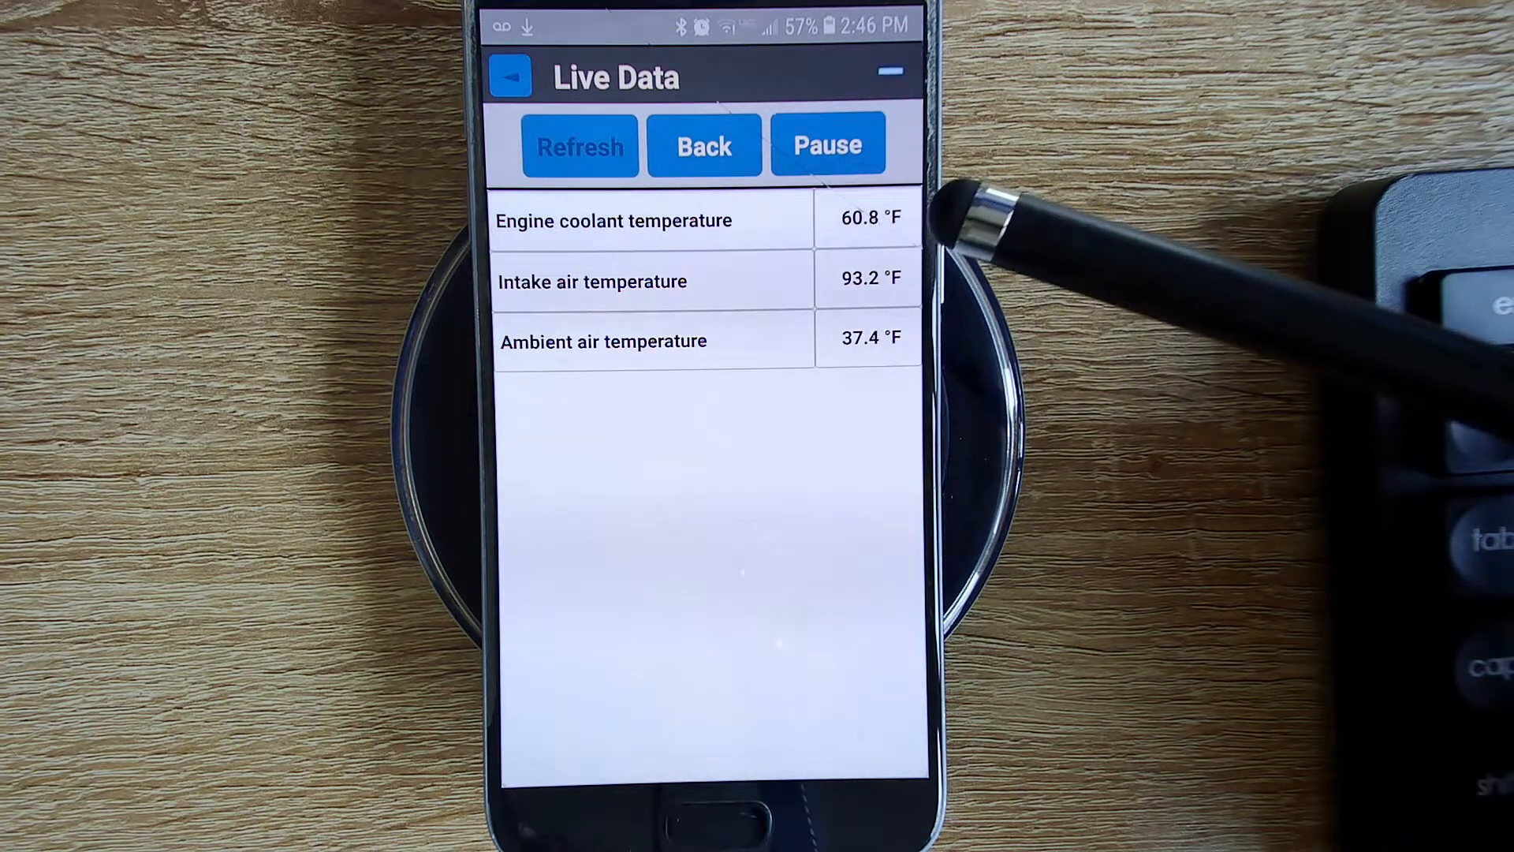
mouse_move(897, 358)
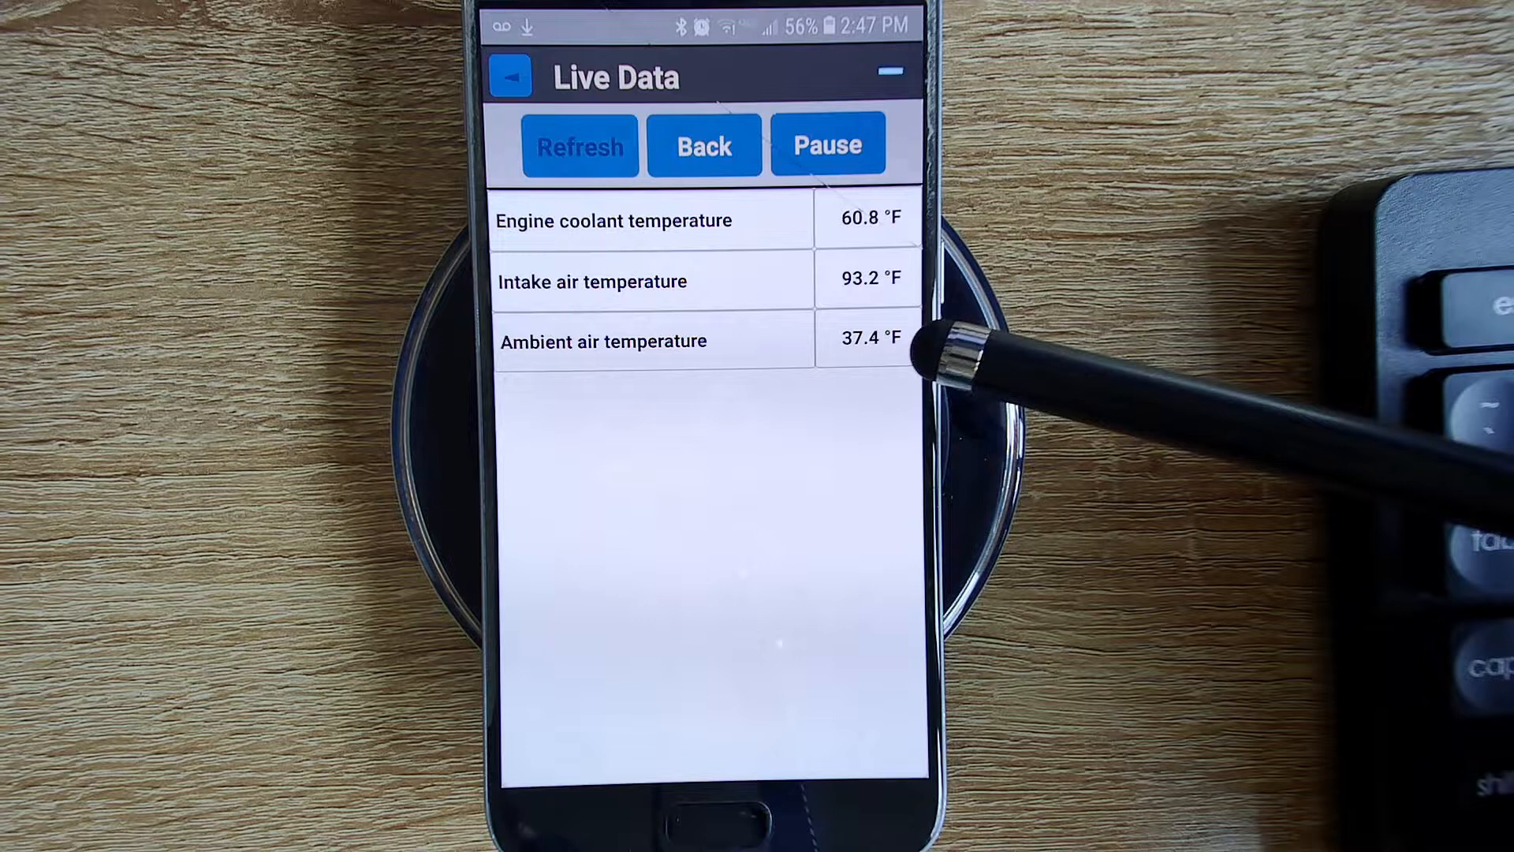
mouse_move(936, 347)
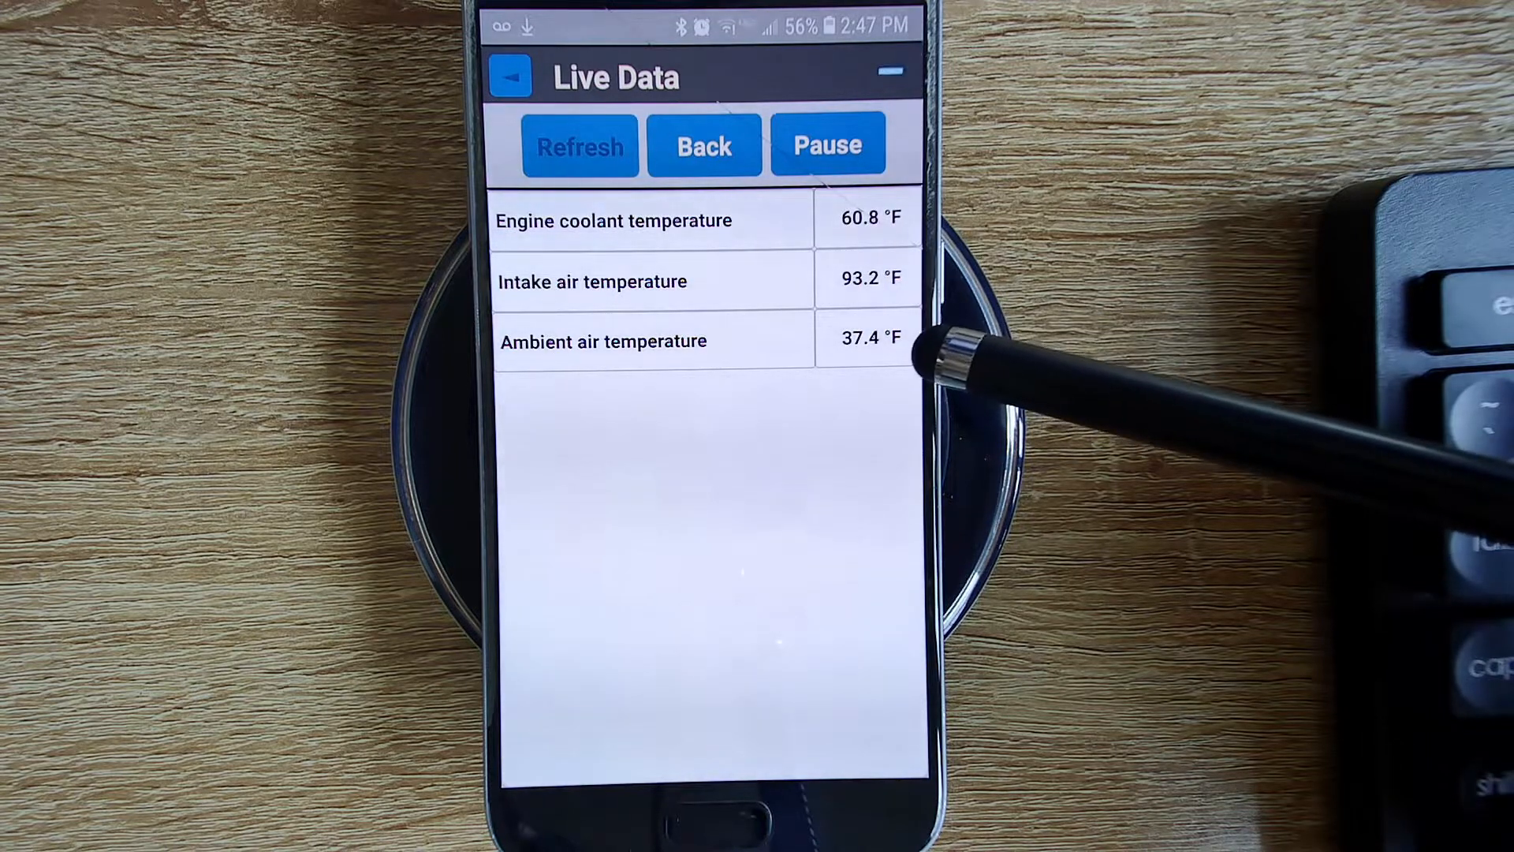
mouse_move(917, 358)
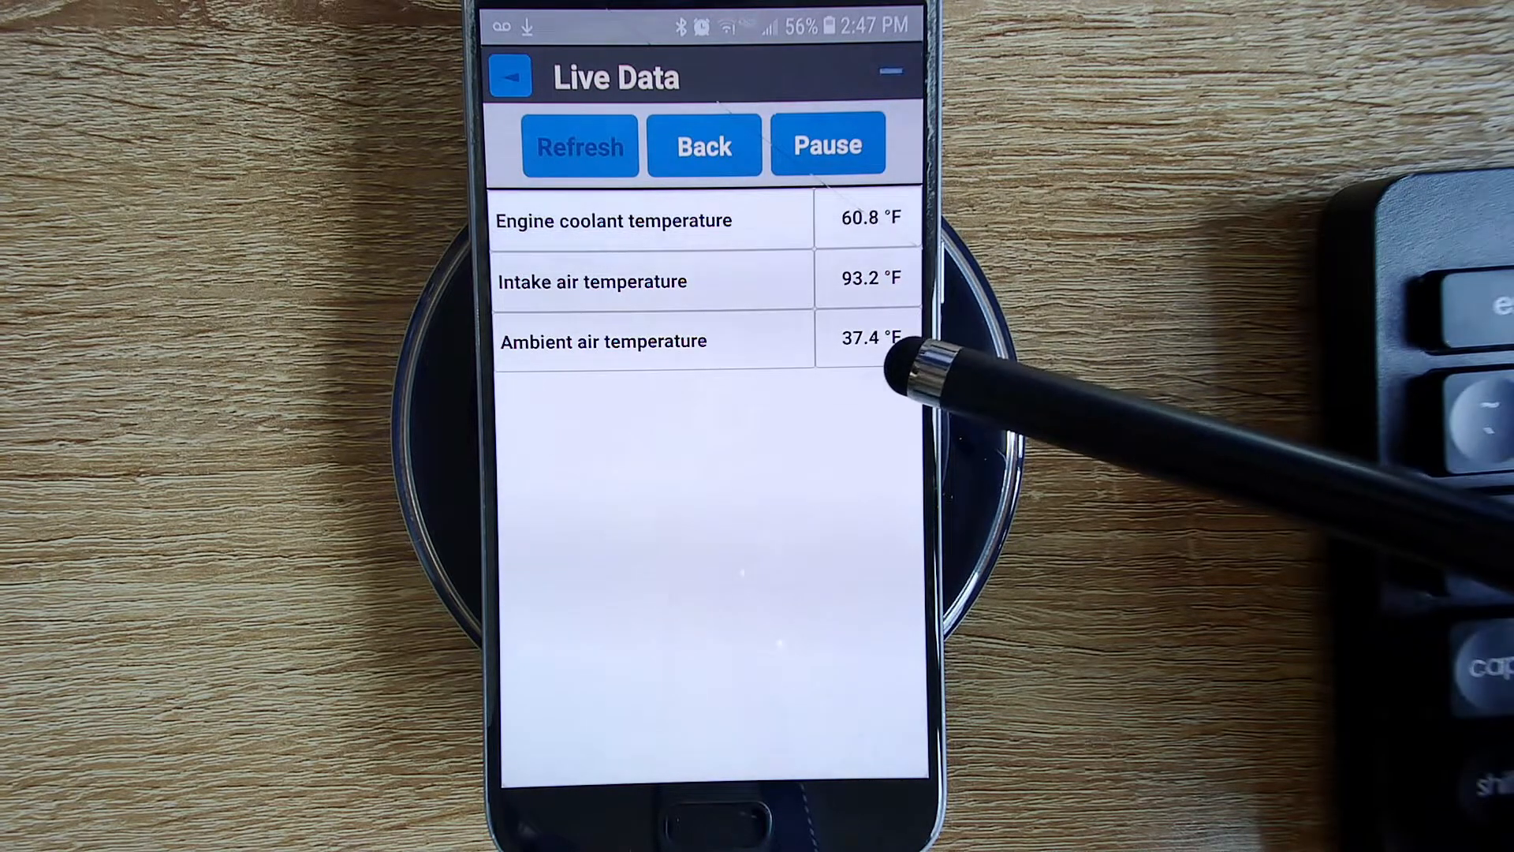
mouse_move(927, 368)
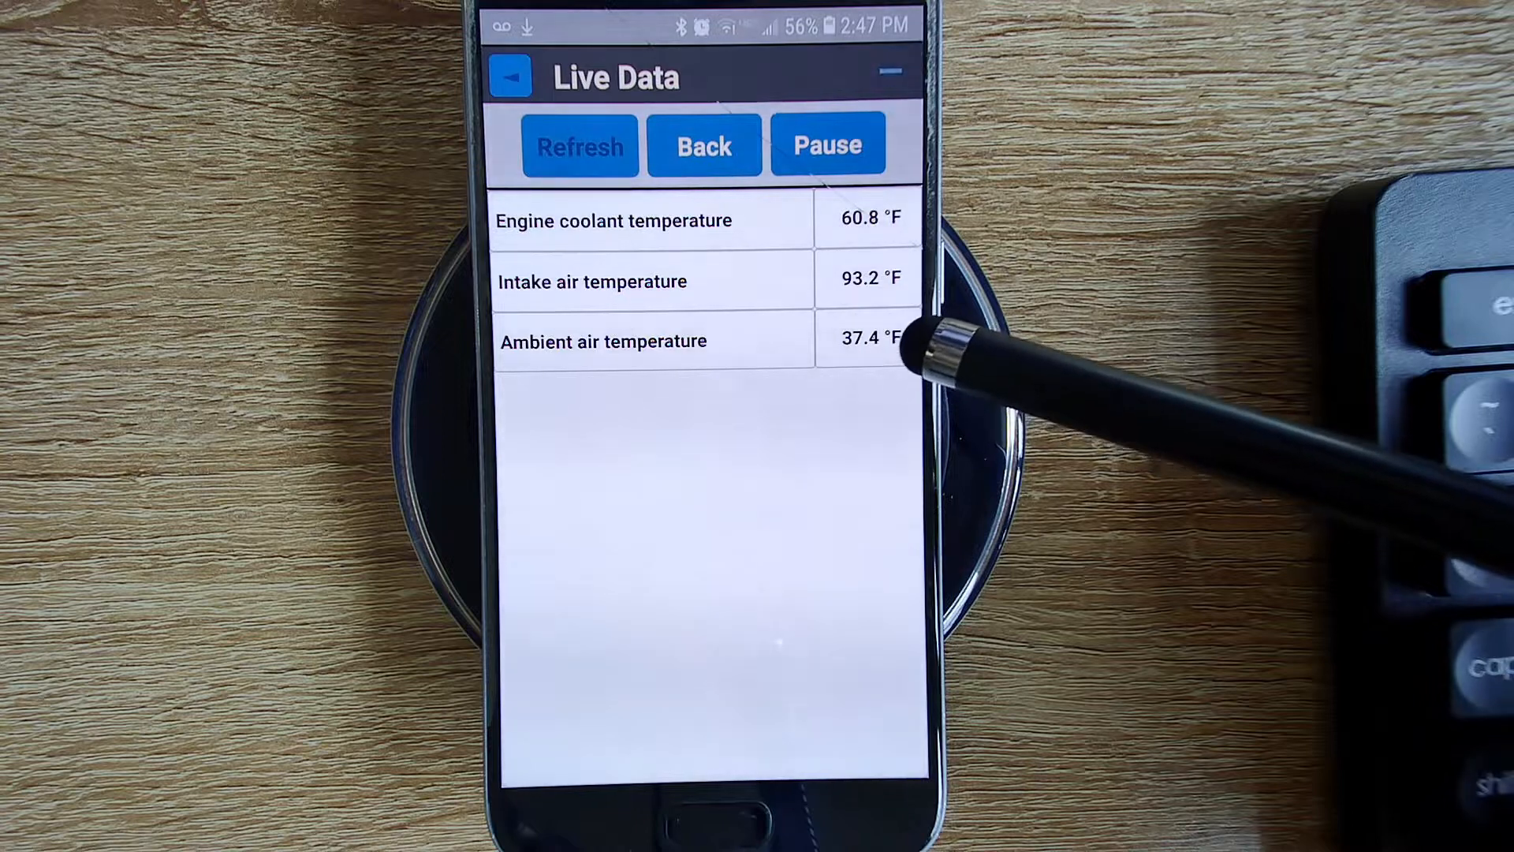
mouse_move(927, 358)
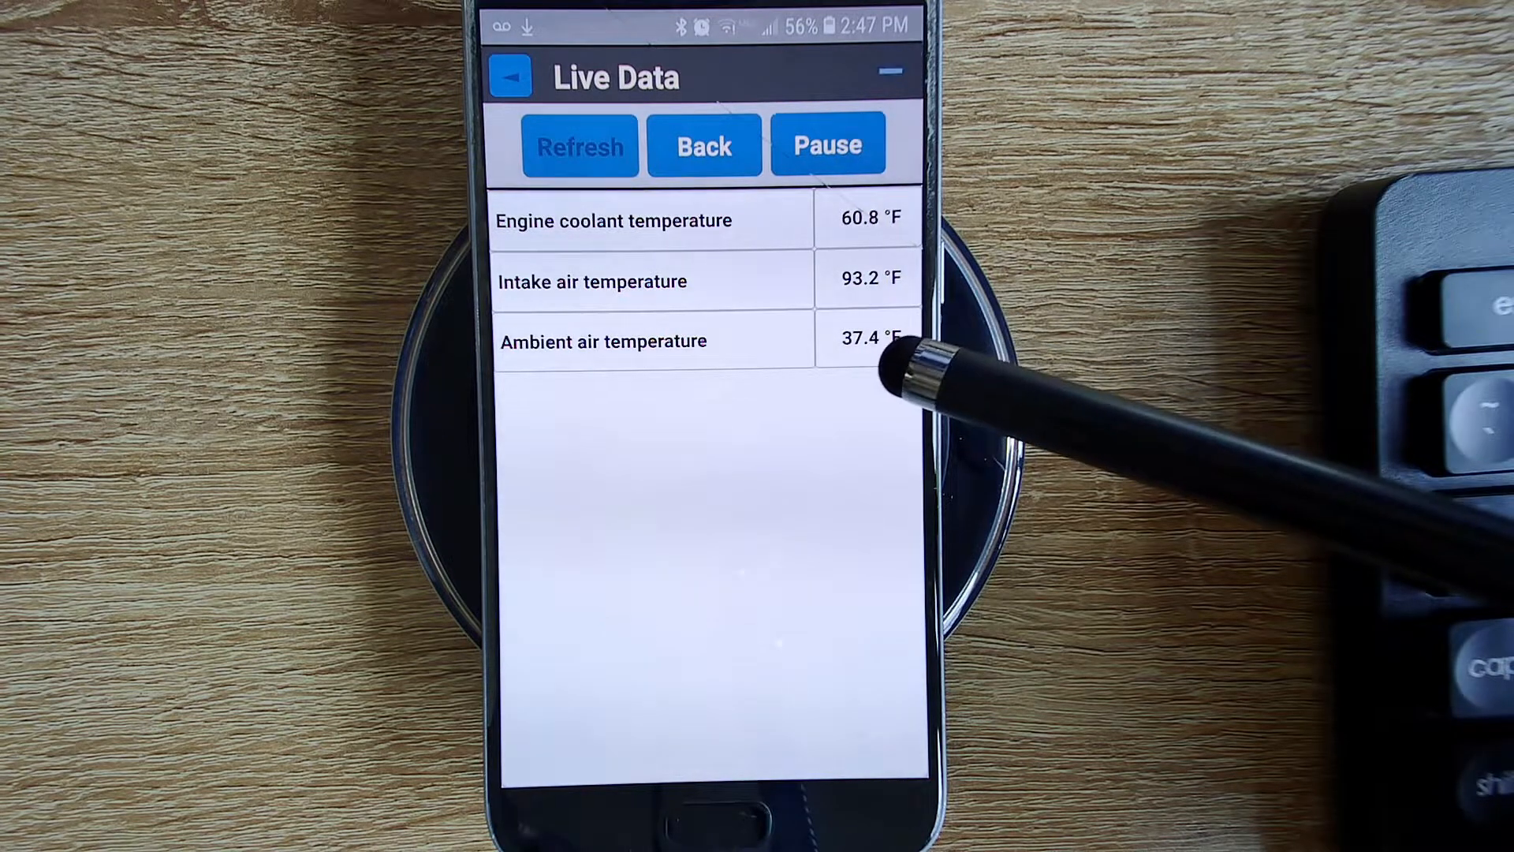
mouse_move(966, 347)
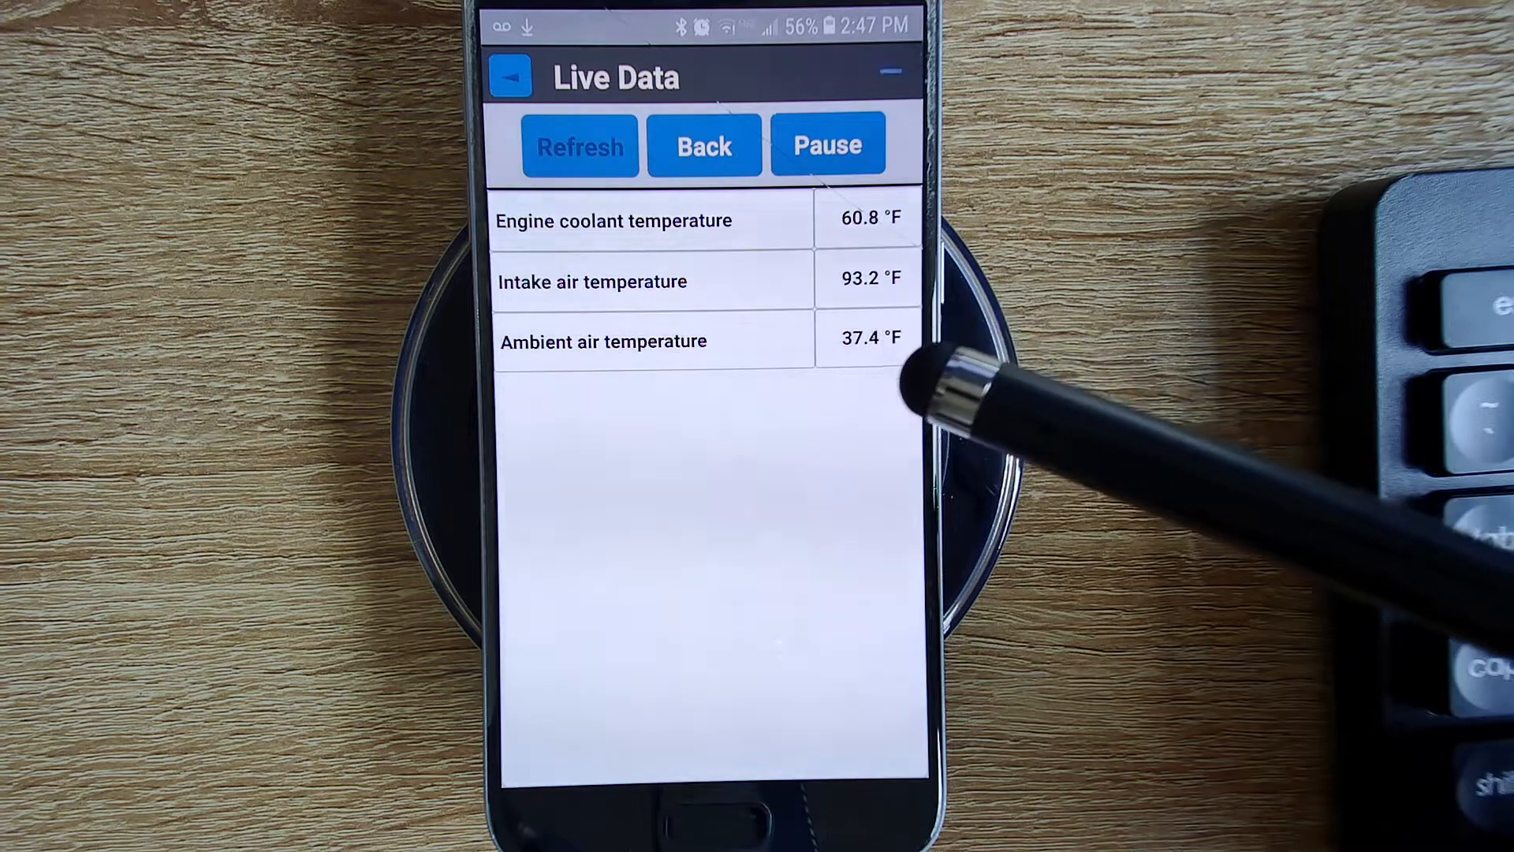
mouse_move(927, 367)
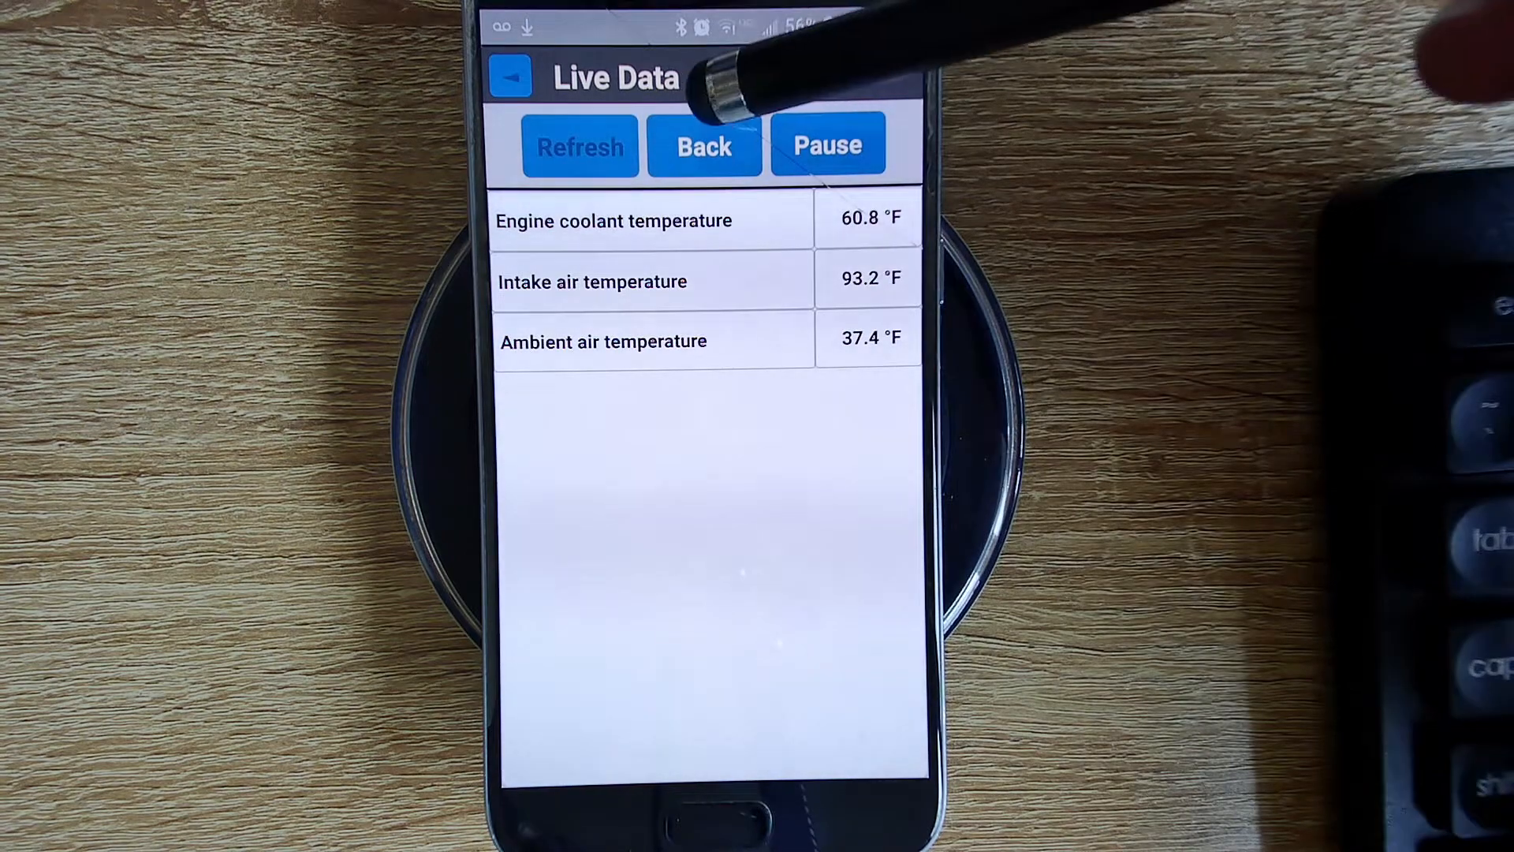
Step: Return to the list and tick short- and long-term fuel trims for banks 1/3 and 2/4
left_click(703, 143)
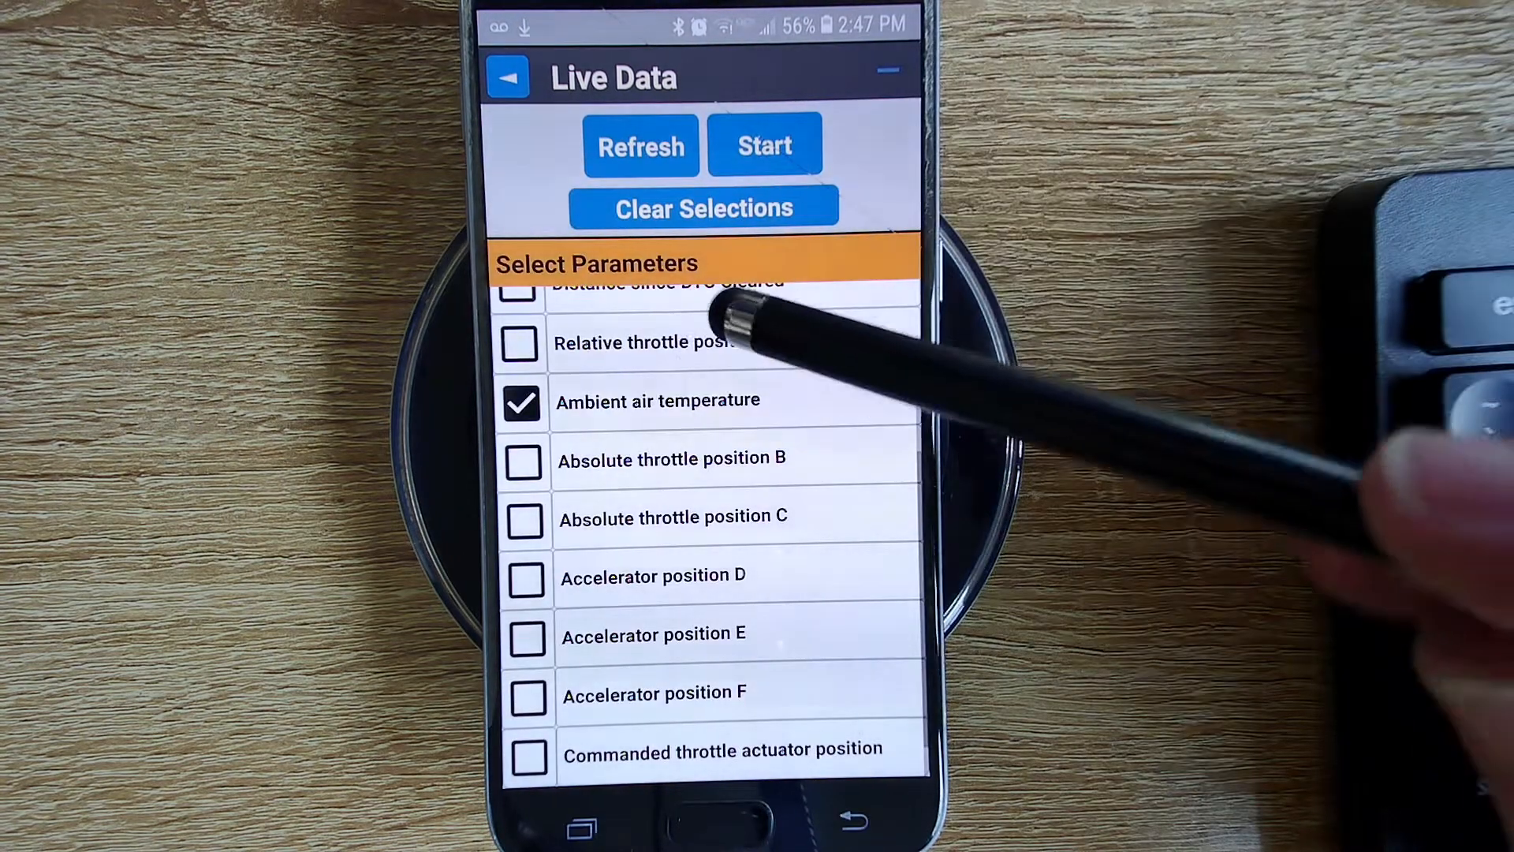
scroll("up", 3)
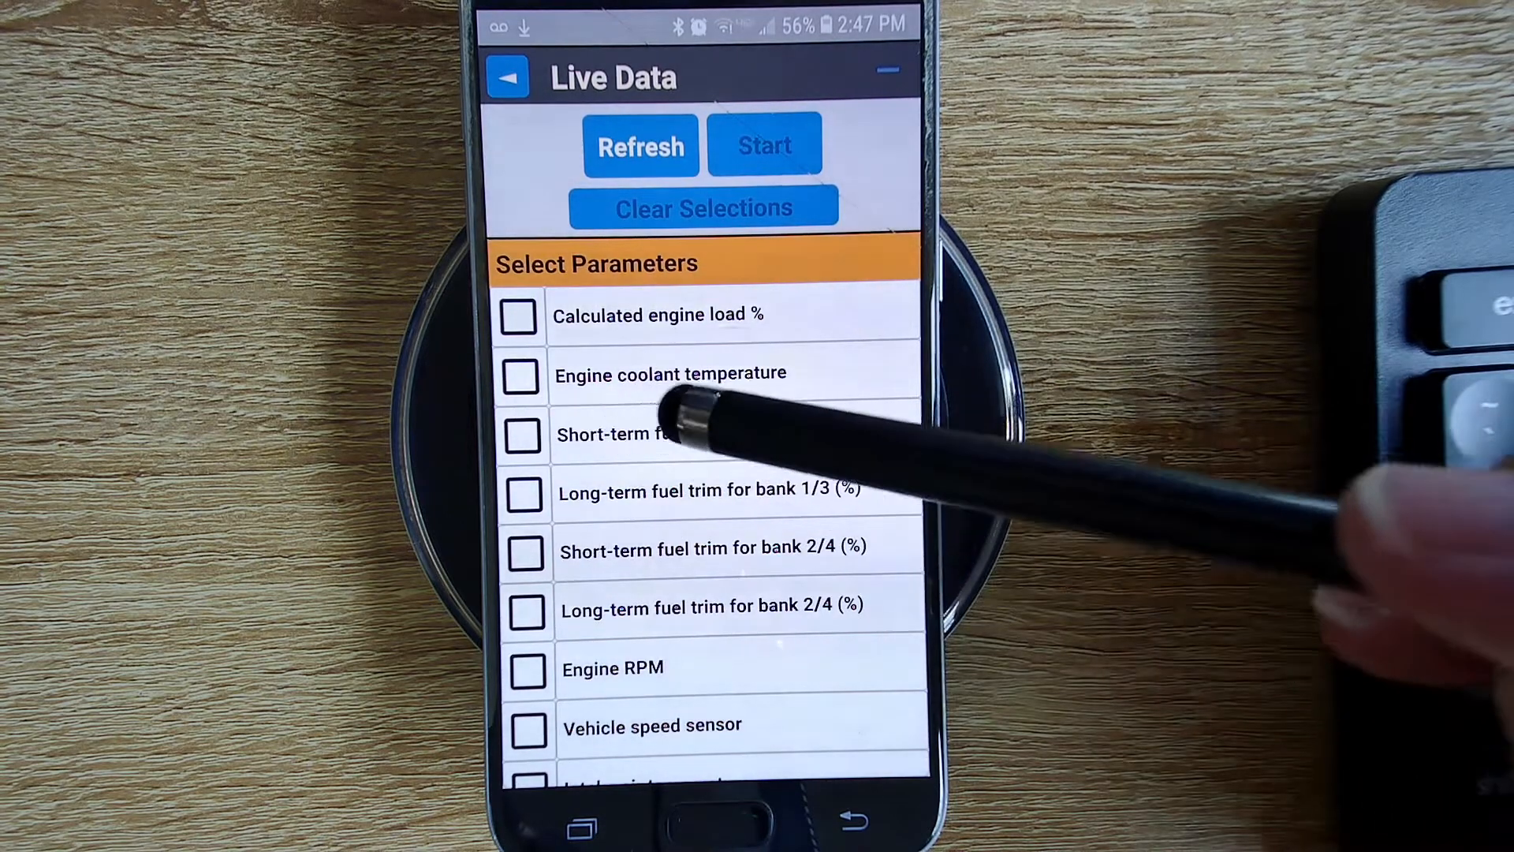
left_click(523, 435)
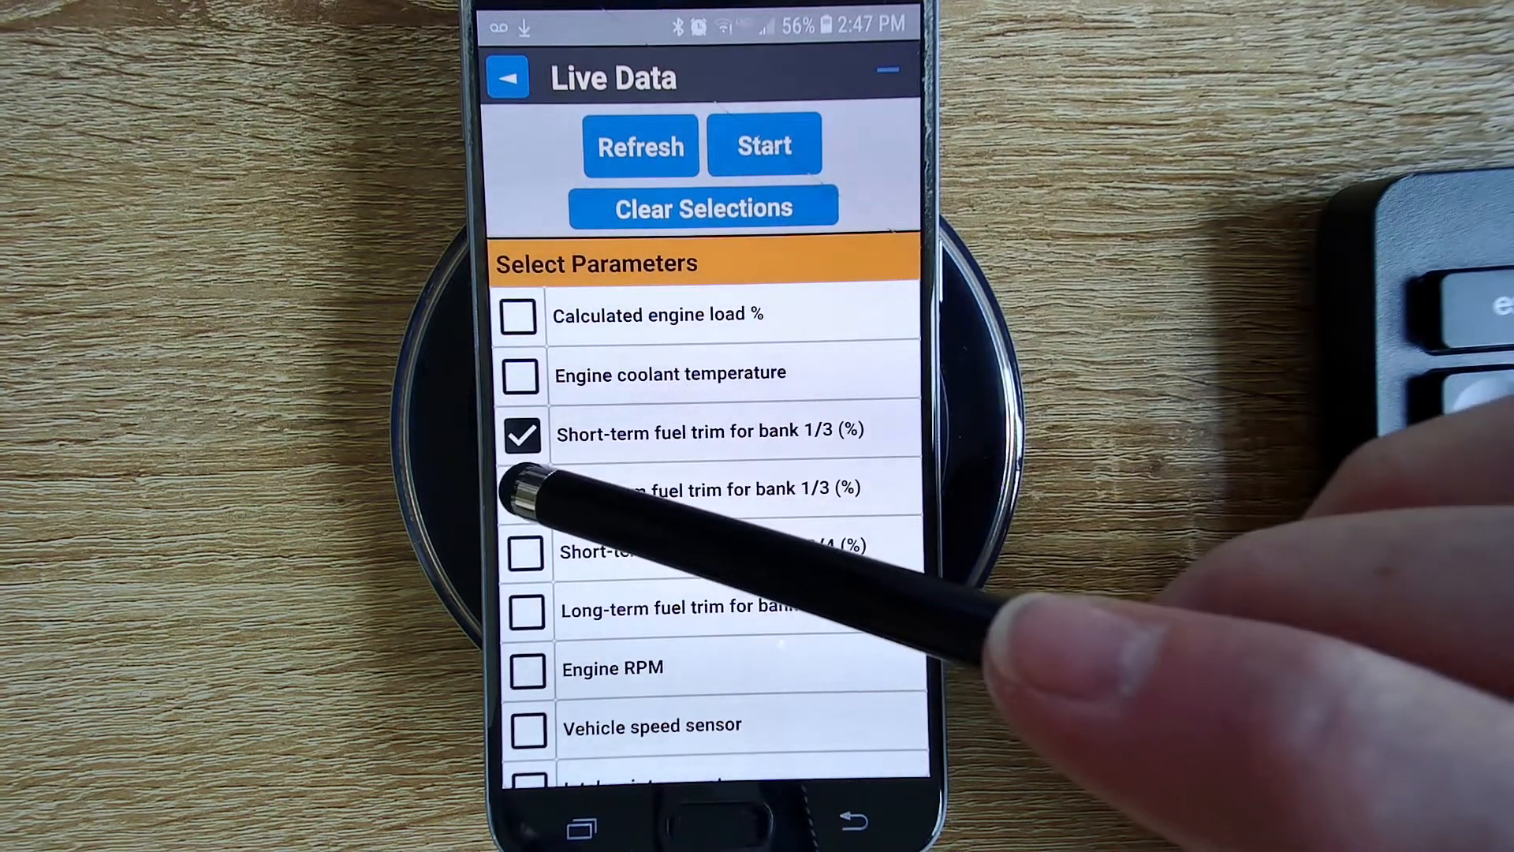
left_click(524, 489)
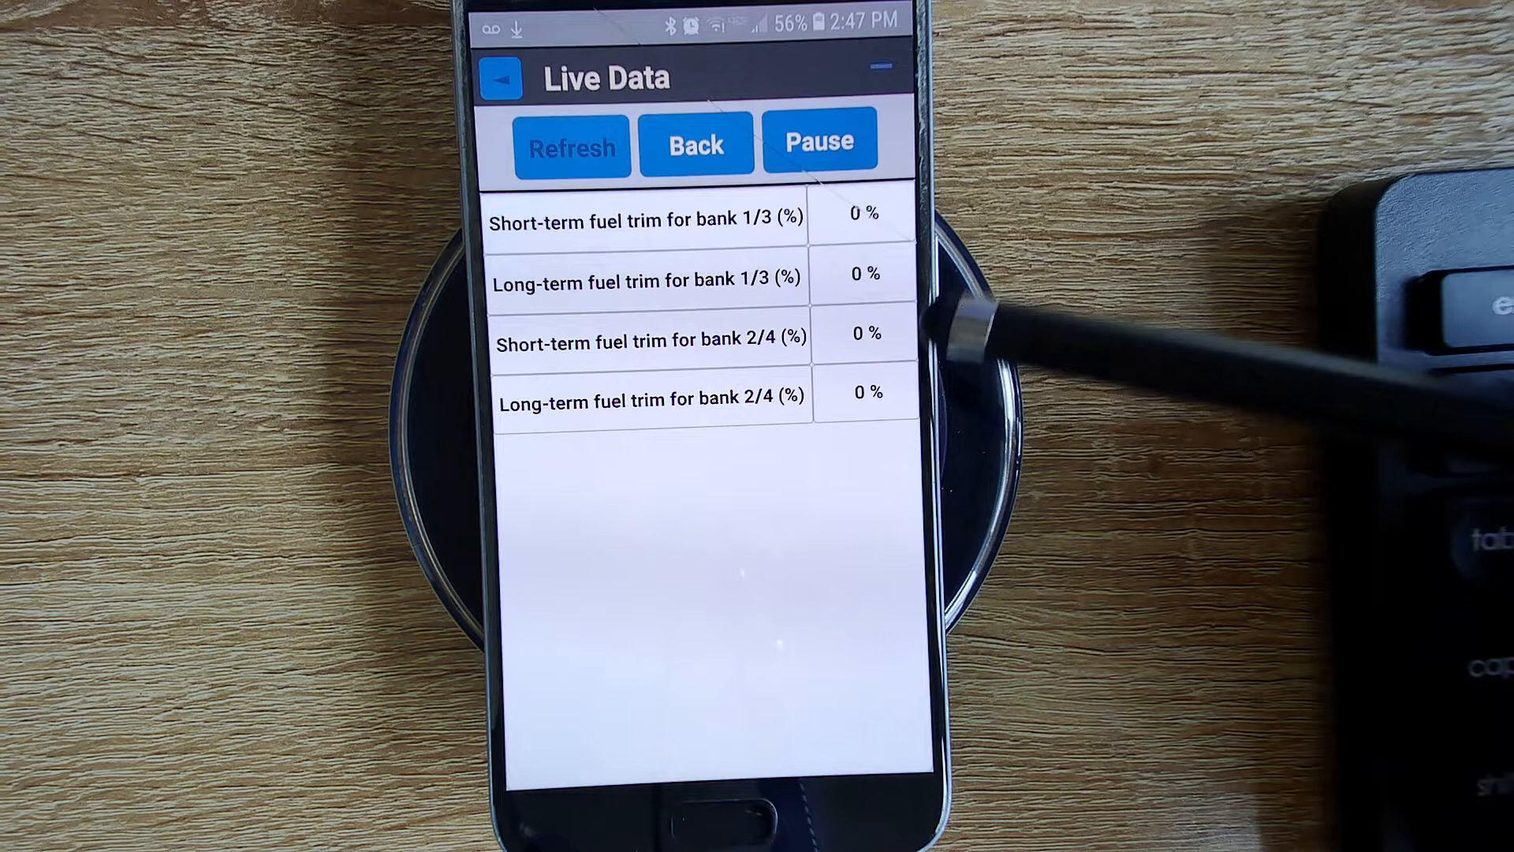
mouse_move(869, 396)
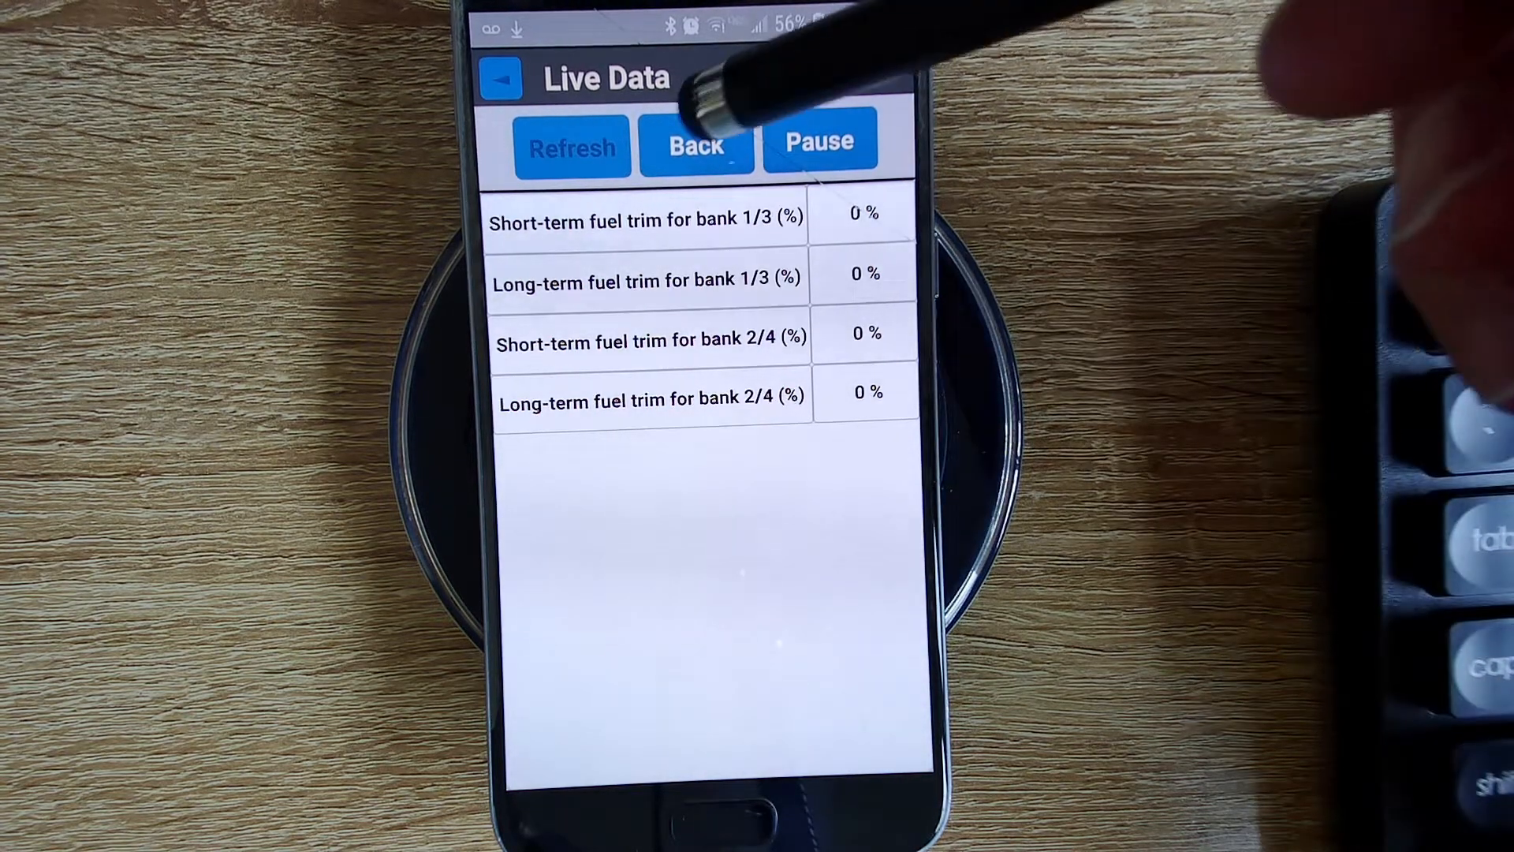
Step: Tick the throttle and accelerator position parameters, read them live (25 %, 0 %, 19 %, 28 %, 18 %, 9 %), then clear selections
left_click(697, 141)
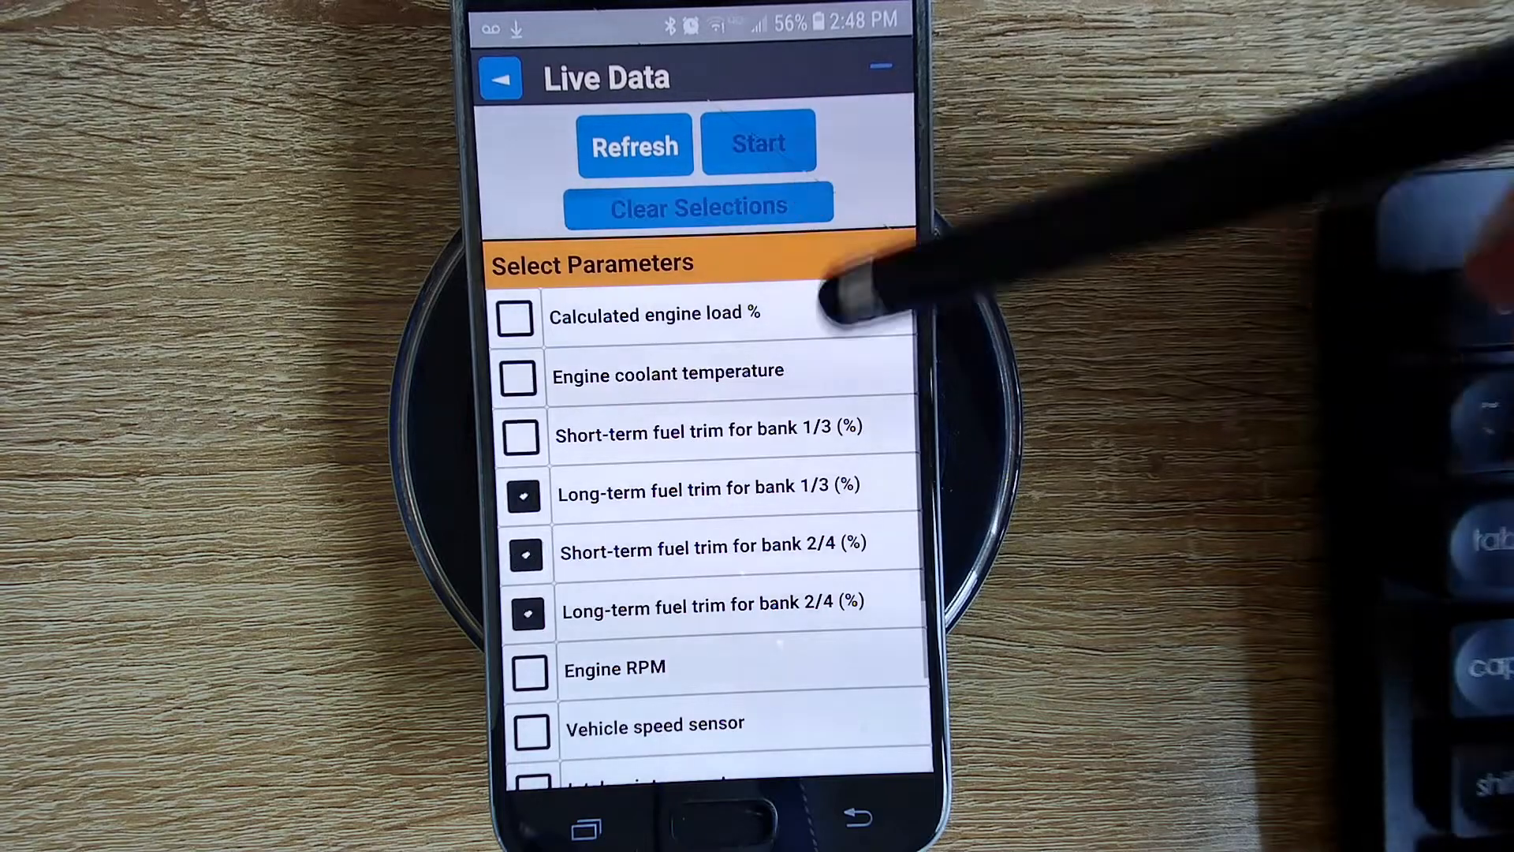
scroll("down", 3)
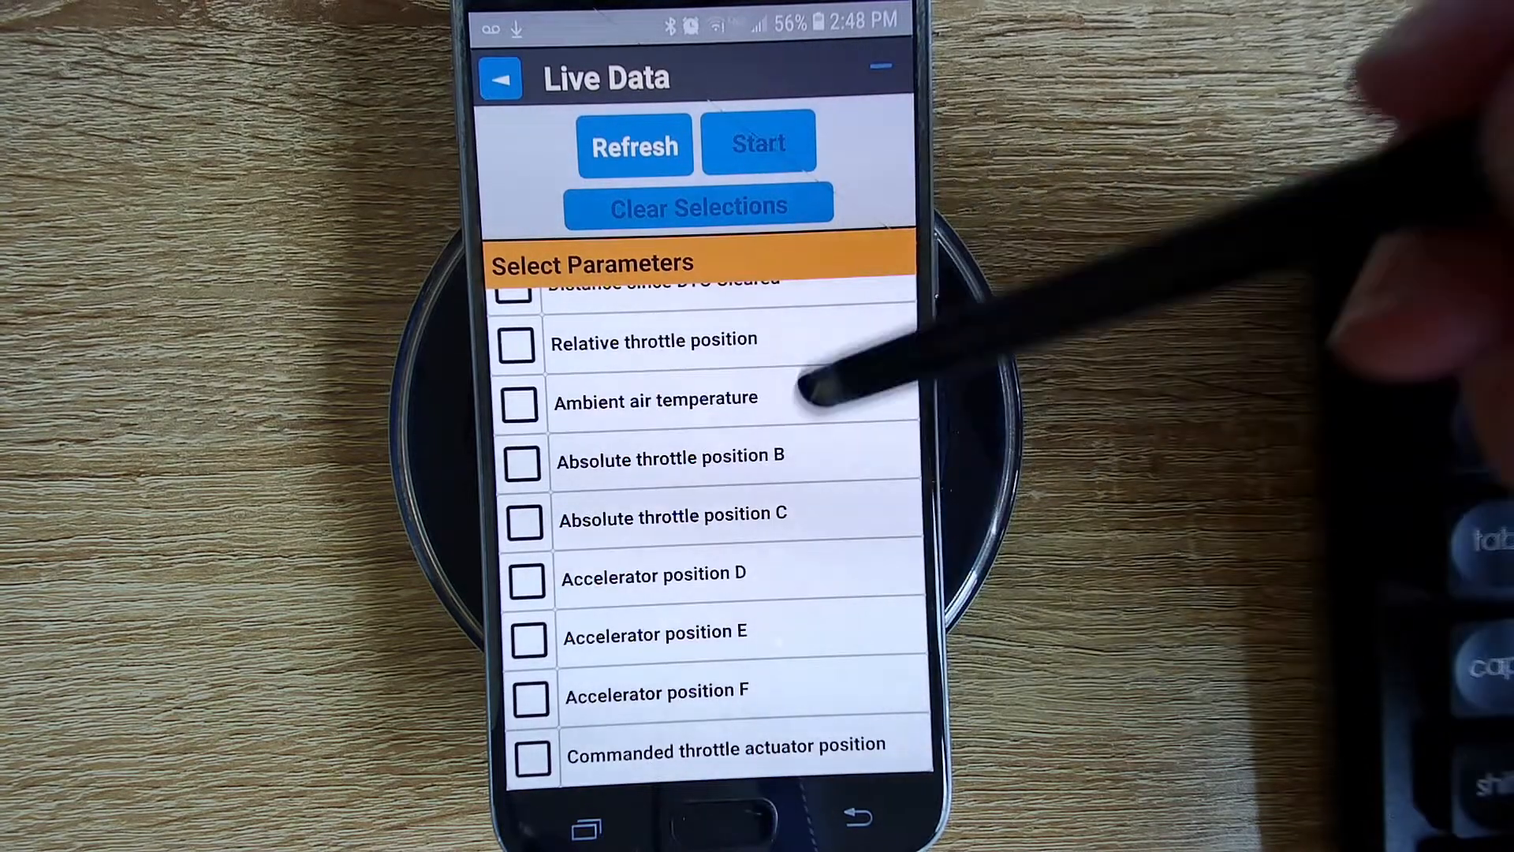
left_click(532, 760)
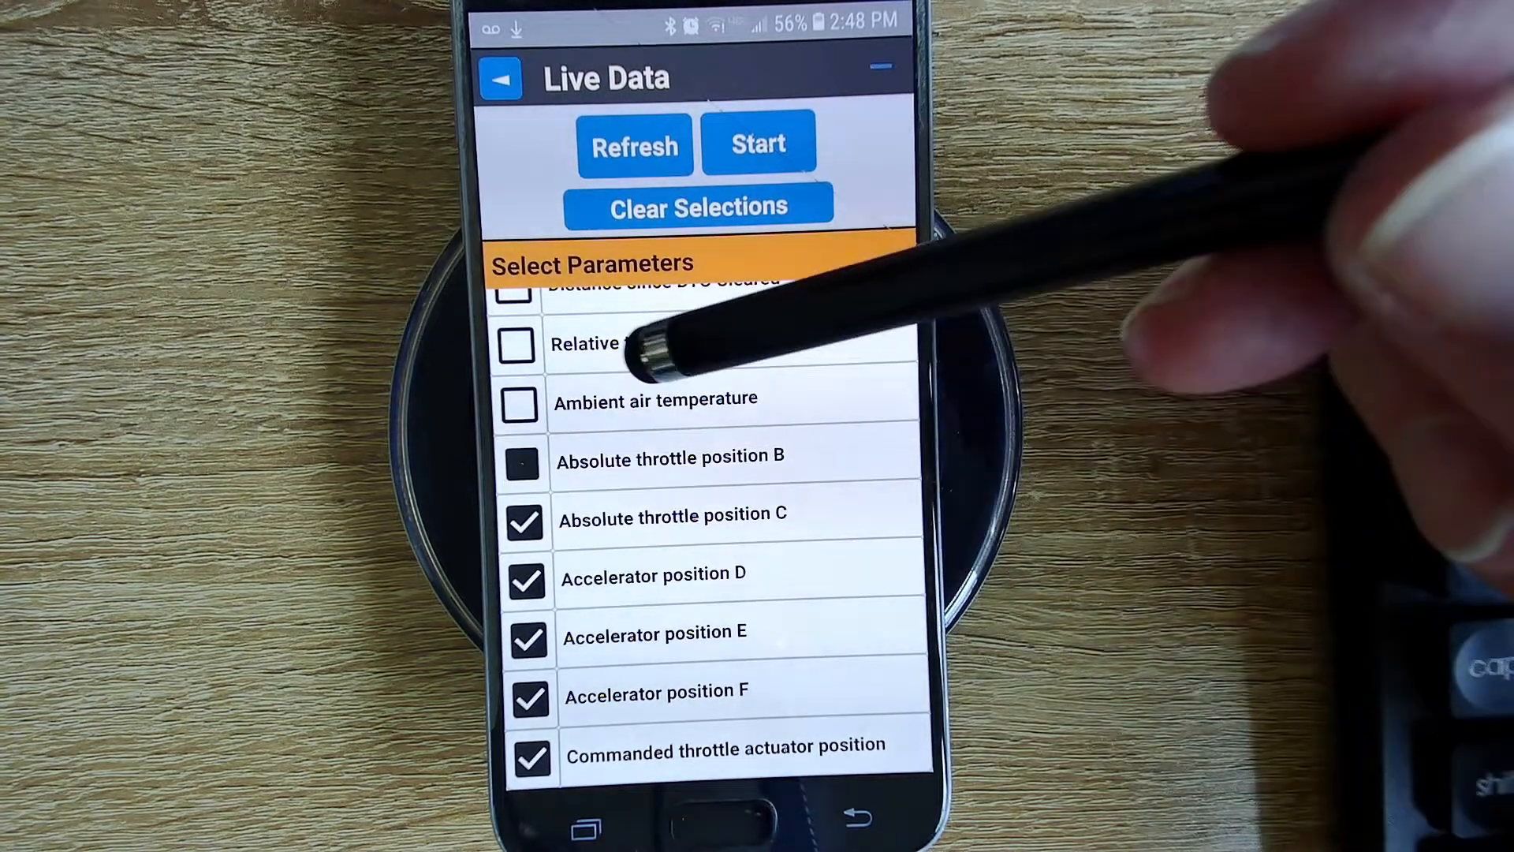
left_click(522, 465)
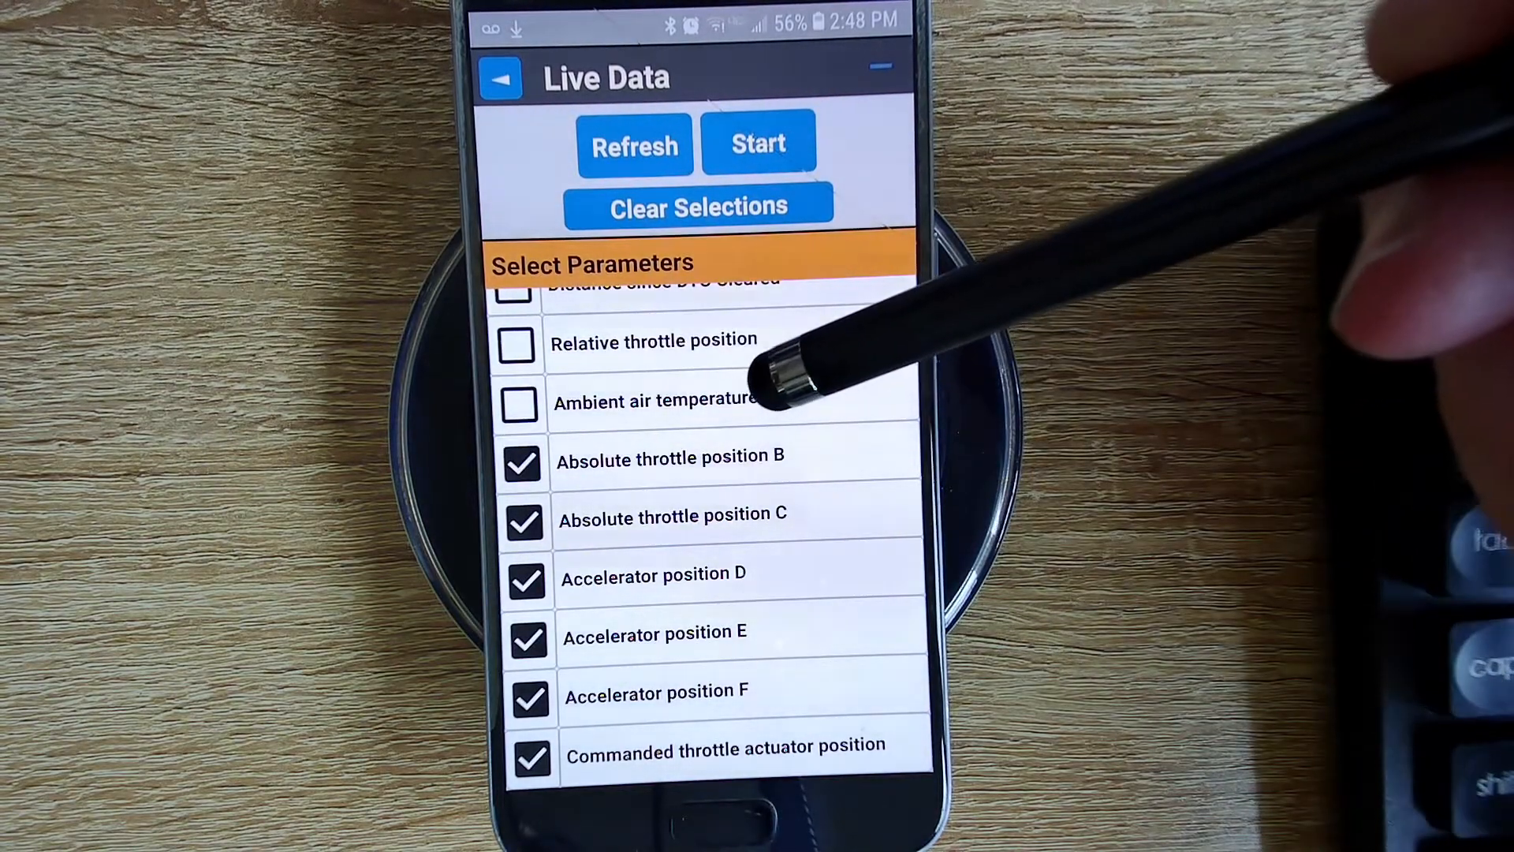
mouse_move(733, 656)
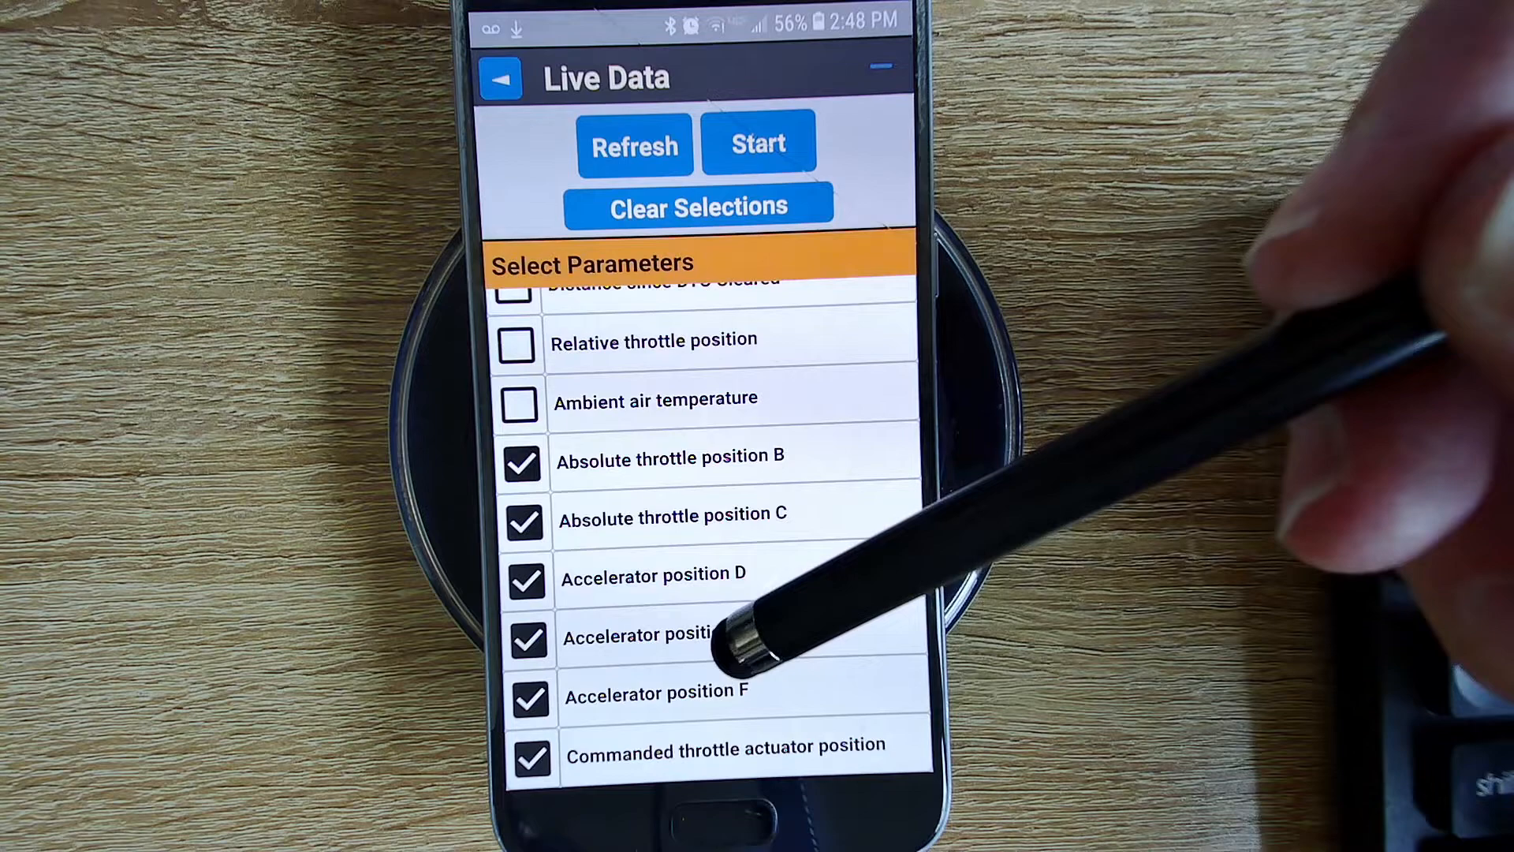
left_click(758, 144)
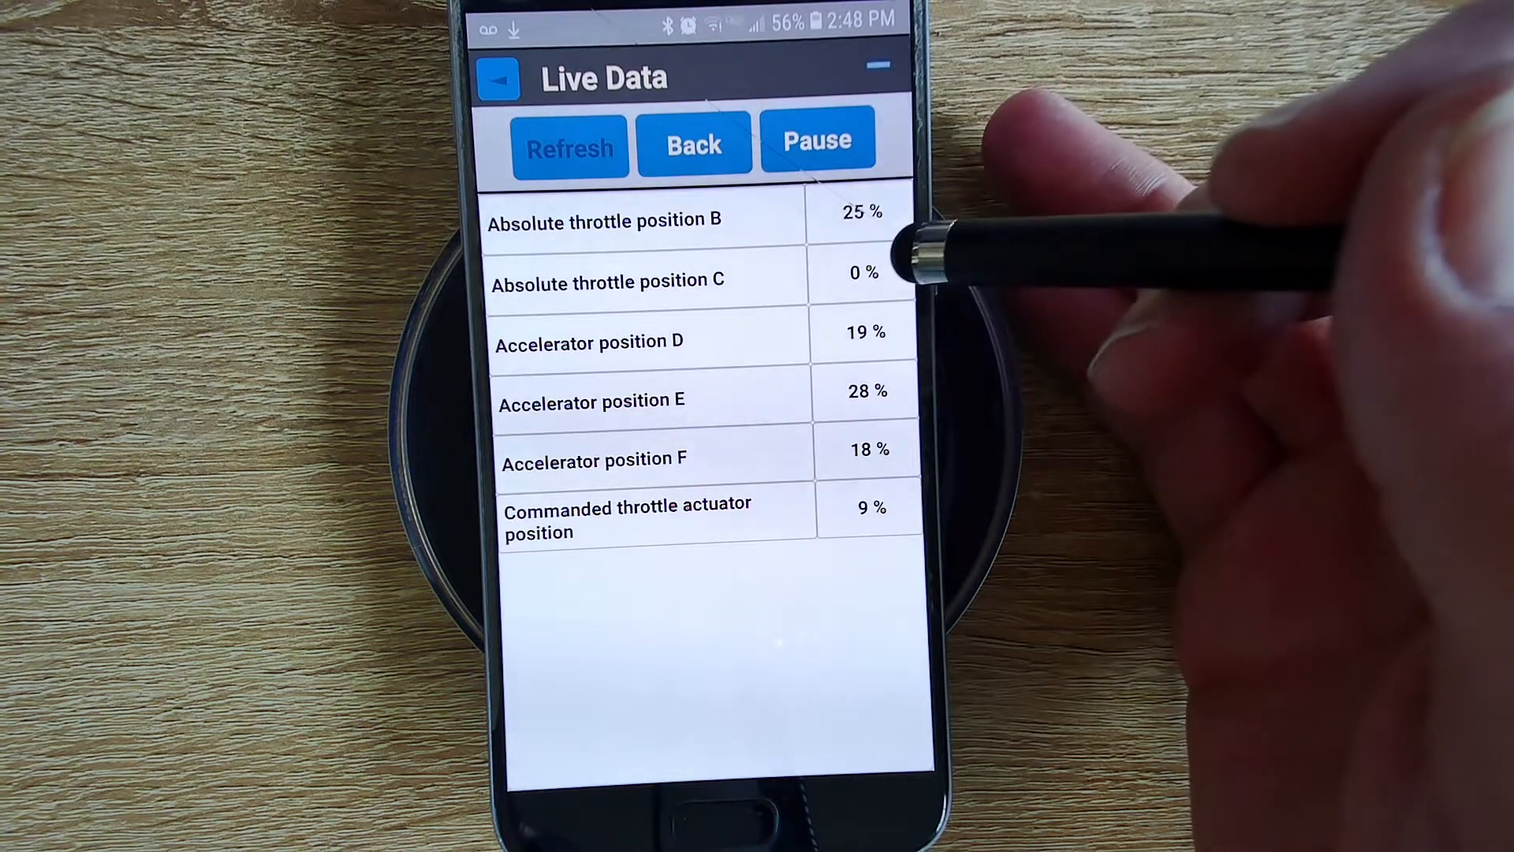
mouse_move(947, 261)
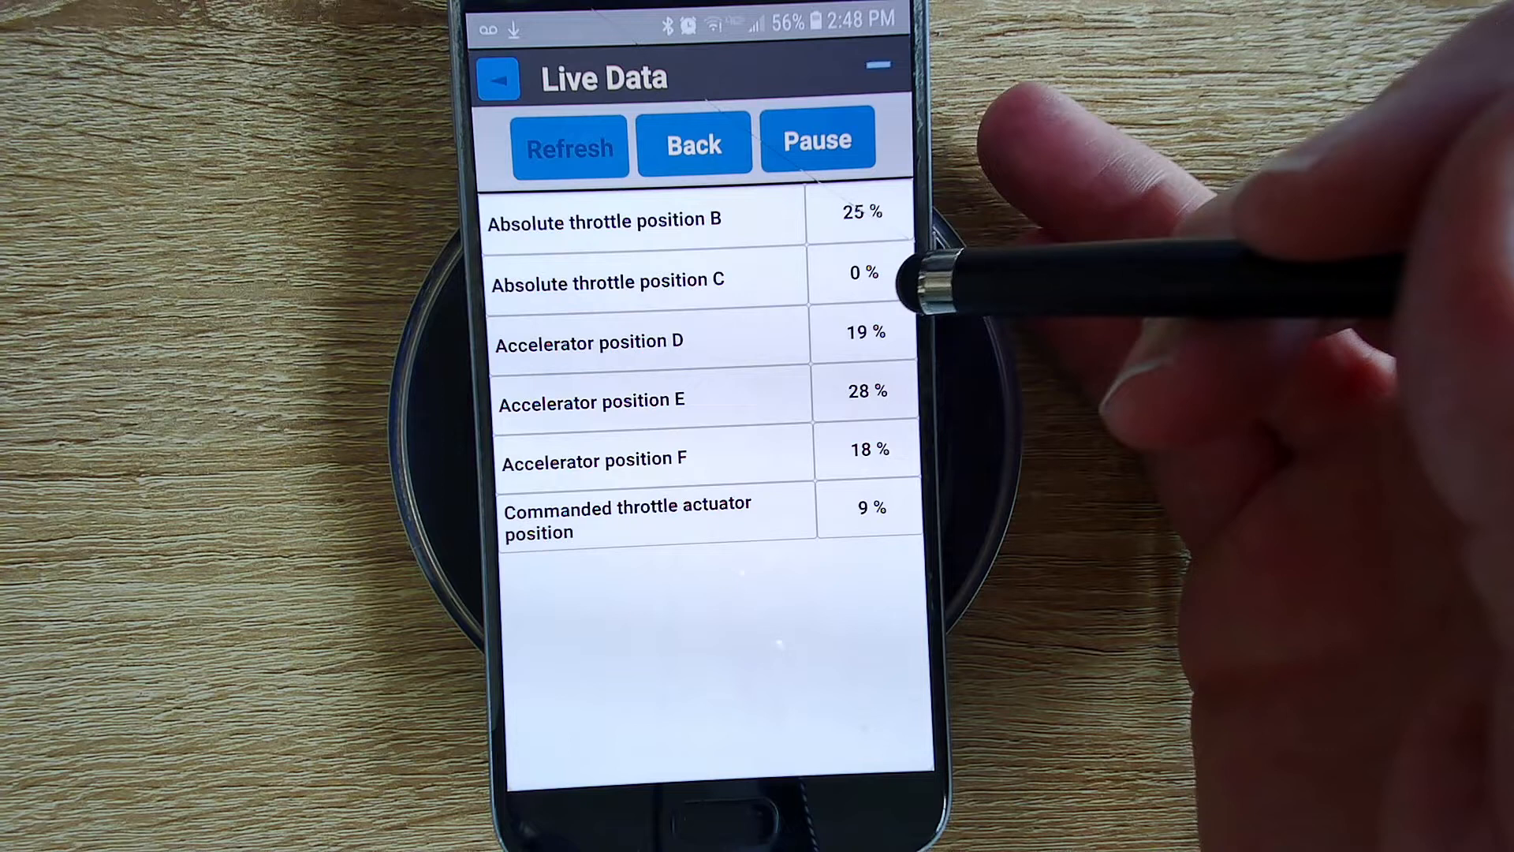
mouse_move(918, 280)
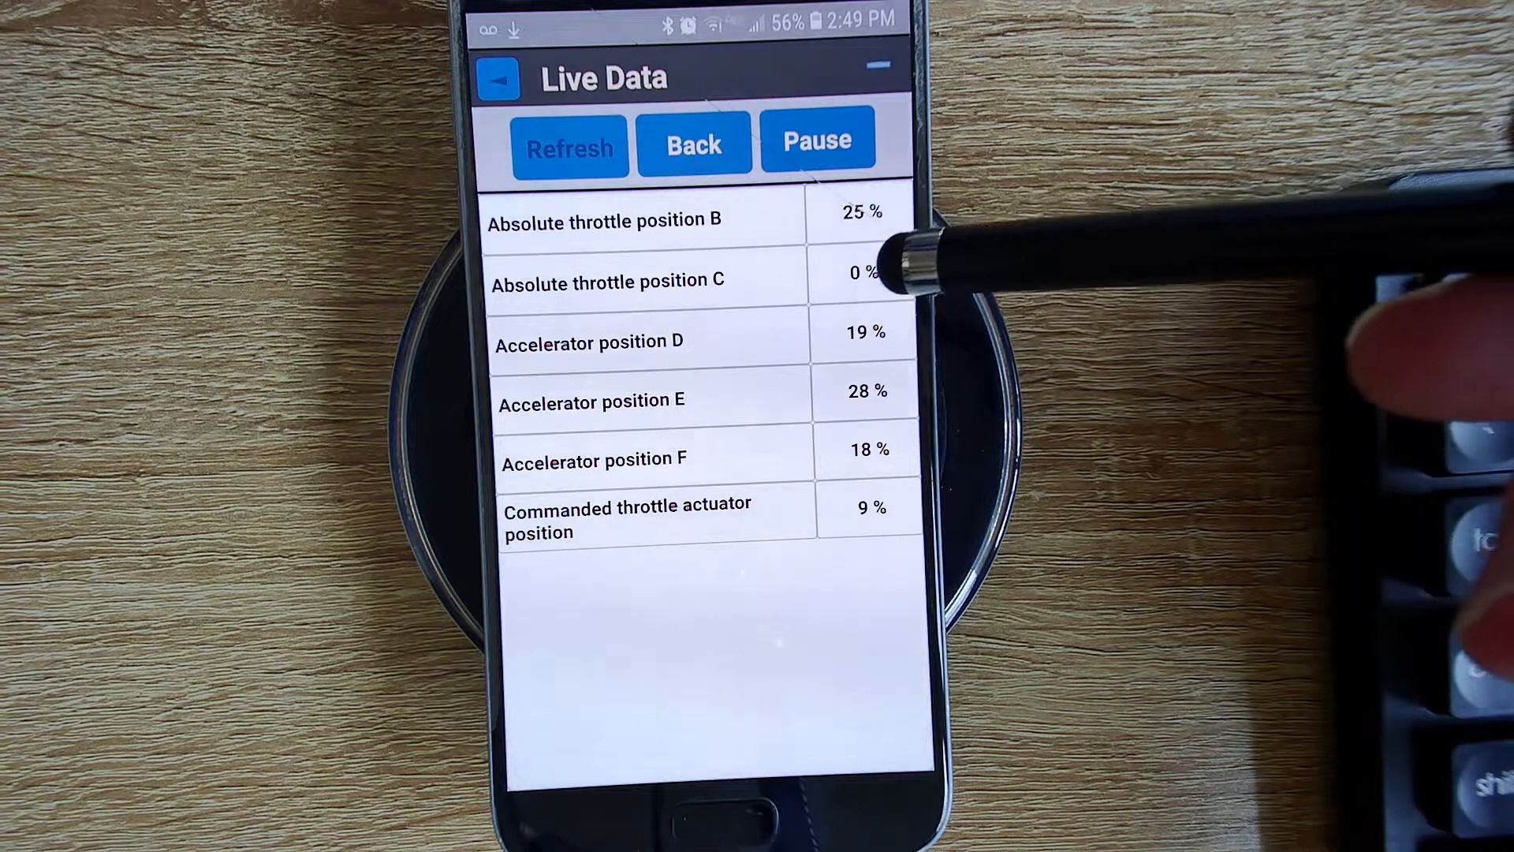
mouse_move(937, 454)
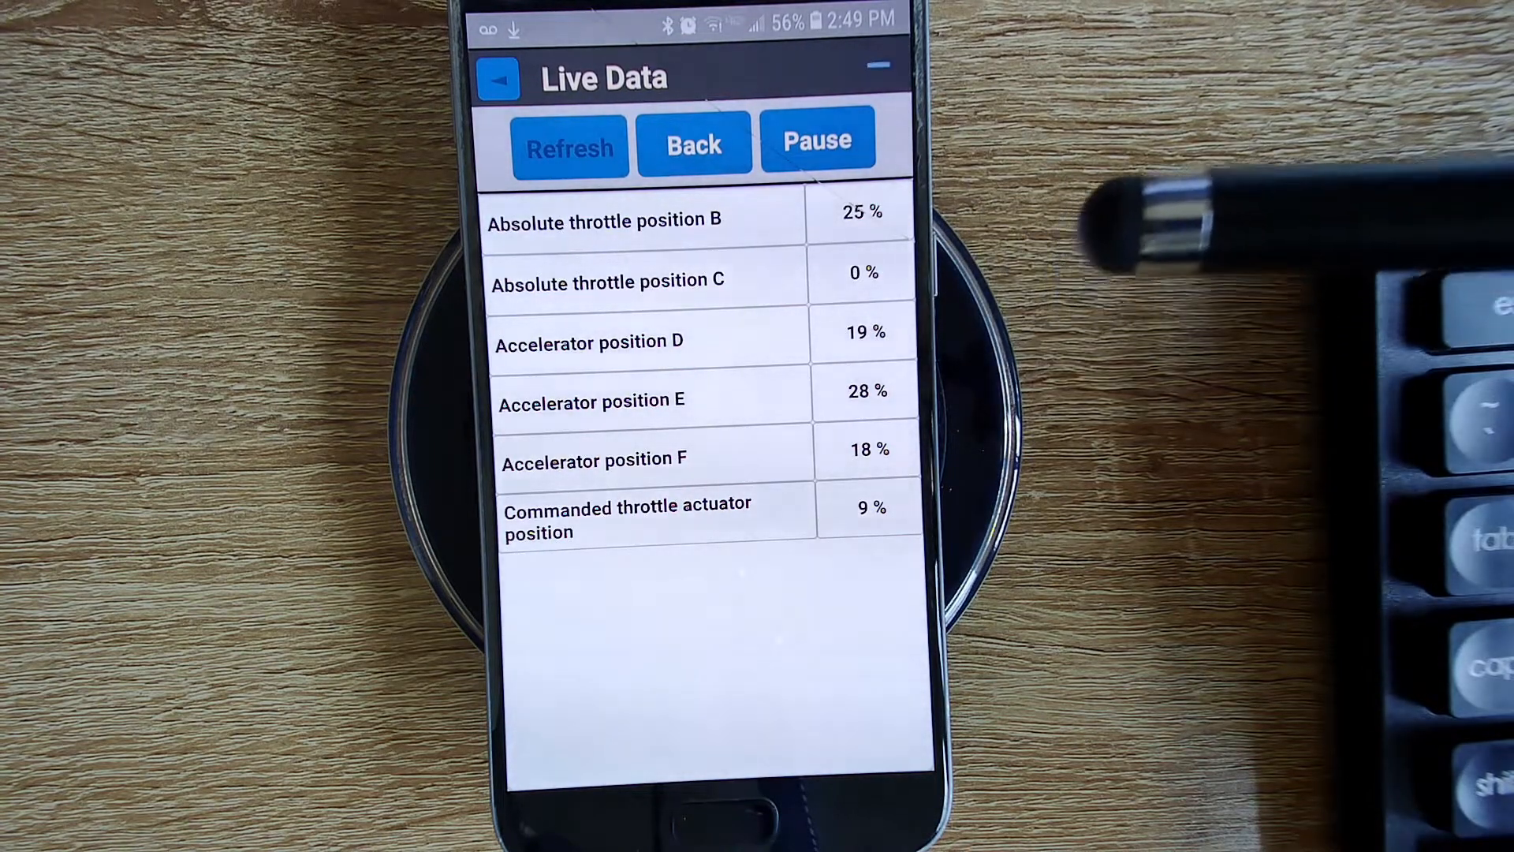
mouse_move(1062, 386)
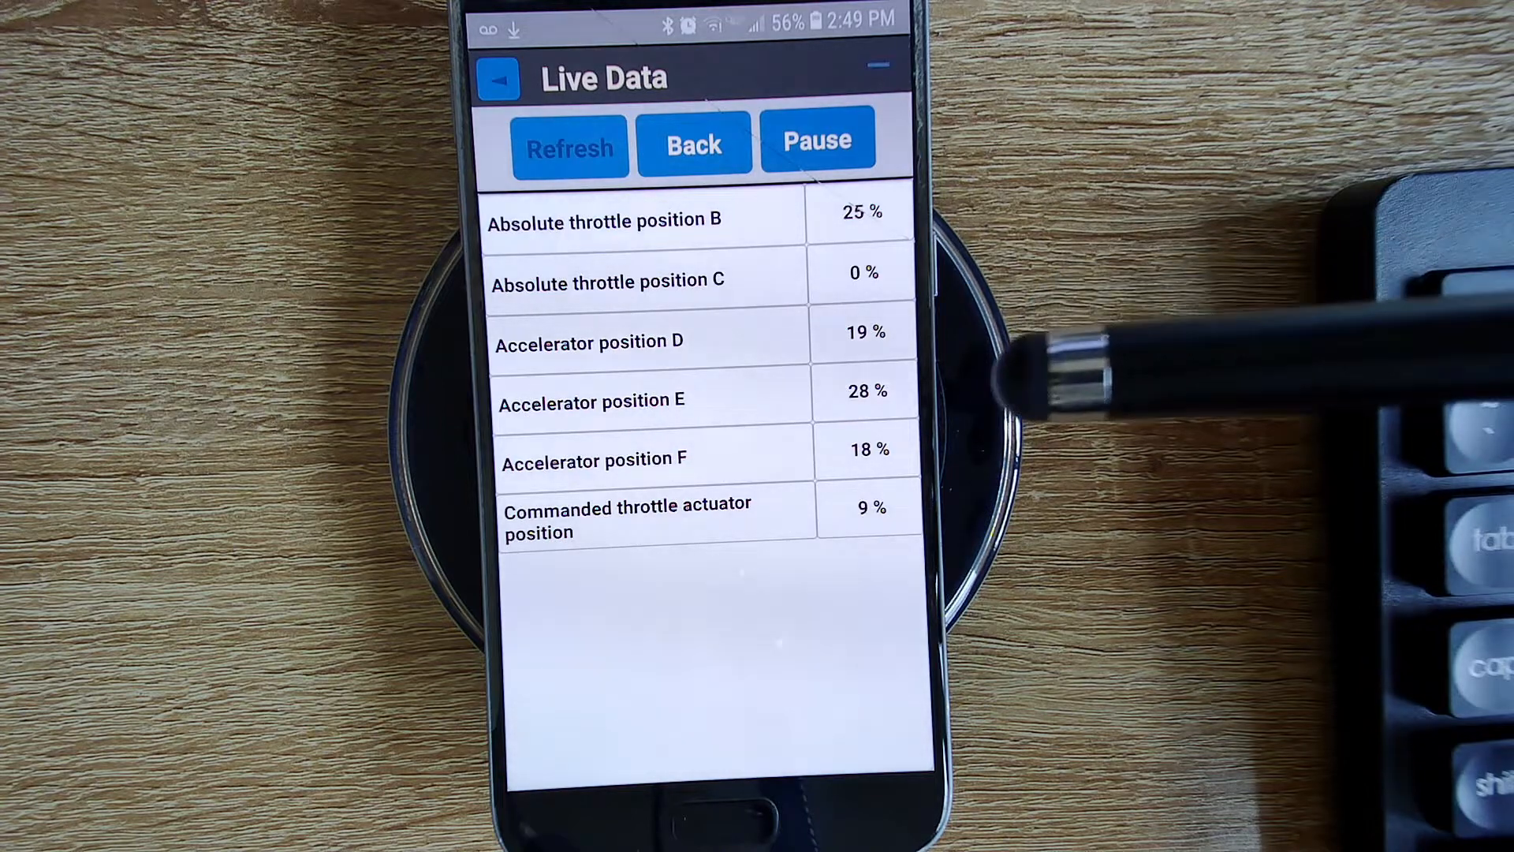
mouse_move(1062, 270)
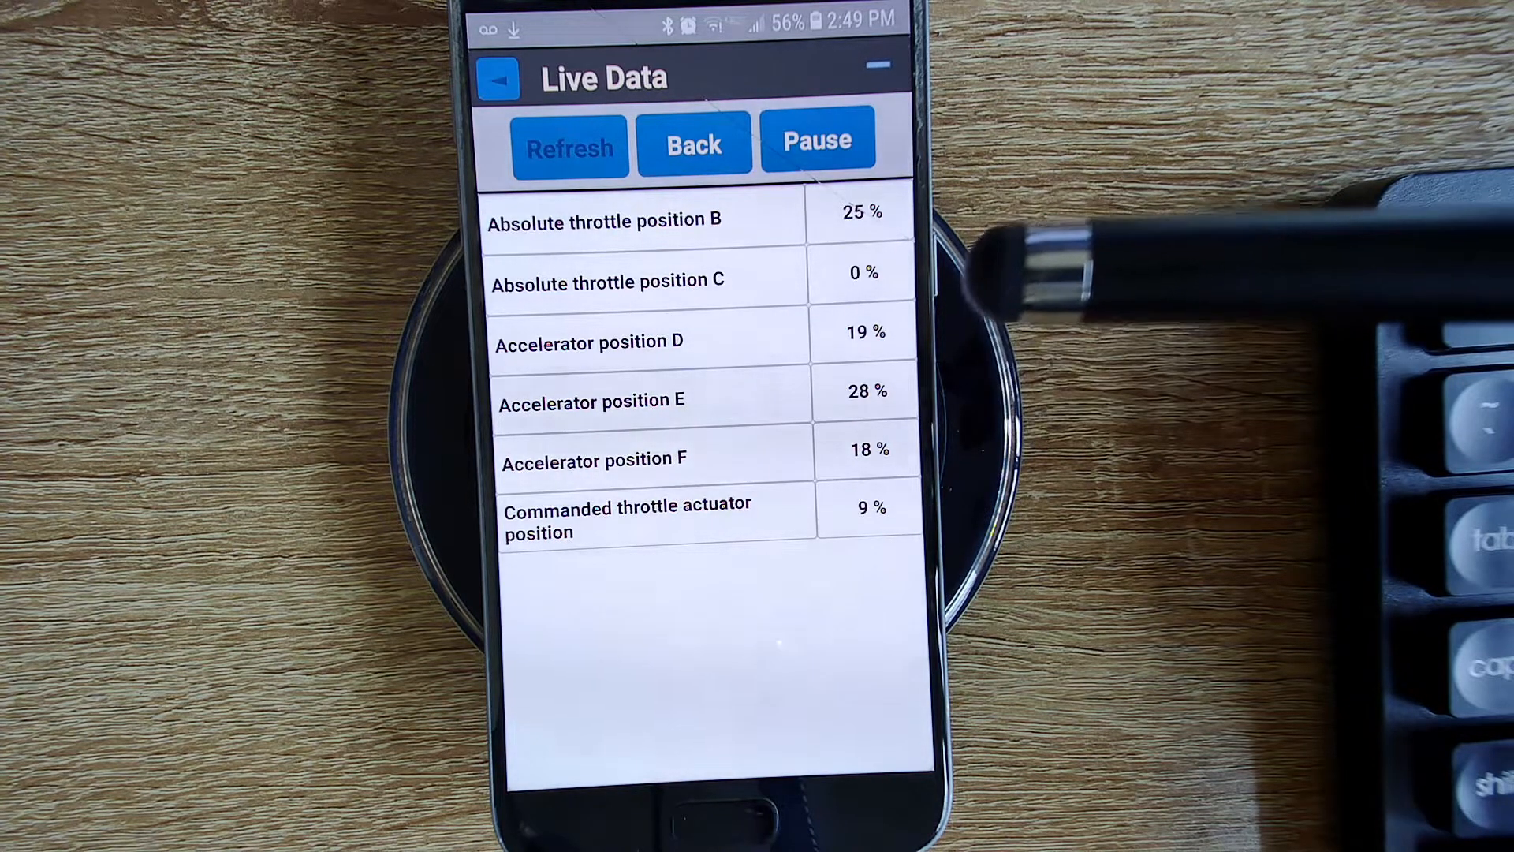
mouse_move(1111, 241)
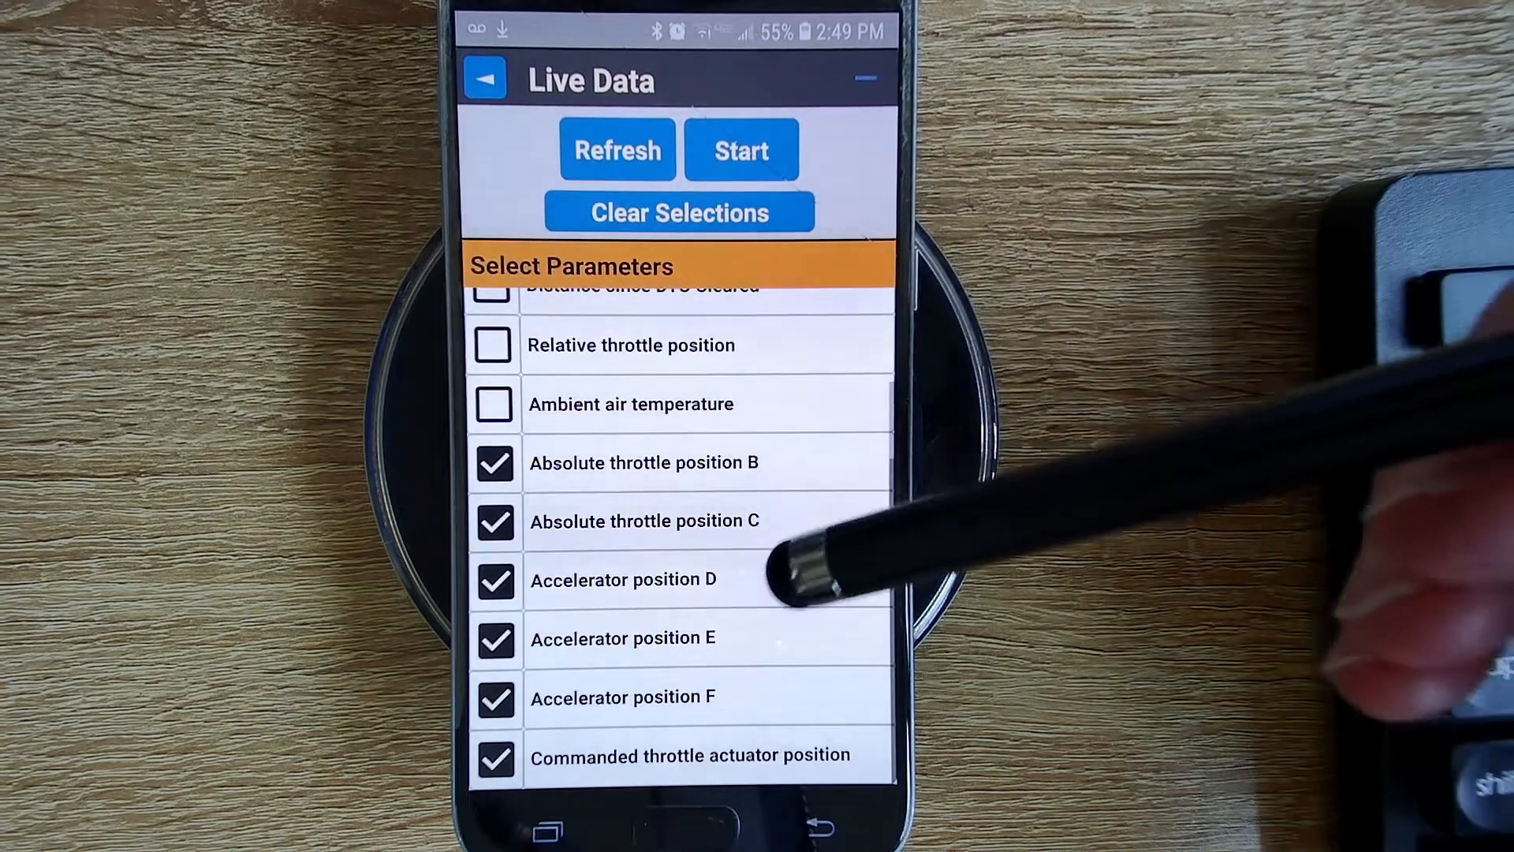
left_click(679, 212)
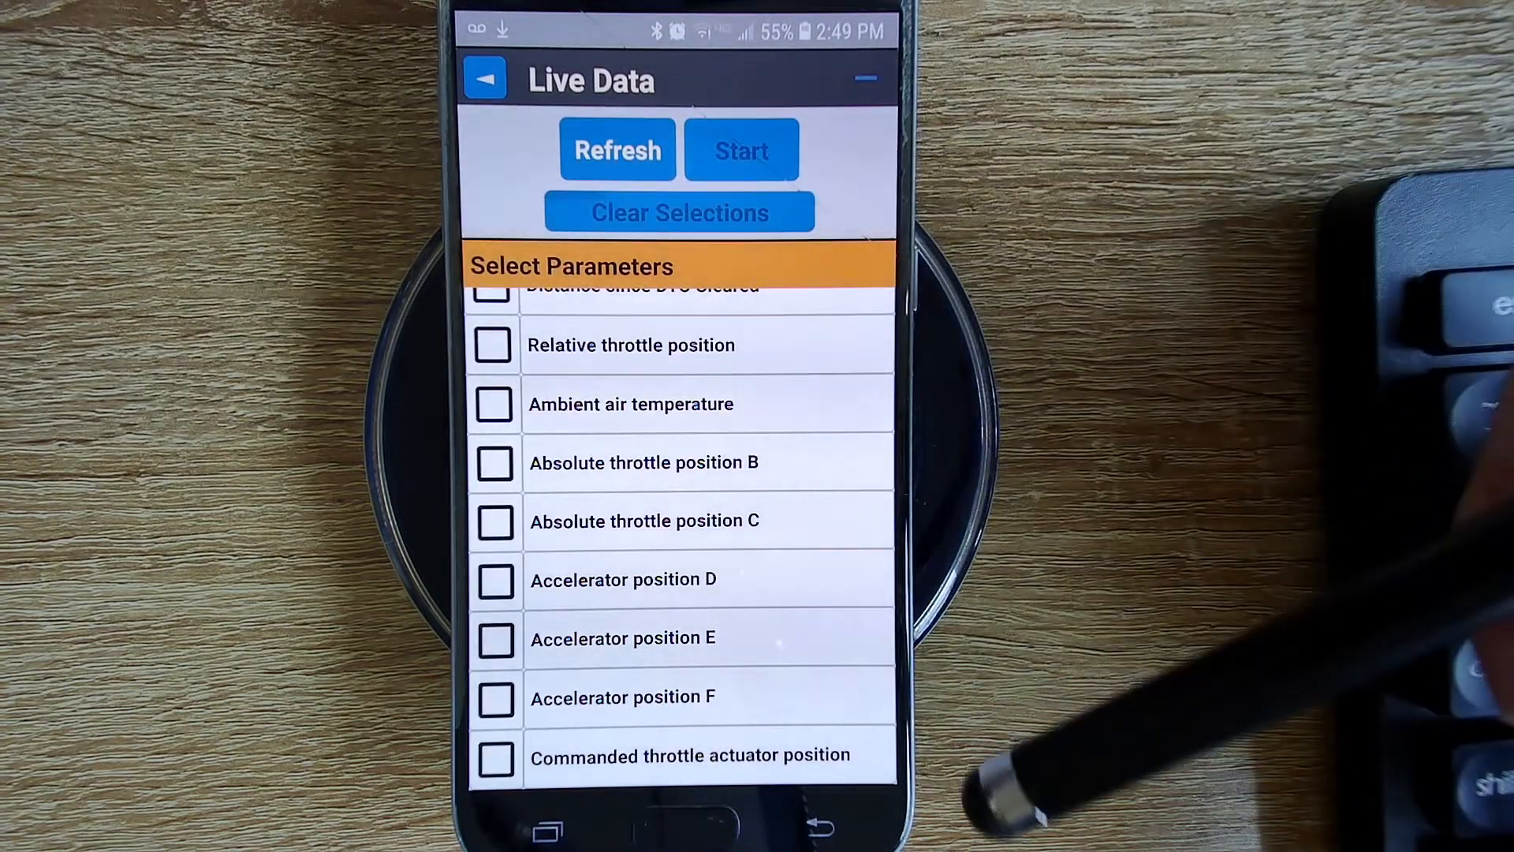
Step: Leave the empty parameter list and return to the home screen via the back arrow
scroll("up", 3)
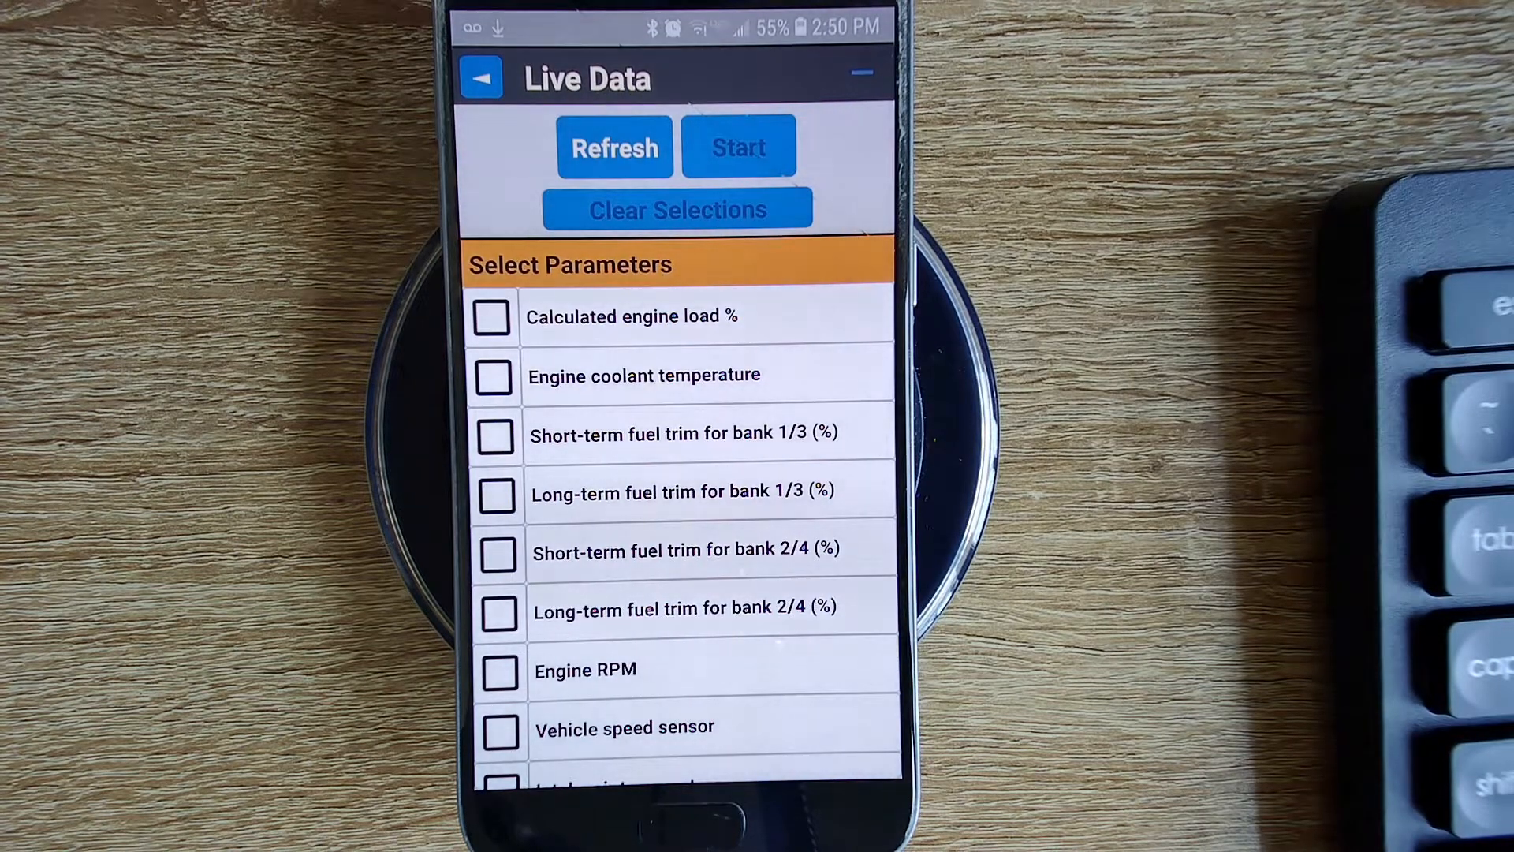
left_click(738, 147)
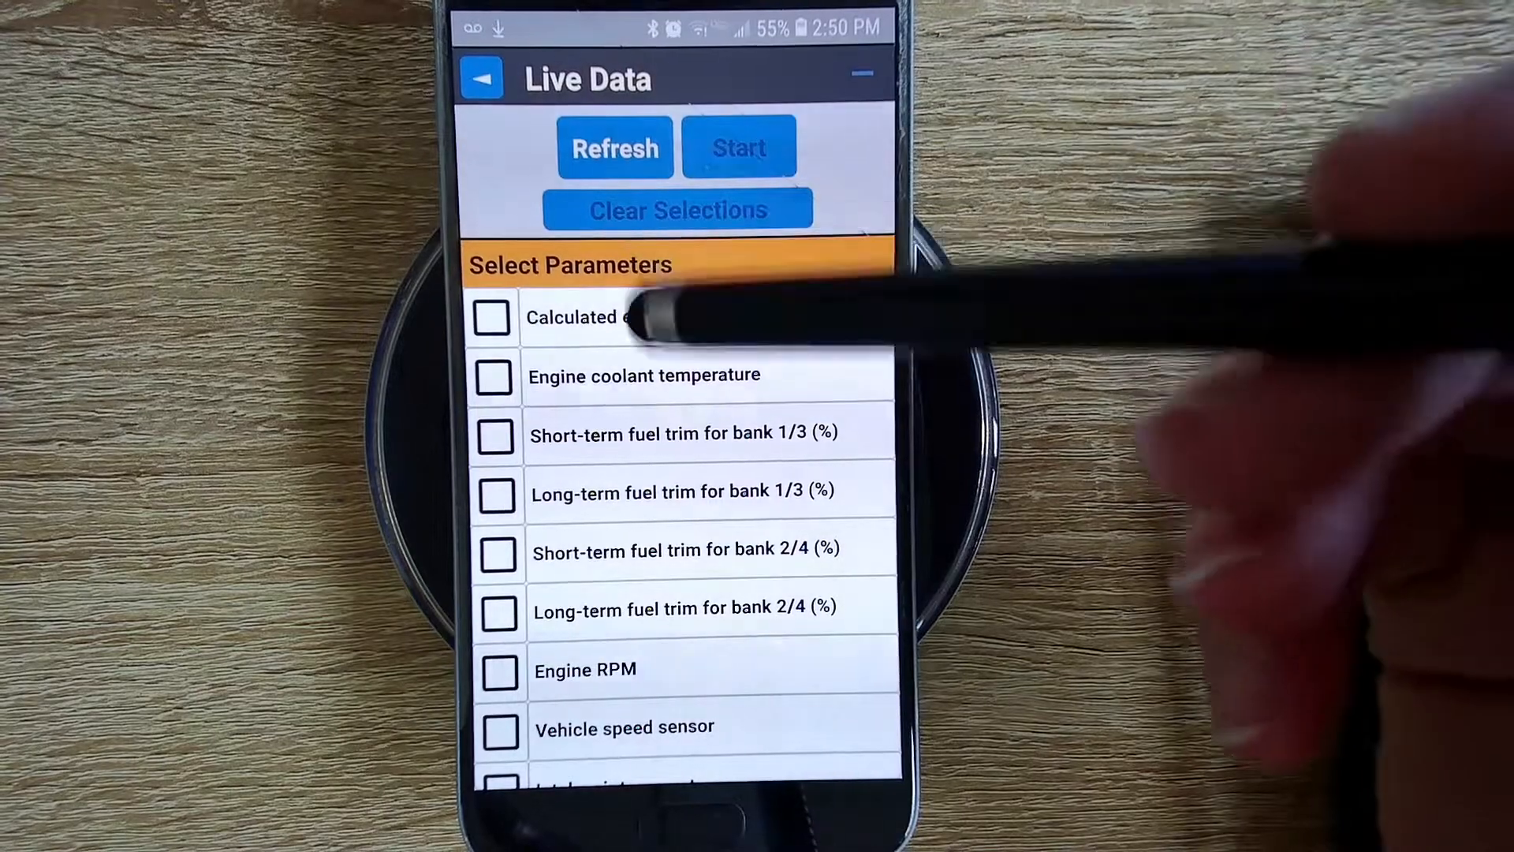
left_click(480, 79)
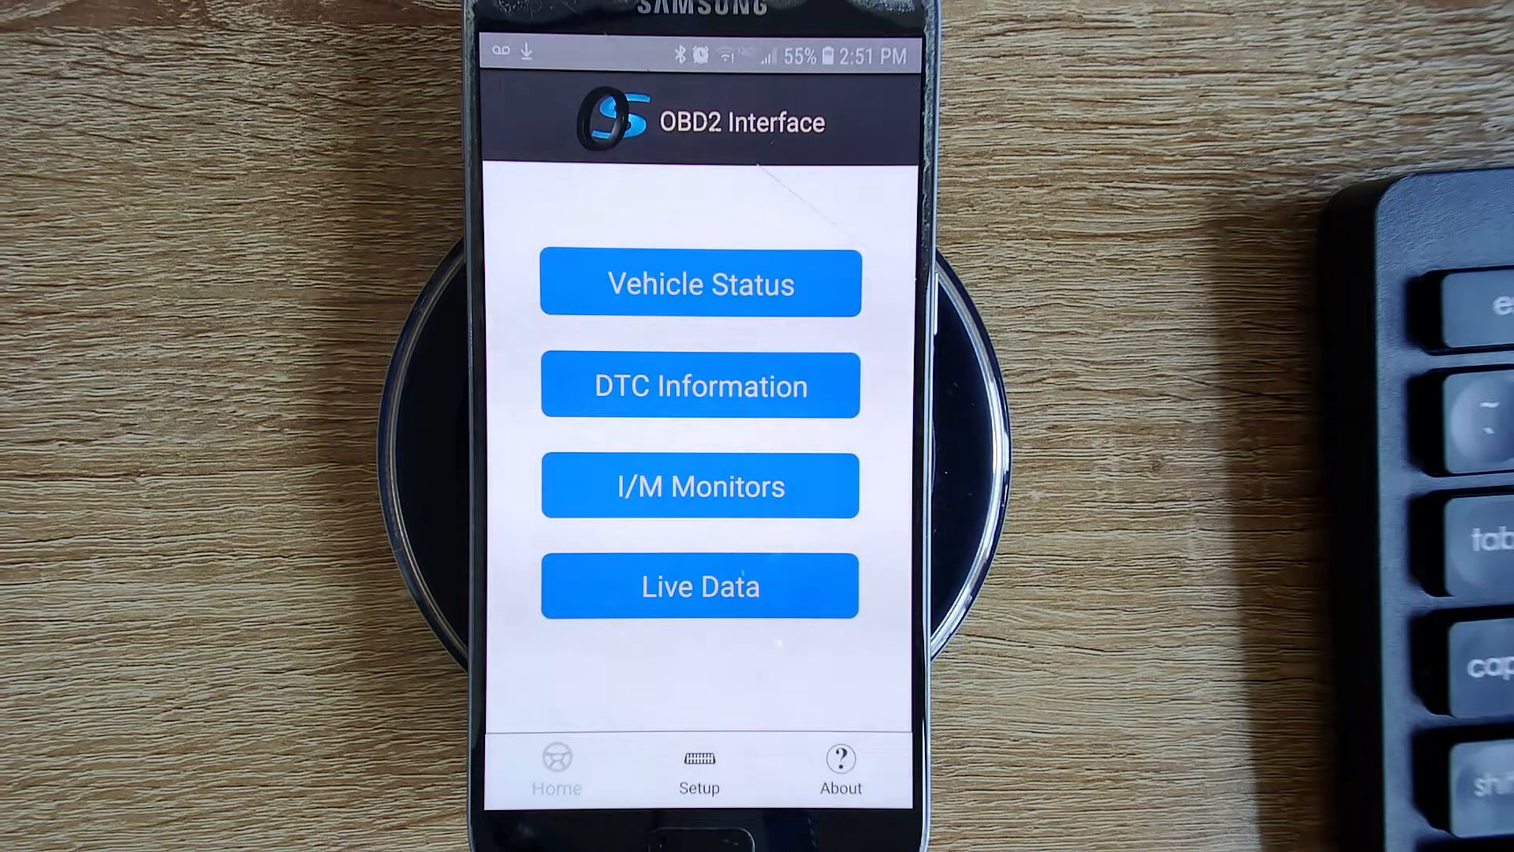
Step: Browse the Live Data parameter list with nothing ticked, then return to the main menu
left_click(699, 585)
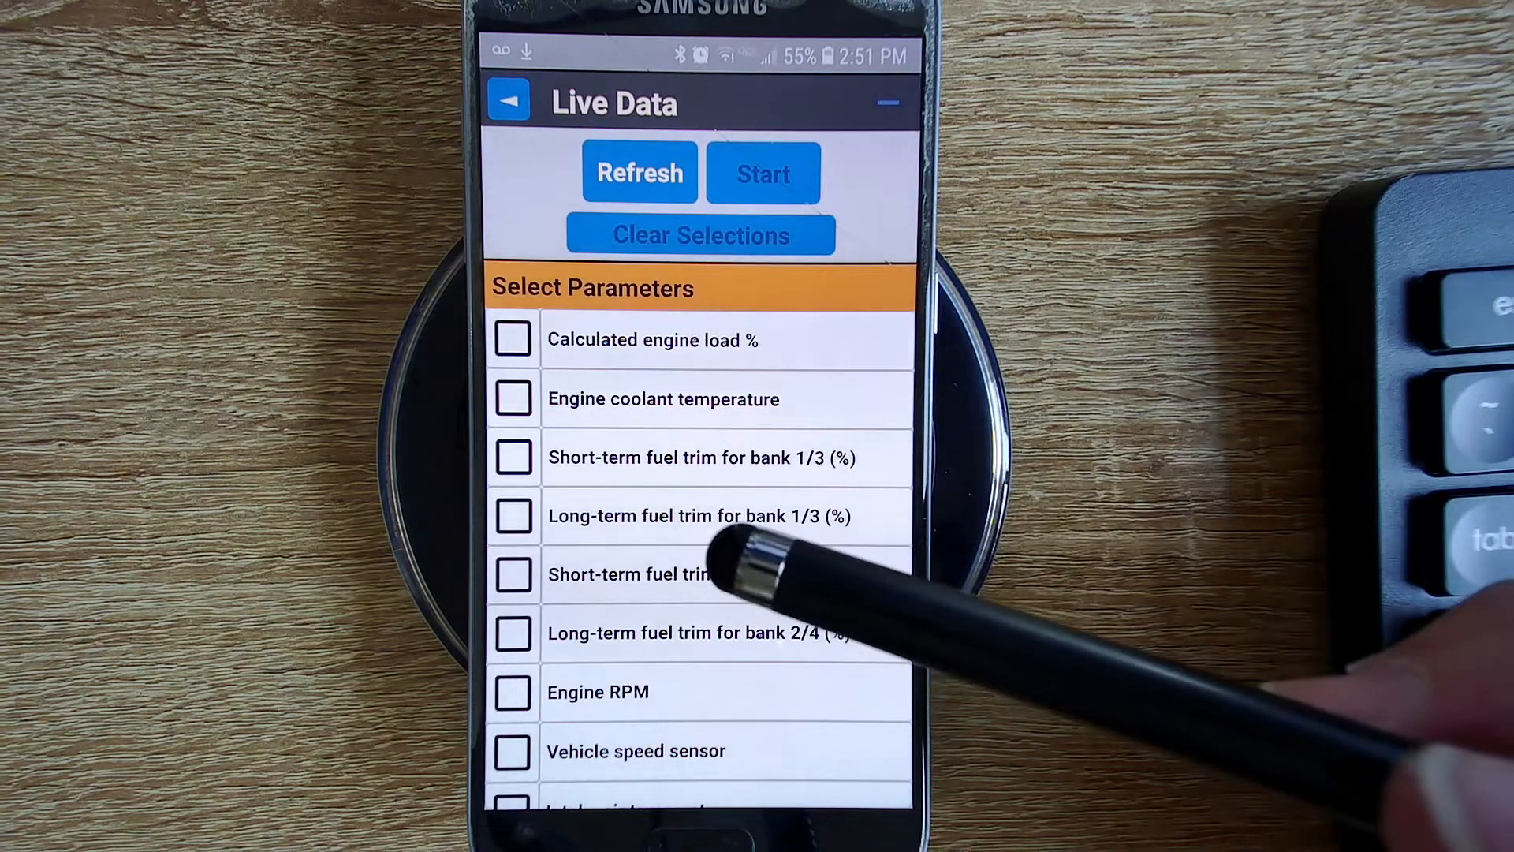
mouse_move(696, 541)
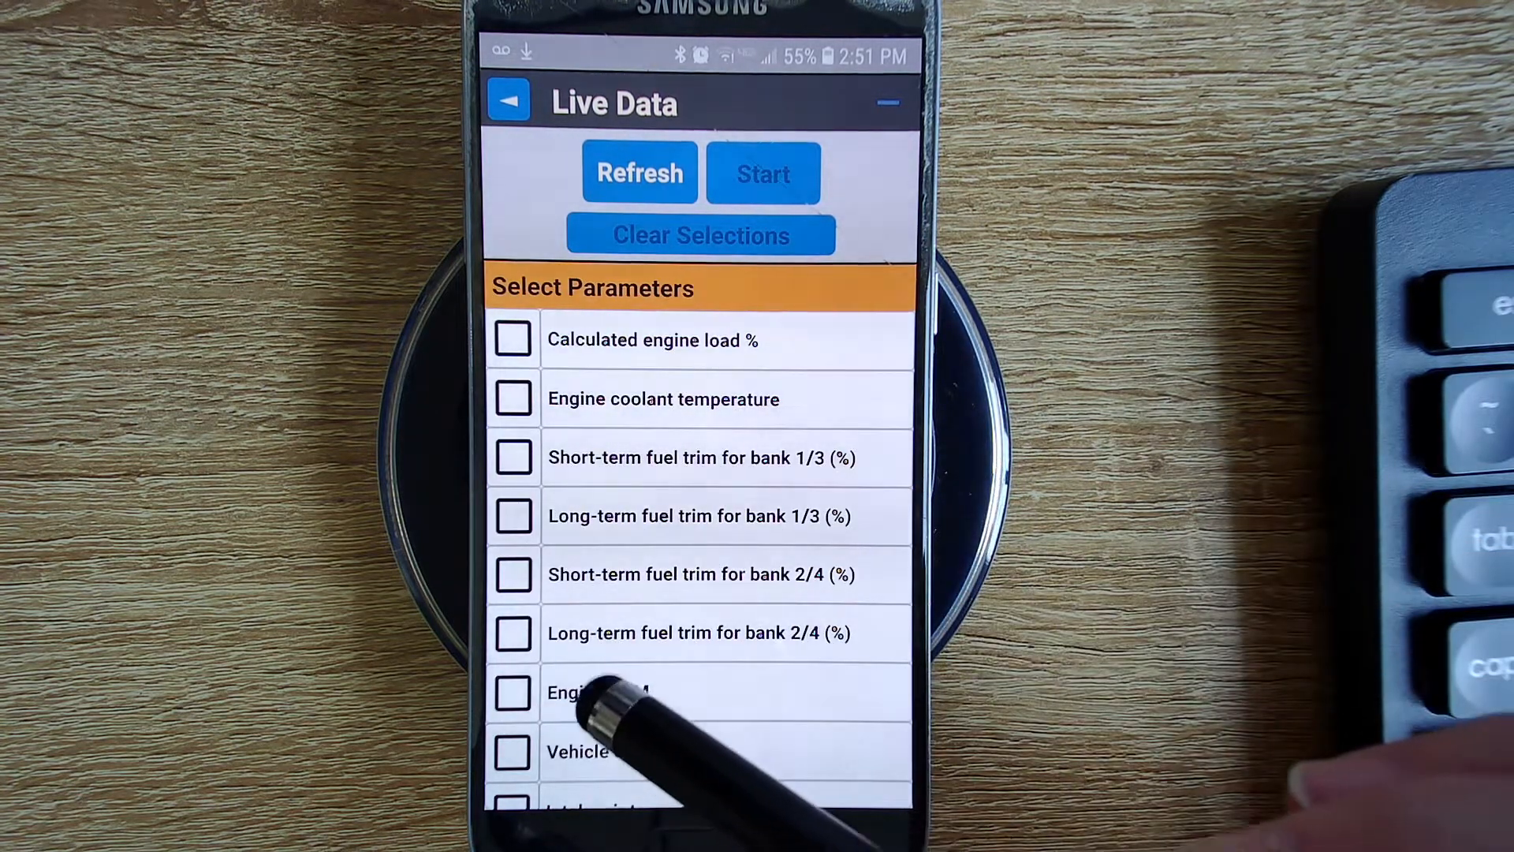
mouse_move(695, 677)
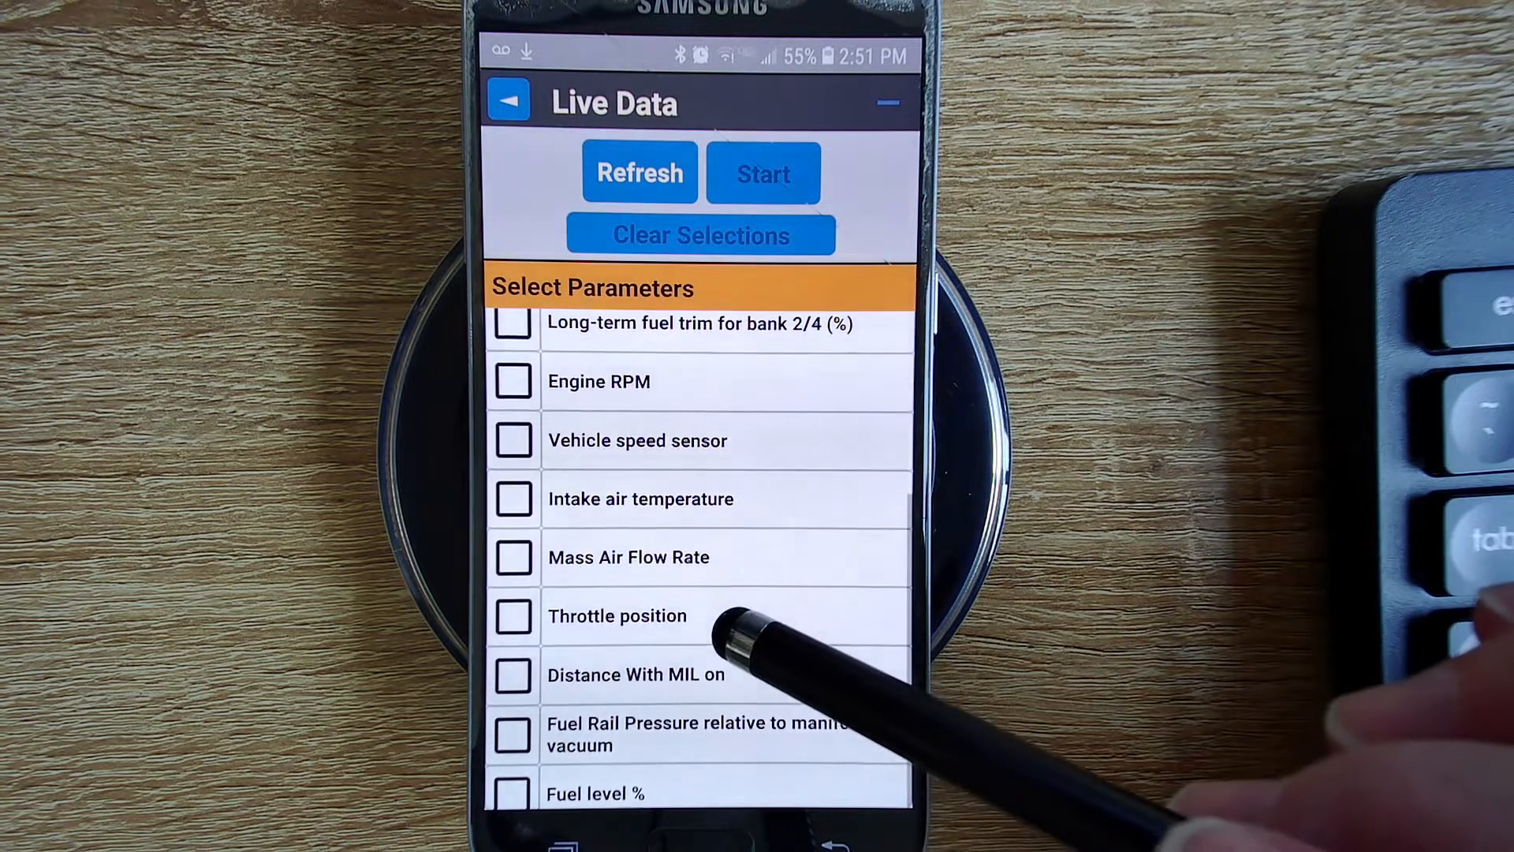
scroll("up", 3)
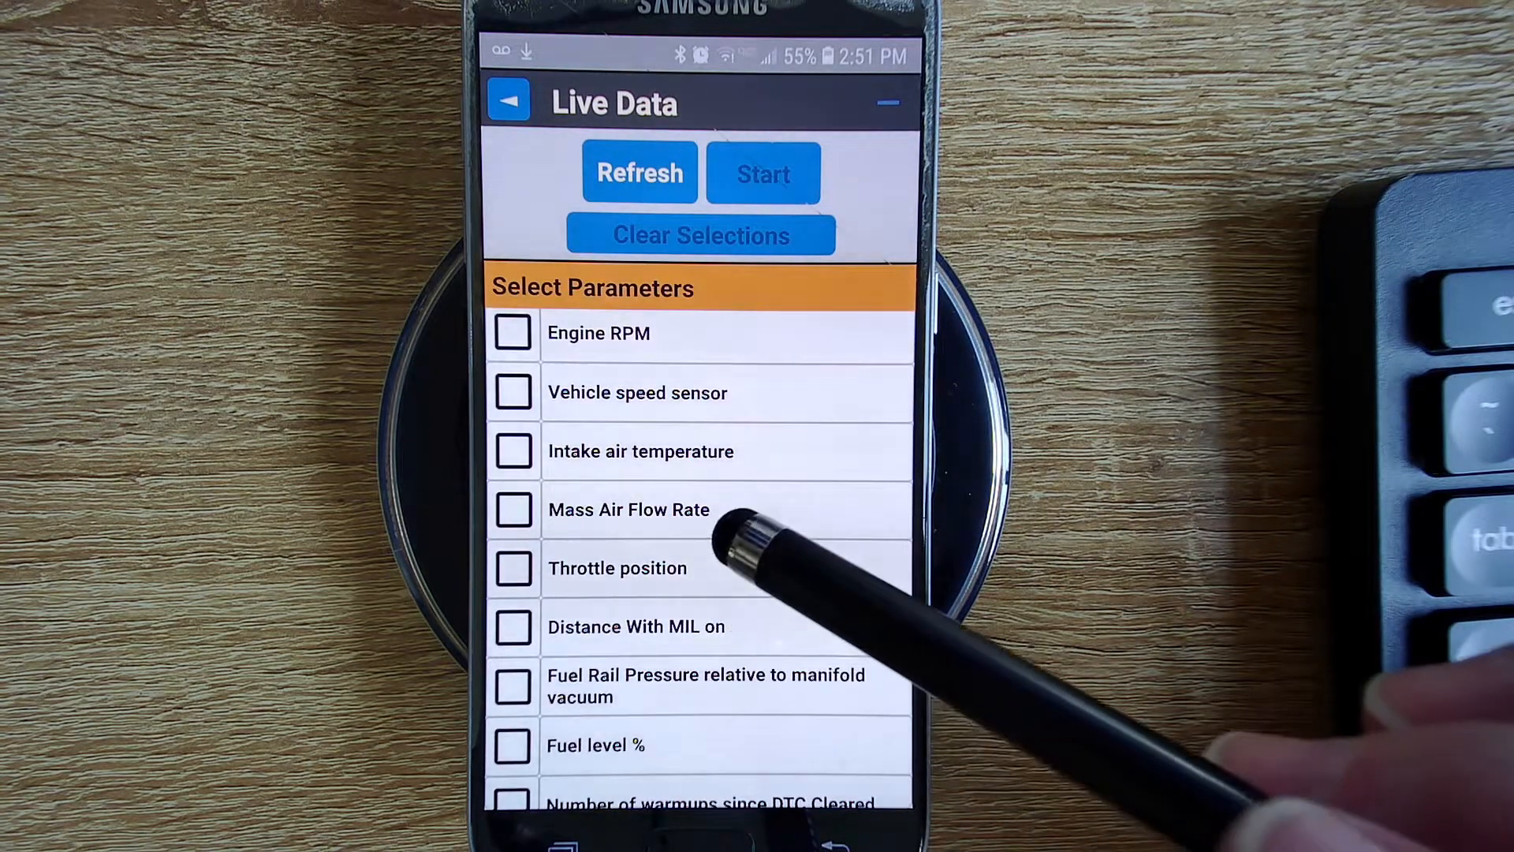
mouse_move(754, 541)
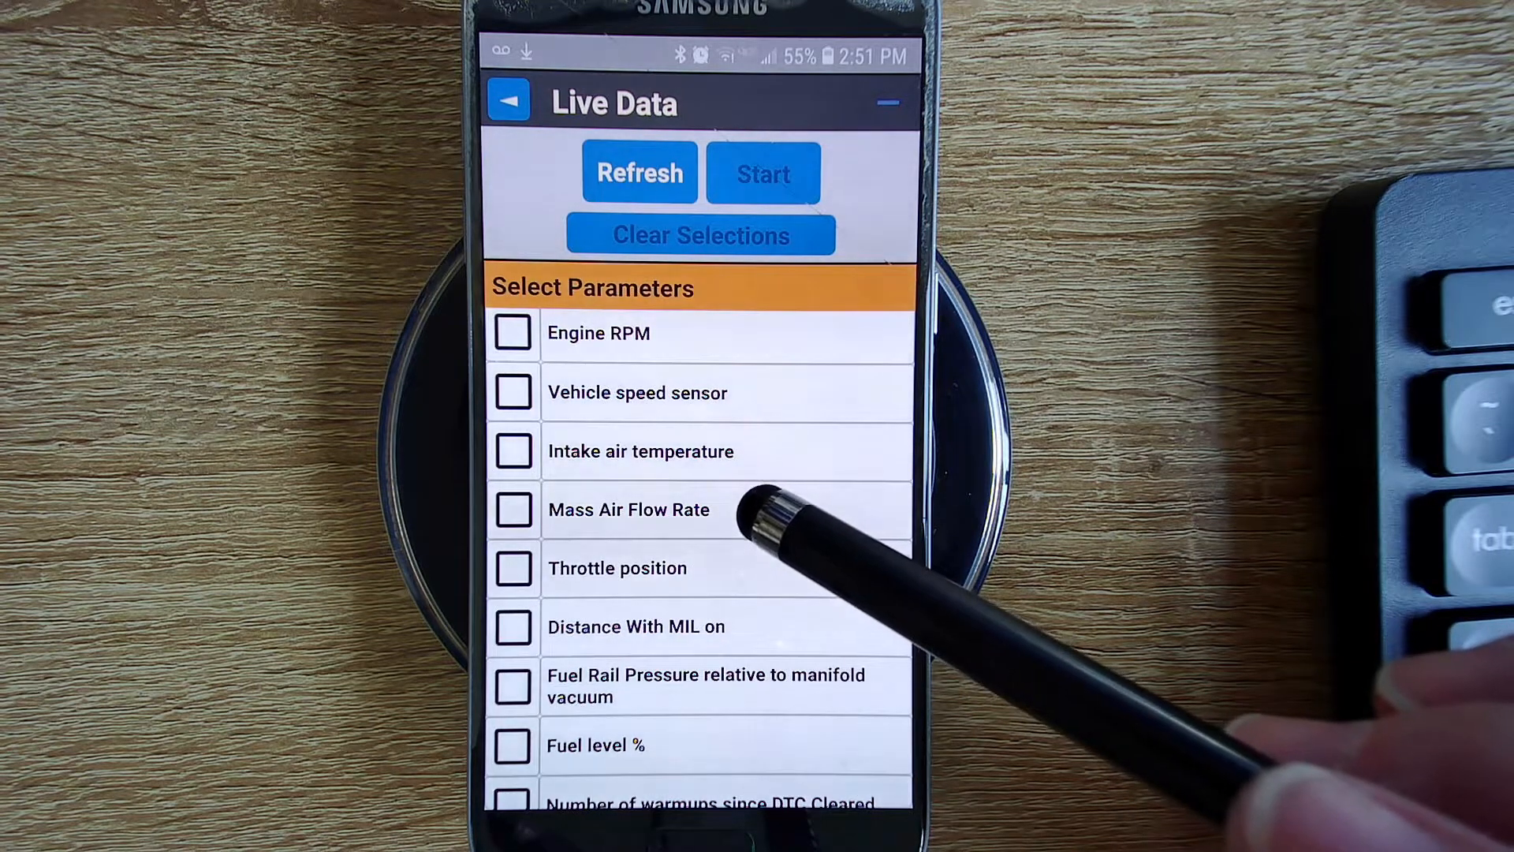
scroll("up", 3)
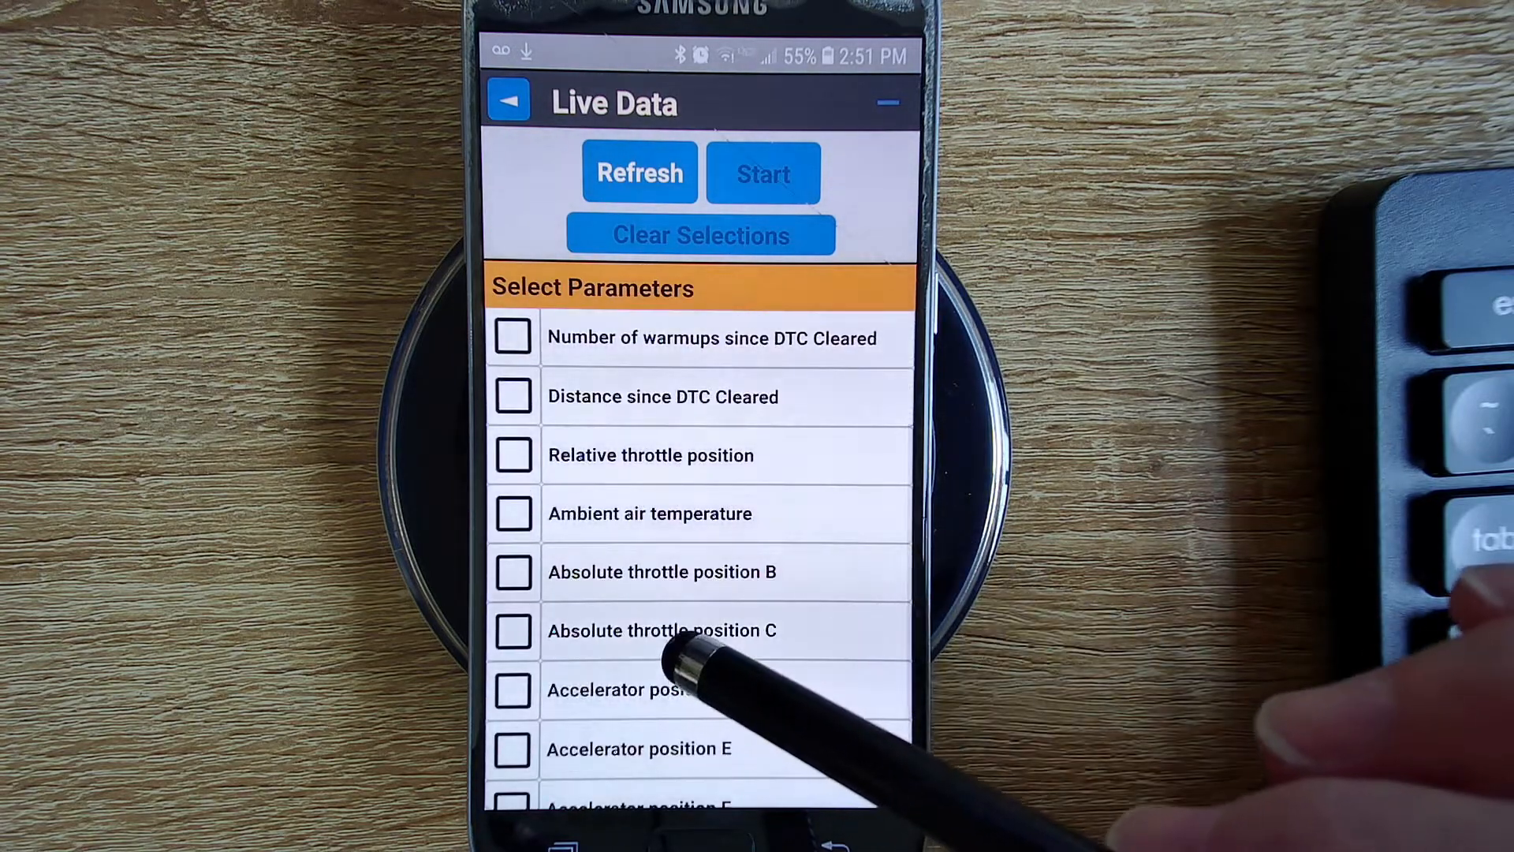
scroll("up", 3)
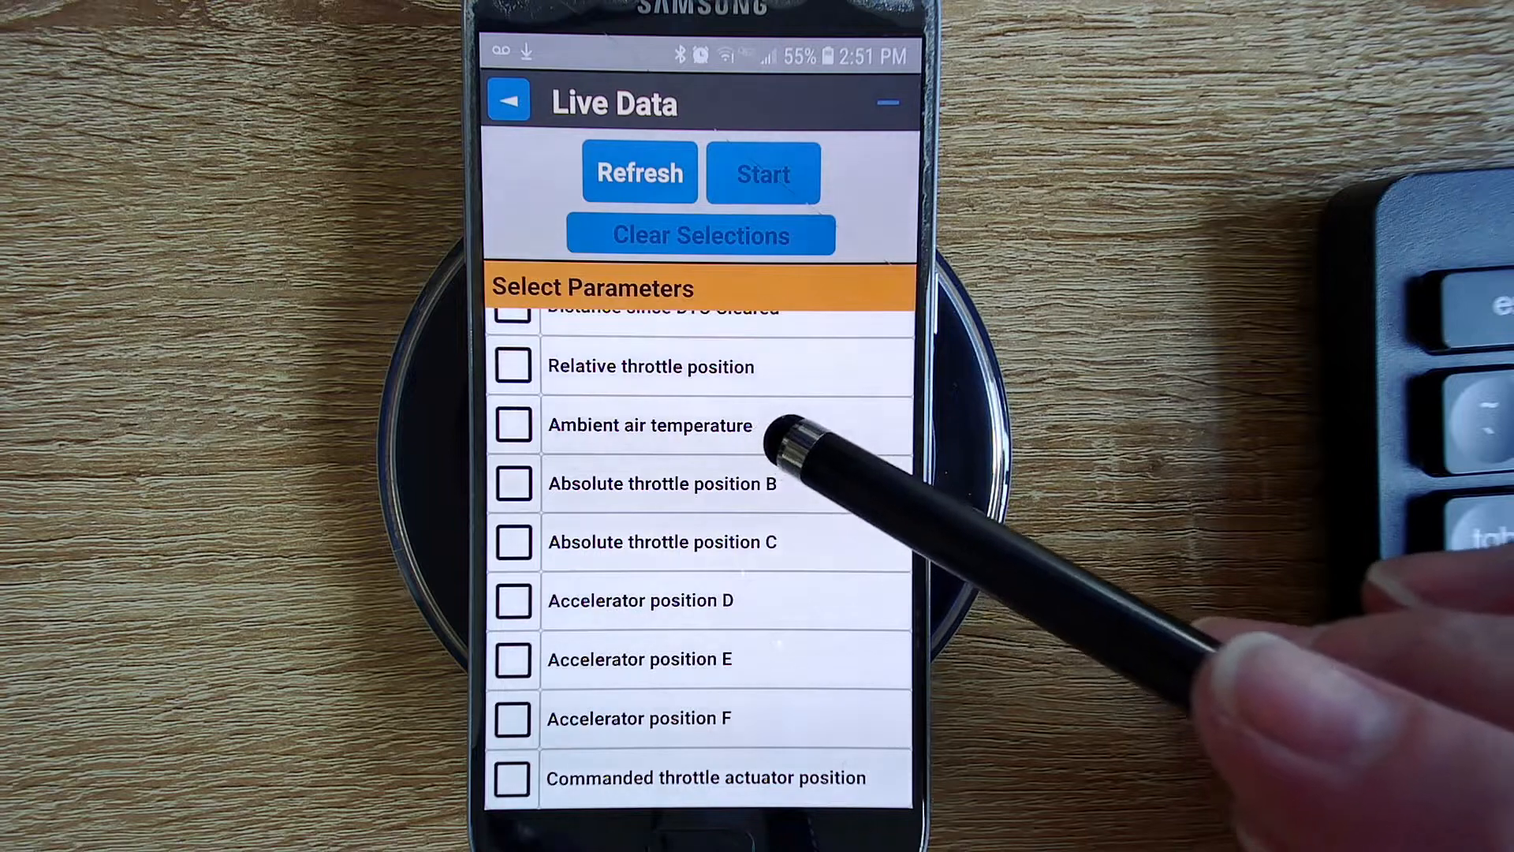
scroll("up", 3)
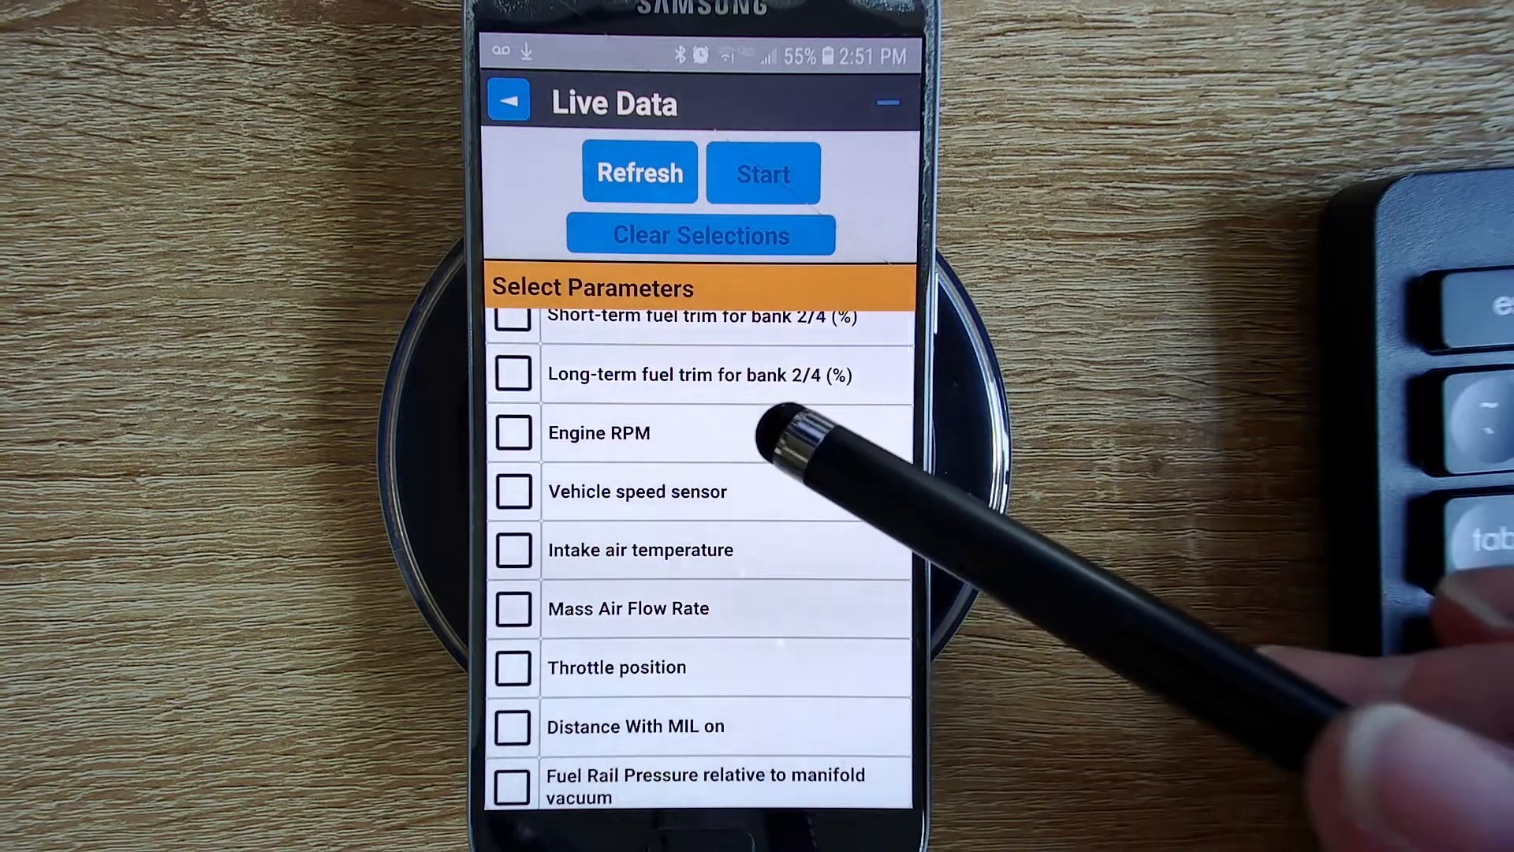
mouse_move(801, 550)
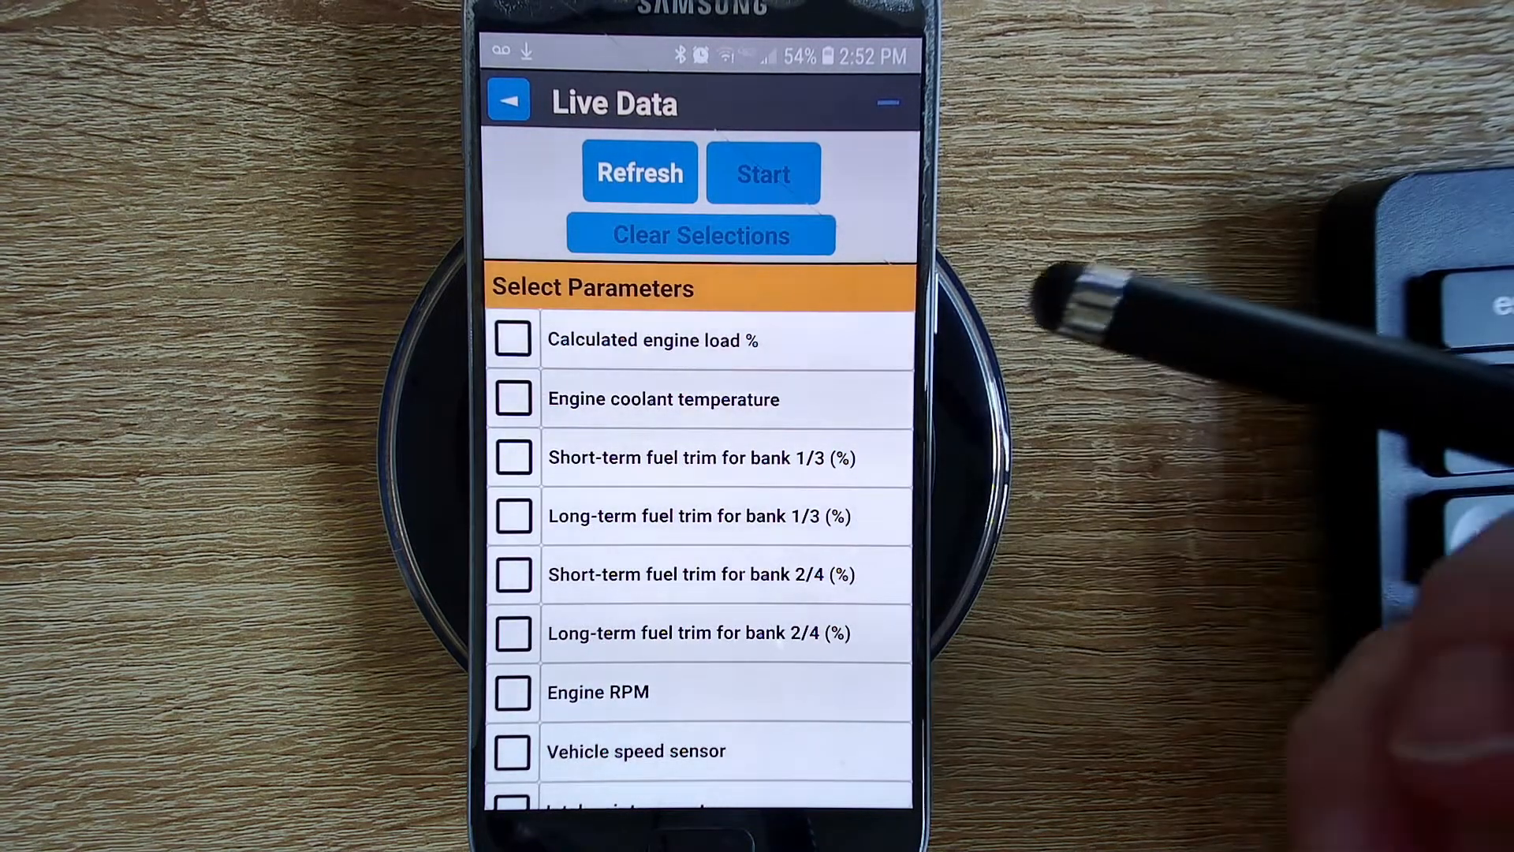
mouse_move(763, 502)
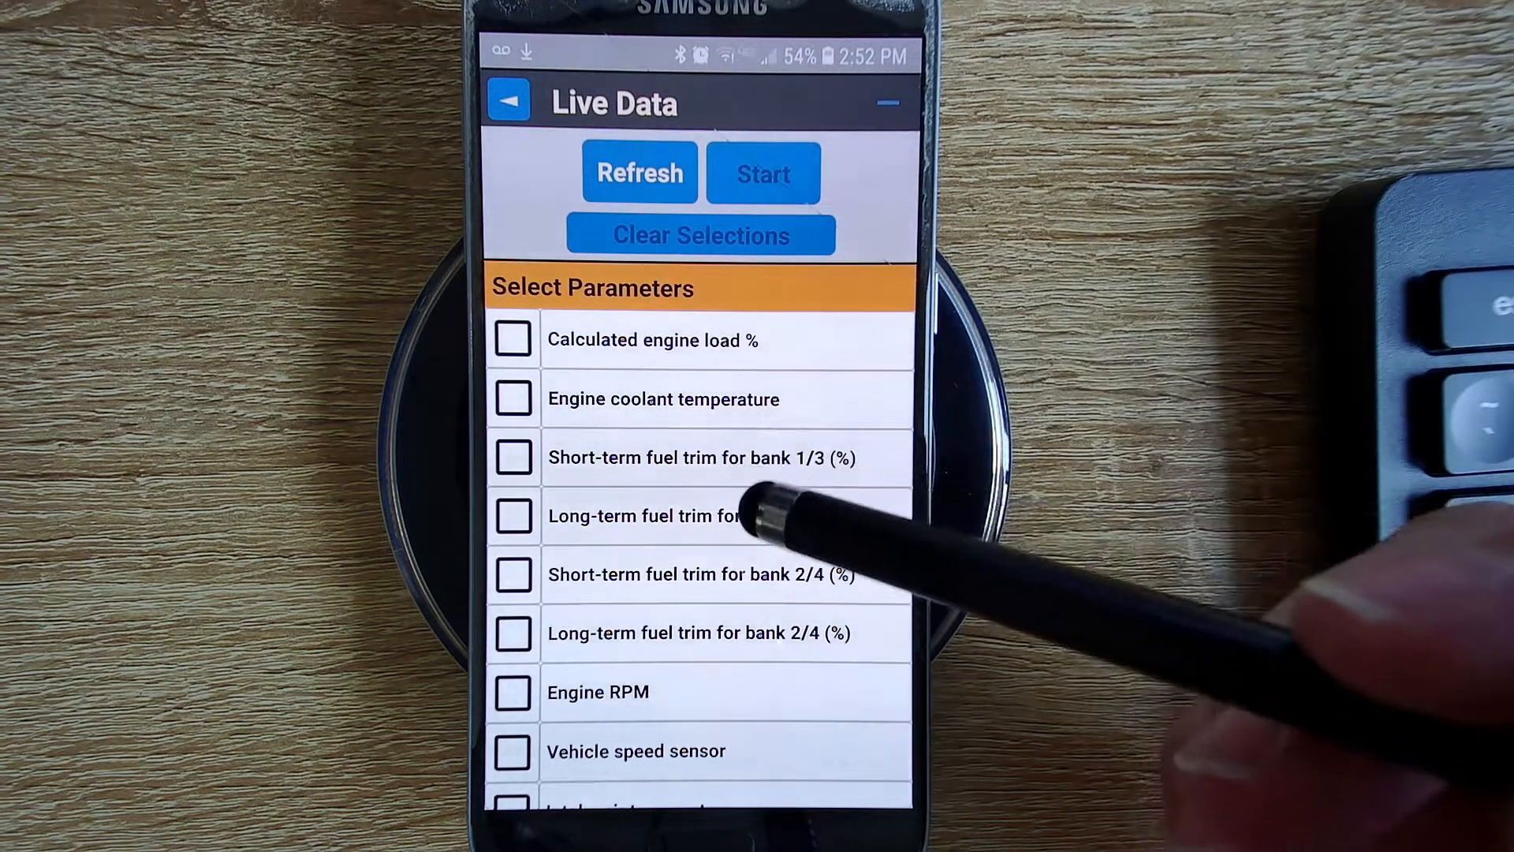
scroll("down", 3)
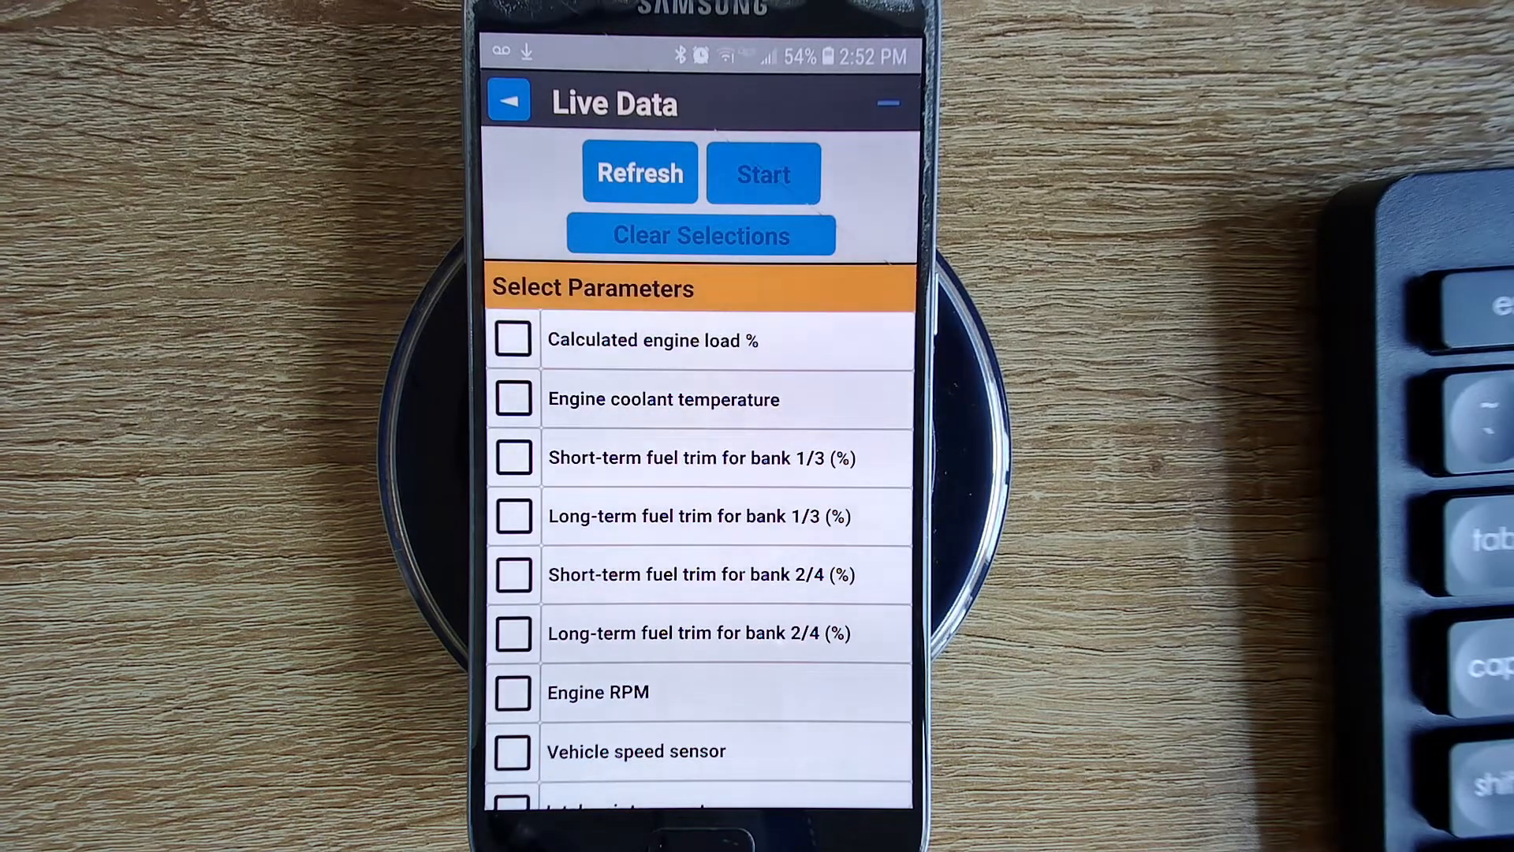
left_click(508, 101)
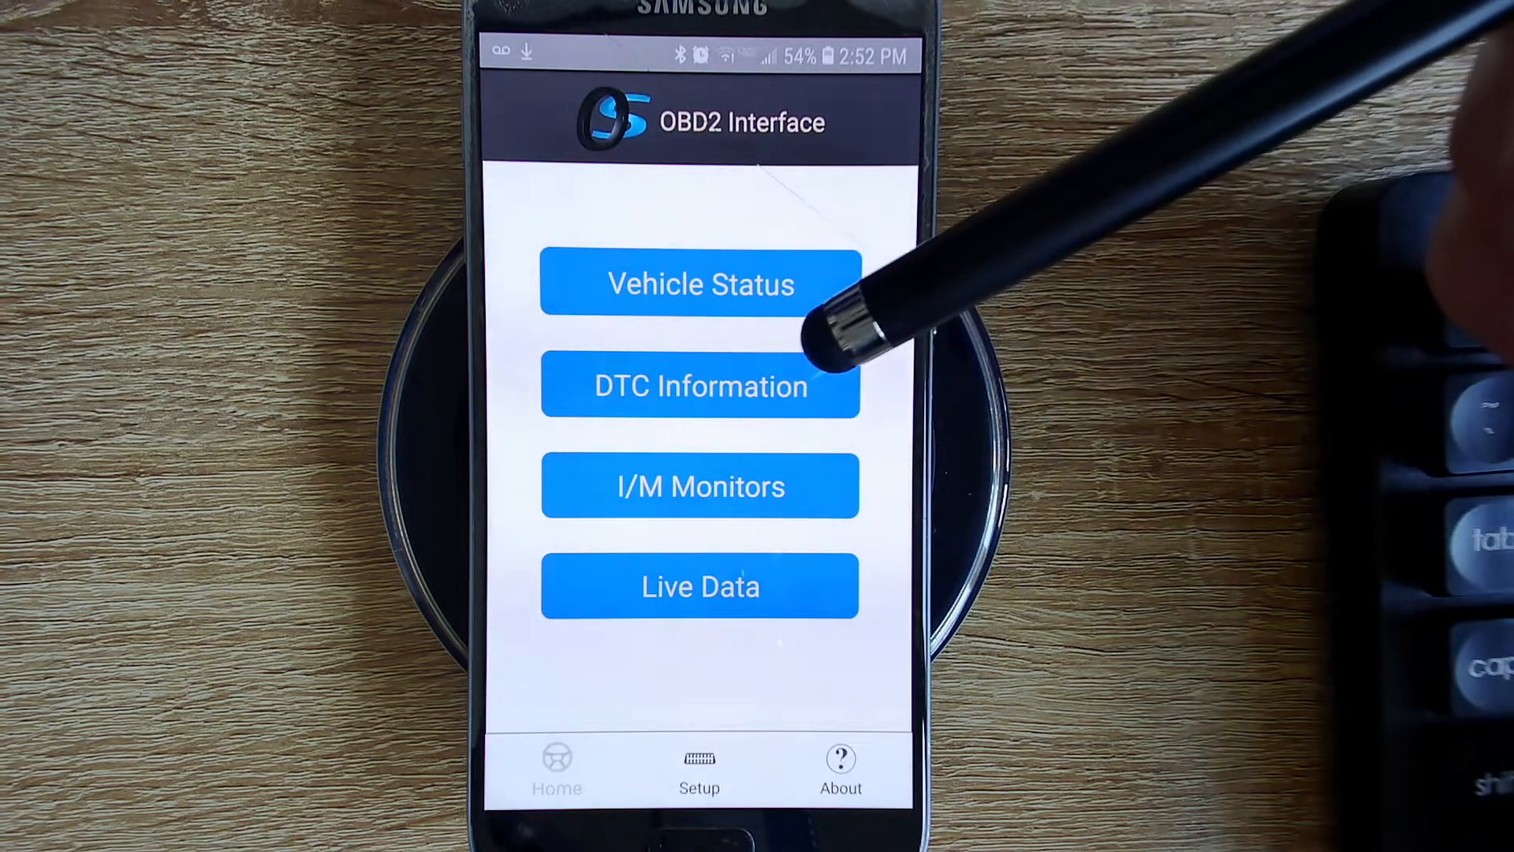
Step: Read the stored trouble codes, showing the VIN with B1600 and P1000 reported by the ECU
left_click(700, 387)
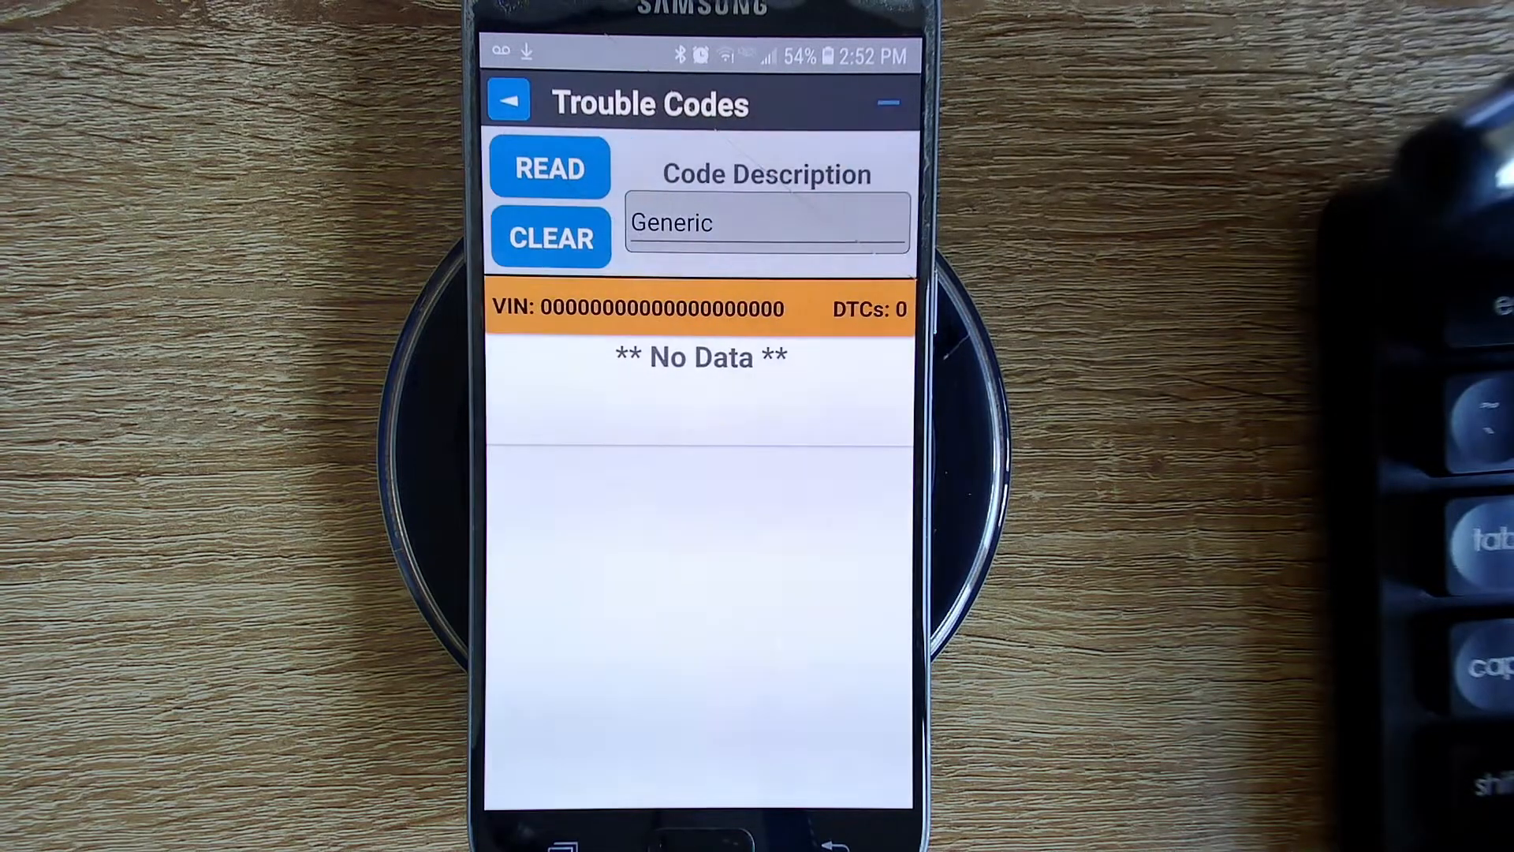
left_click(549, 168)
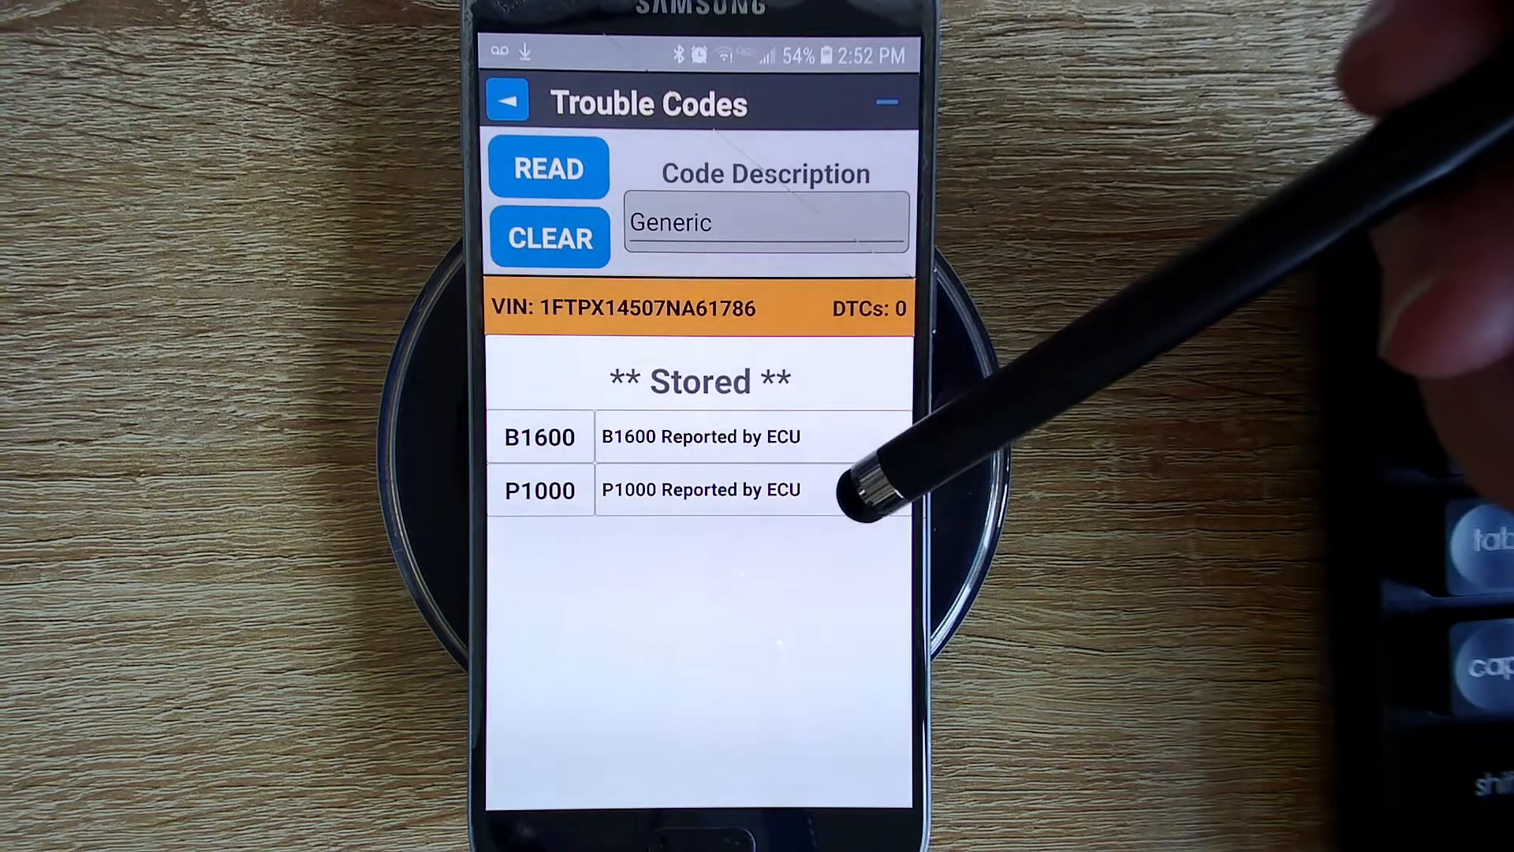
mouse_move(850, 415)
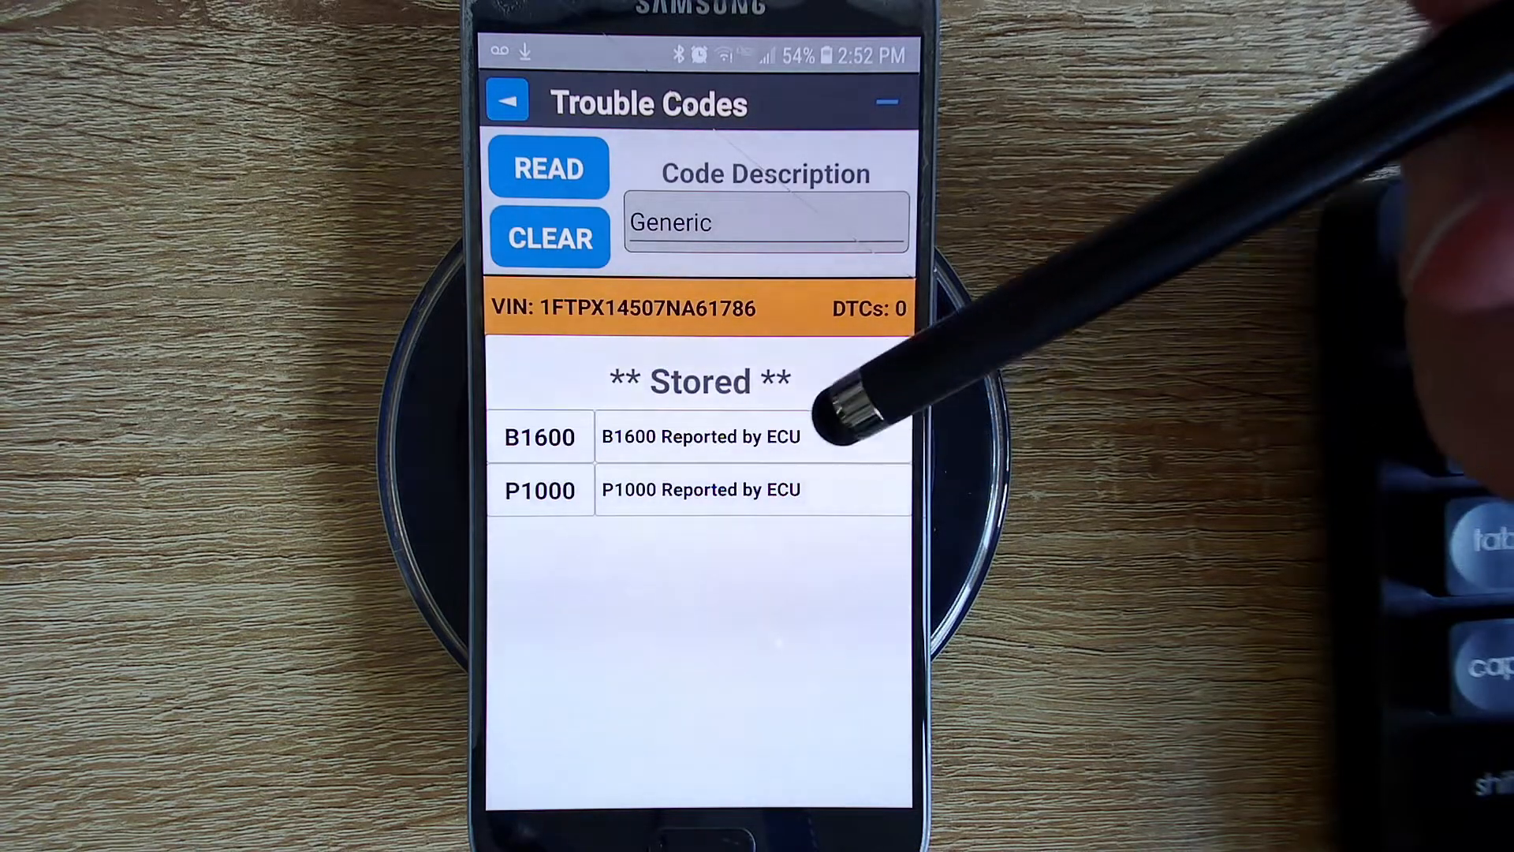
mouse_move(869, 415)
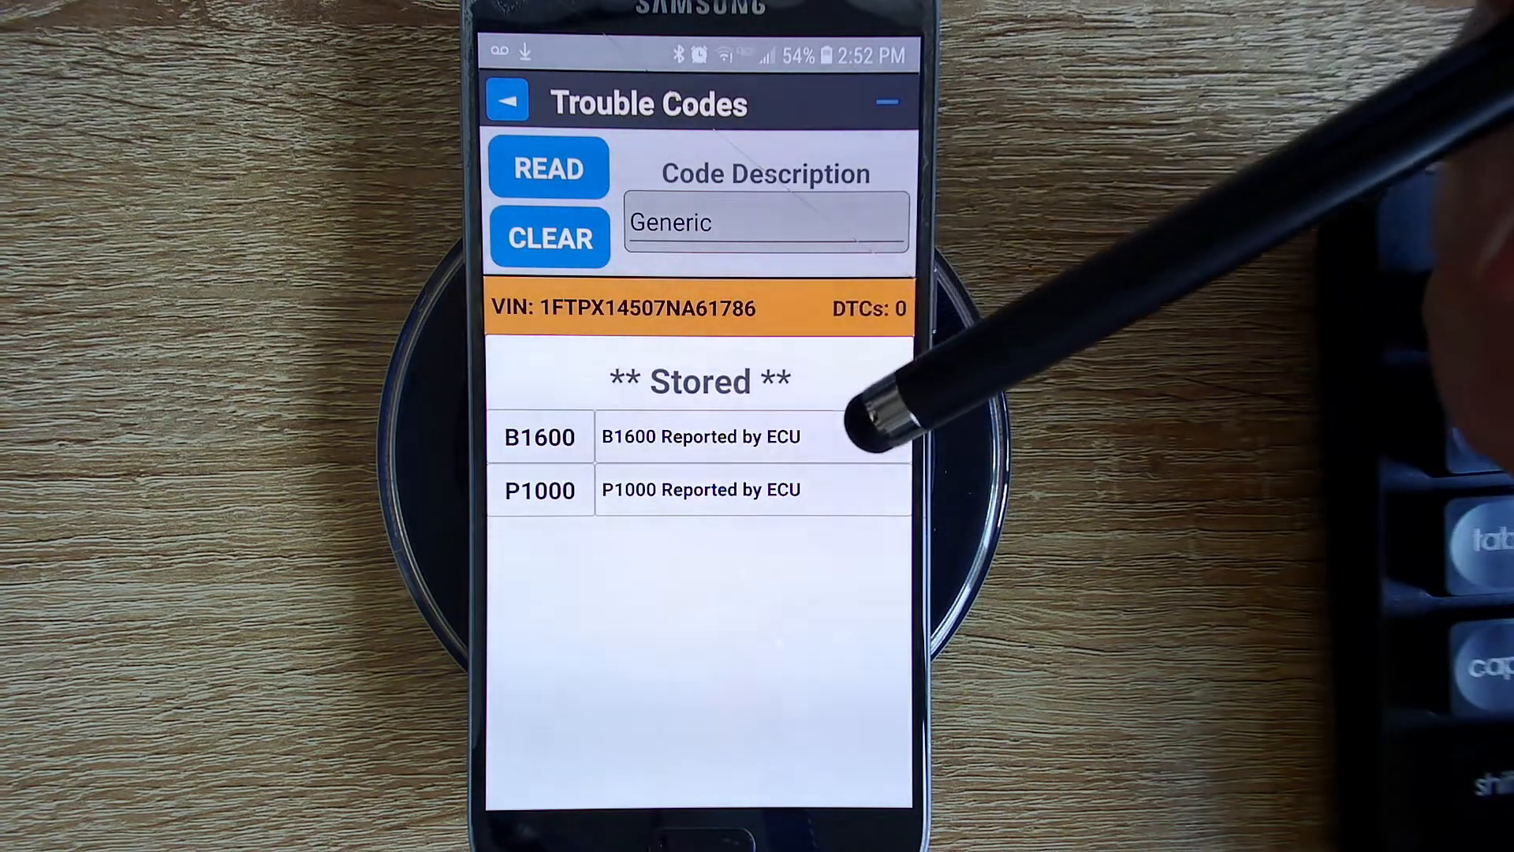
mouse_move(888, 464)
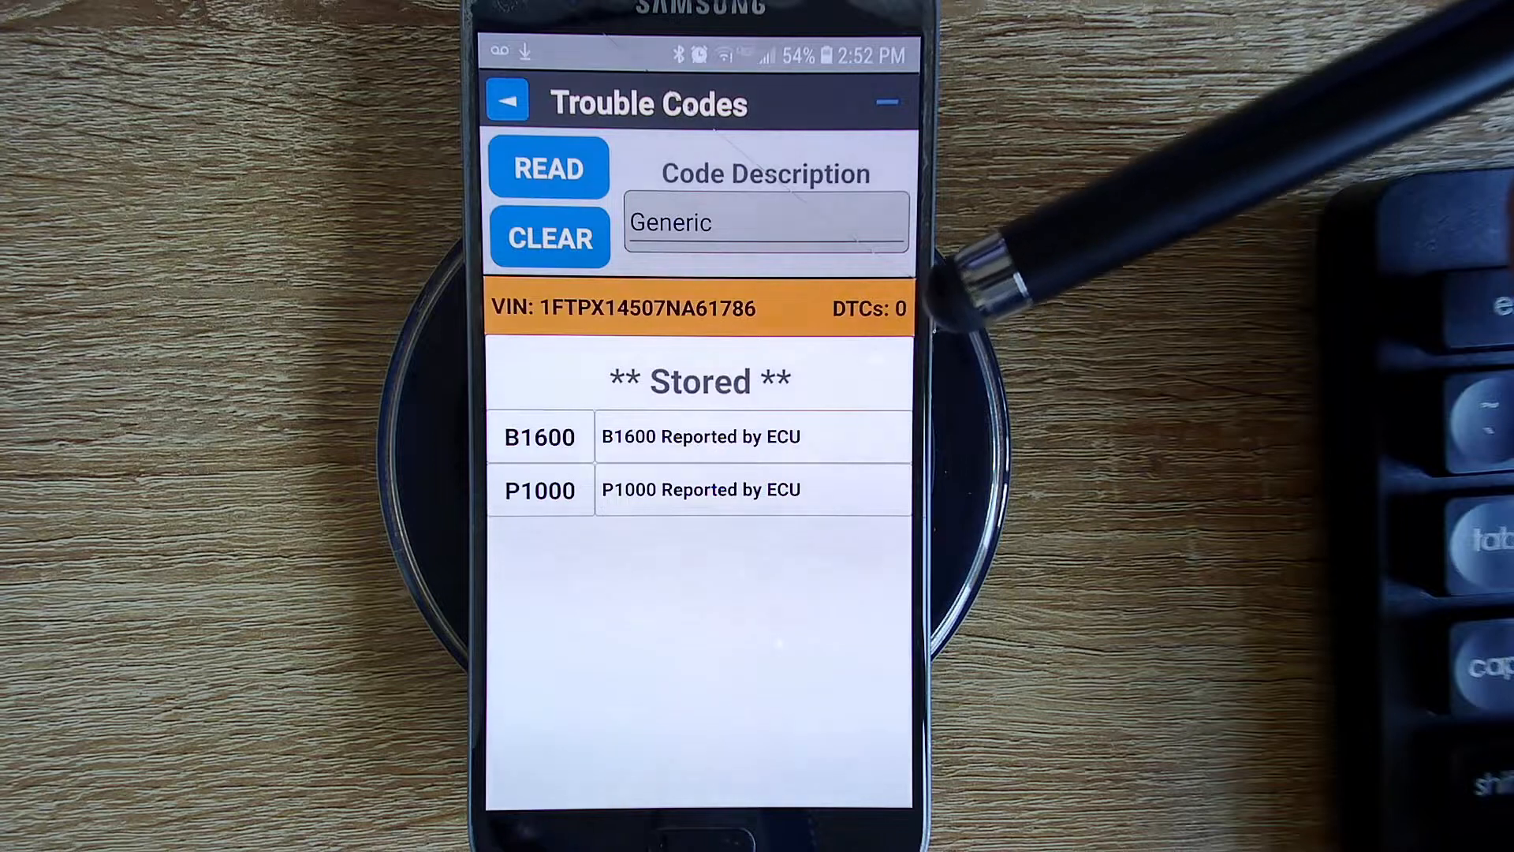
mouse_move(878, 386)
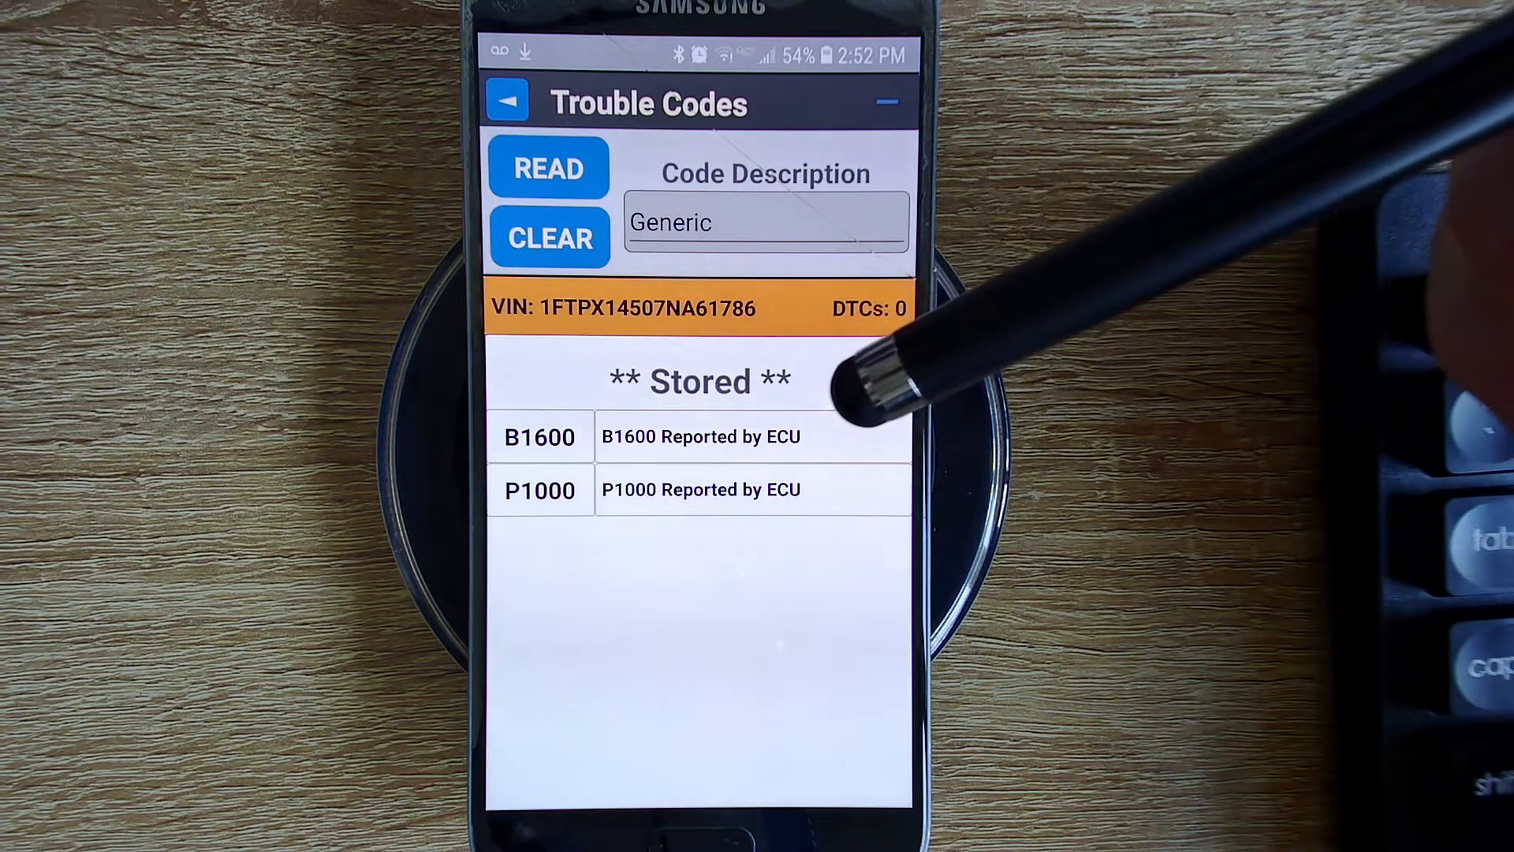
mouse_move(879, 386)
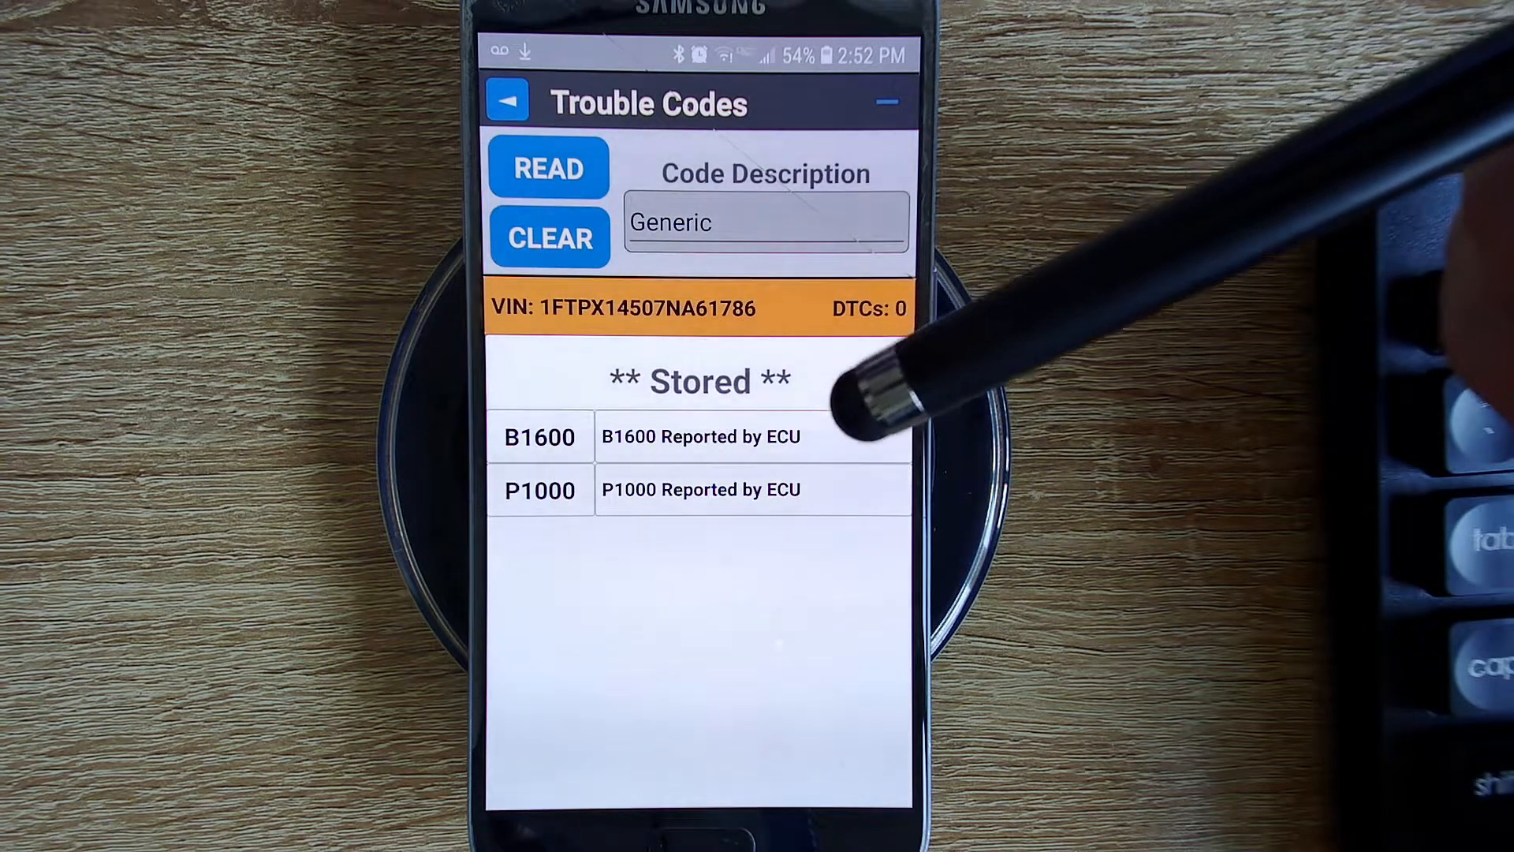
mouse_move(888, 445)
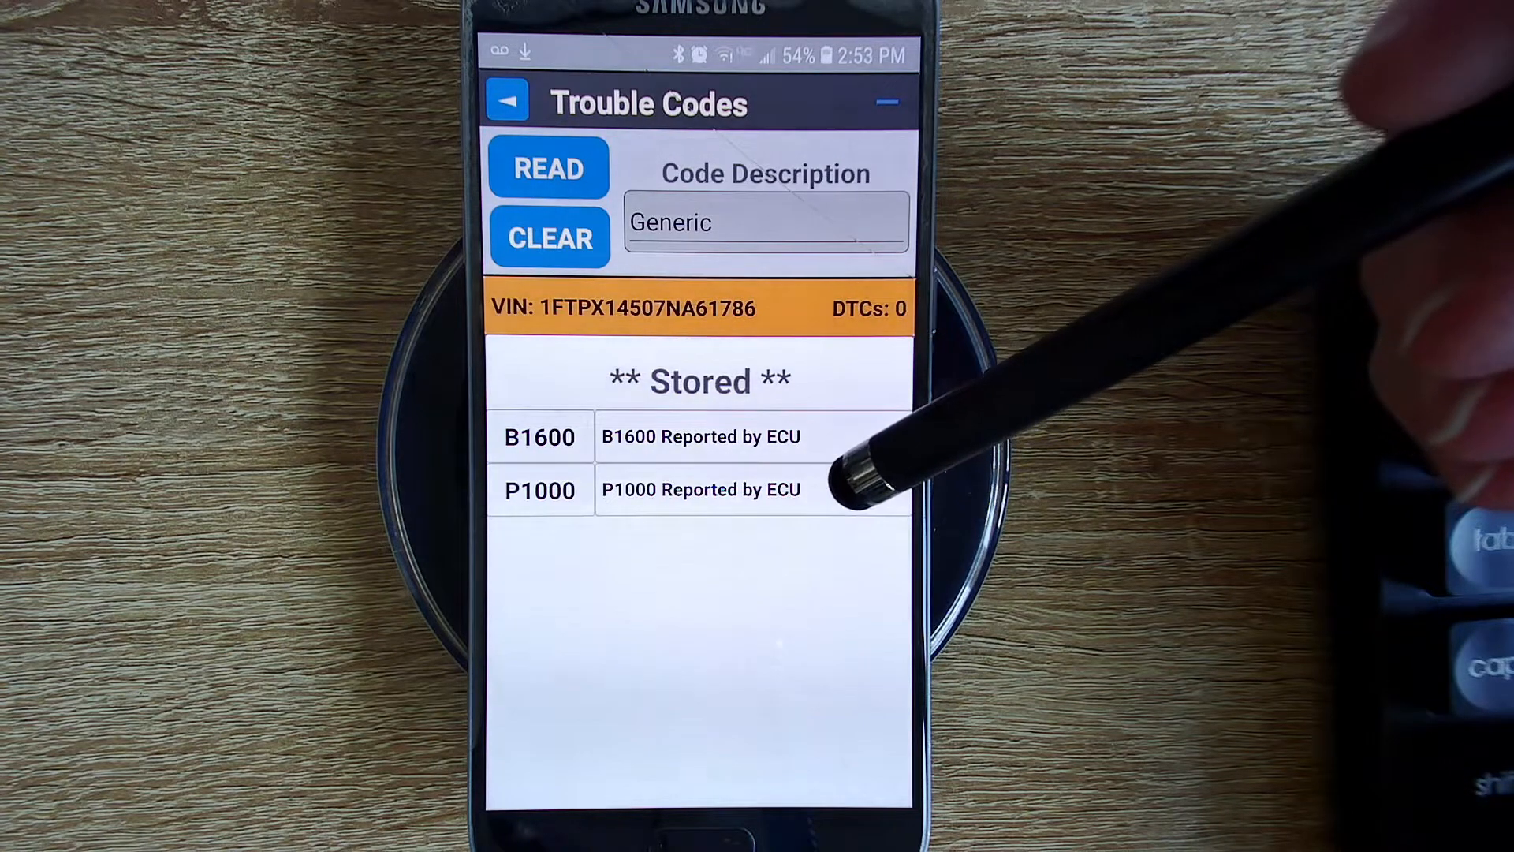
mouse_move(879, 474)
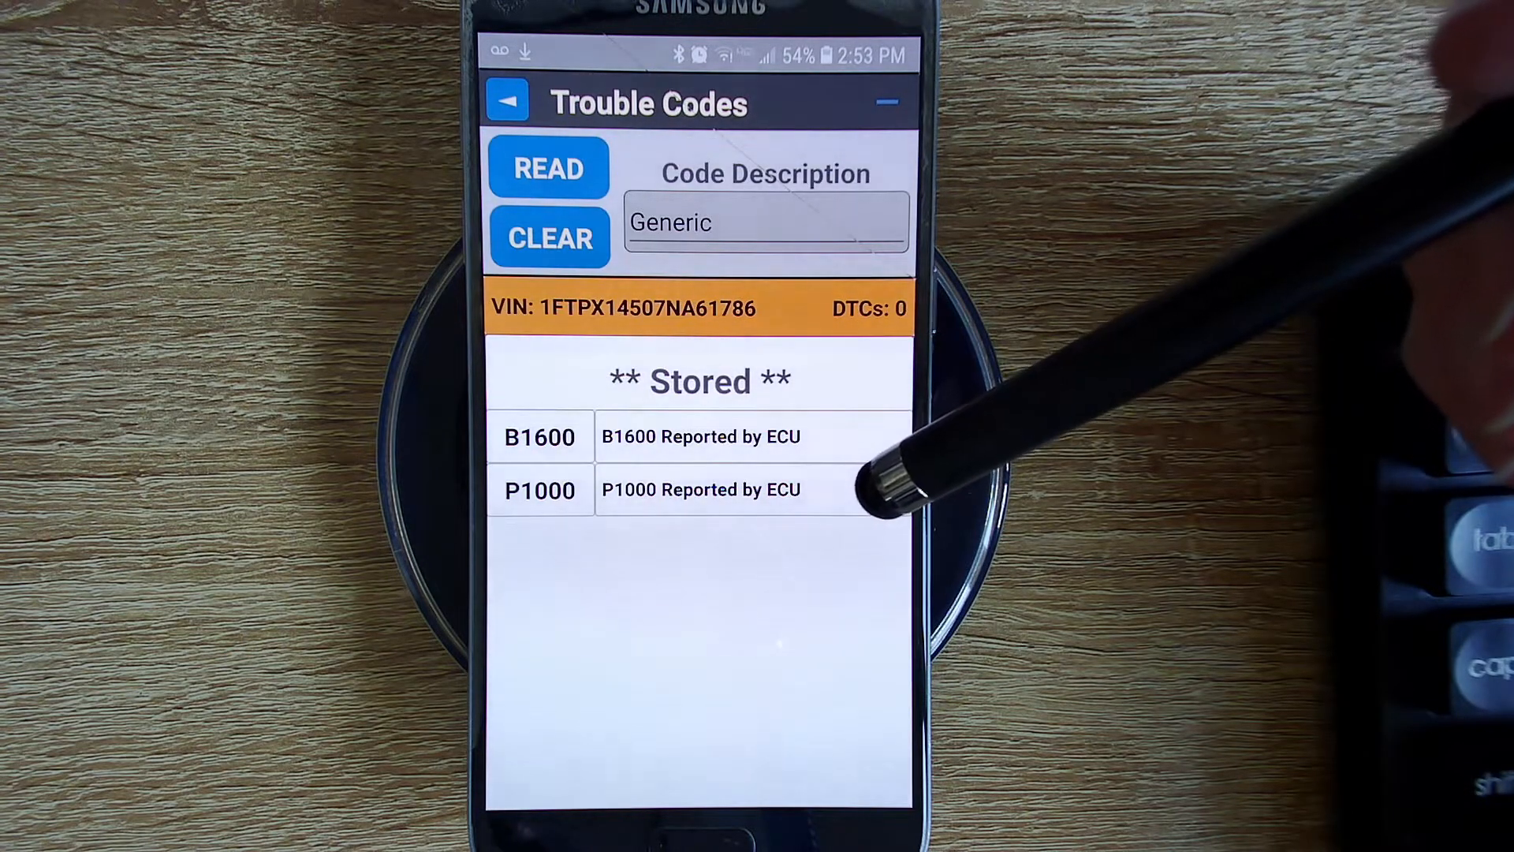
mouse_move(888, 473)
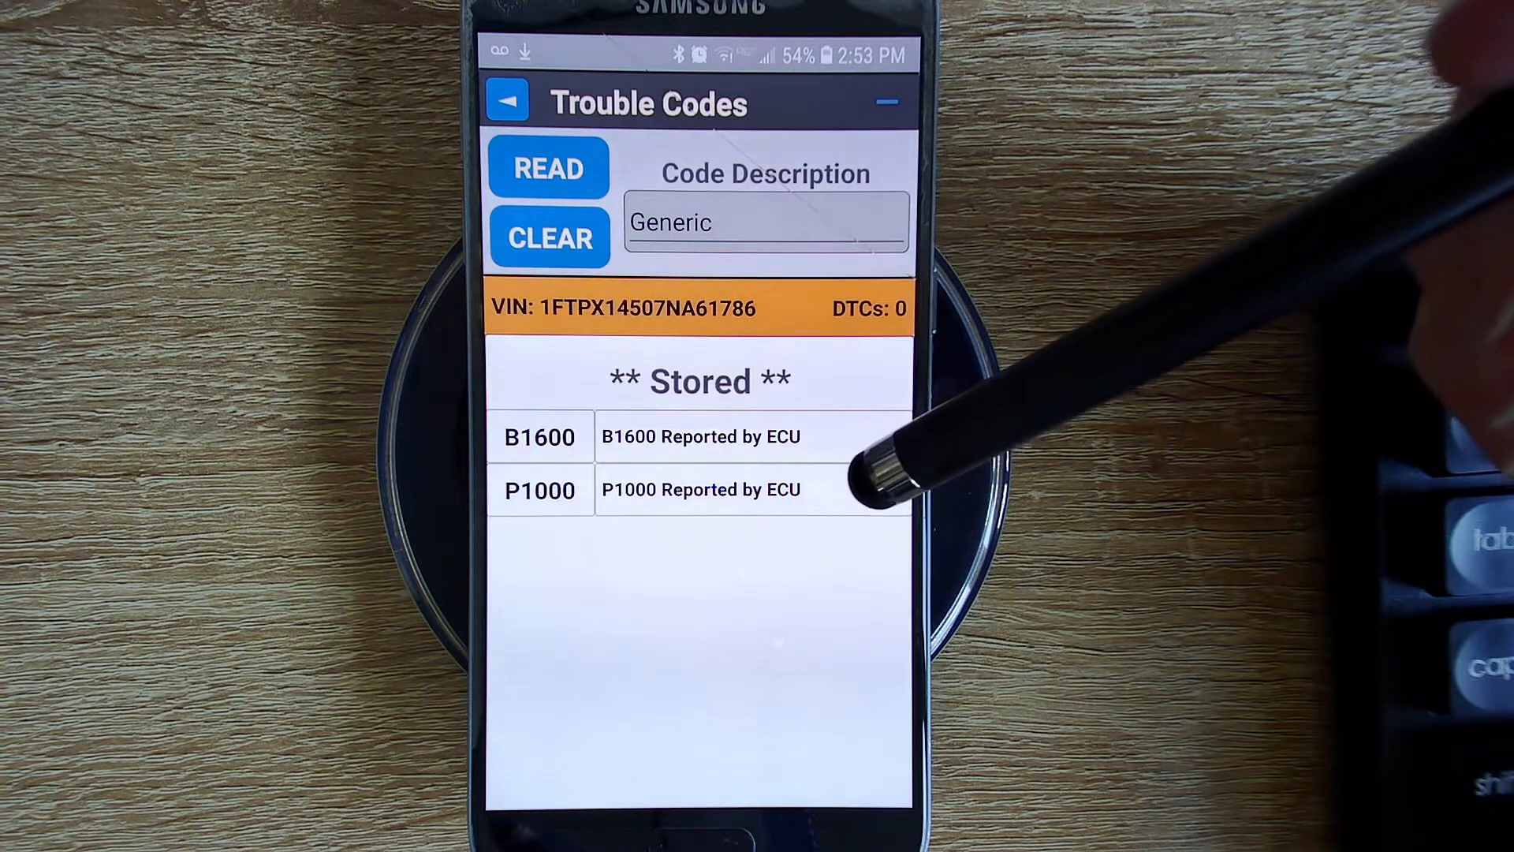
mouse_move(888, 455)
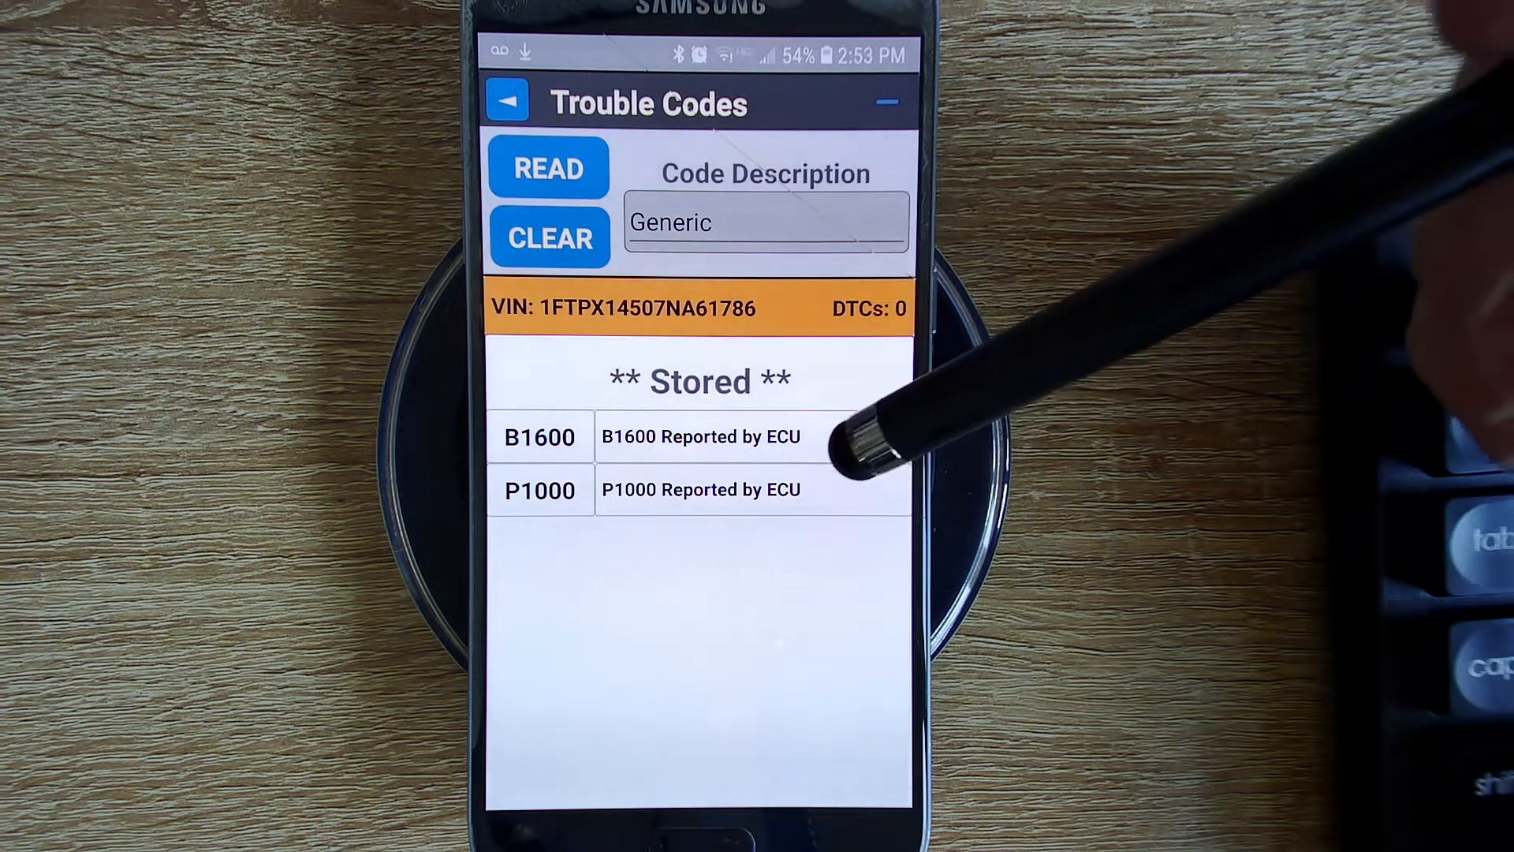
mouse_move(888, 482)
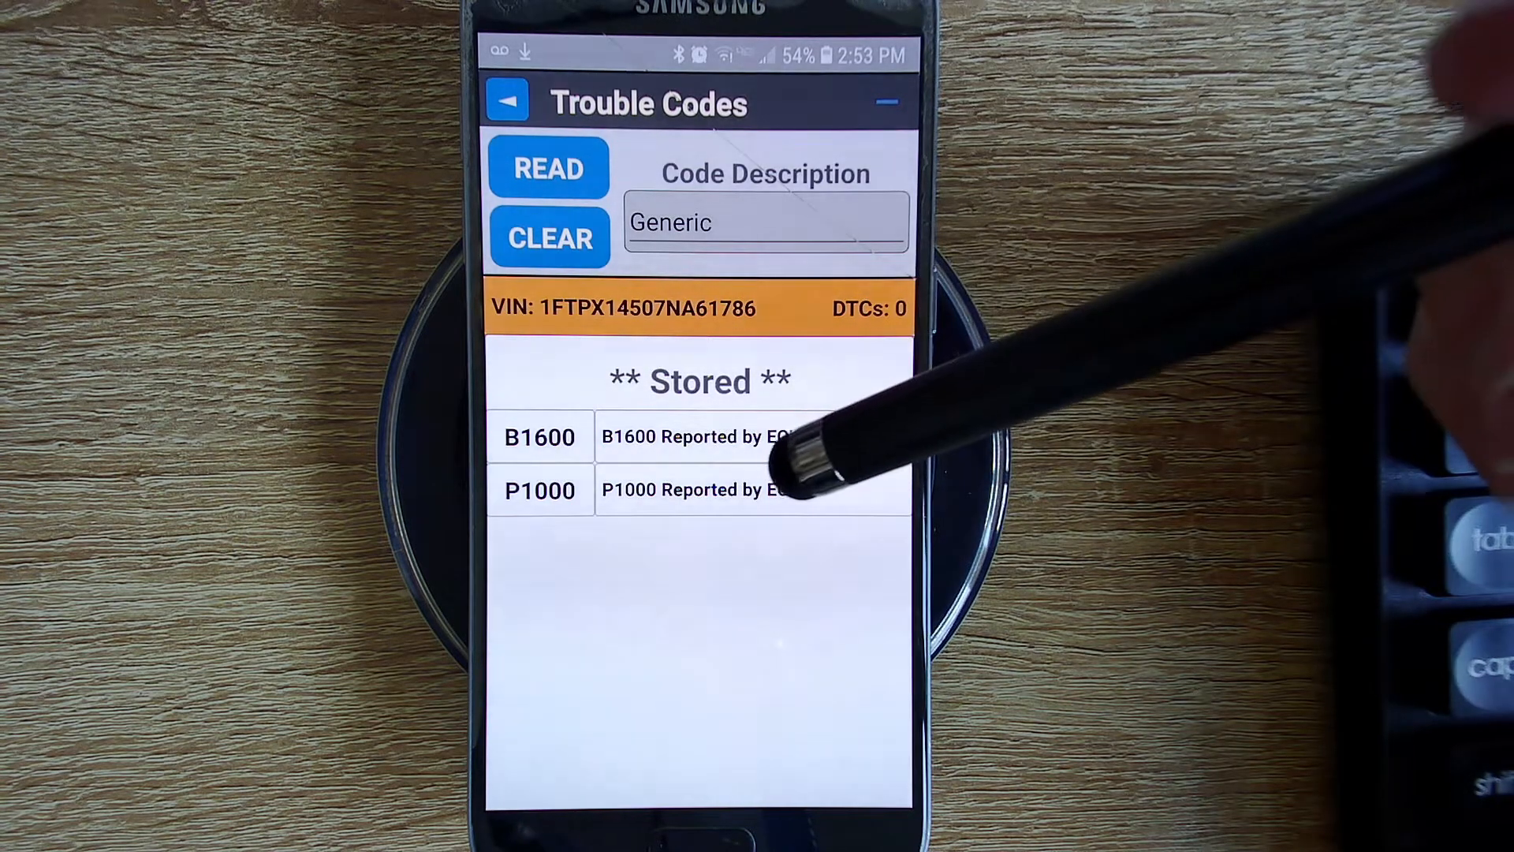
mouse_move(869, 454)
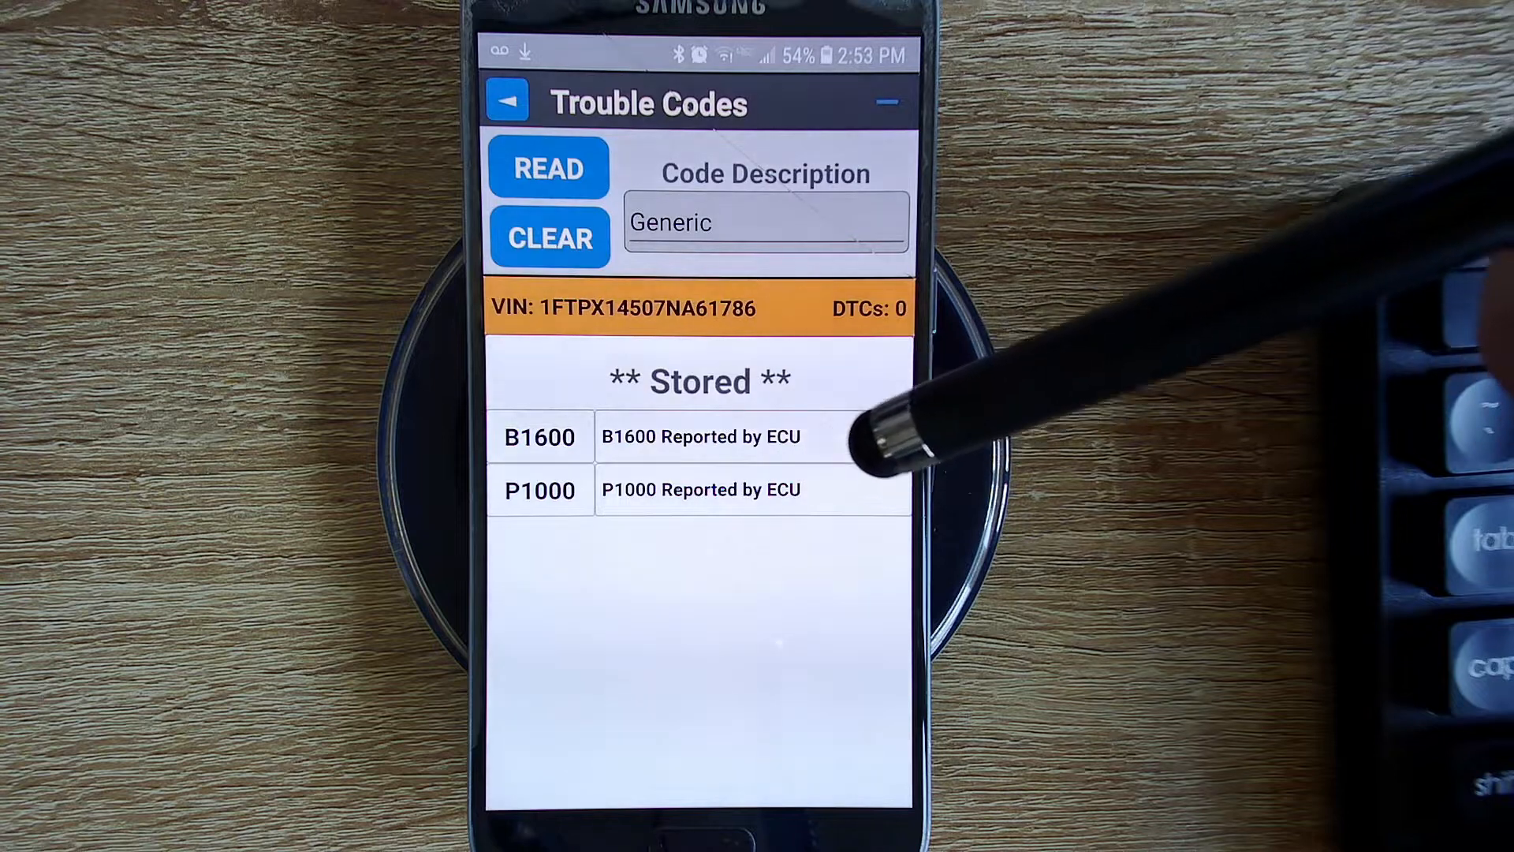
mouse_move(888, 377)
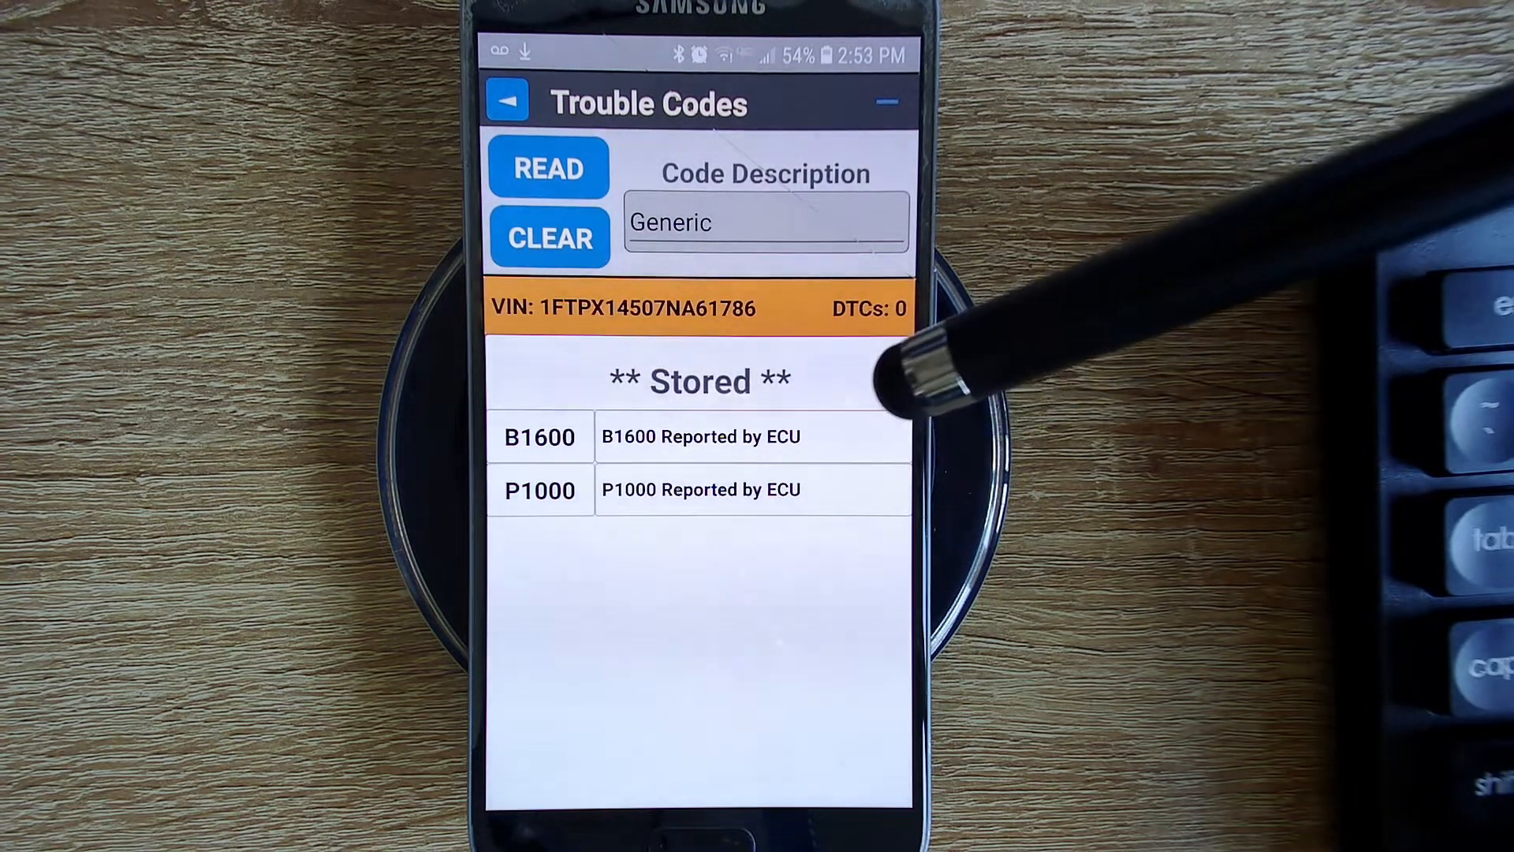
mouse_move(927, 377)
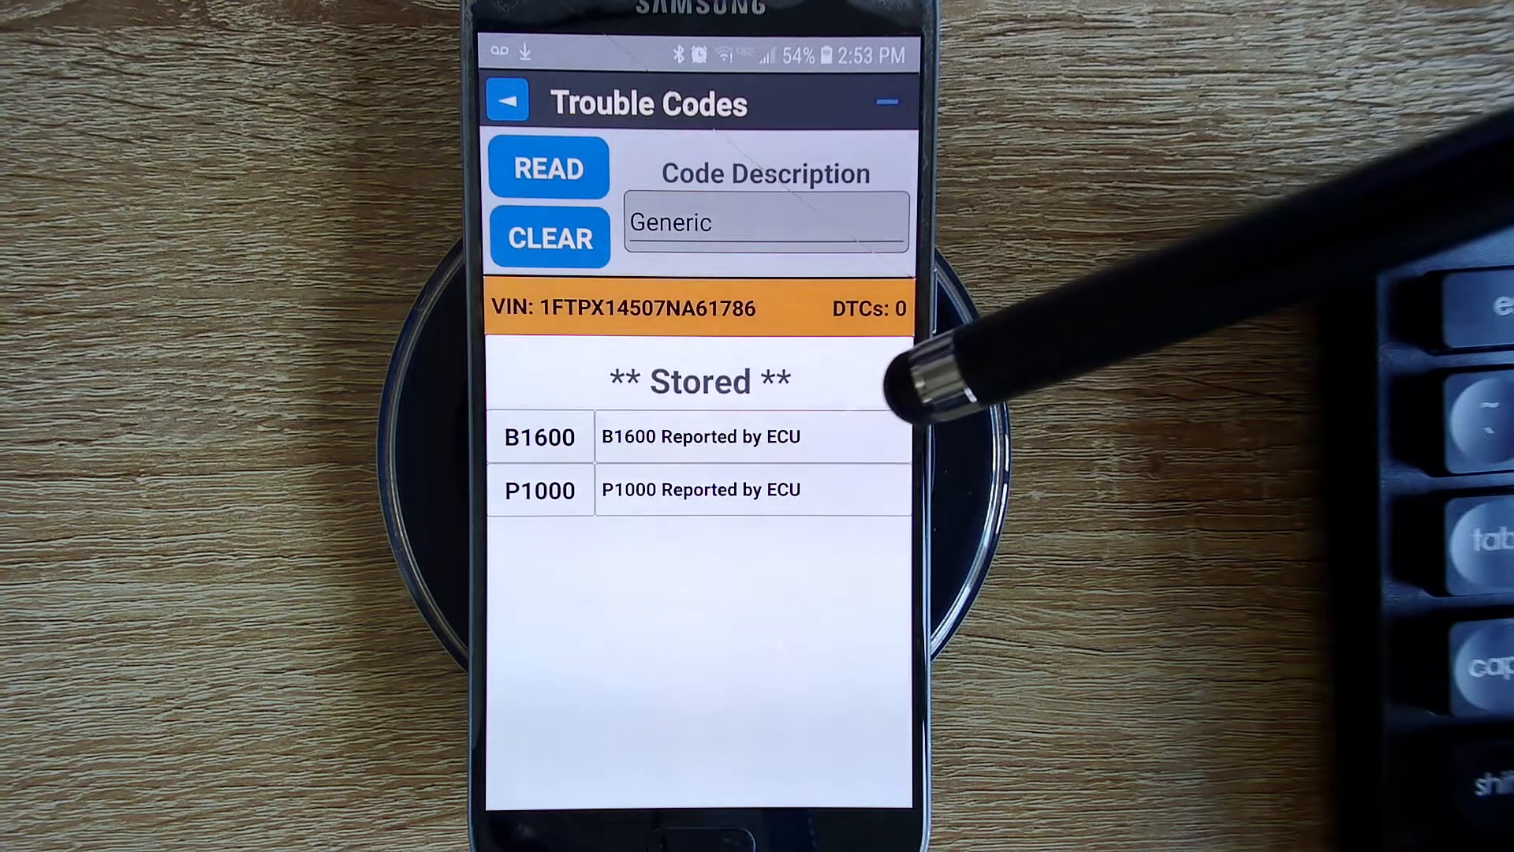
mouse_move(956, 387)
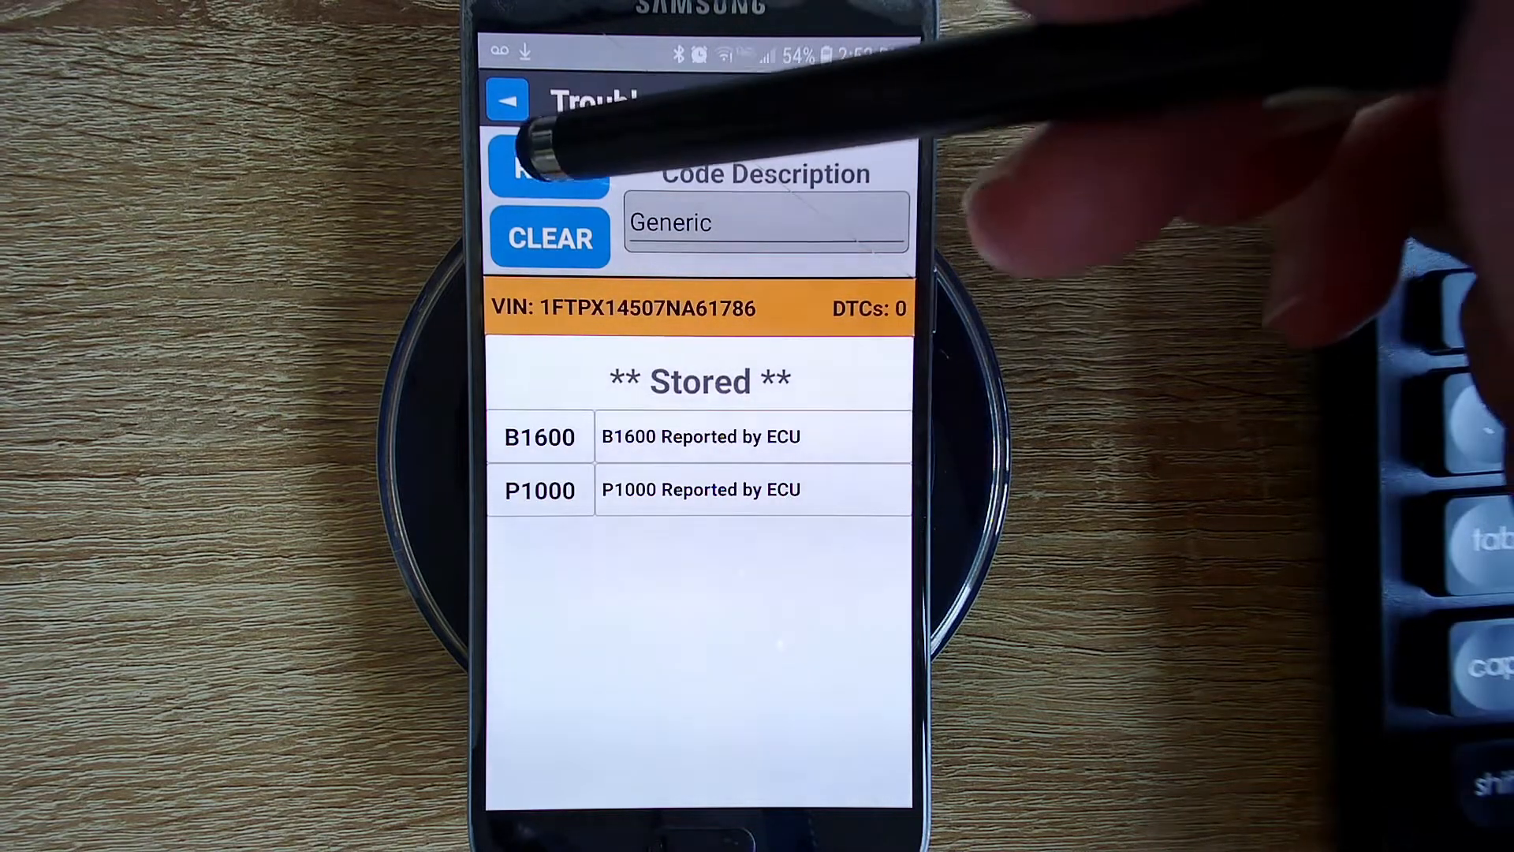
Step: Re-read codes, then view Vehicle Status: spark system, 21 mi since reset, evaporative test not ready
left_click(549, 169)
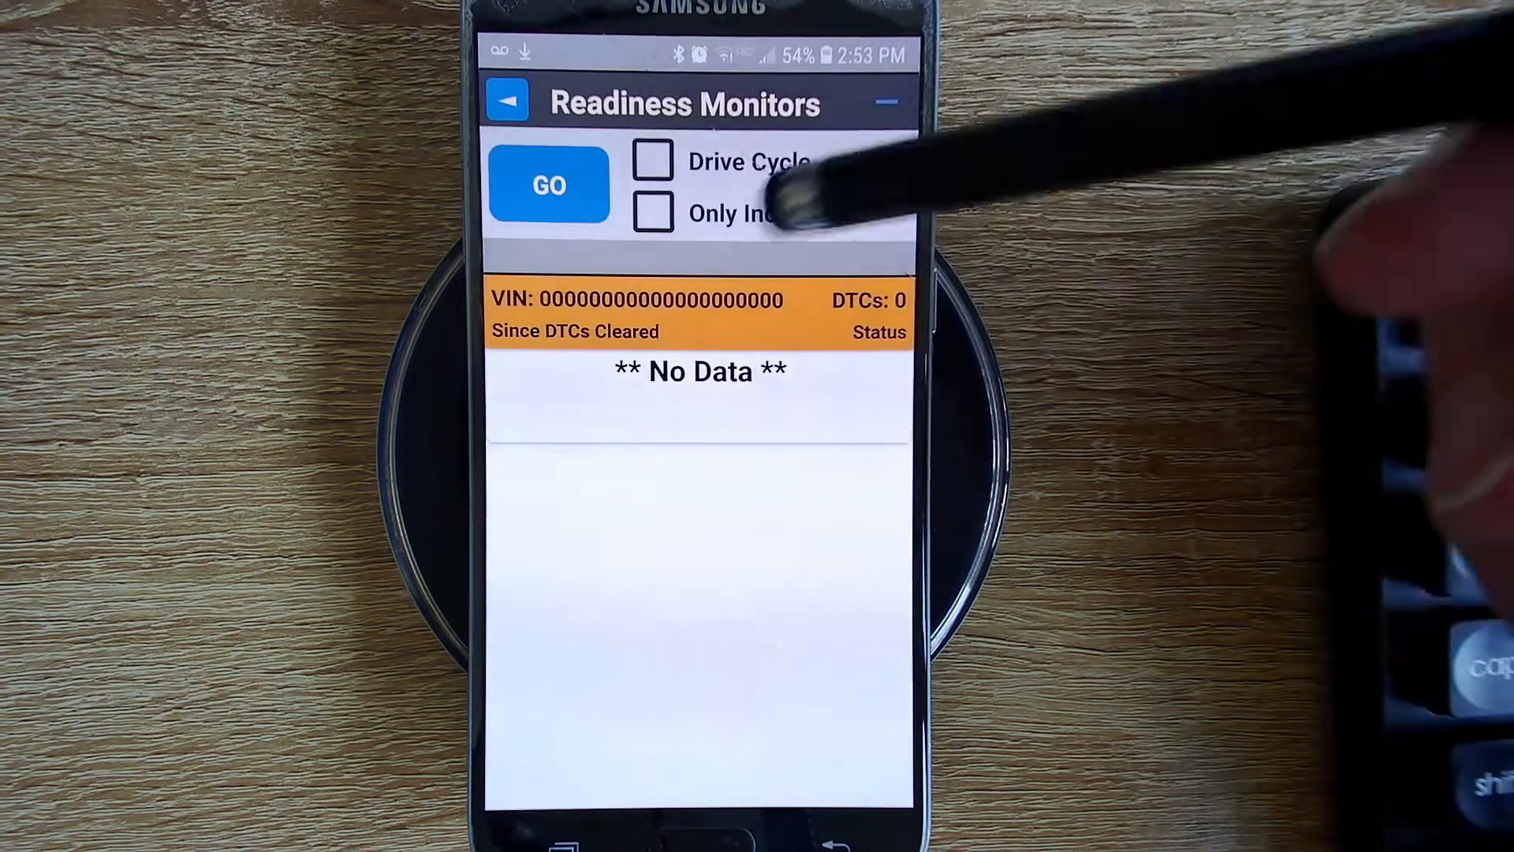
left_click(505, 100)
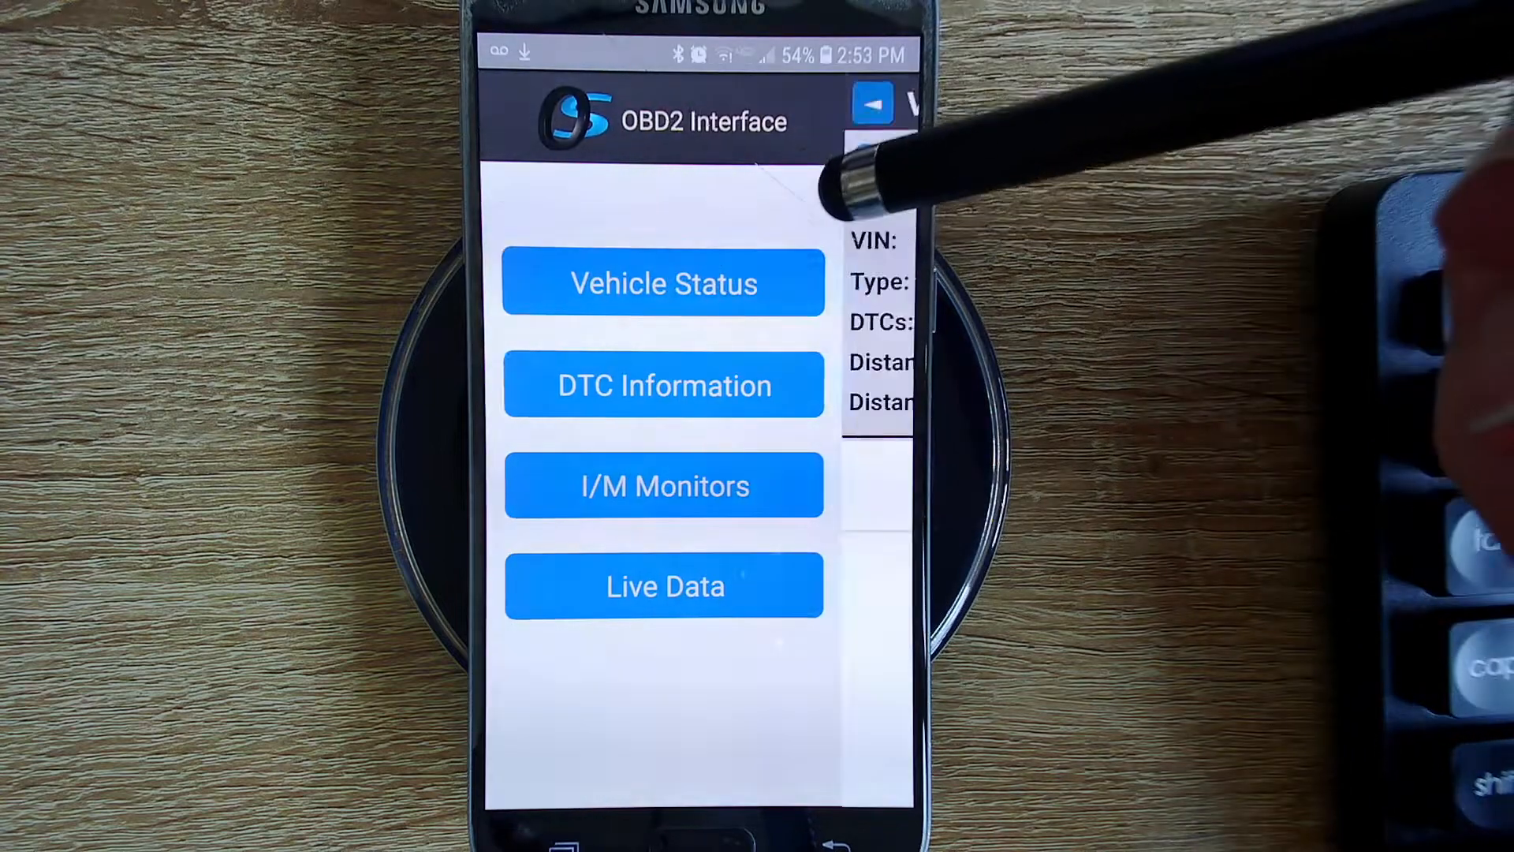
left_click(664, 283)
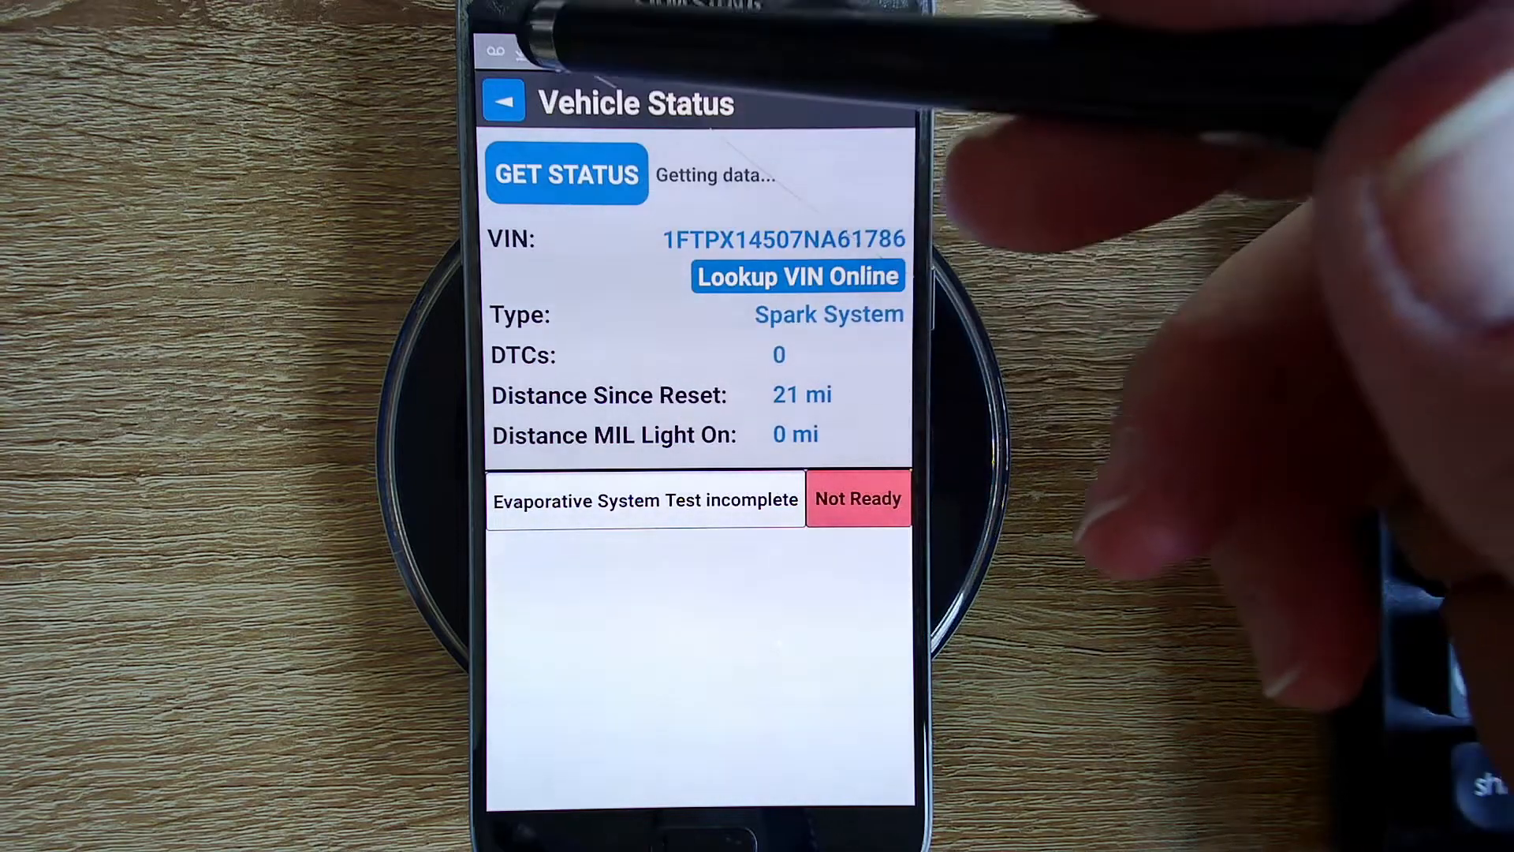
Step: Return to the main menu and reopen Live Data so it begins initializing
left_click(504, 101)
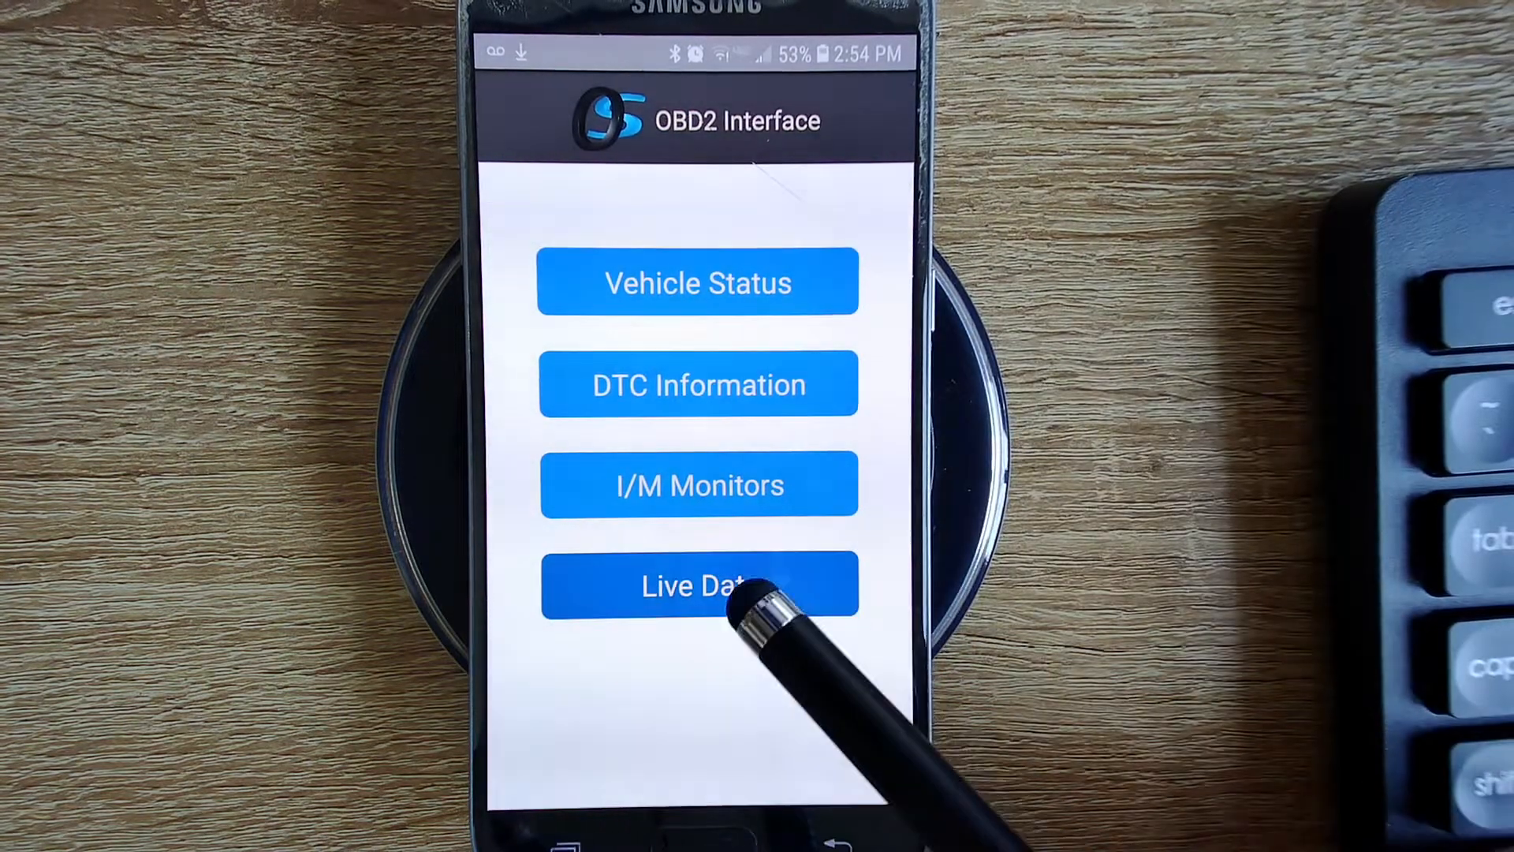
left_click(698, 587)
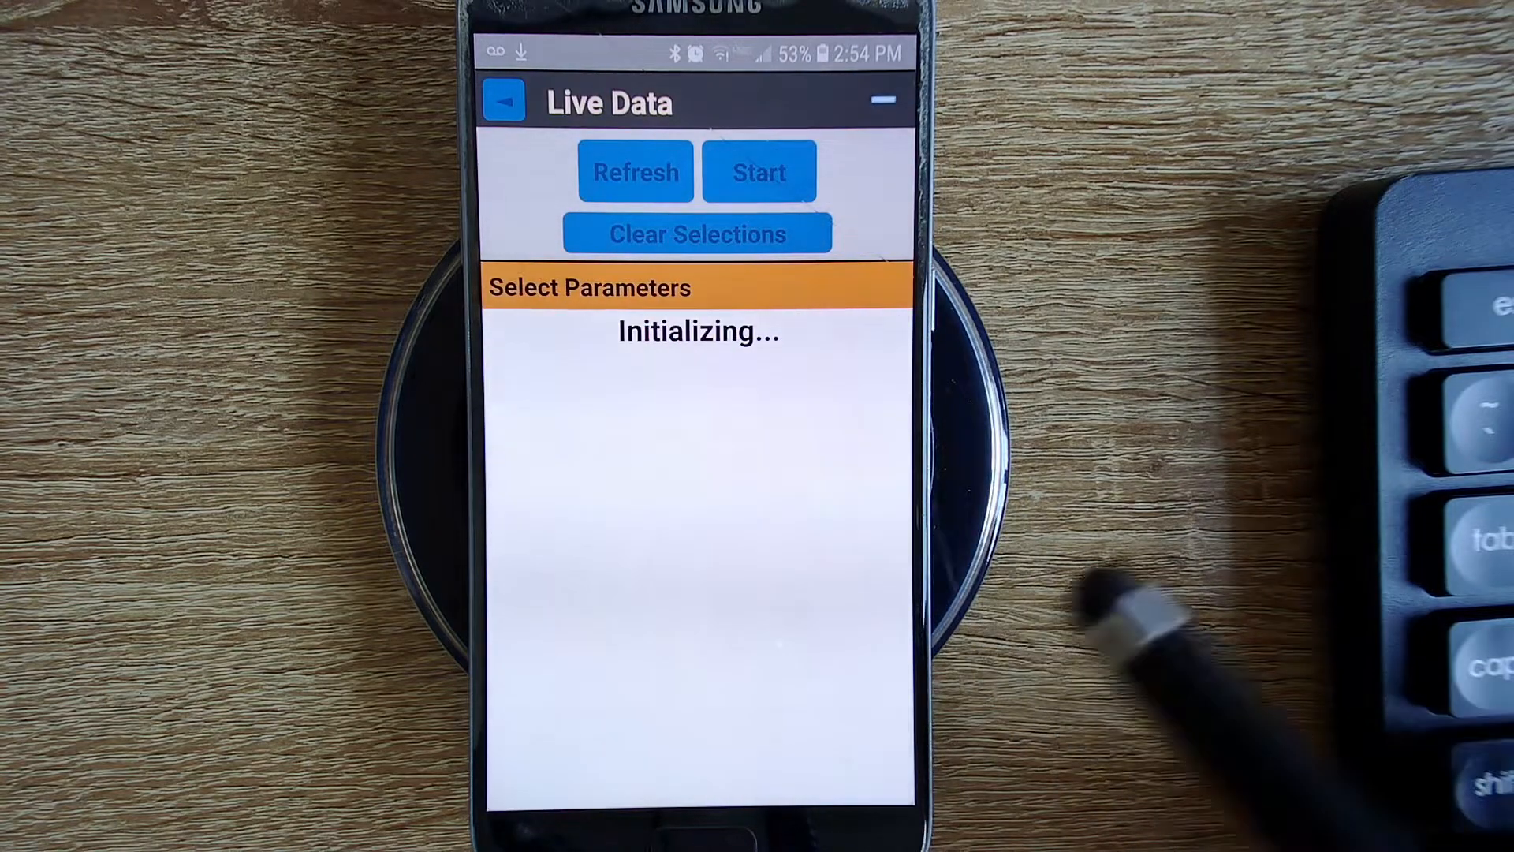